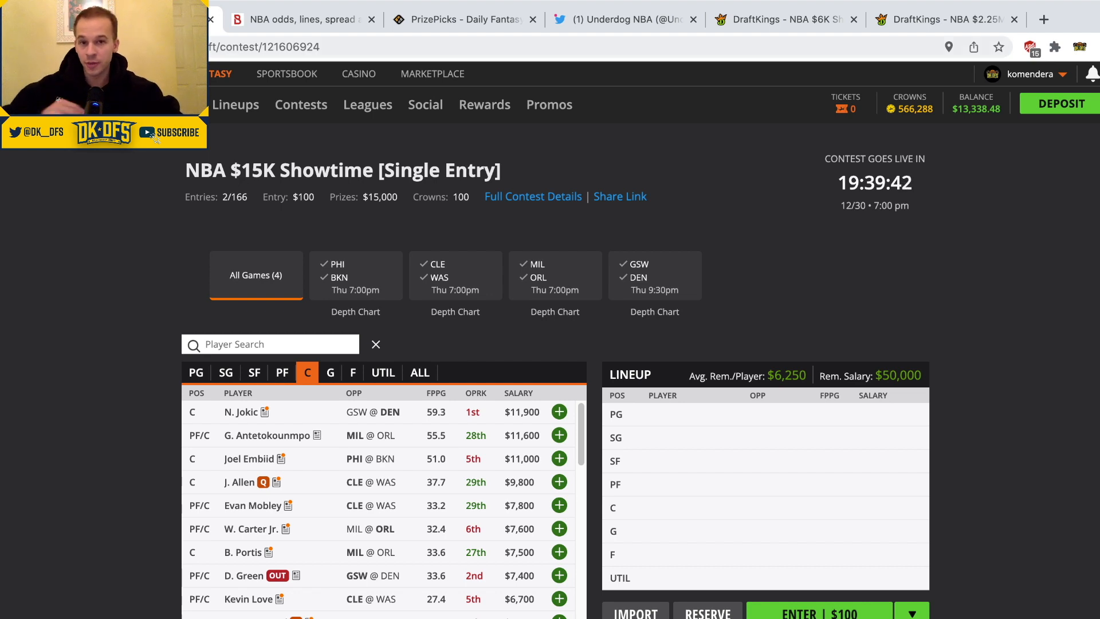
- Switch to the live game center of the $6K Showtime contest
click(460, 19)
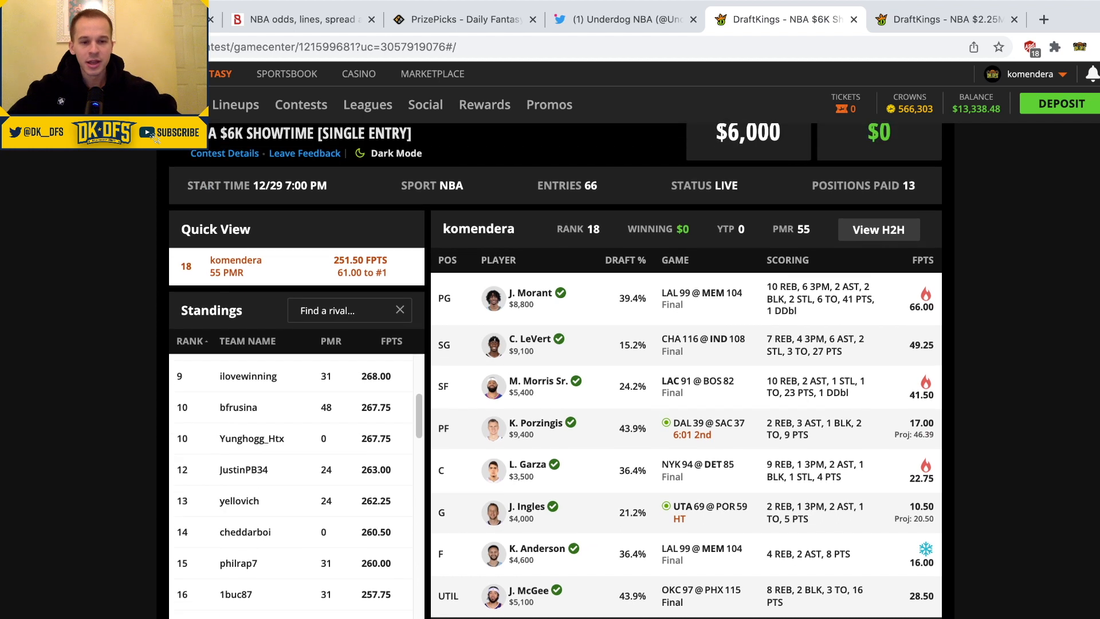
scroll(down, 3)
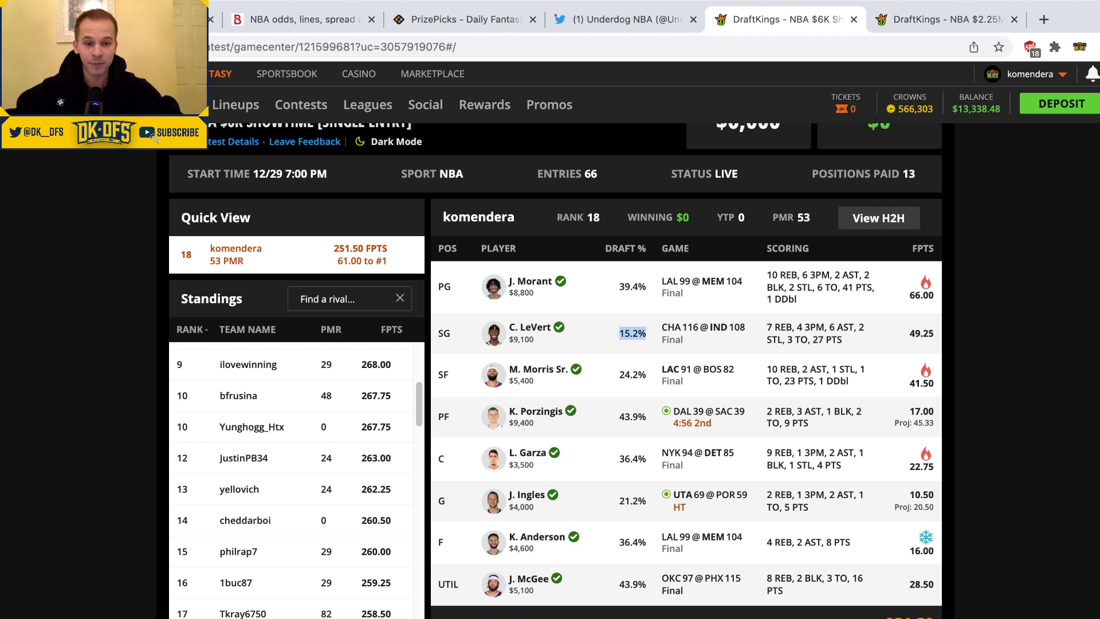
- Scroll through the $2.25M Mega Millionaire standings, led by sanch05 at 352.50 points
scroll(down, 3)
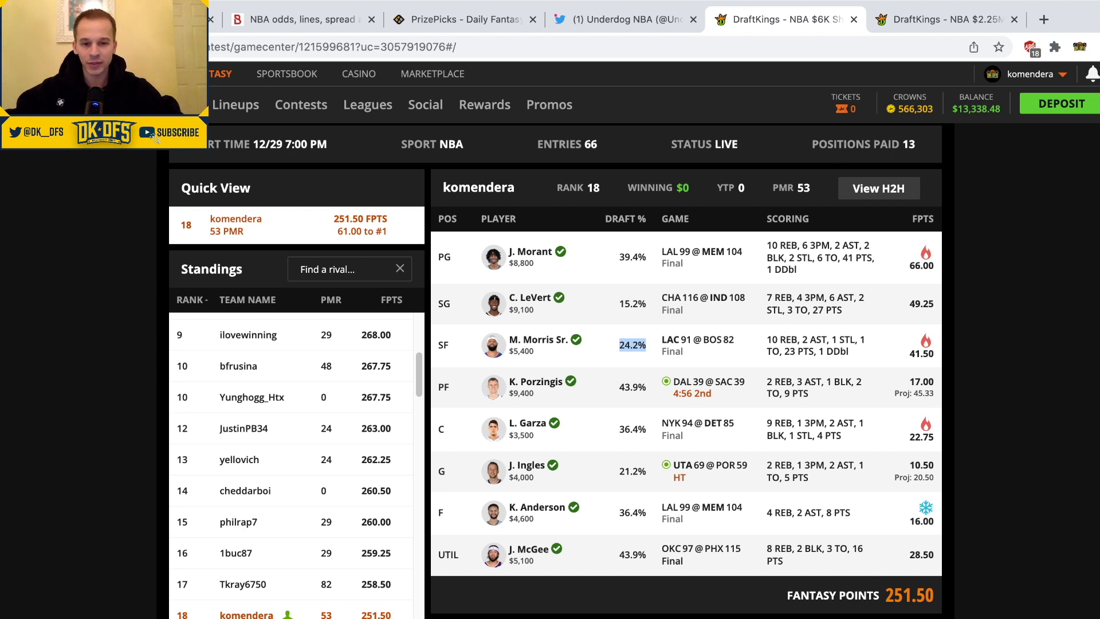
scroll(down, 3)
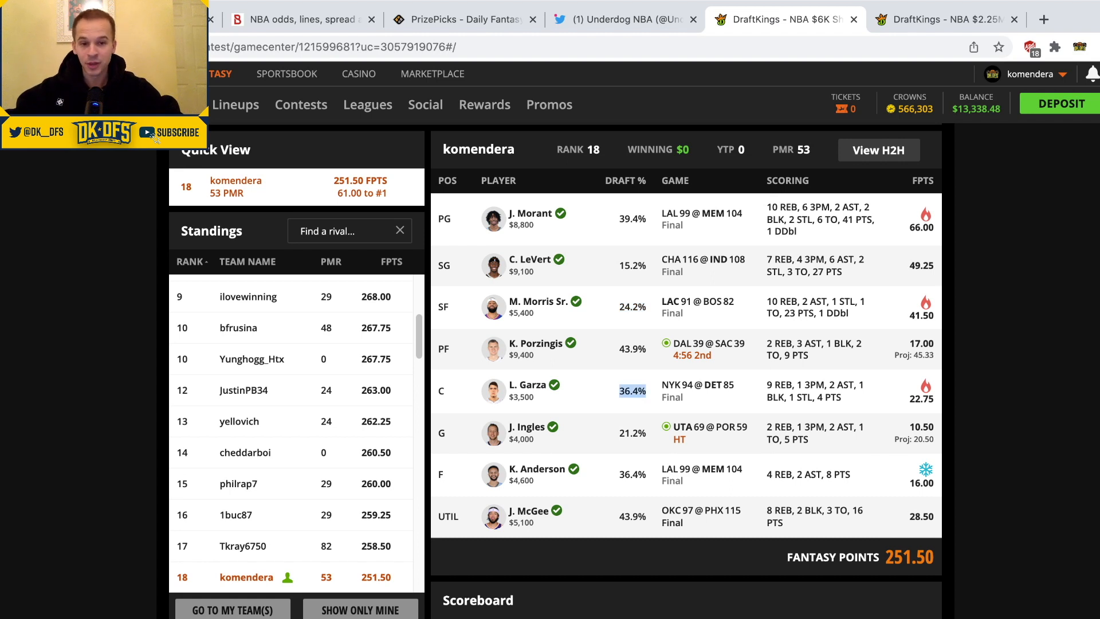
scroll(down, 3)
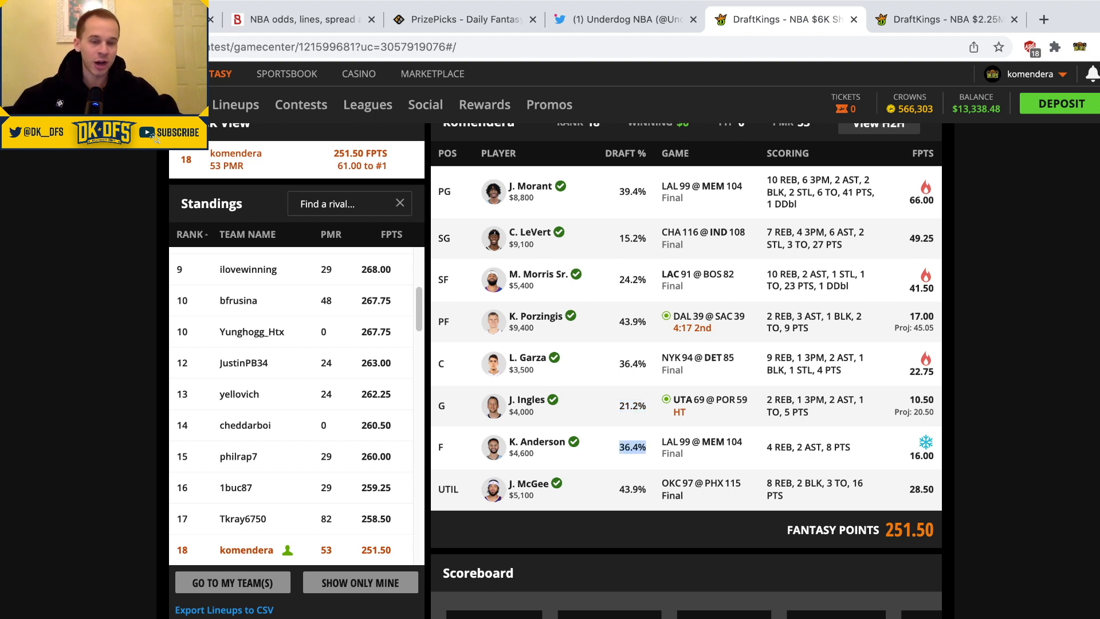
scroll(up, 3)
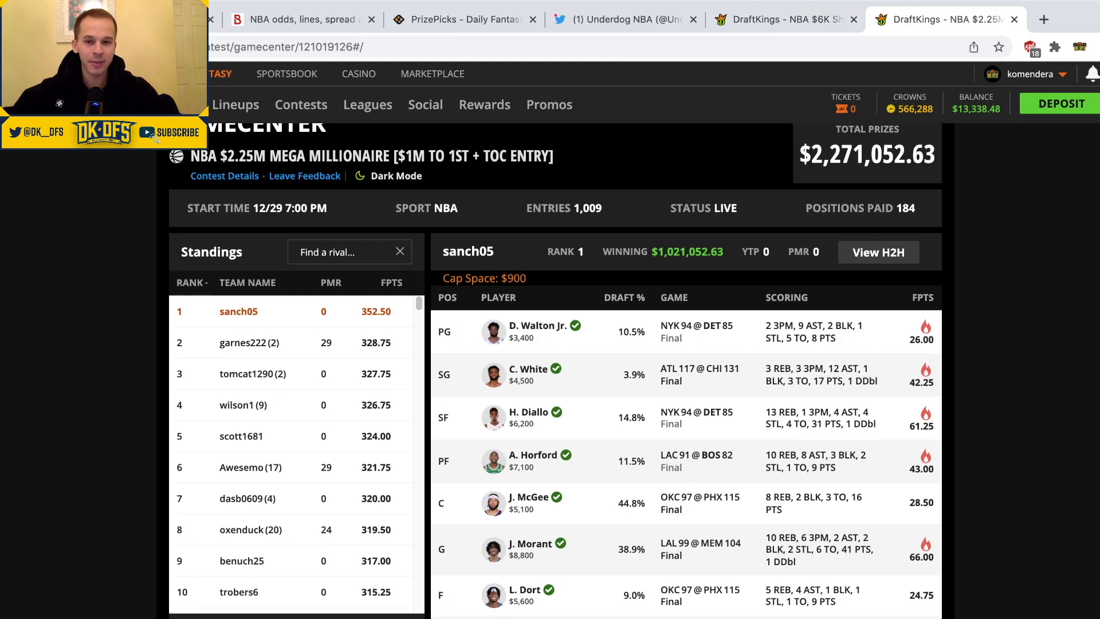
- Scroll the Mega Millionaire standings down to around rank 496, mazwa (11) at 232.25
scroll(down, 3)
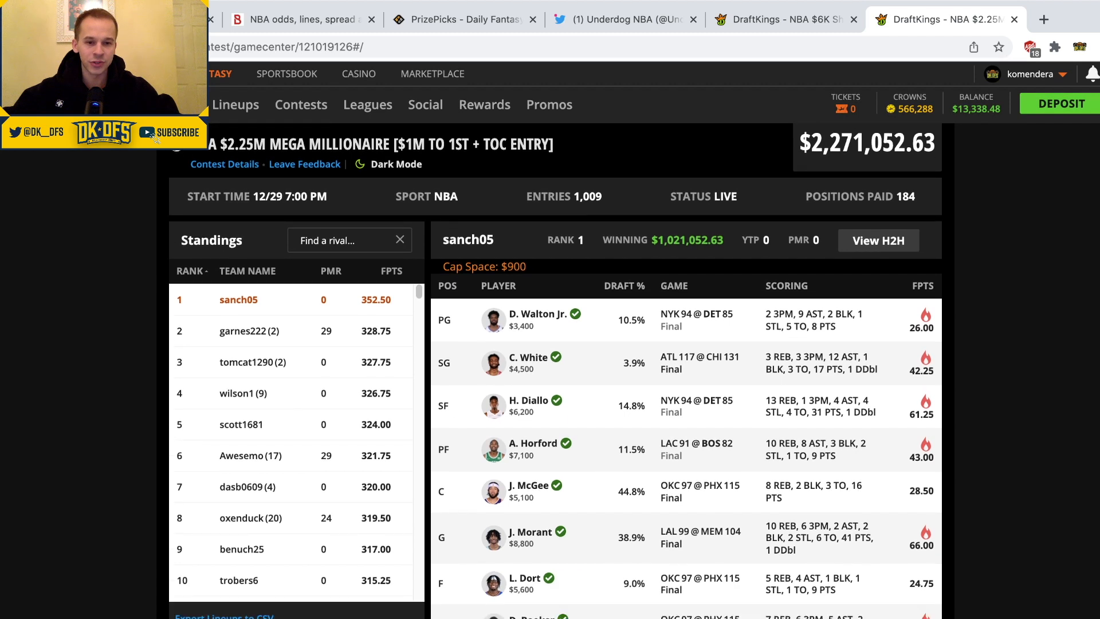
scroll(down, 3)
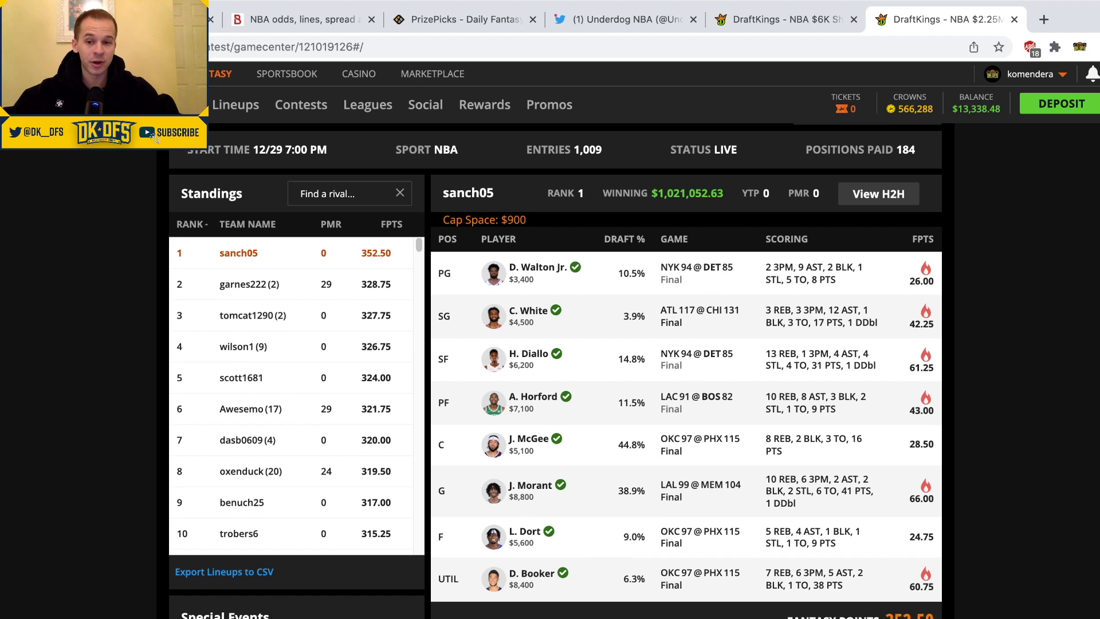
scroll(down, 3)
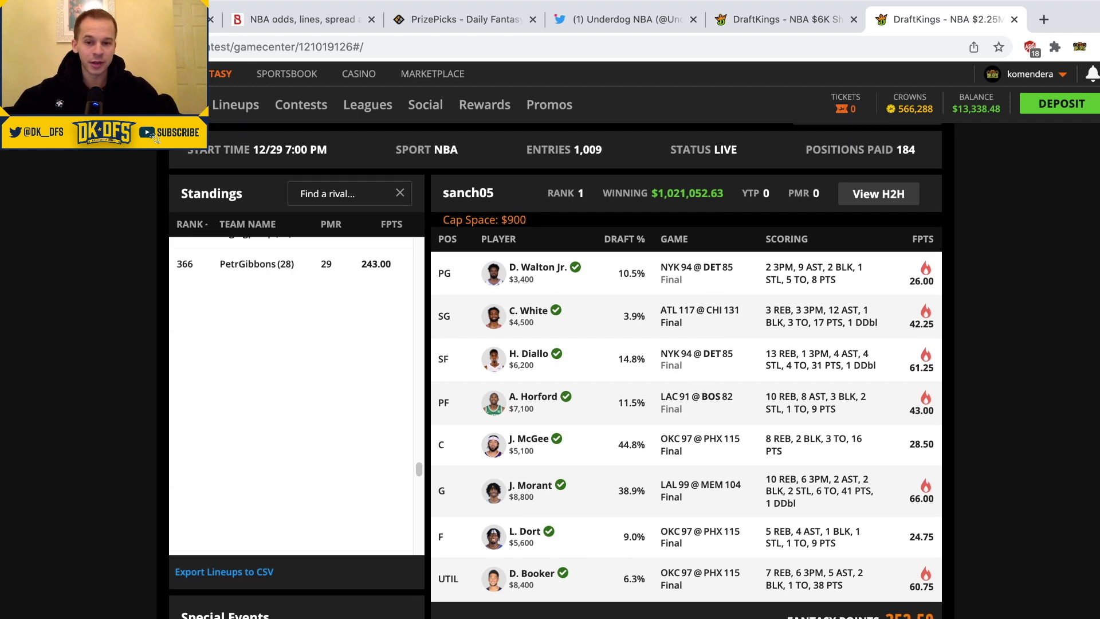
scroll(down, 3)
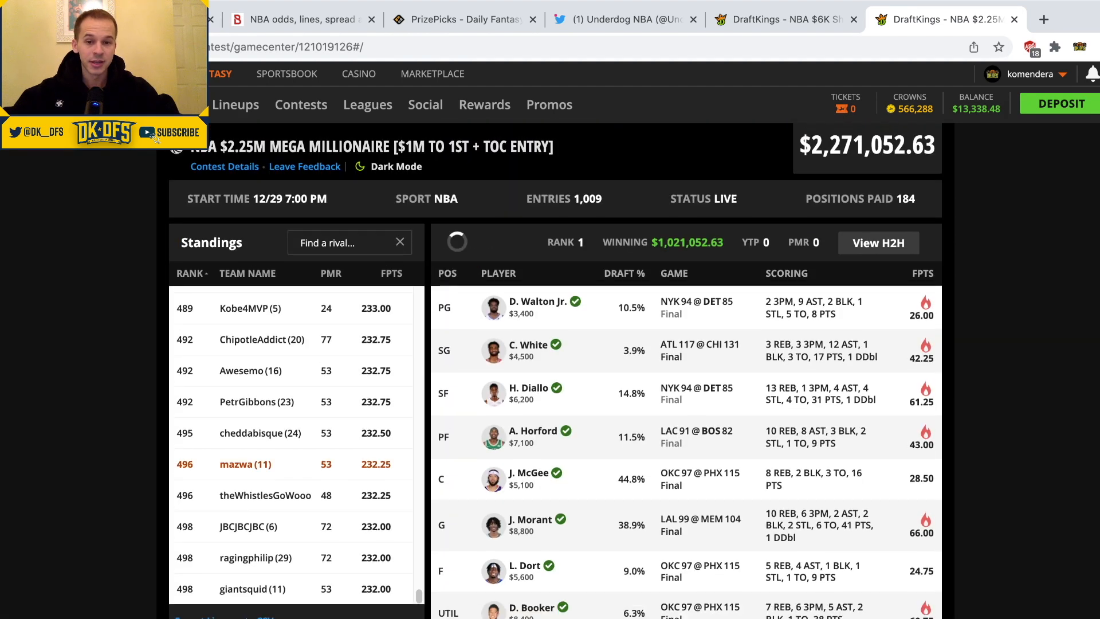
- View the lineups of the Mega Millionaire teams ranked 496, 489 and 478
click(245, 464)
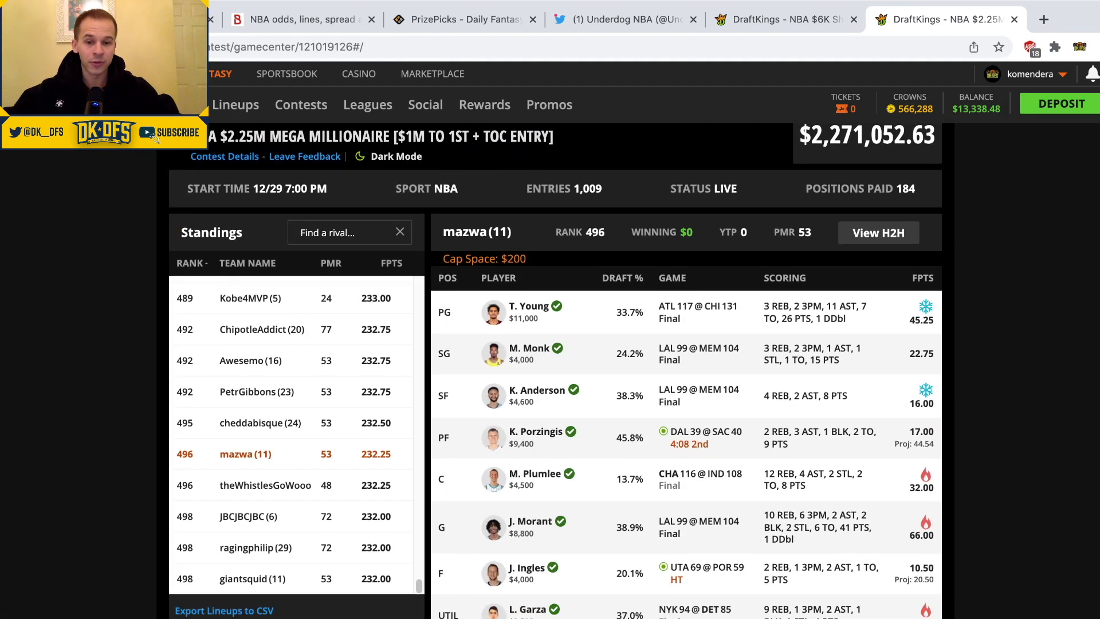
scroll(down, 3)
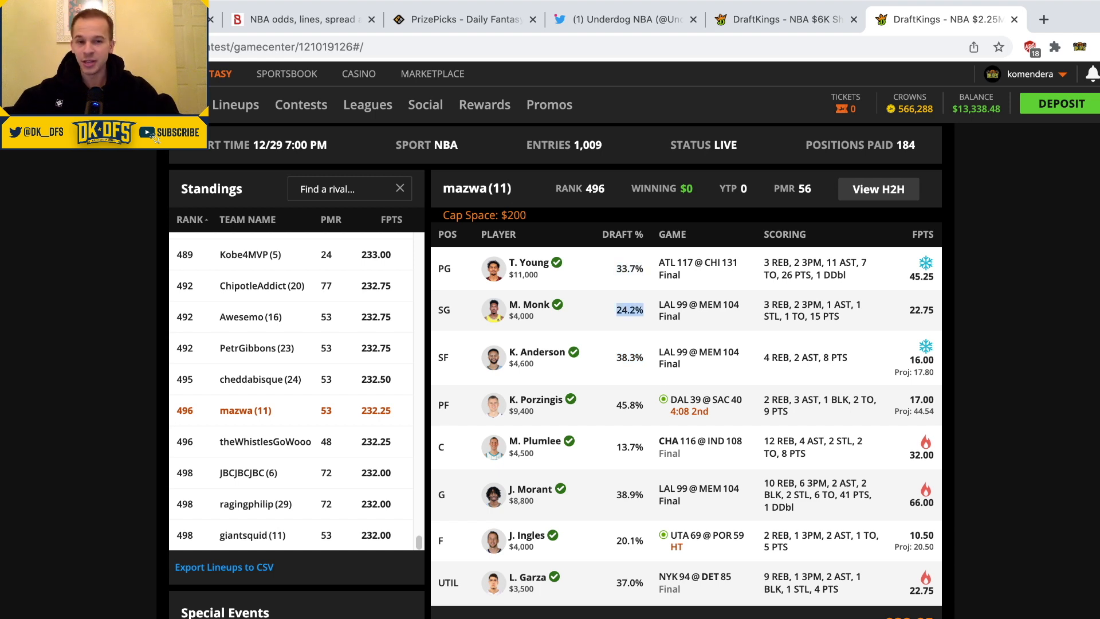
scroll(down, 3)
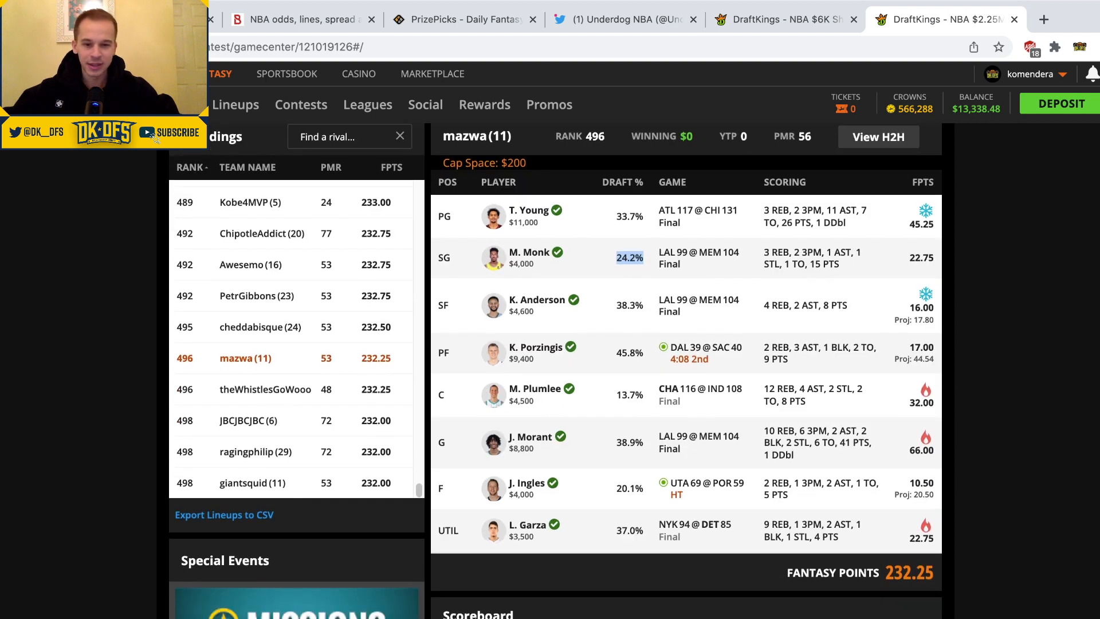
scroll(up, 3)
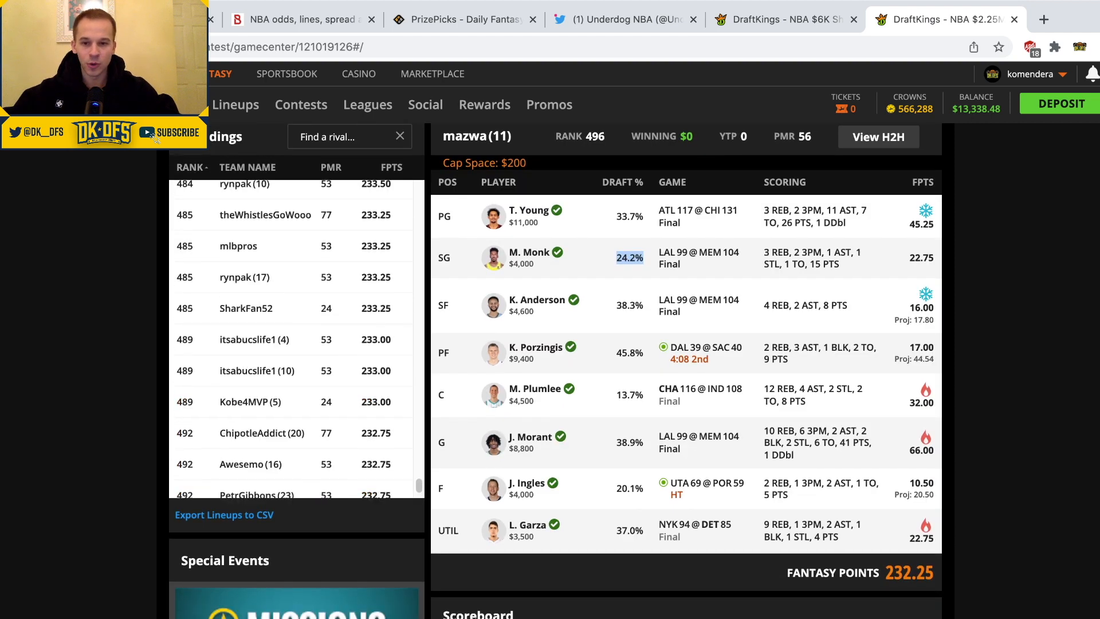
click(255, 386)
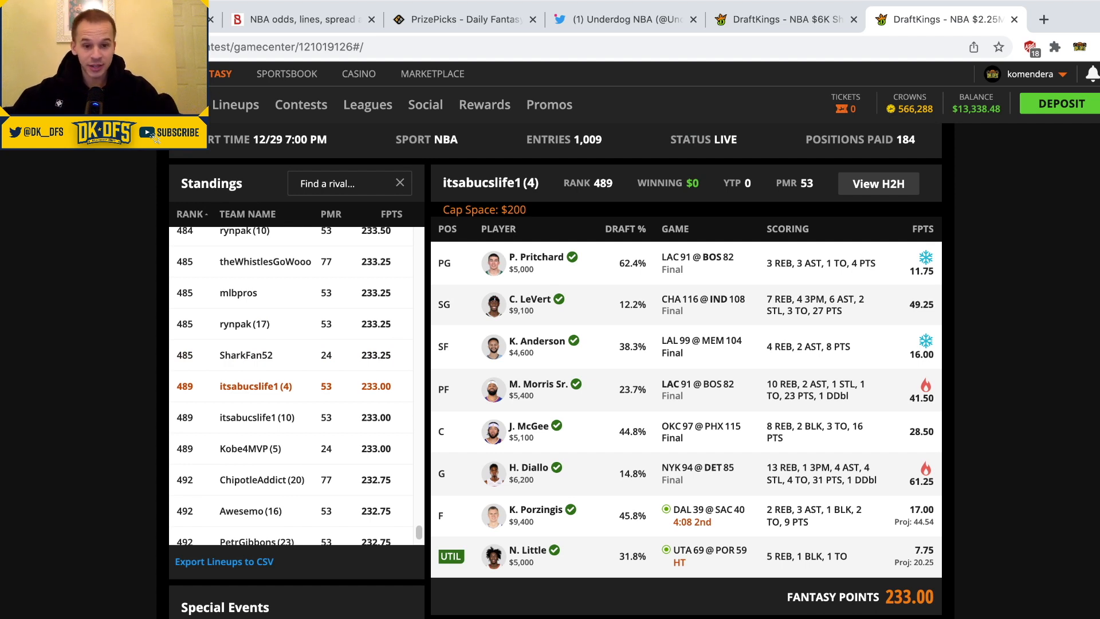
scroll(up, 3)
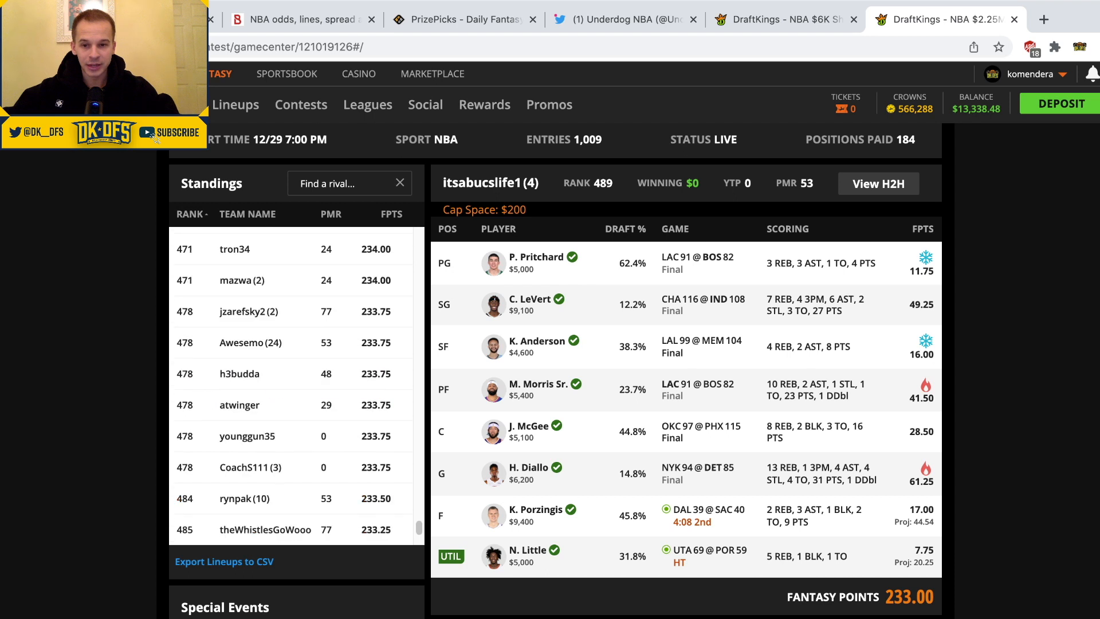
click(240, 374)
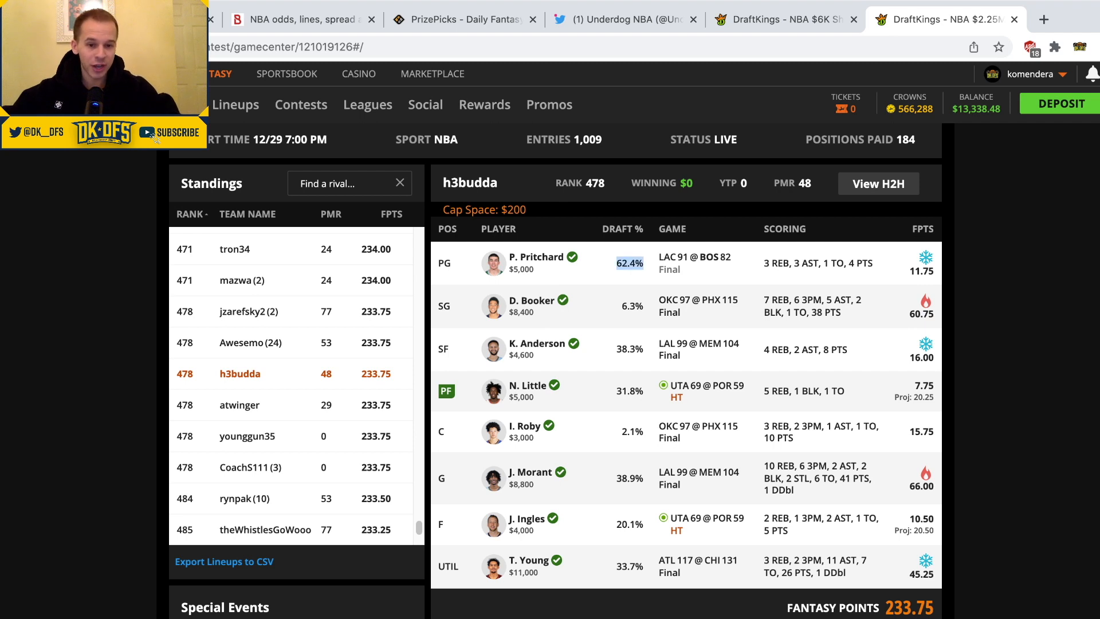
scroll(up, 3)
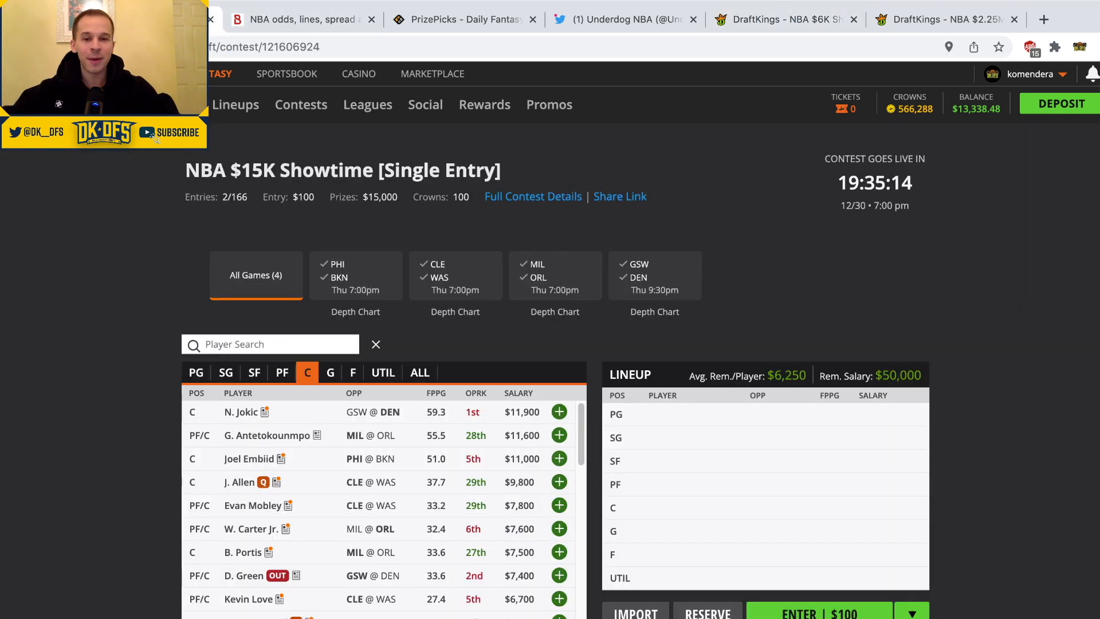
click(654, 275)
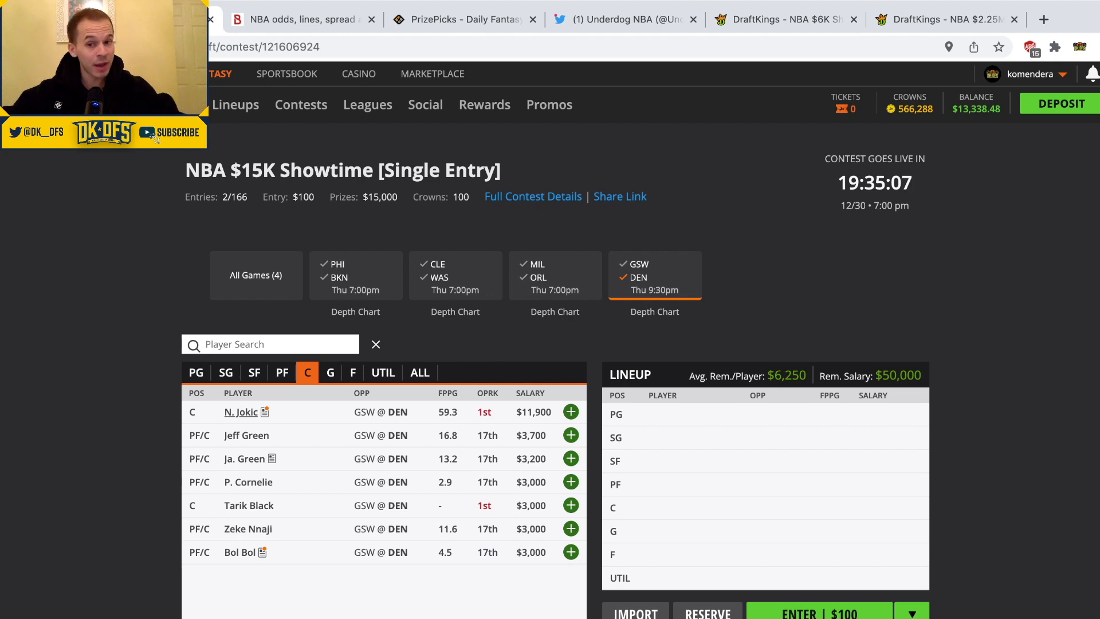
click(240, 412)
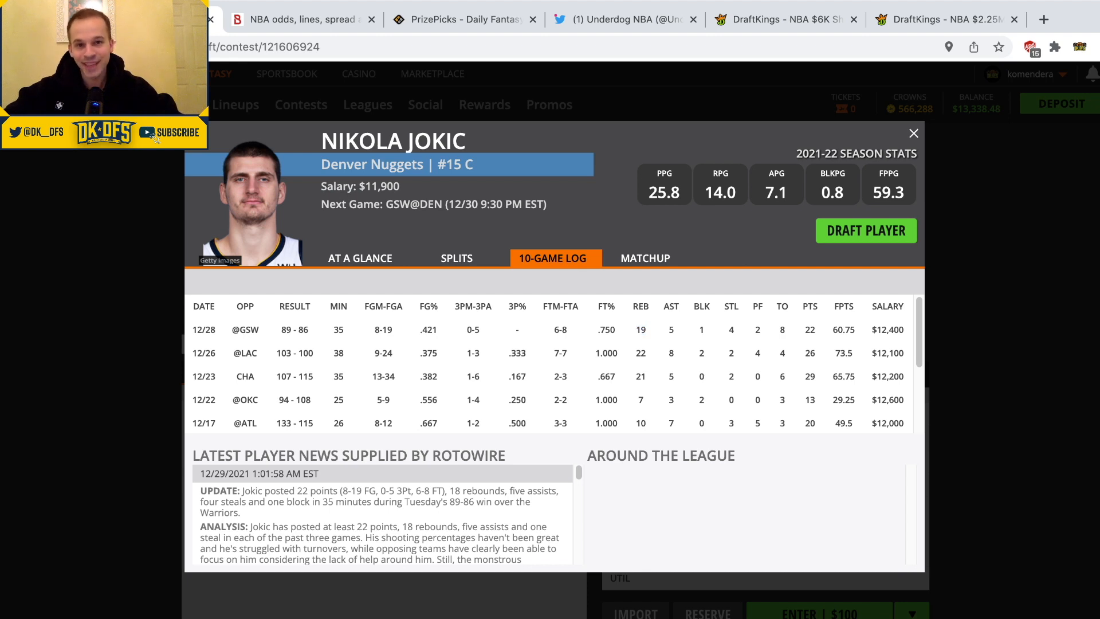
click(914, 132)
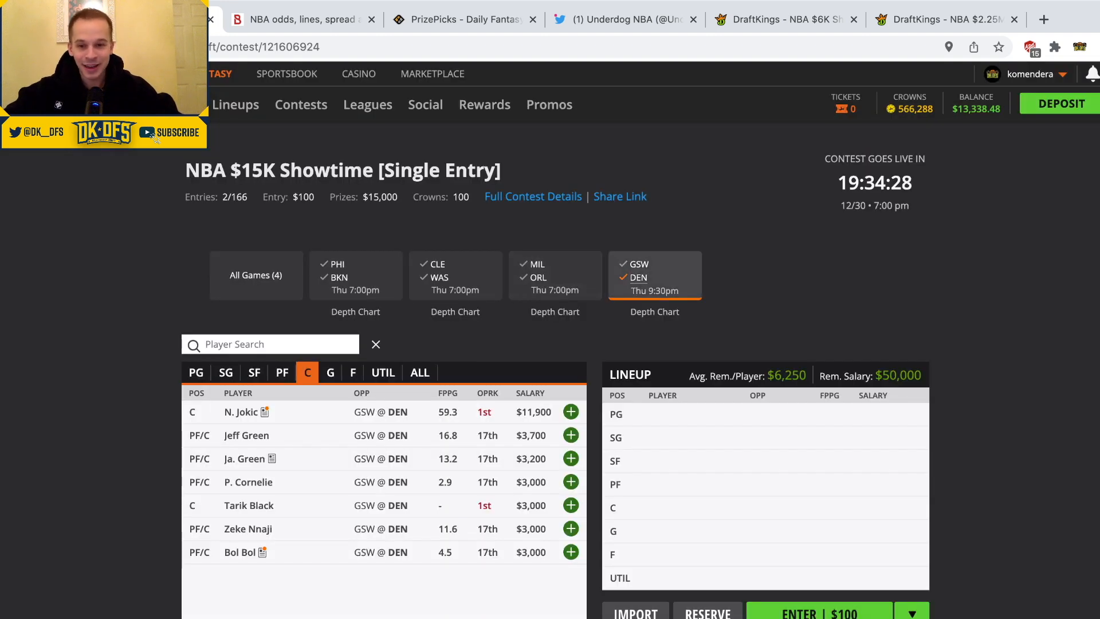
click(256, 275)
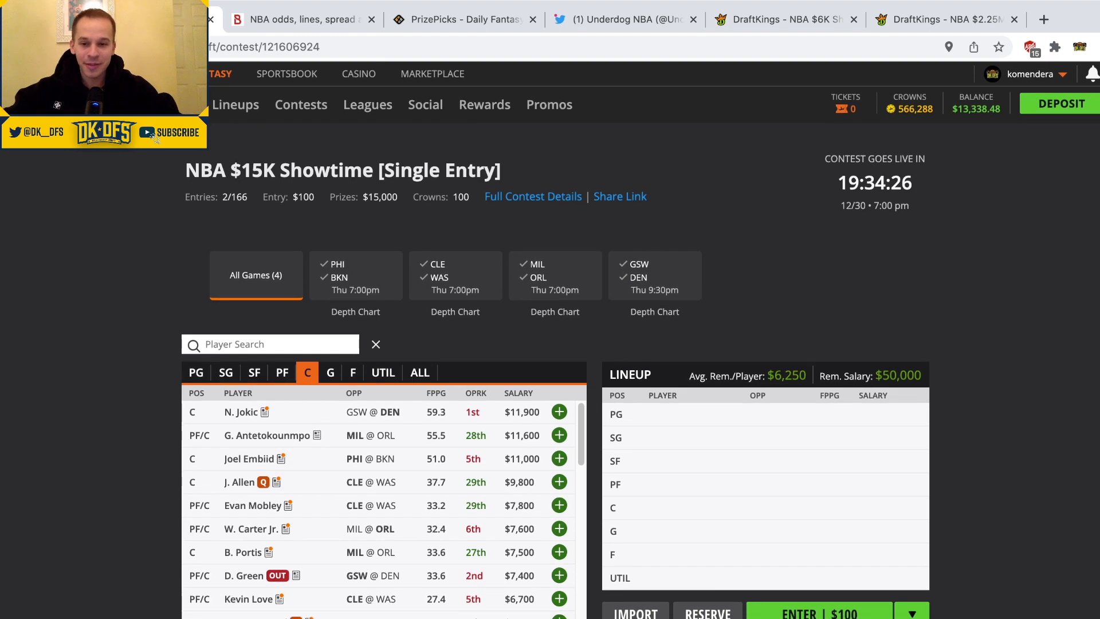
- Filter to the PHI at BKN game and review the top 76ers center and $8,800 forward cards
click(356, 275)
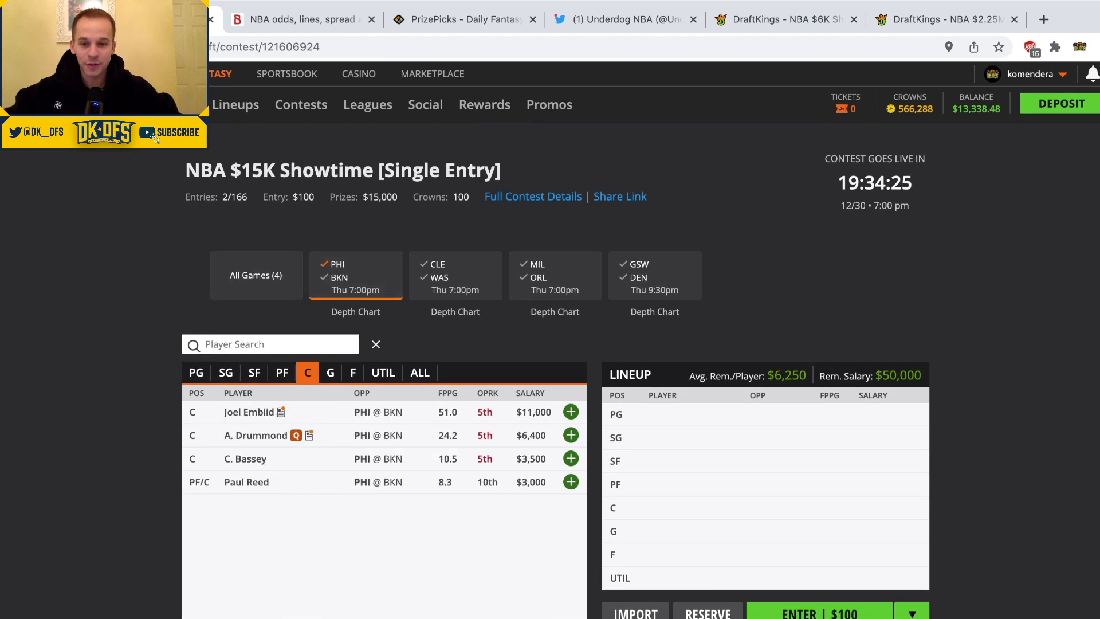
click(383, 372)
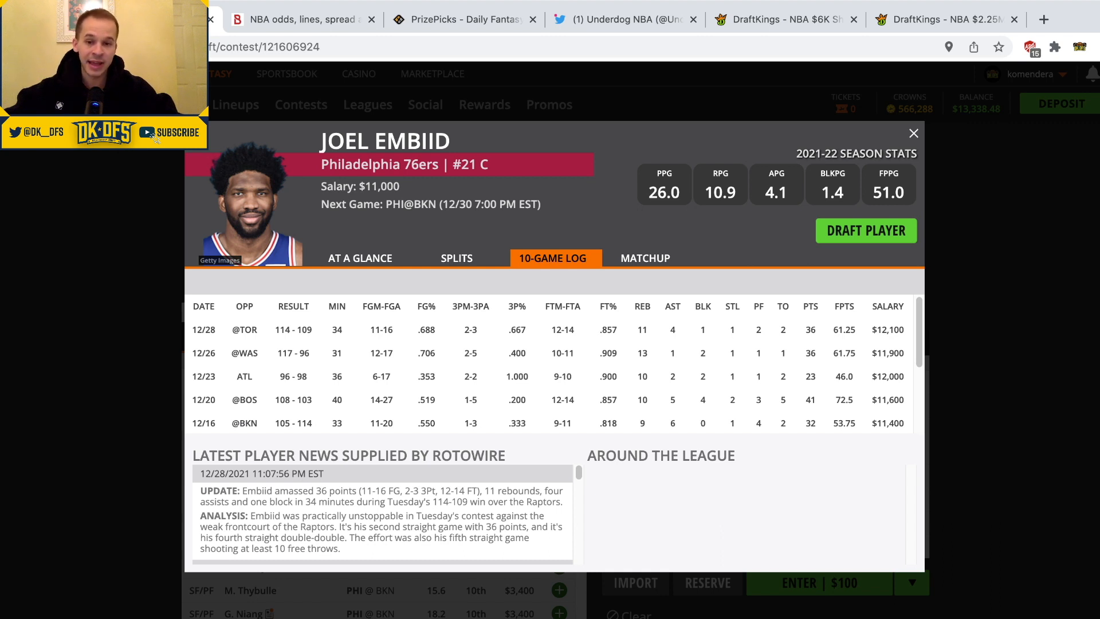
click(913, 133)
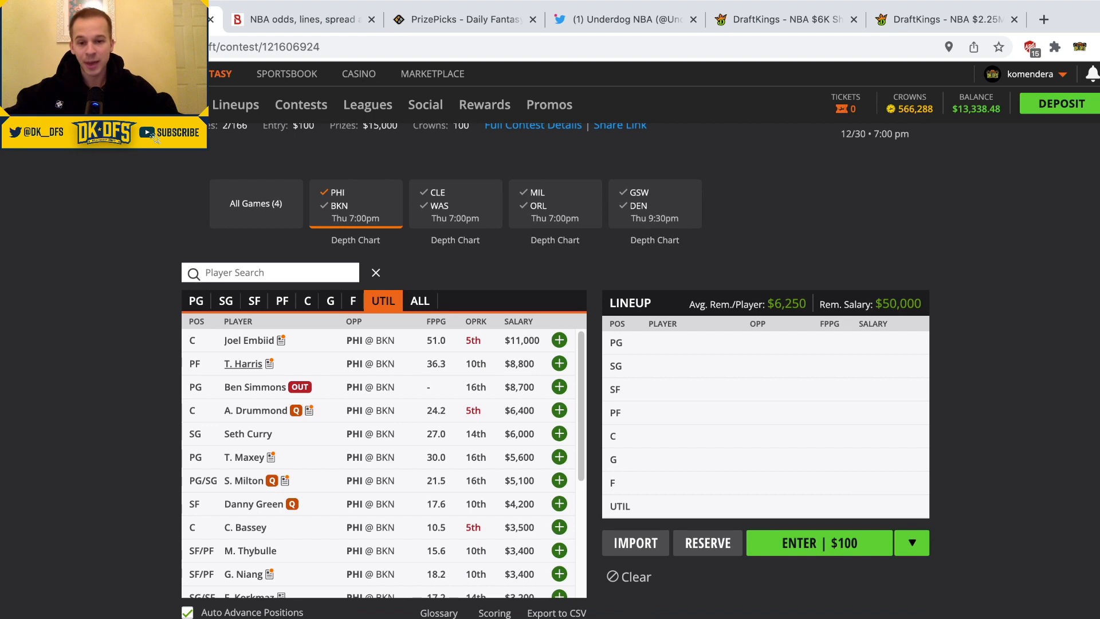
click(242, 364)
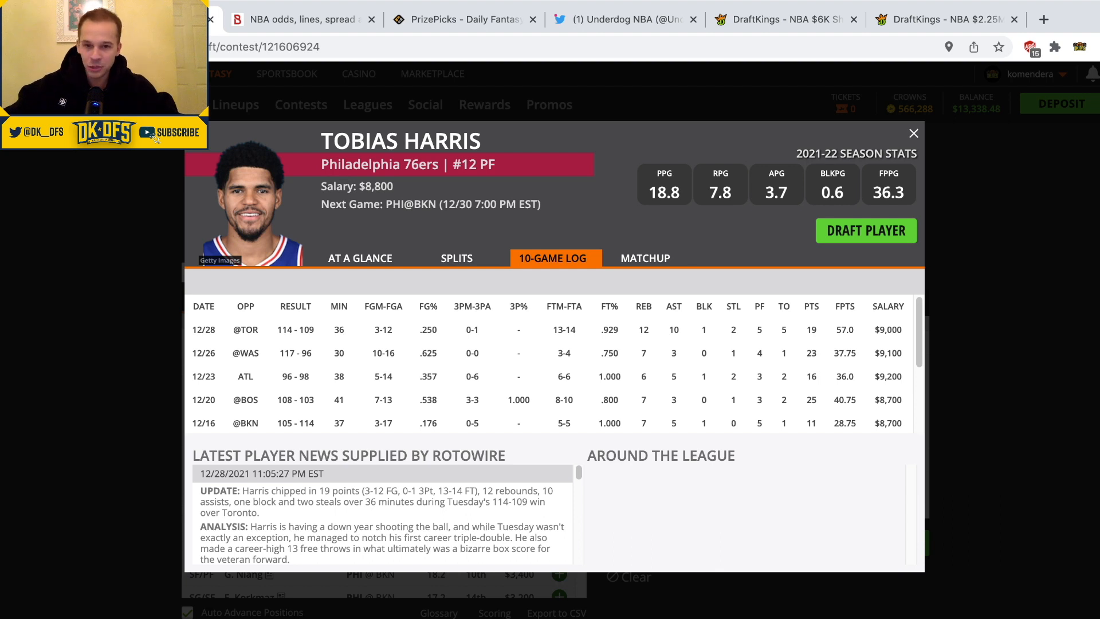
click(914, 132)
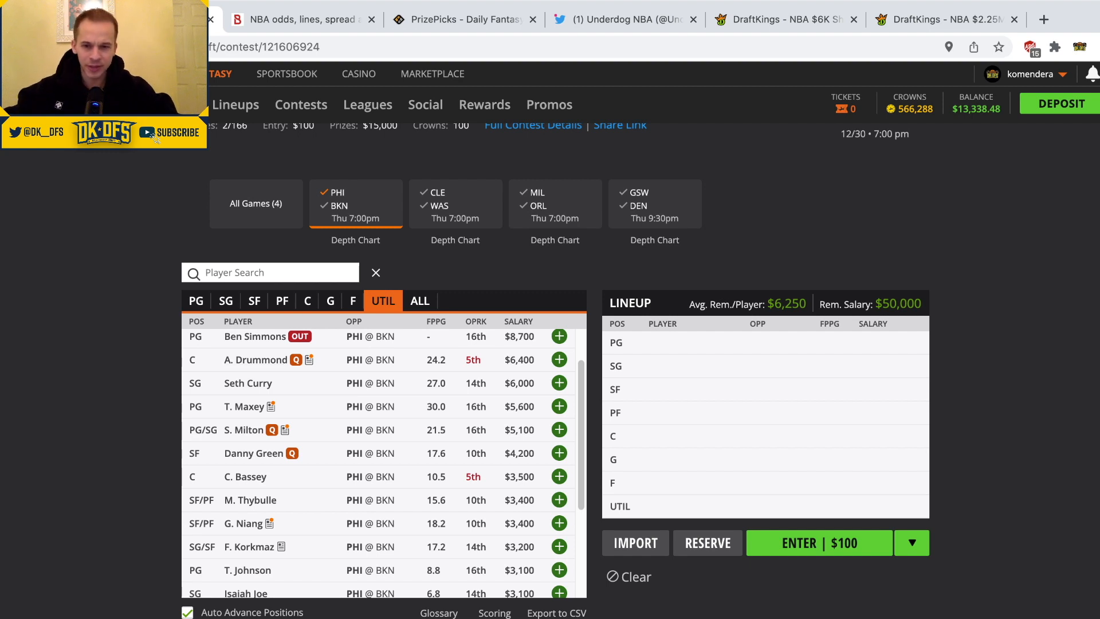
- Check Seth Curry's 10-game log, then Tyrese Maxey's and Danny Green's player cards
scroll(down, 3)
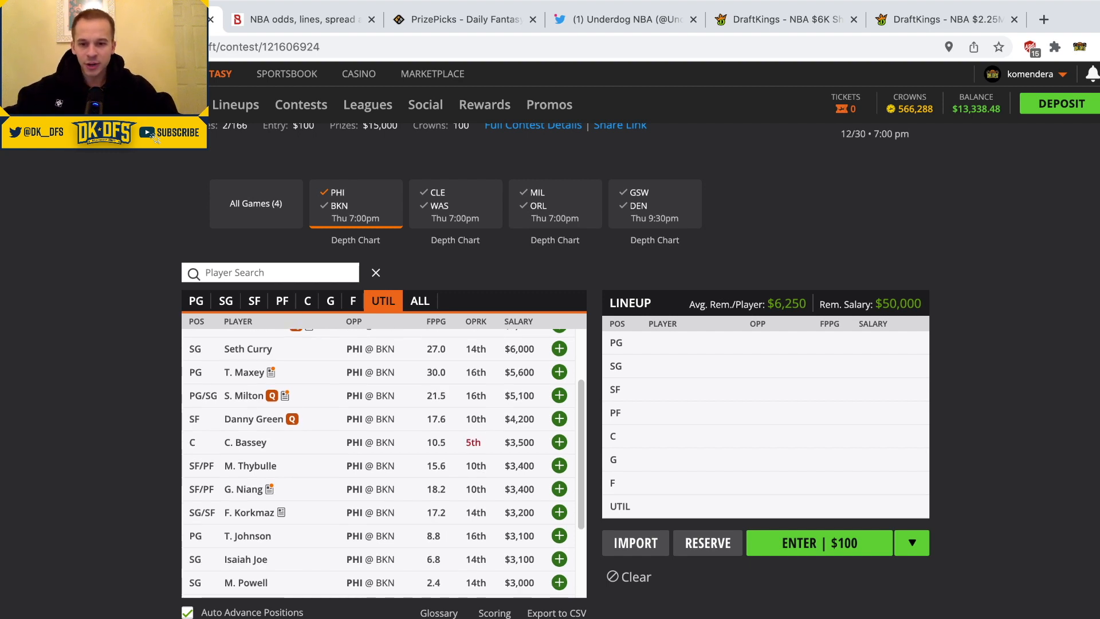
click(247, 349)
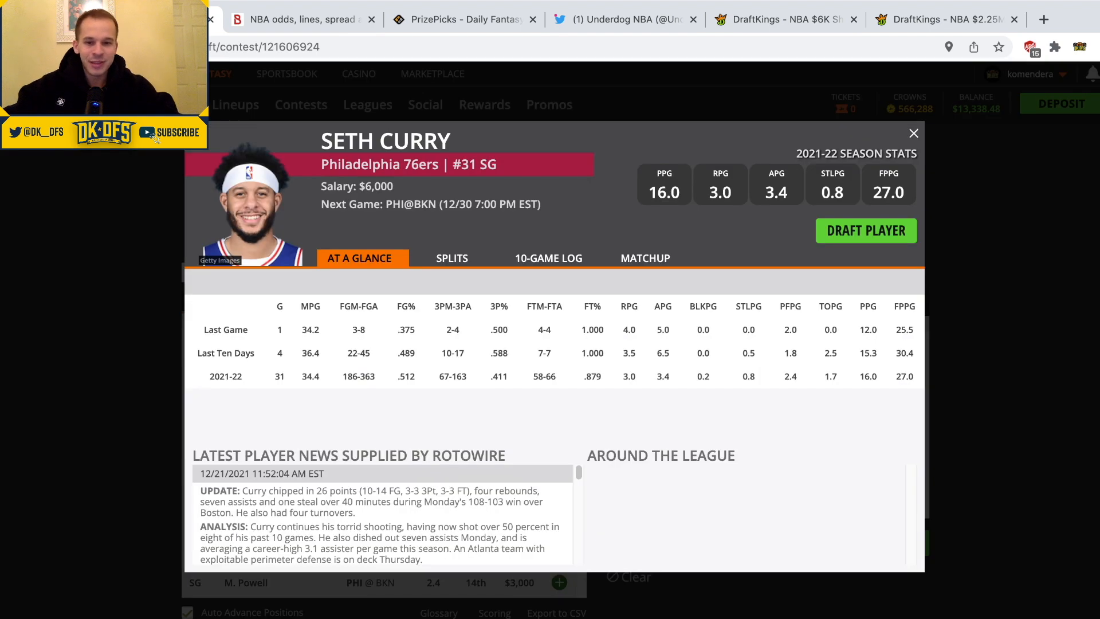
click(549, 257)
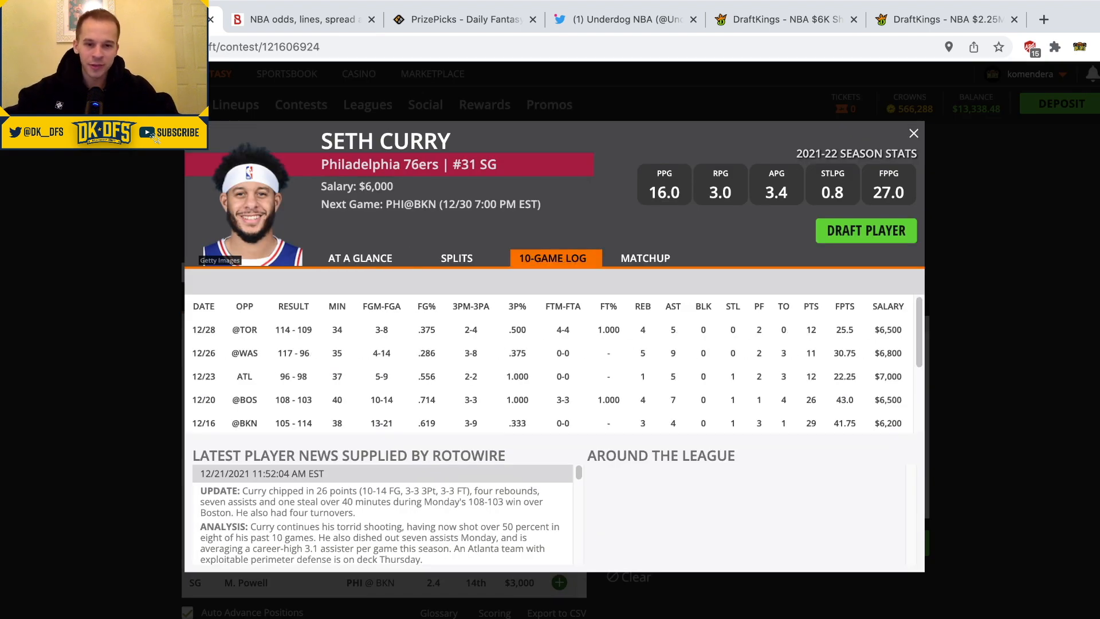
click(913, 132)
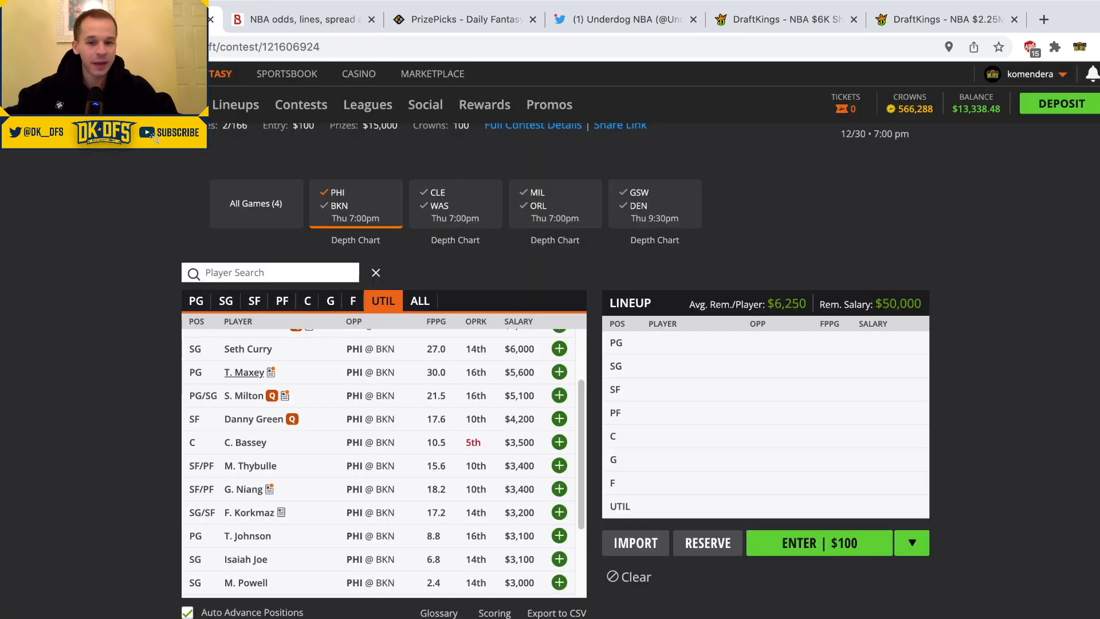
click(244, 372)
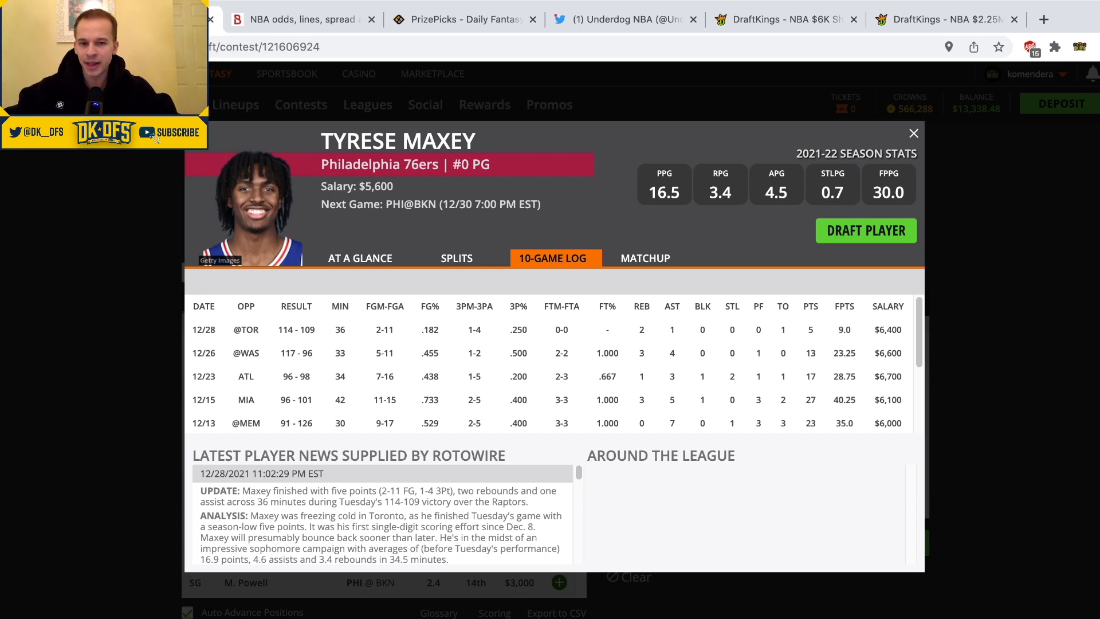
click(913, 133)
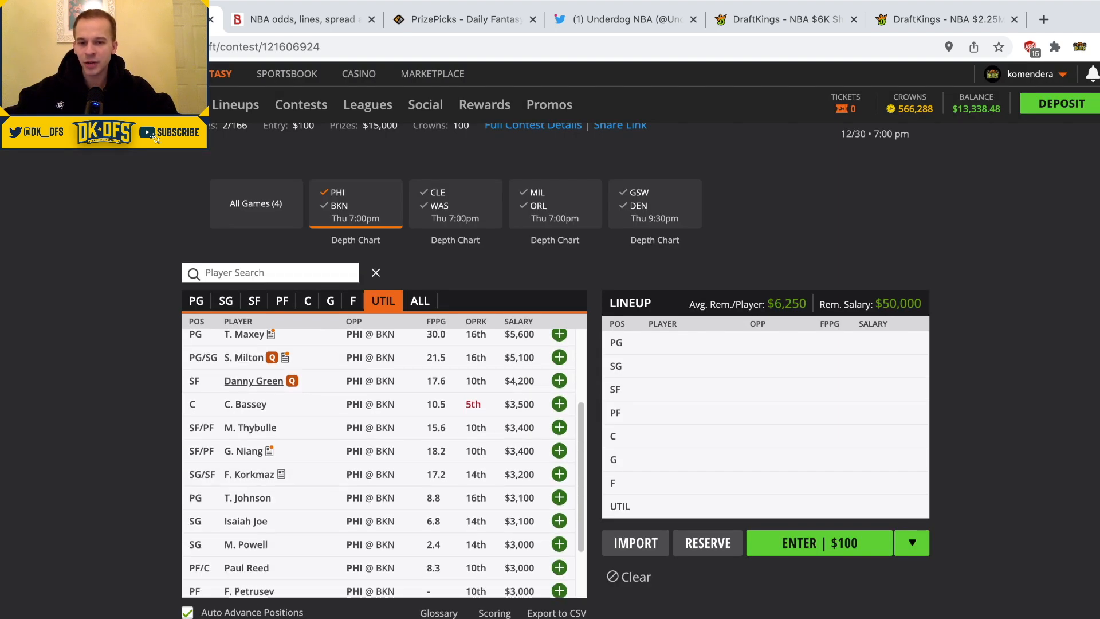
click(253, 381)
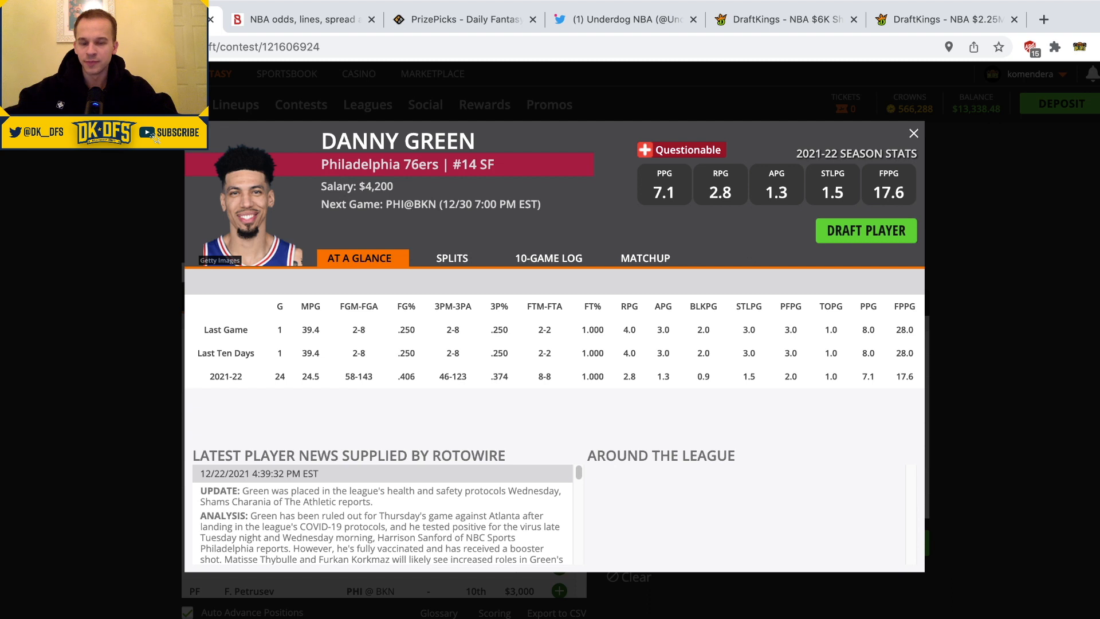
click(914, 133)
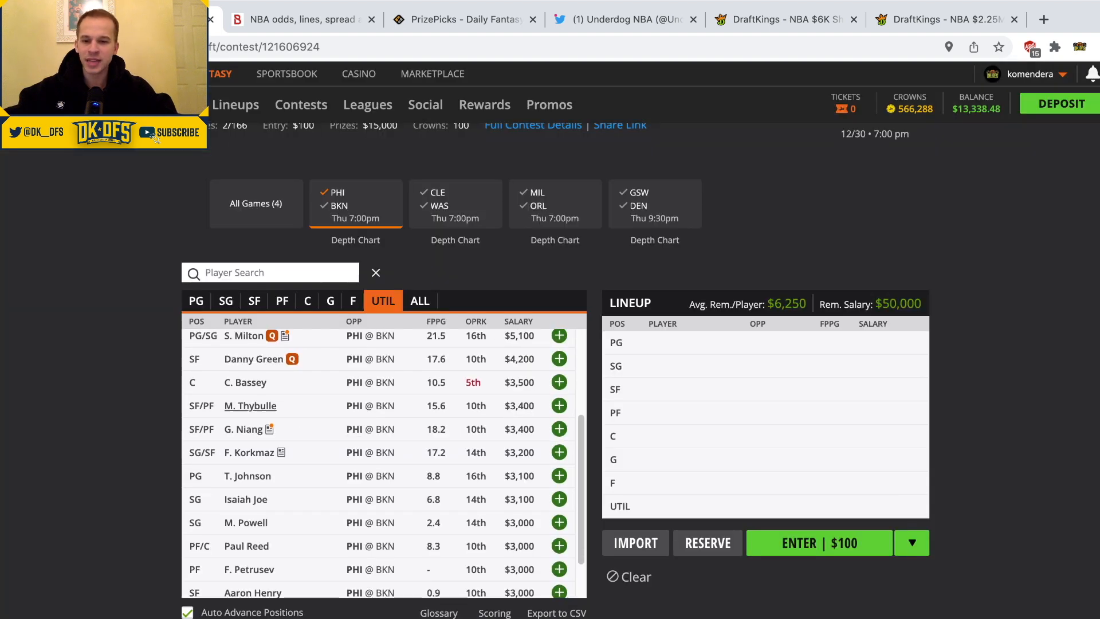
- Review the player cards of Matisse Thybulle, Georges Niang and Furkan Korkmaz
scroll(up, 3)
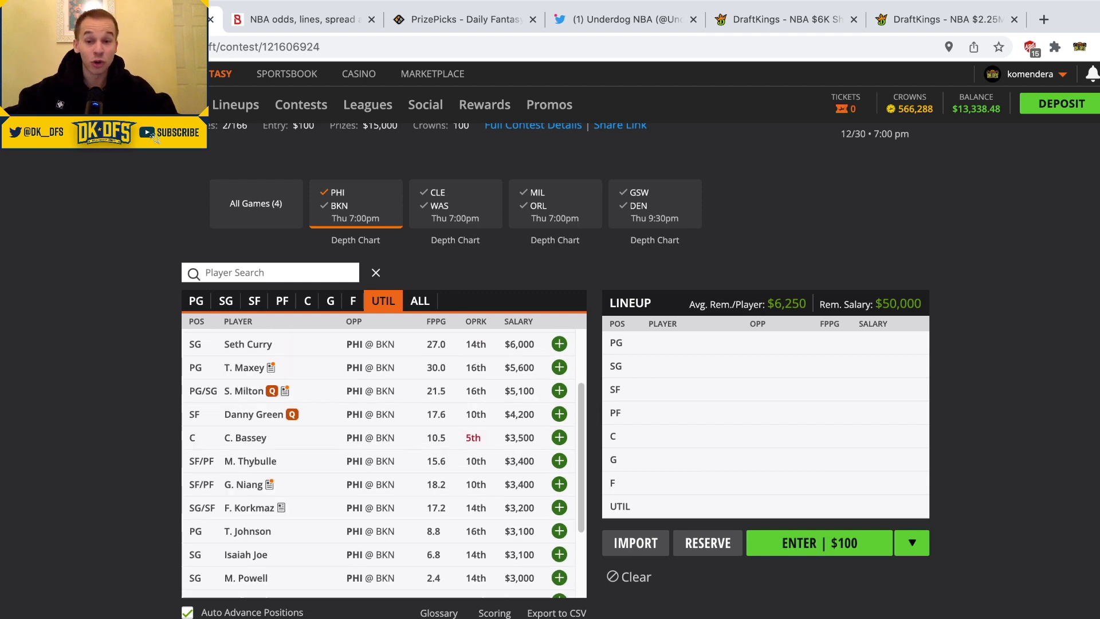
scroll(down, 3)
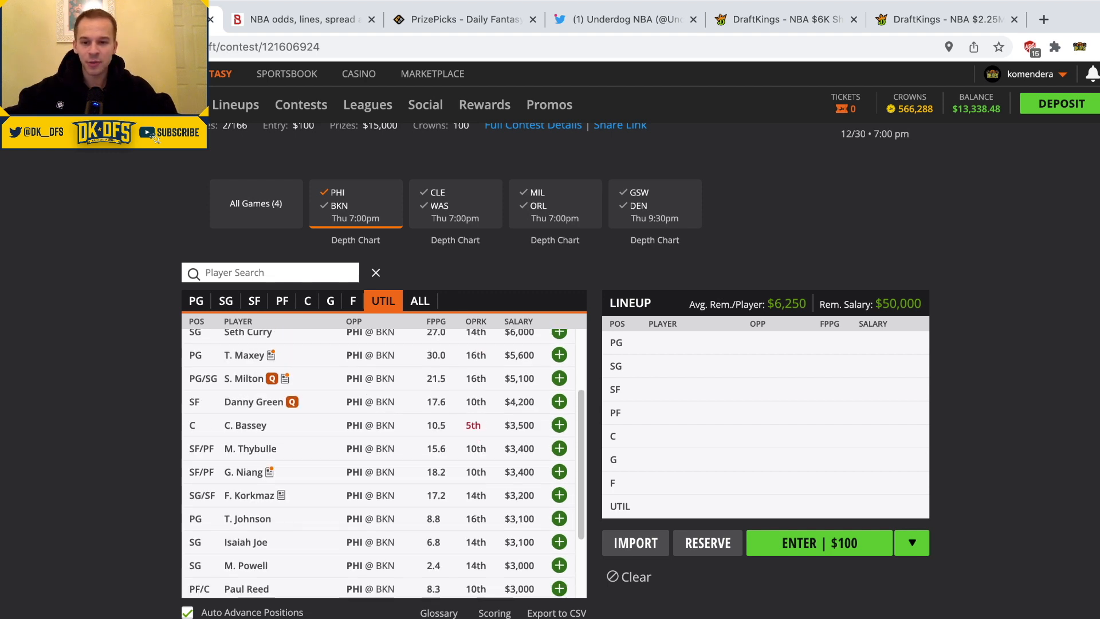
click(250, 448)
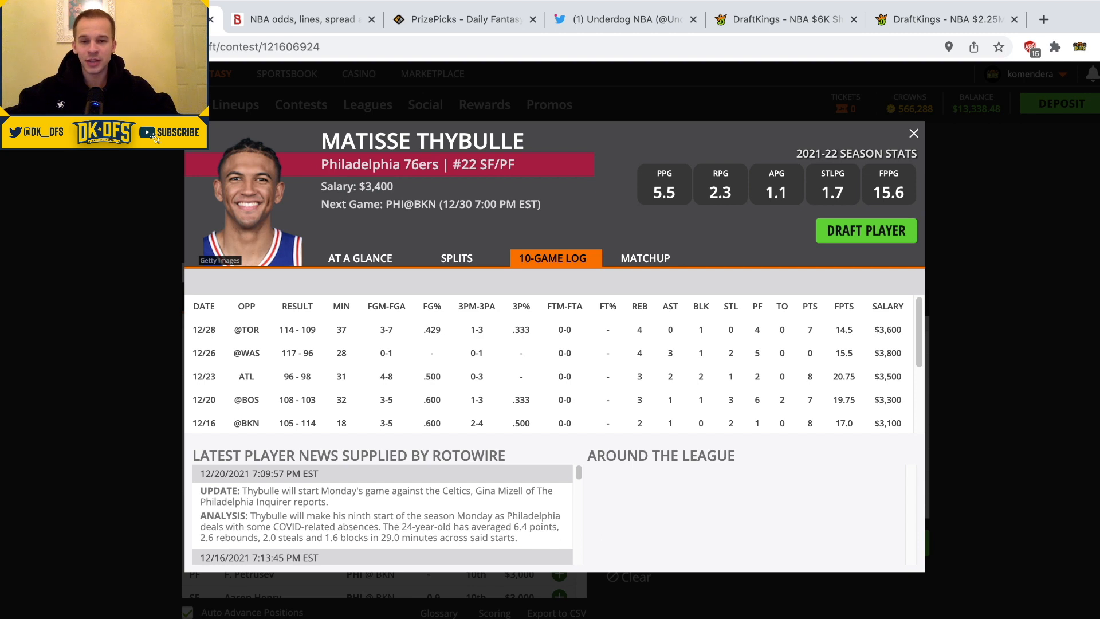
click(915, 134)
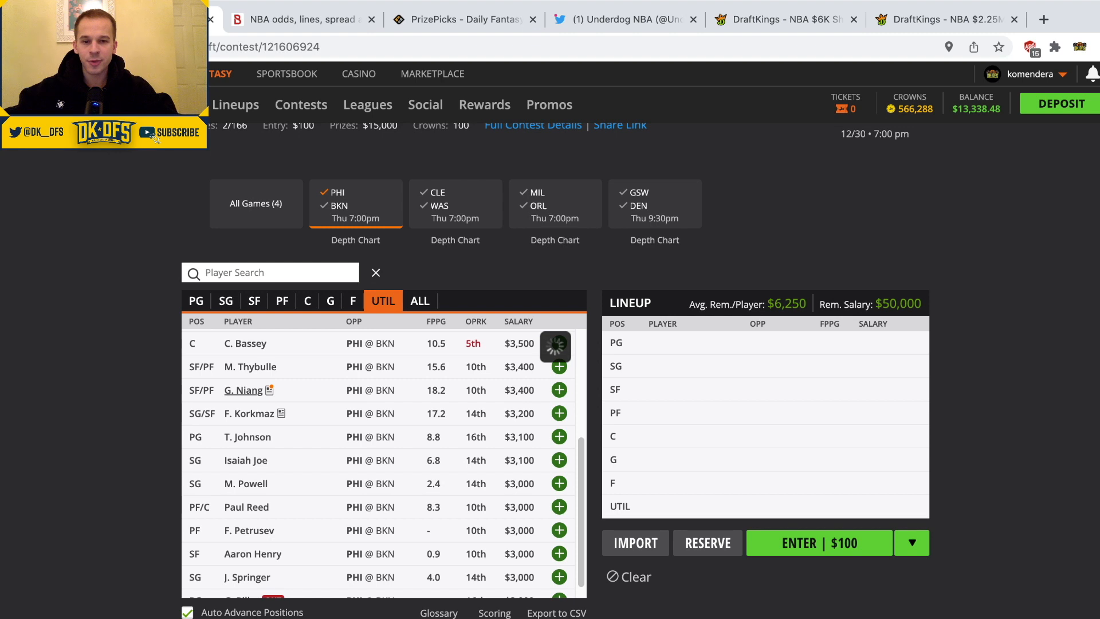
click(243, 389)
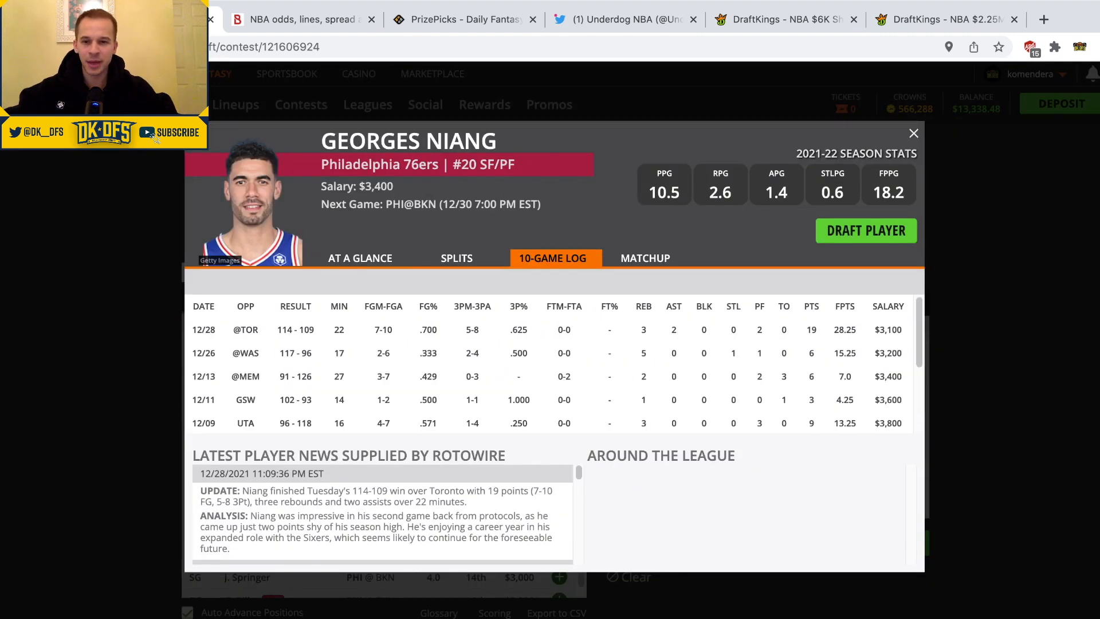
click(914, 132)
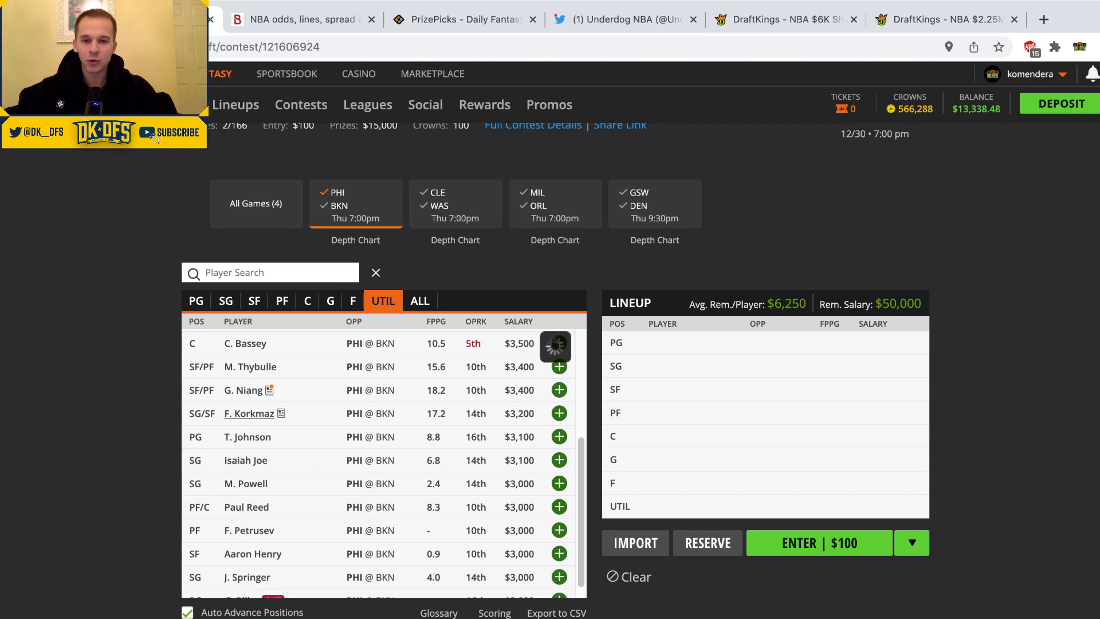
click(248, 413)
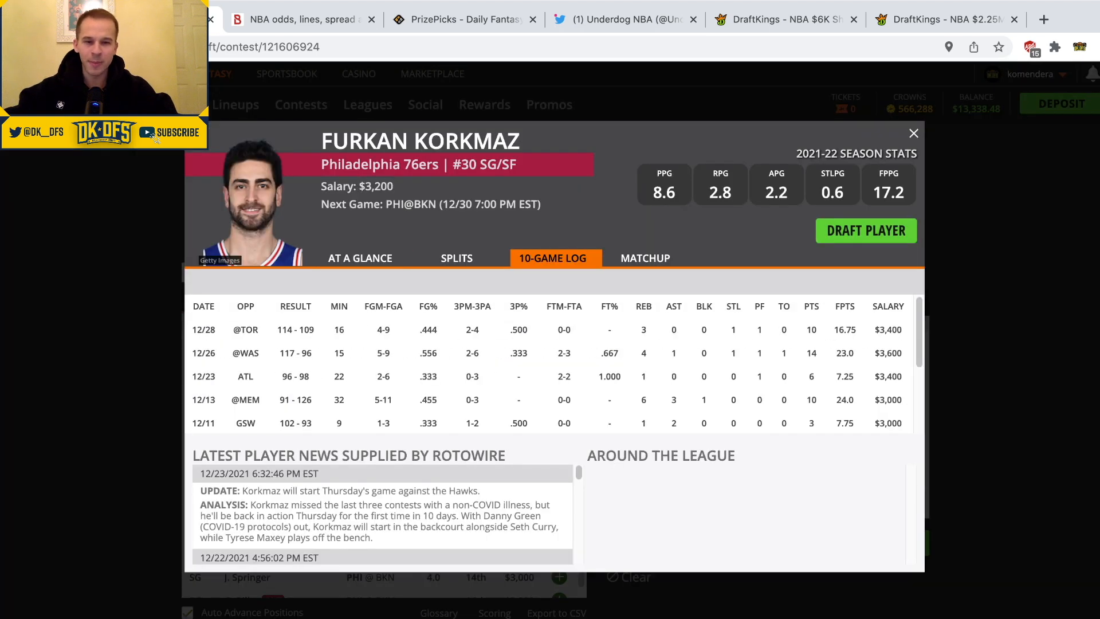
click(914, 134)
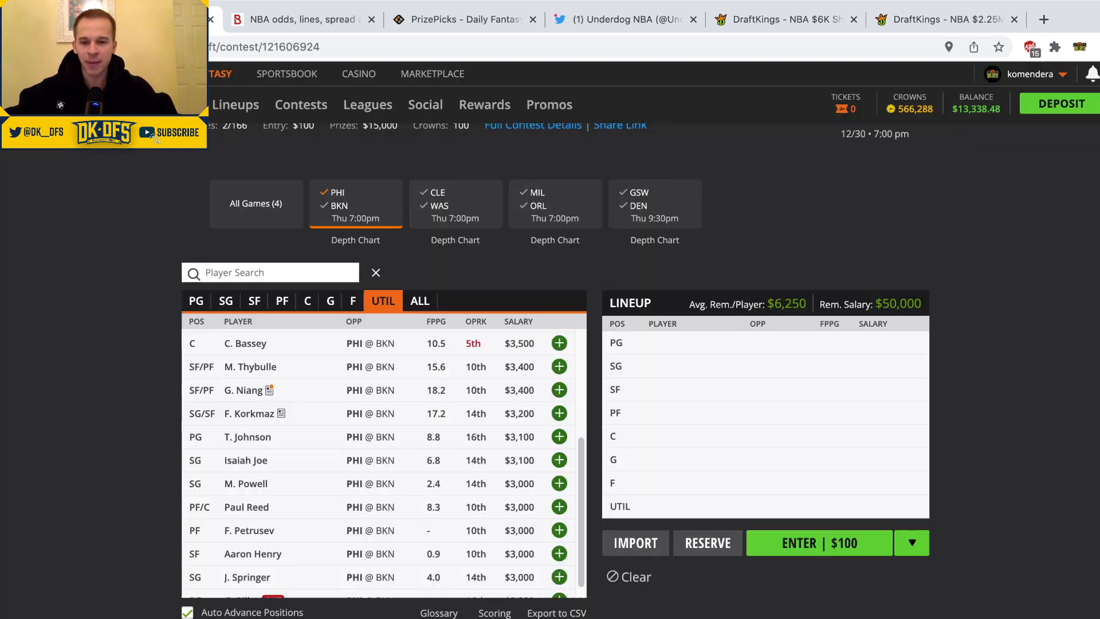
- Show only the Brooklyn Nets players from the PHI at BKN game
scroll(up, 3)
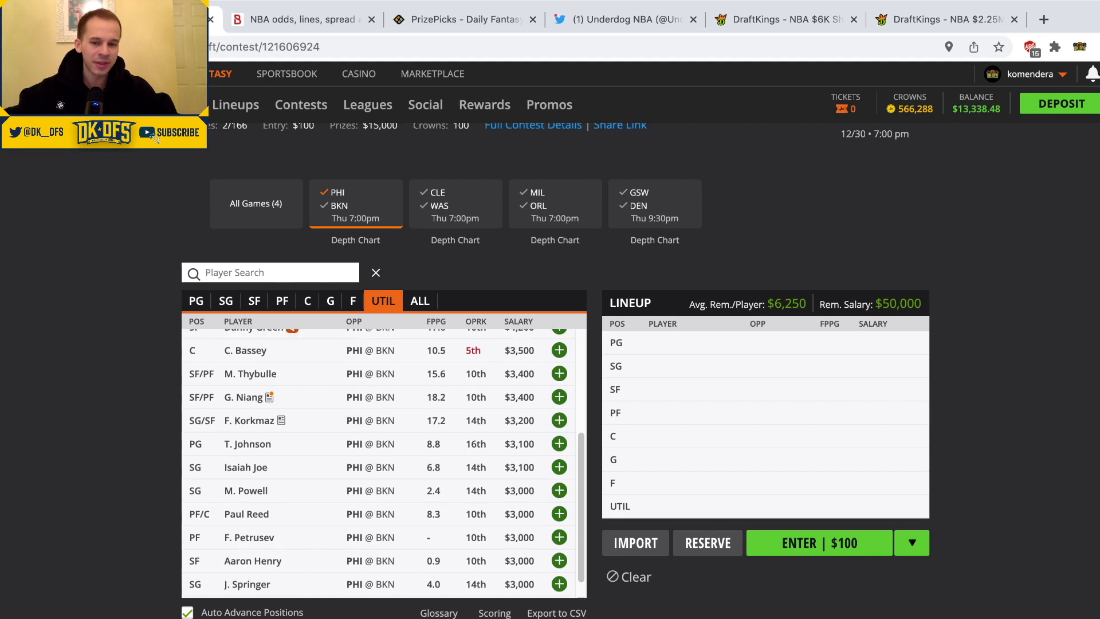
scroll(up, 3)
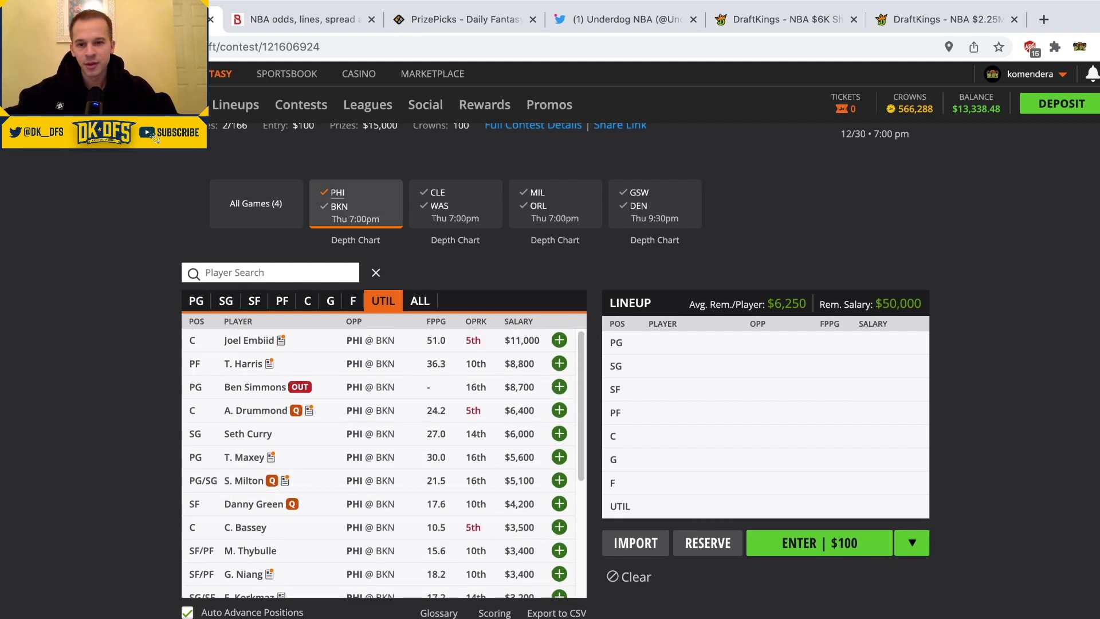
click(338, 218)
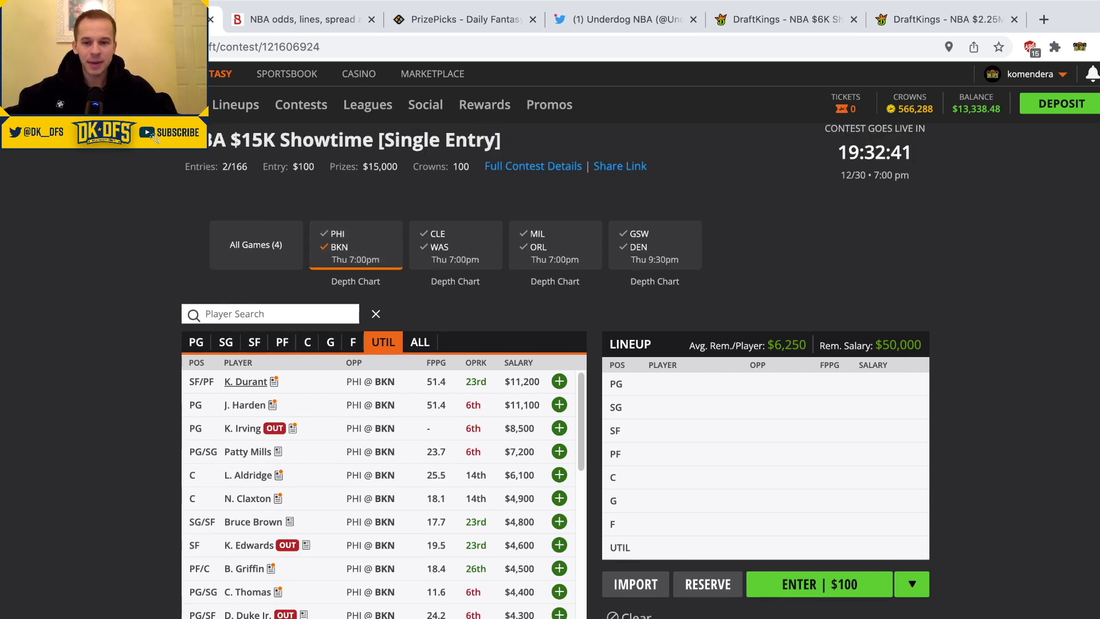
scroll(down, 3)
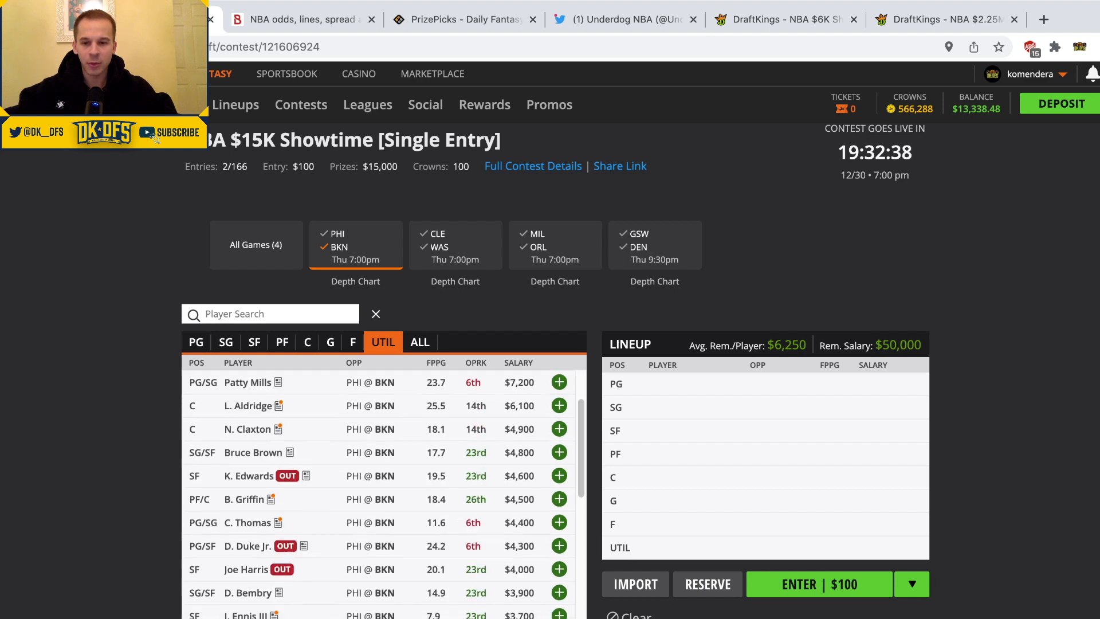
scroll(down, 3)
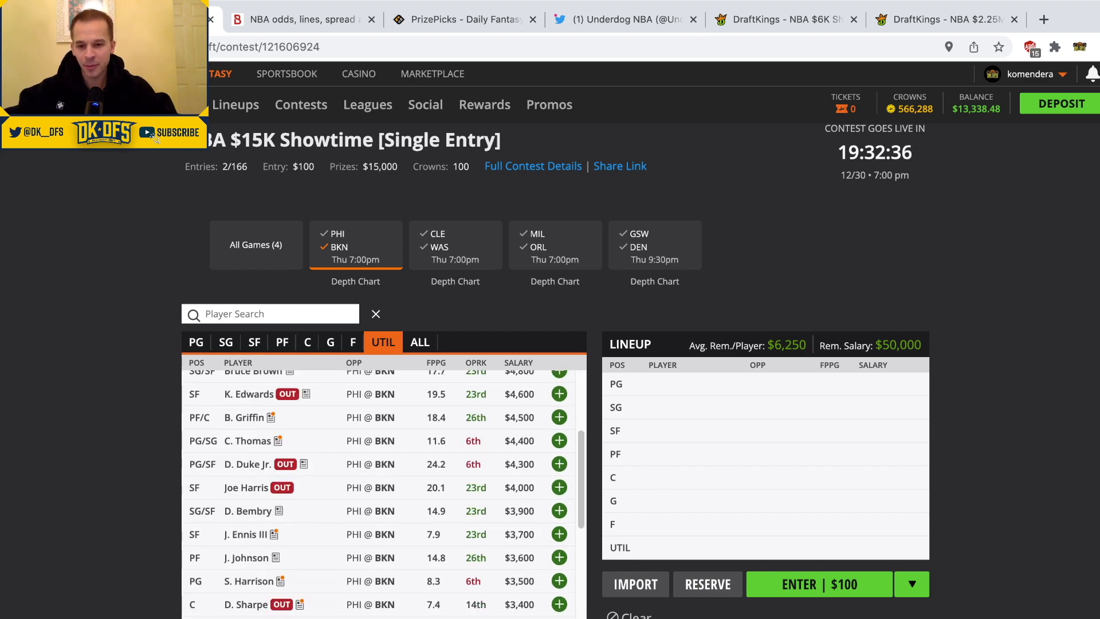
scroll(down, 3)
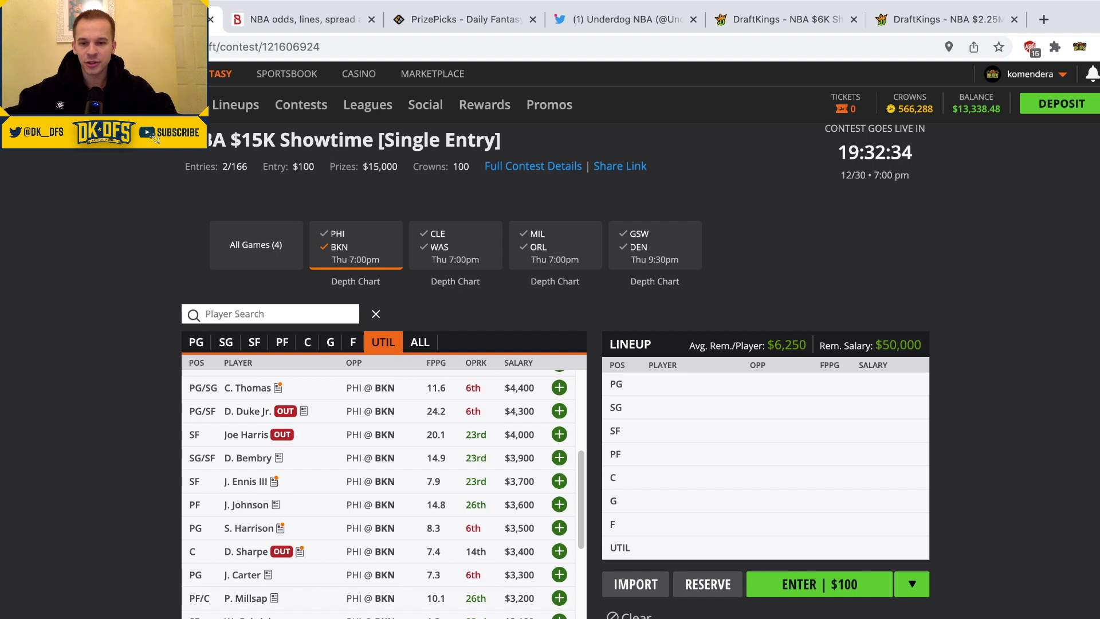
scroll(up, 3)
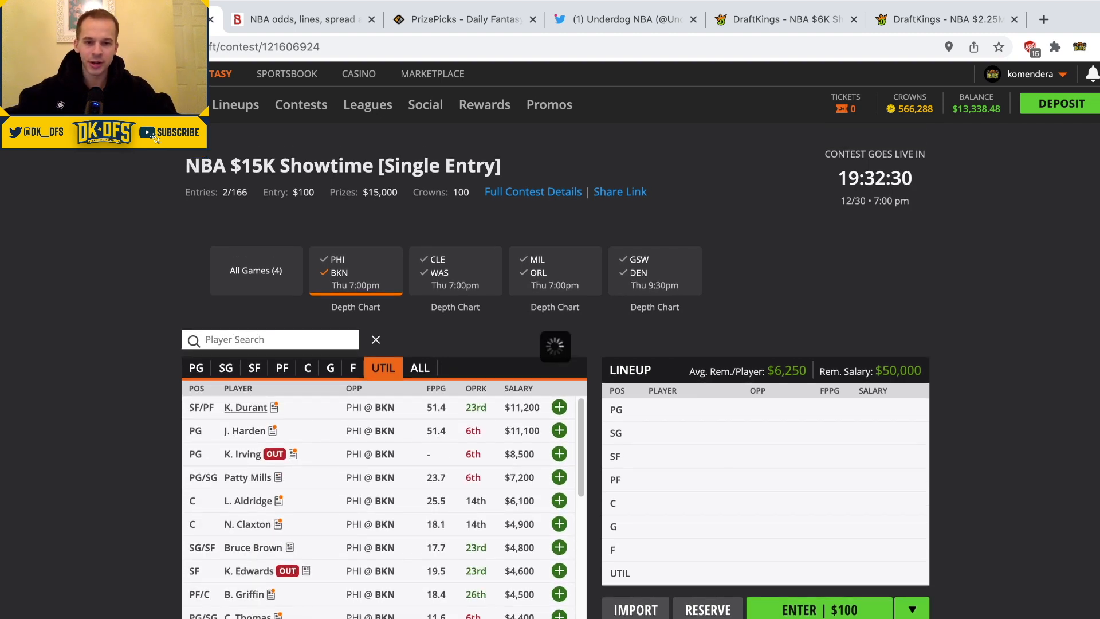
click(245, 407)
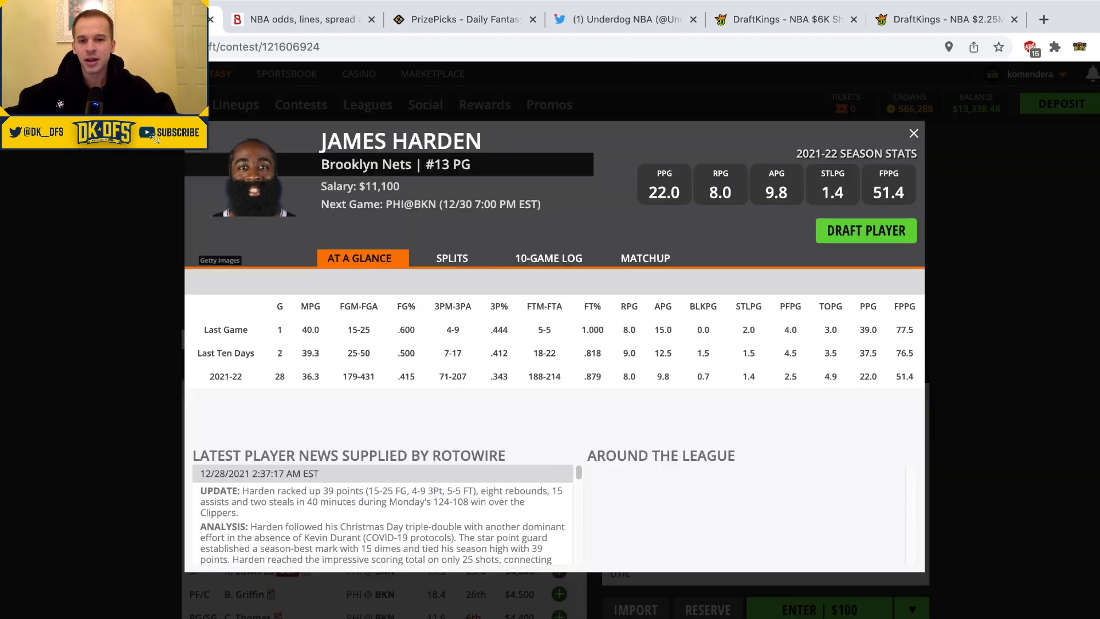
click(548, 258)
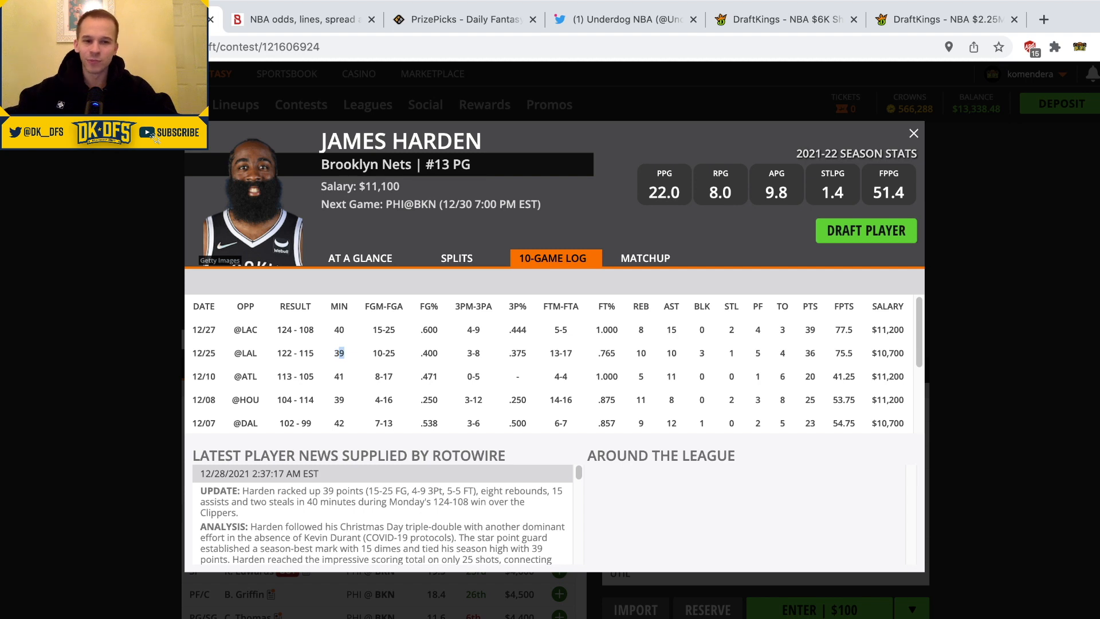
click(913, 132)
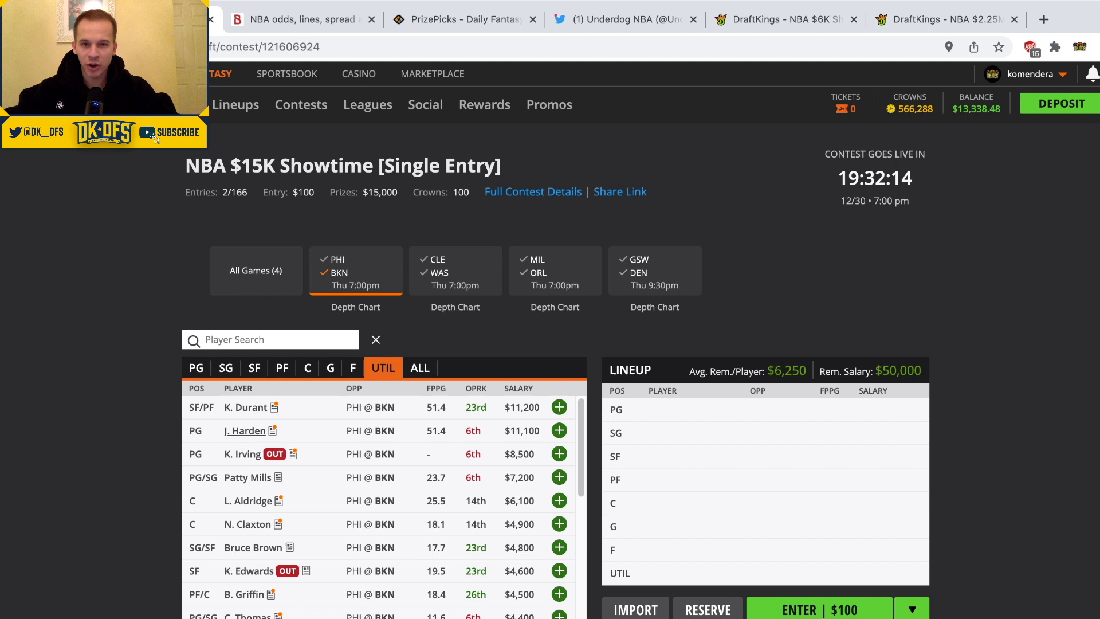
scroll(down, 3)
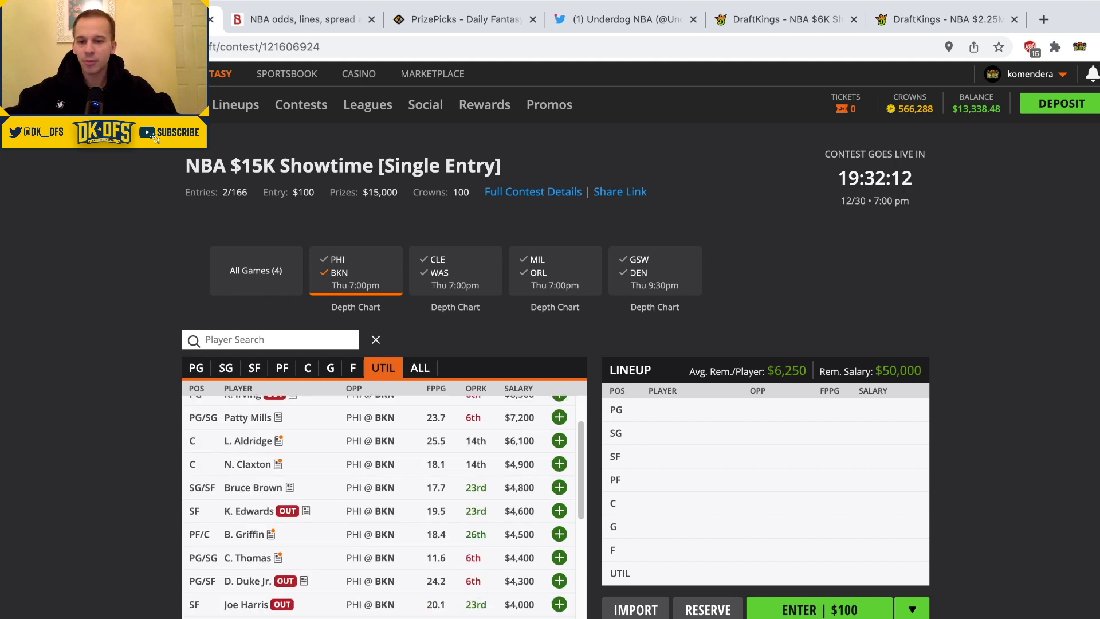
scroll(down, 3)
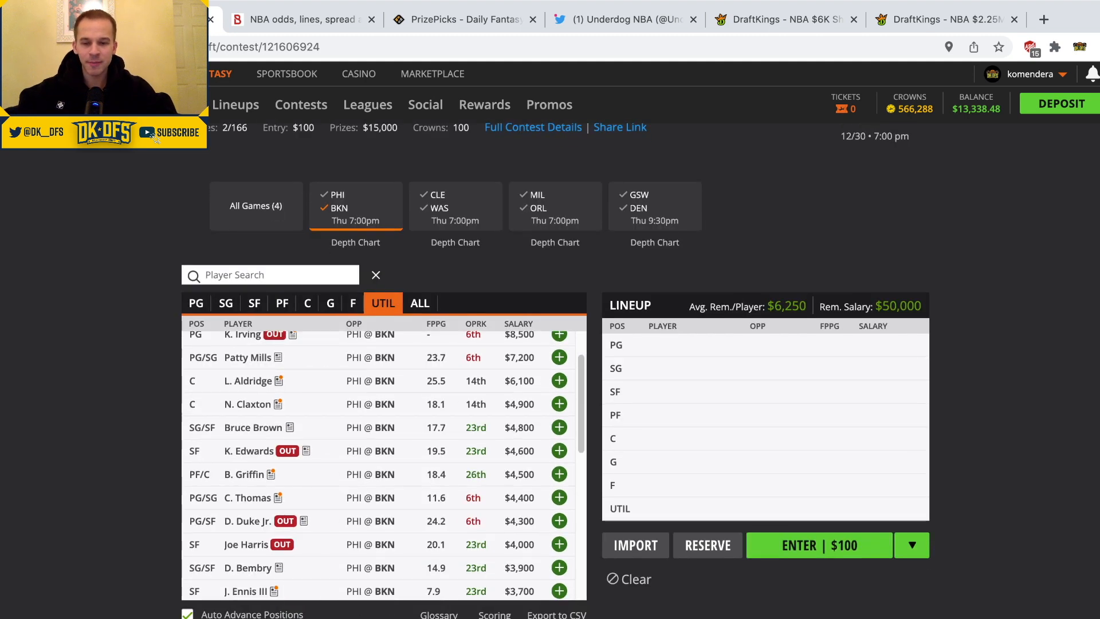
- Check the 10-game logs of Patty Mills and Nicolas Claxton
click(247, 357)
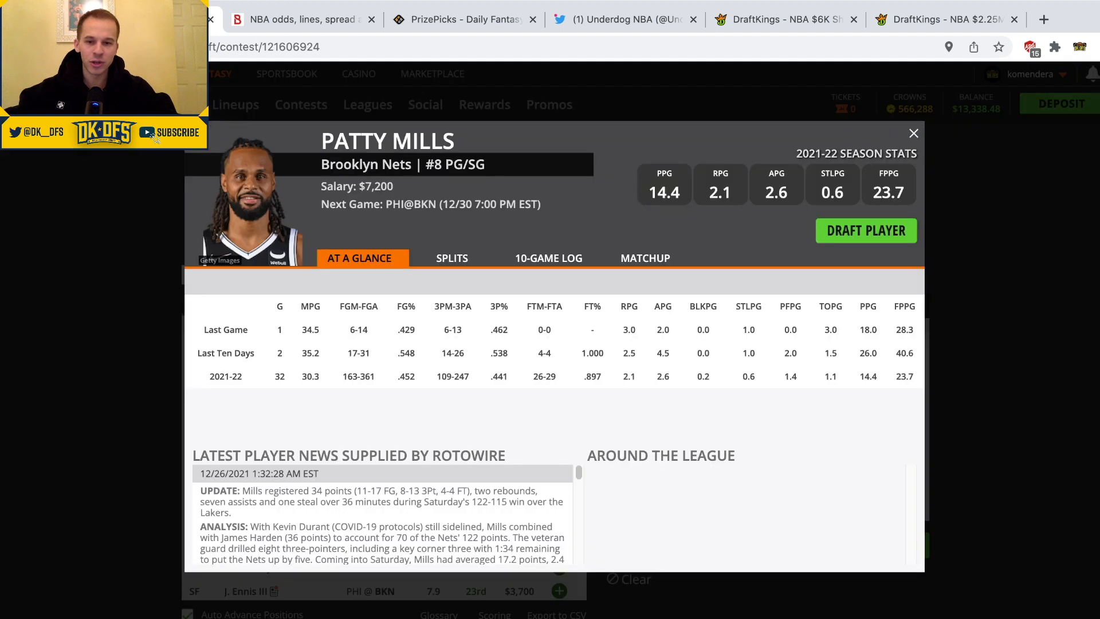
click(548, 257)
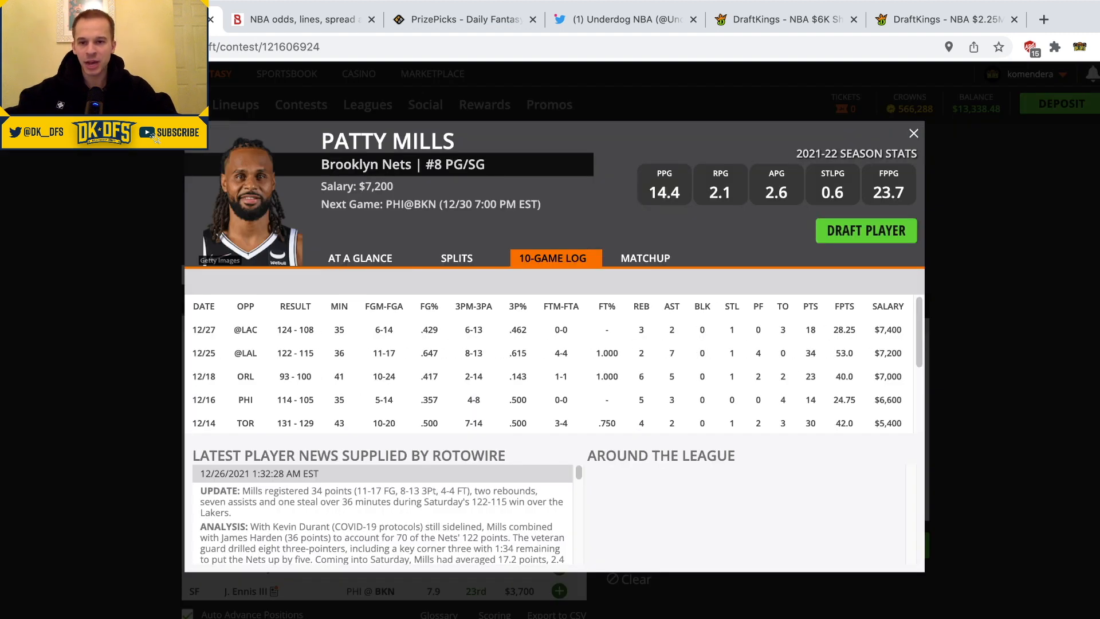
click(914, 134)
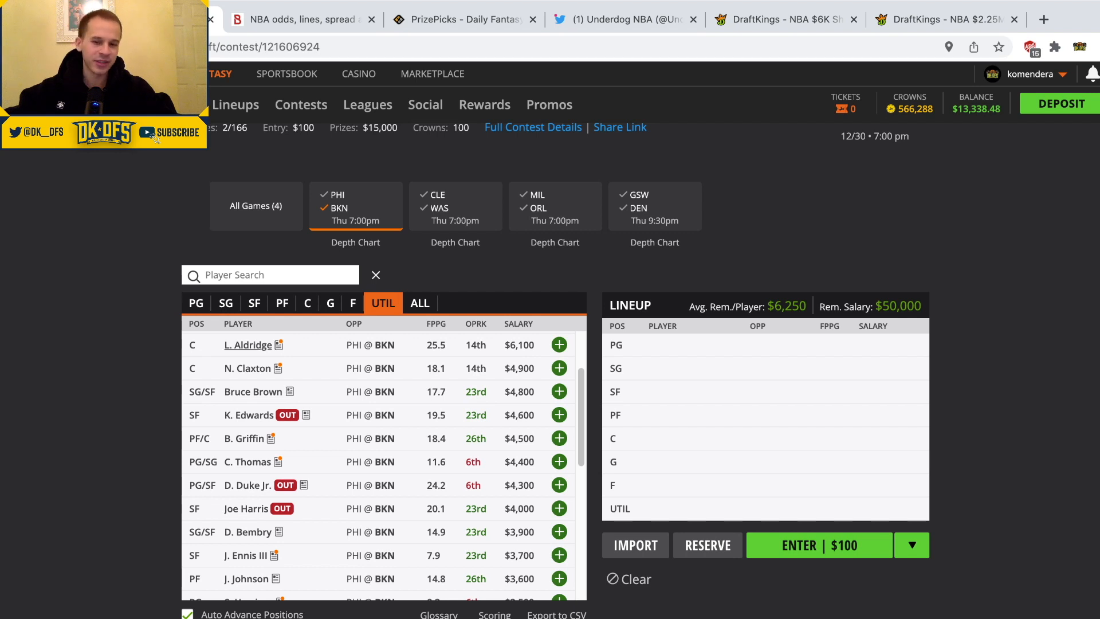
click(558, 344)
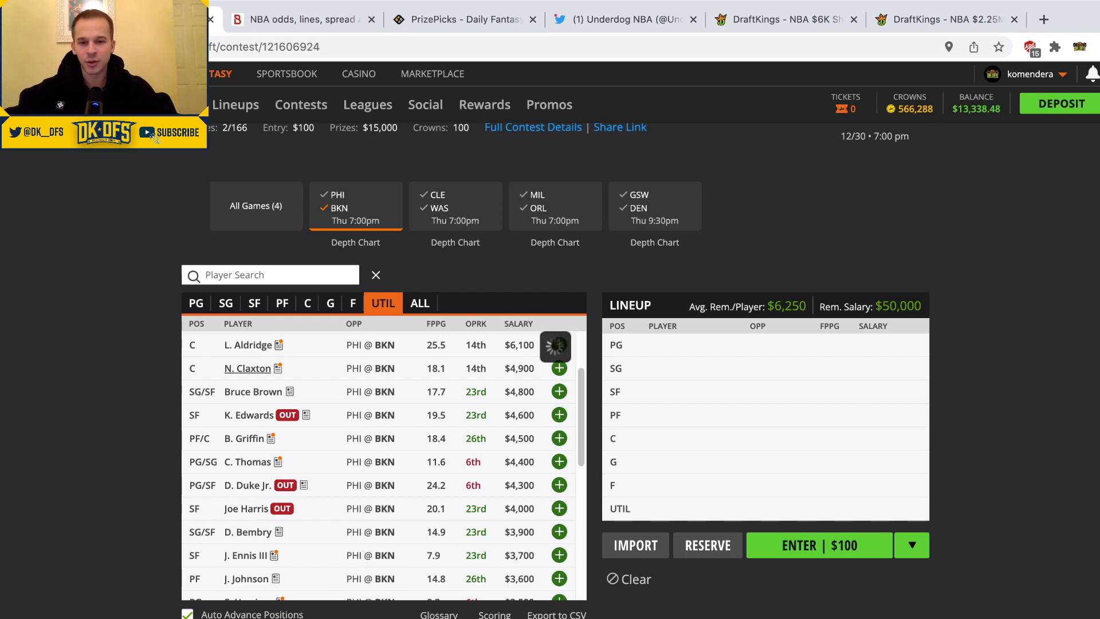
click(247, 368)
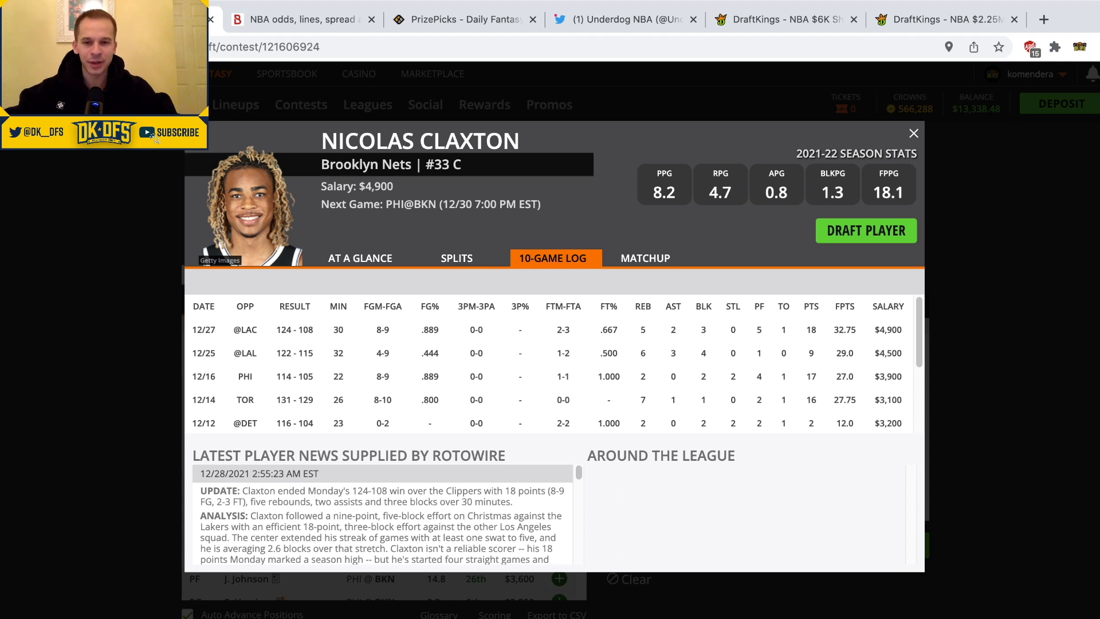
click(914, 133)
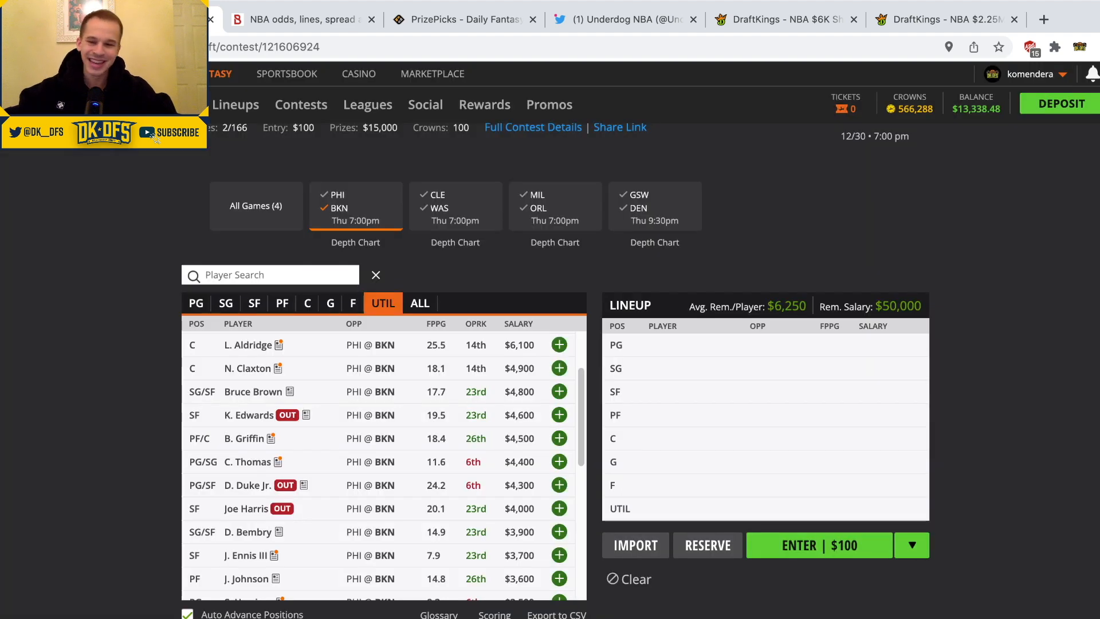
- Review Bruce Brown's card and James Johnson's 10-game log, then close his card
scroll(down, 3)
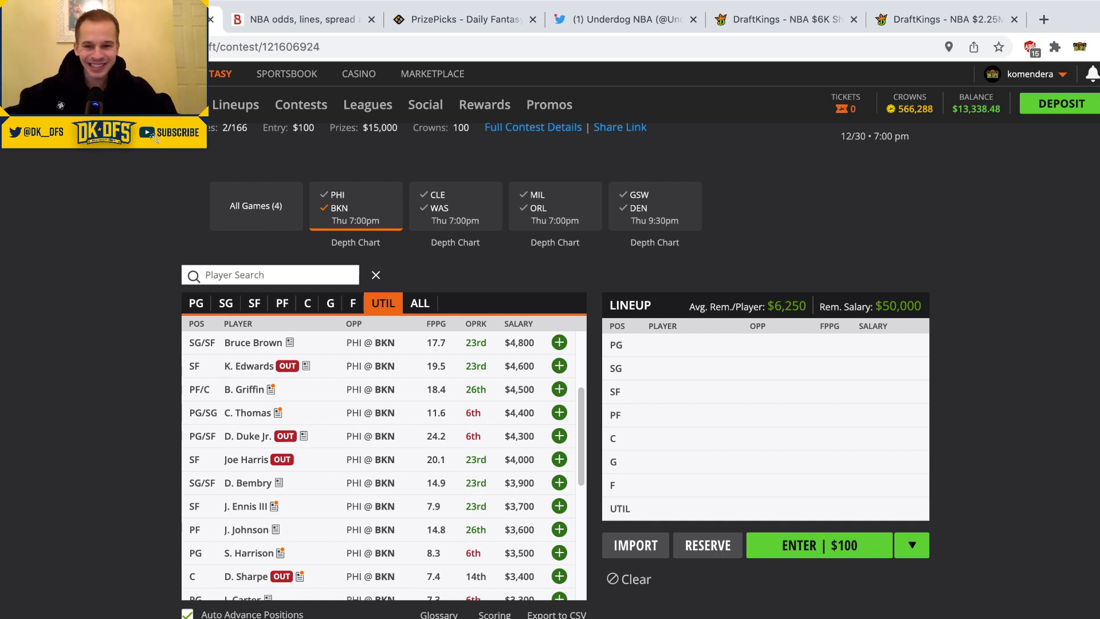
click(252, 343)
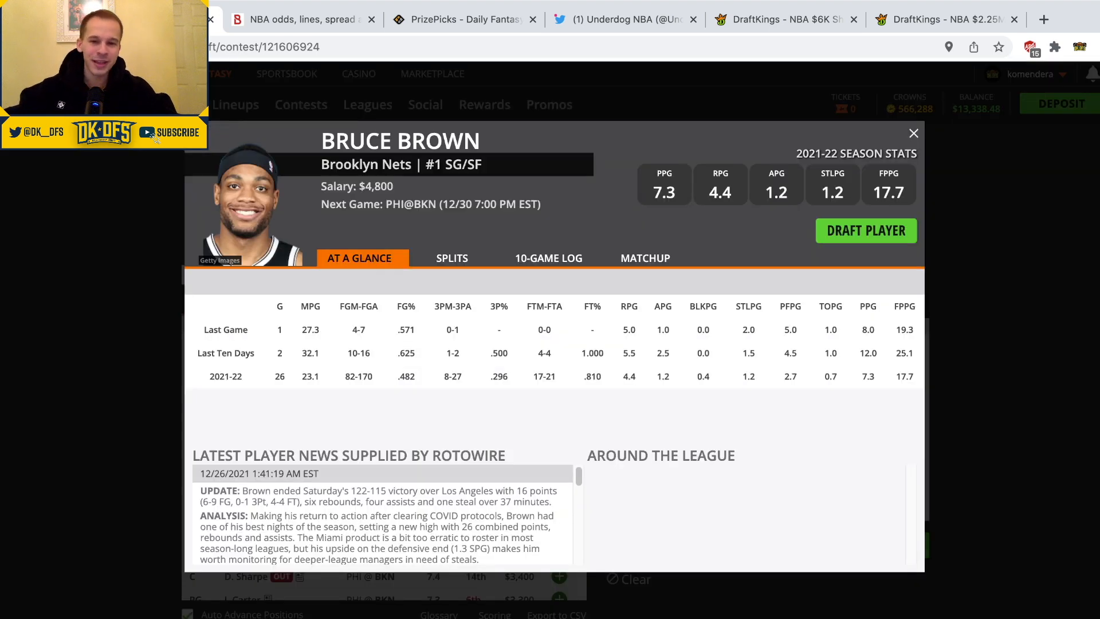
click(913, 134)
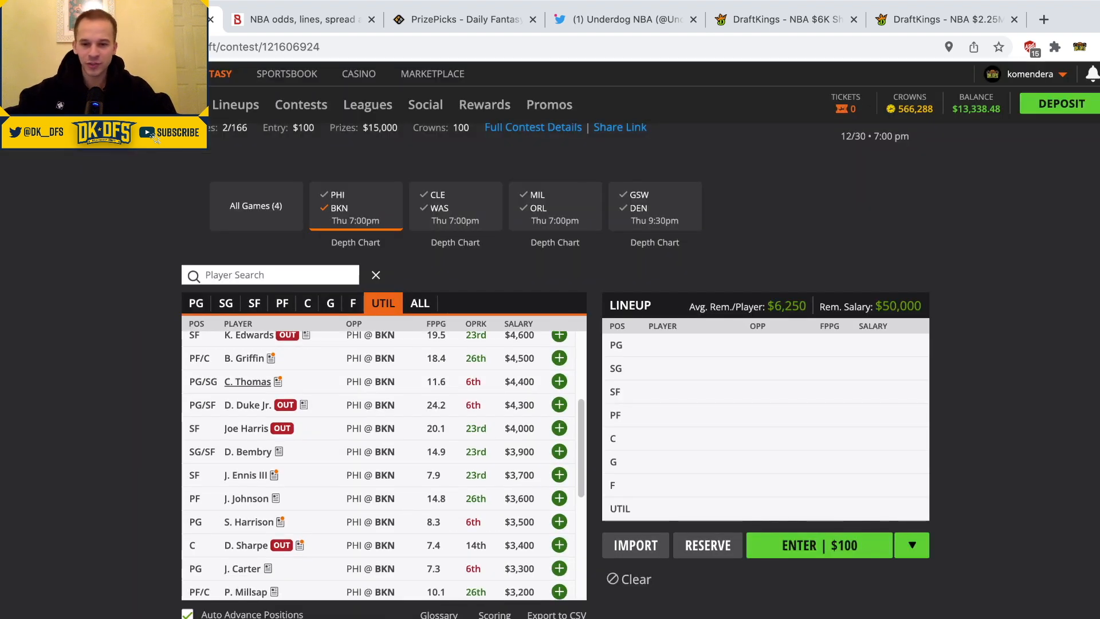
scroll(down, 3)
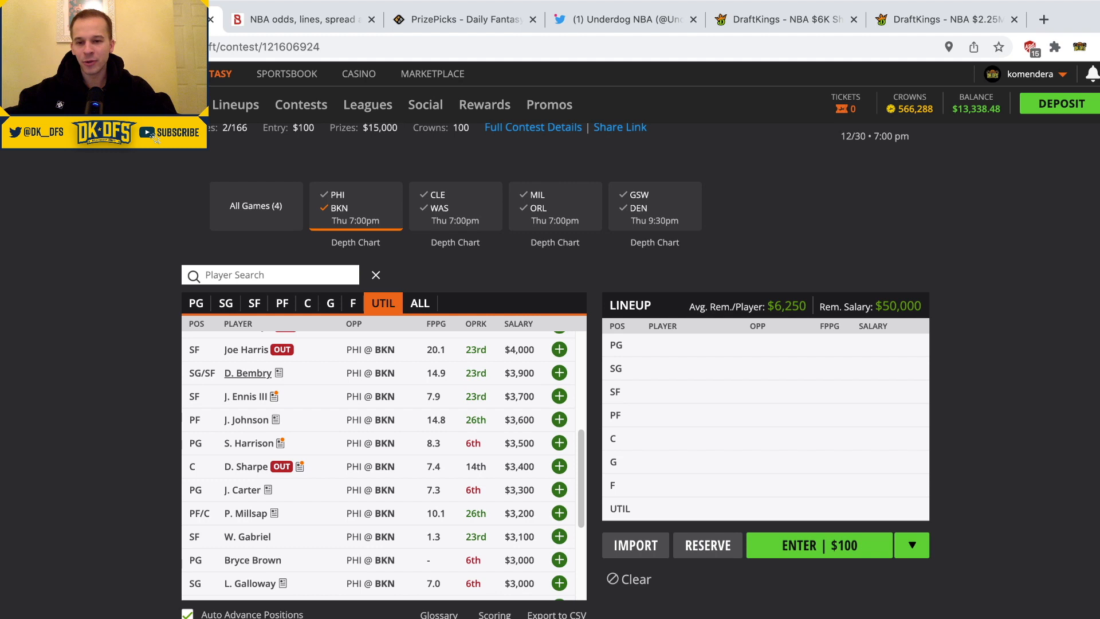
click(558, 349)
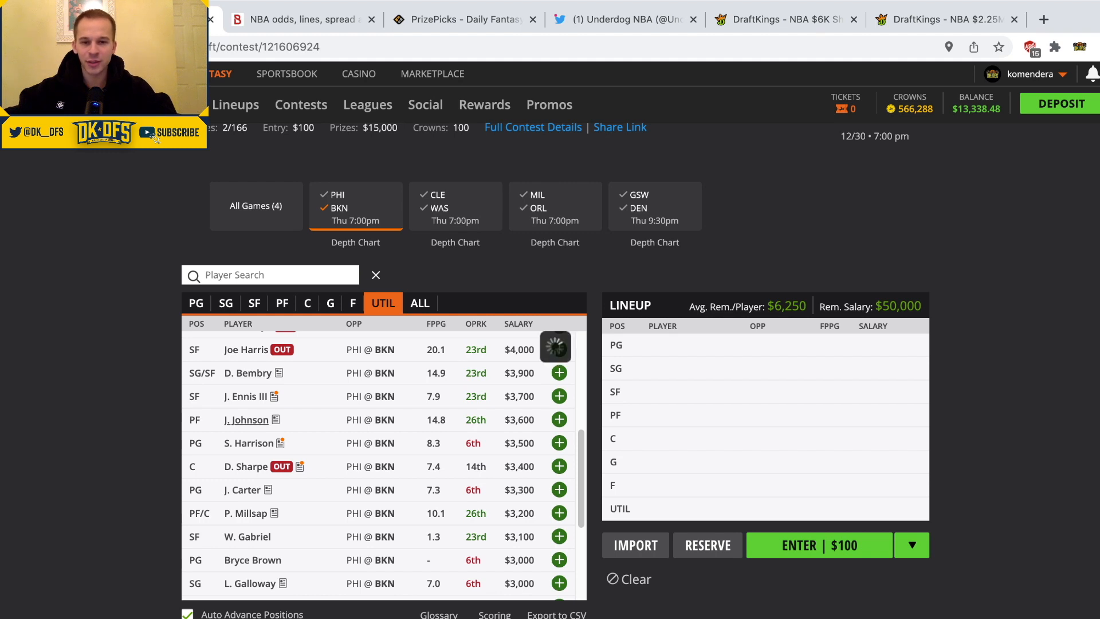
click(247, 419)
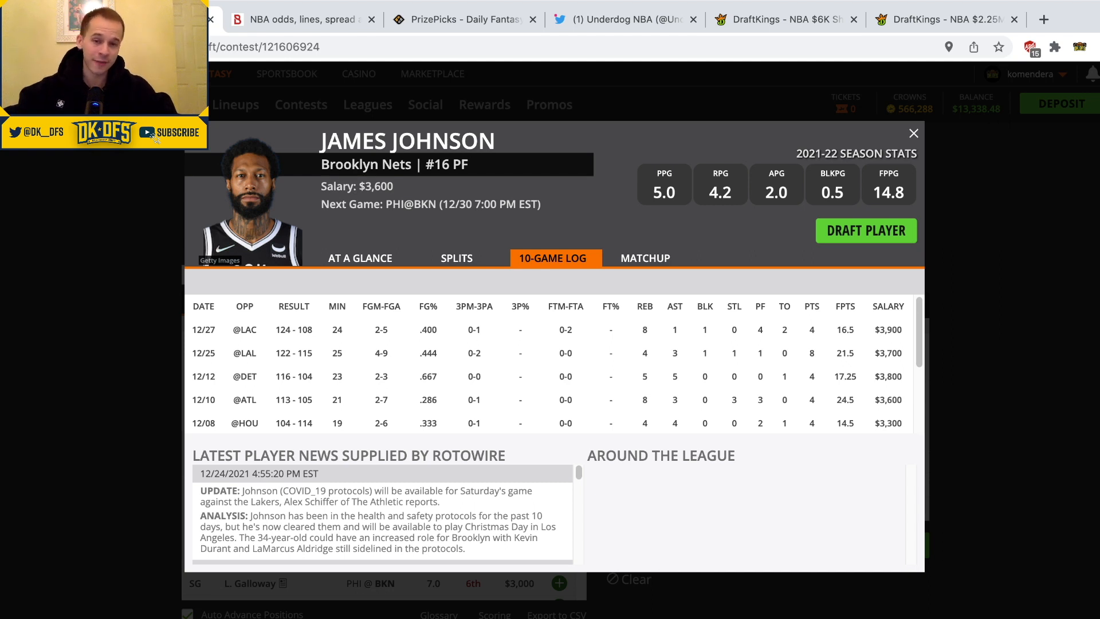
scroll(down, 3)
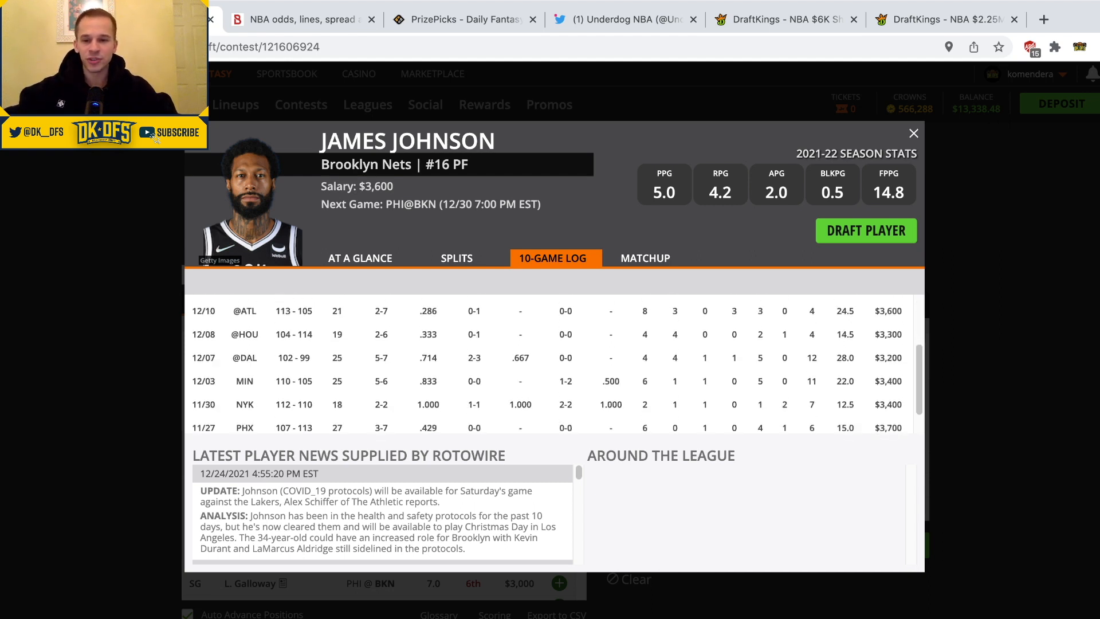
scroll(up, 3)
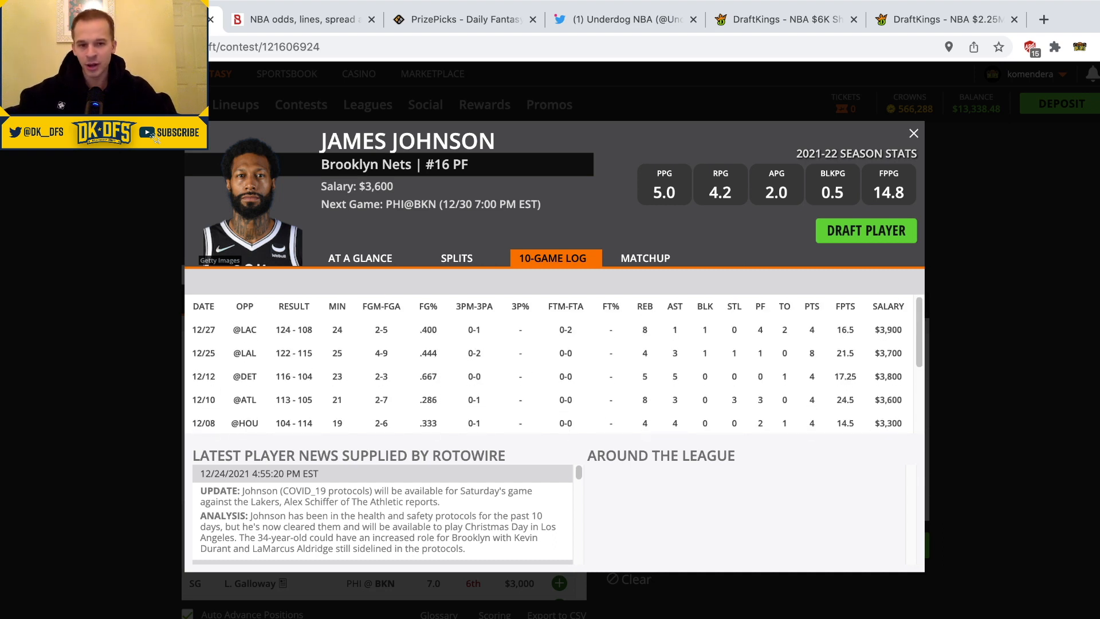
click(913, 133)
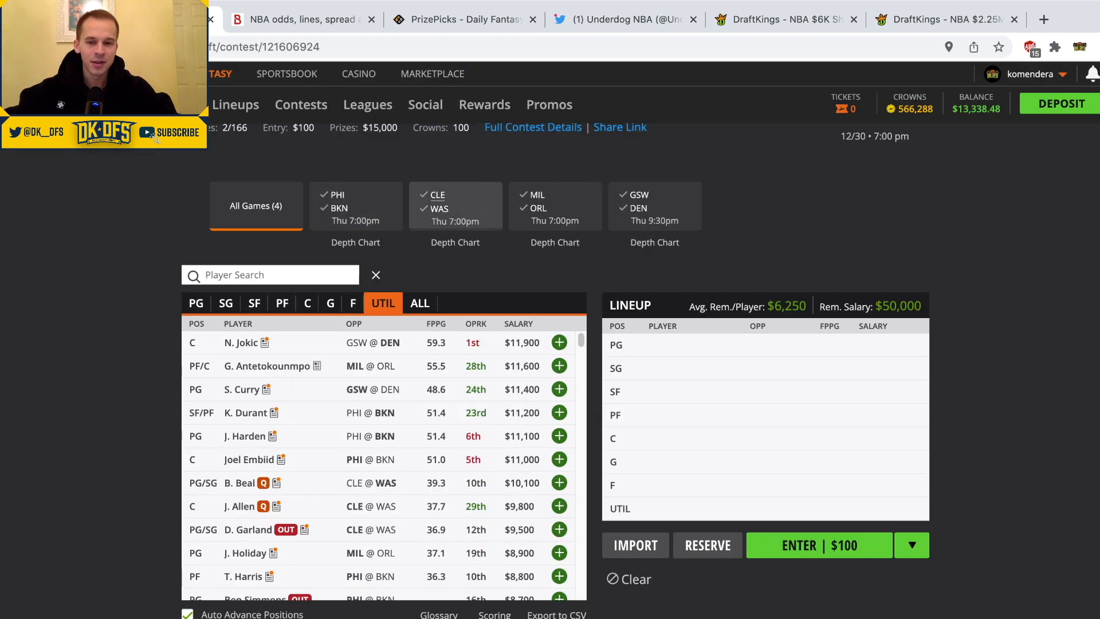
click(454, 206)
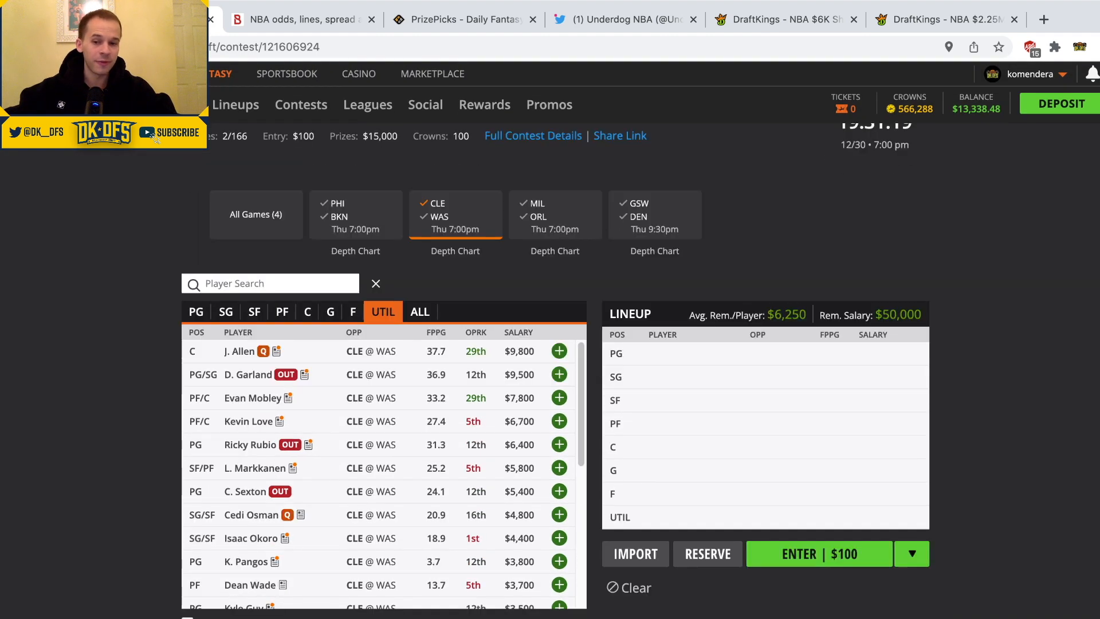
click(250, 444)
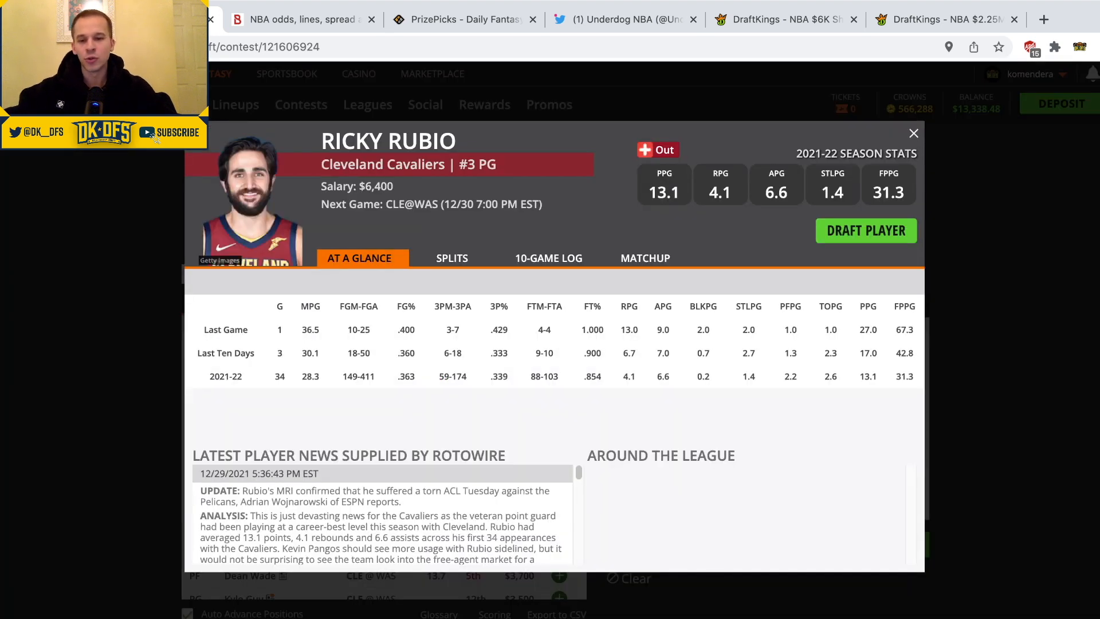
click(913, 133)
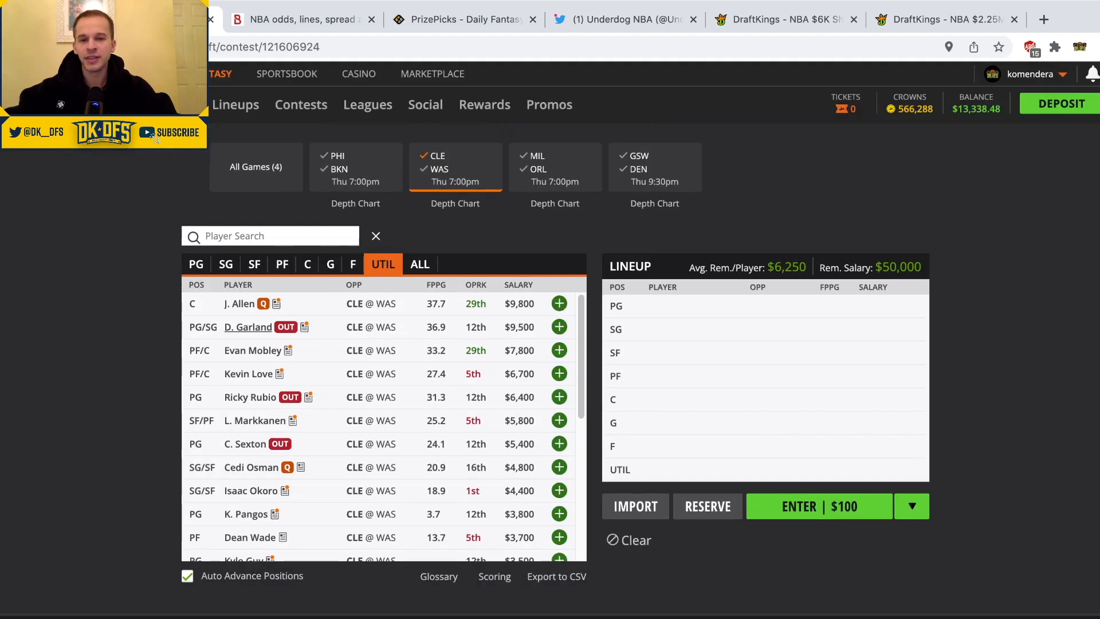
click(247, 327)
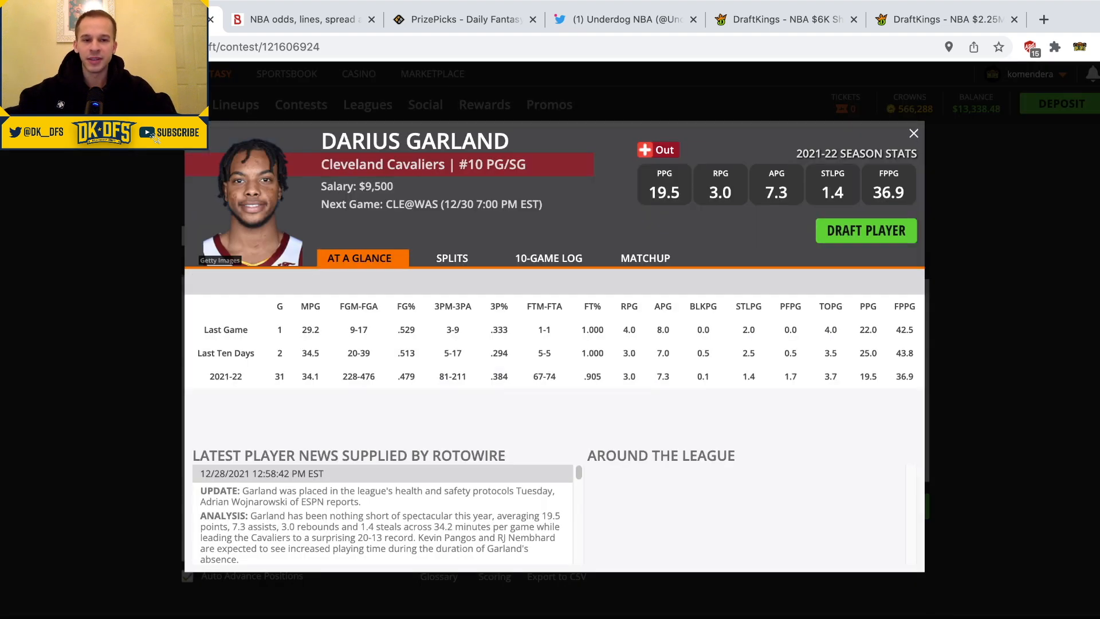
click(914, 133)
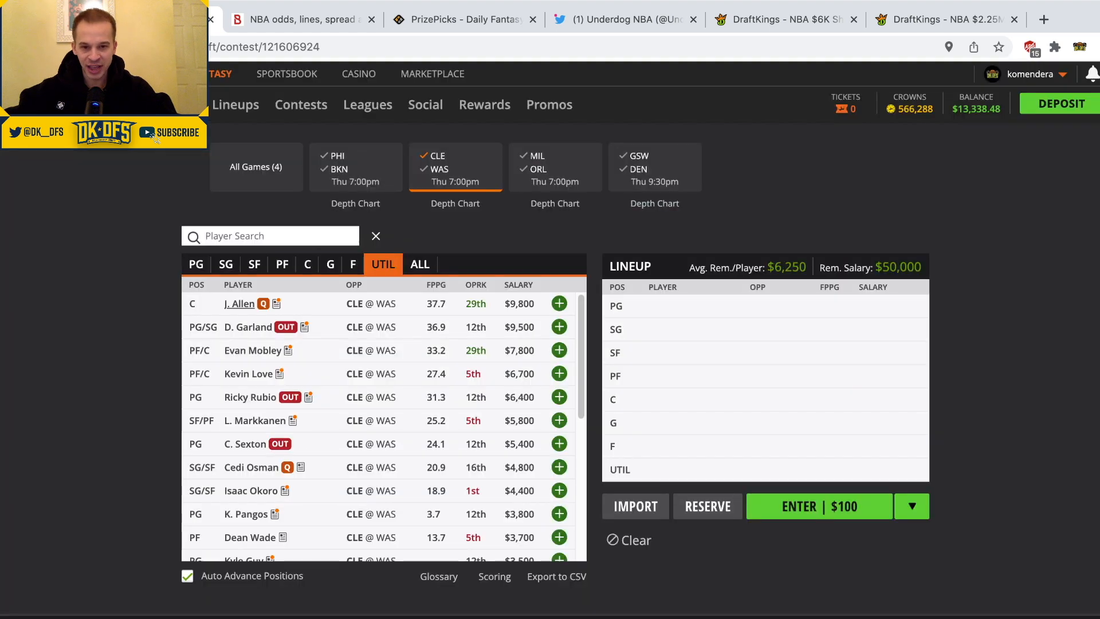
click(240, 303)
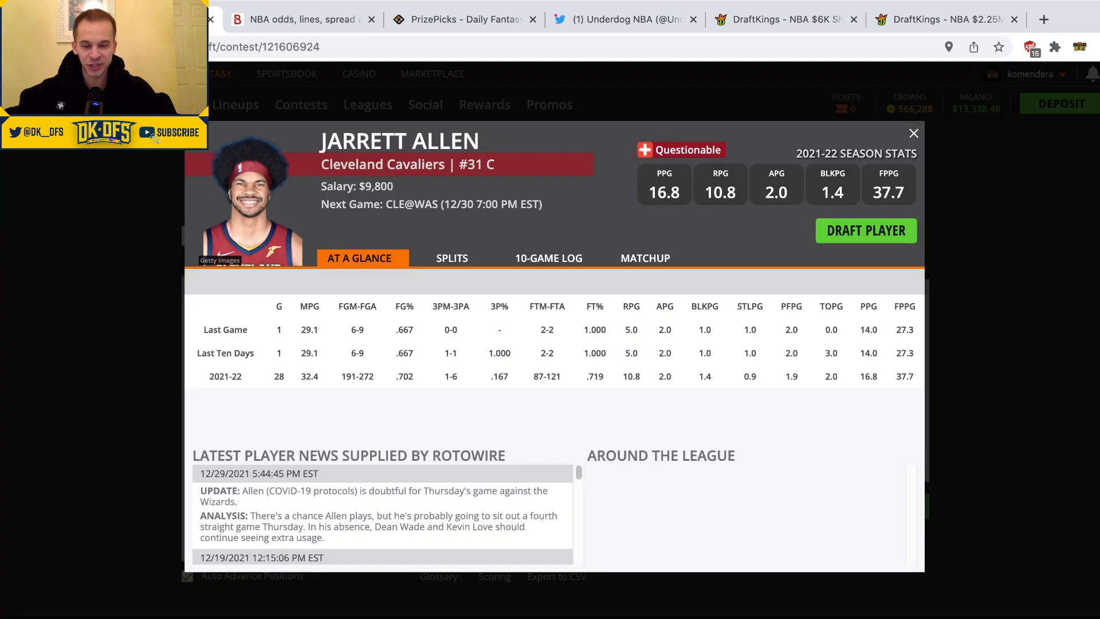
click(914, 134)
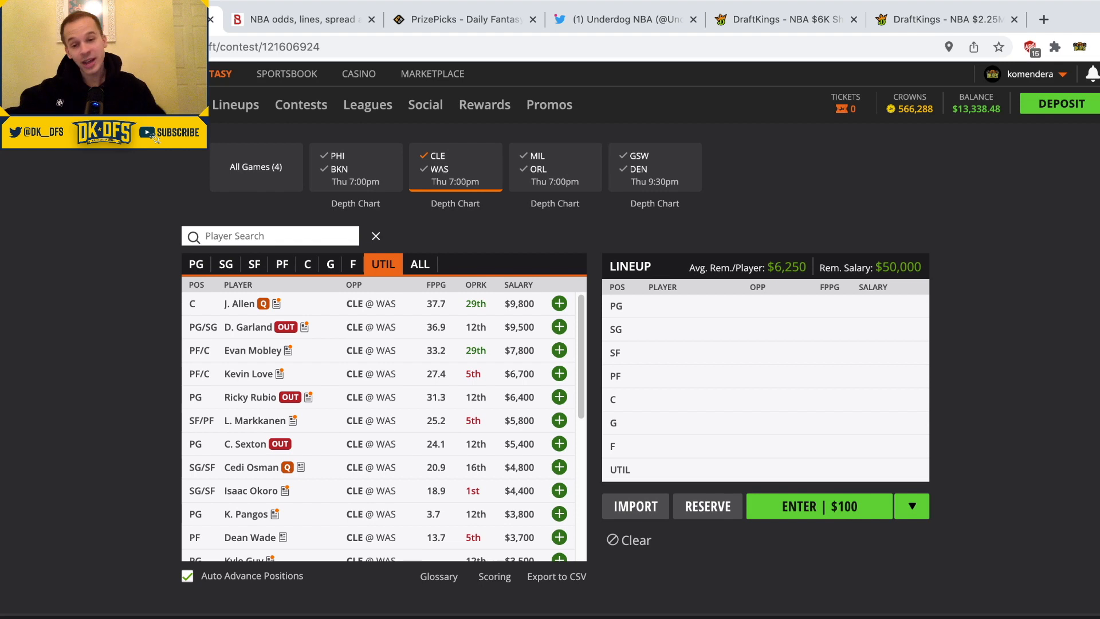
mouse_move(250, 397)
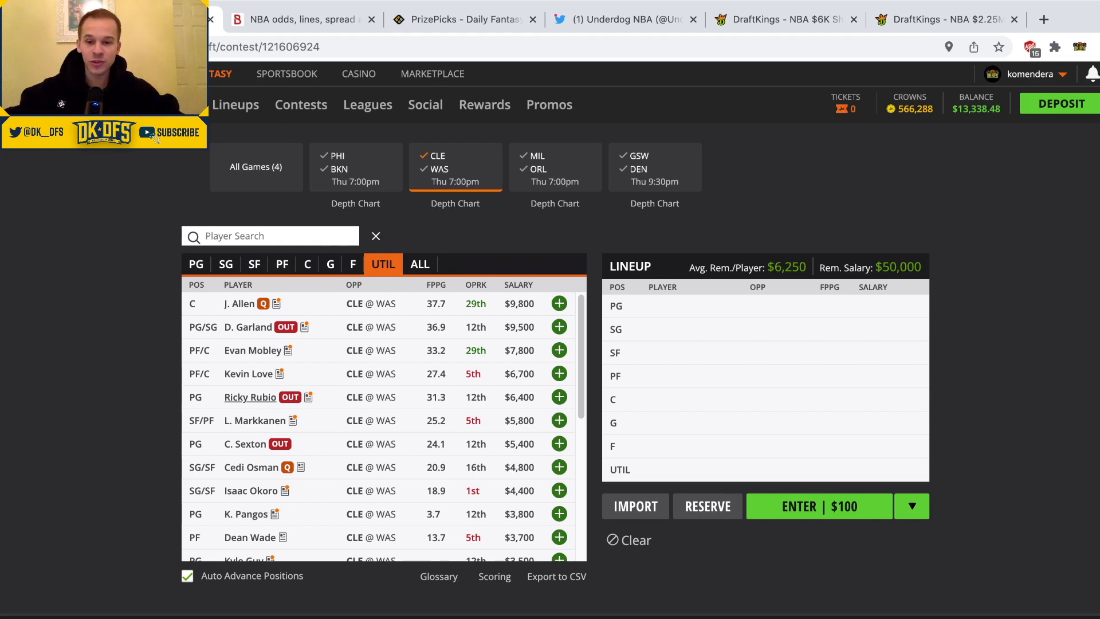
click(249, 466)
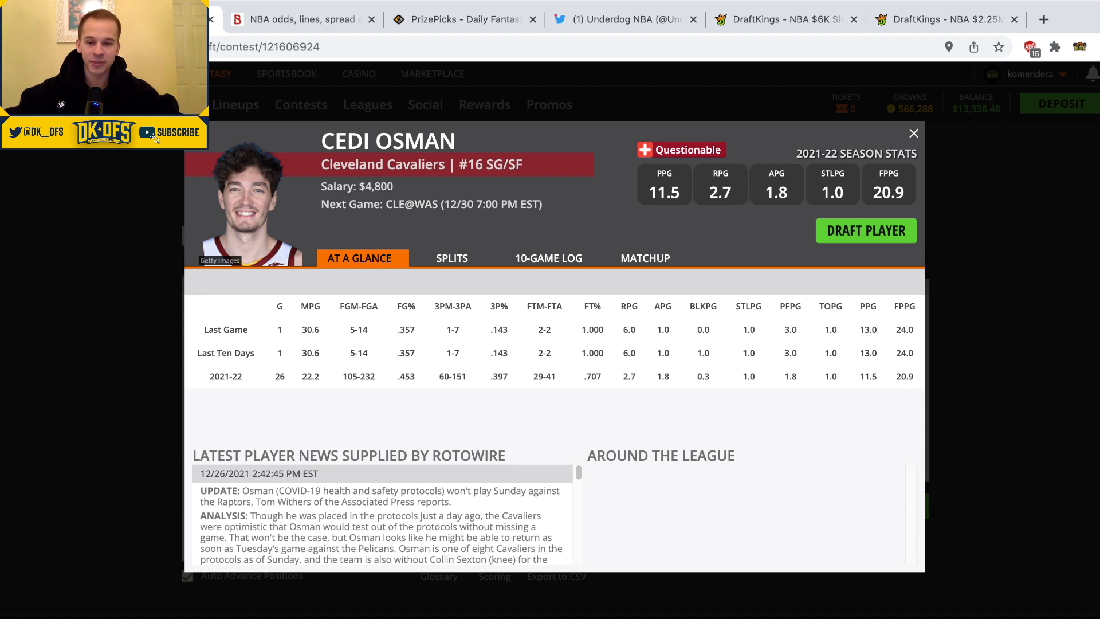
scroll(down, 3)
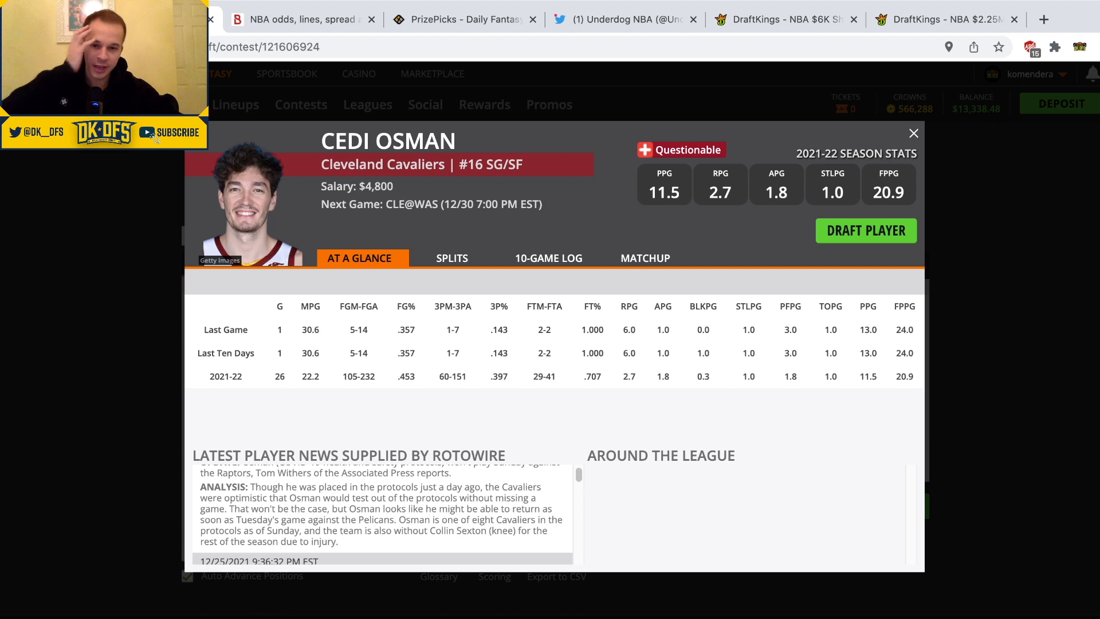
click(913, 133)
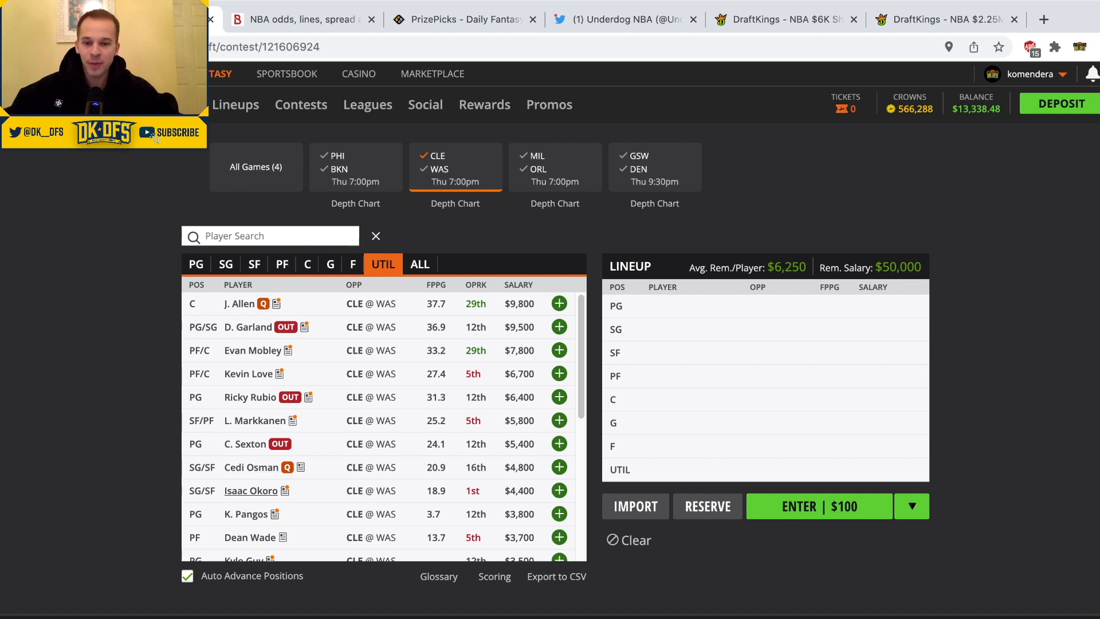
click(251, 490)
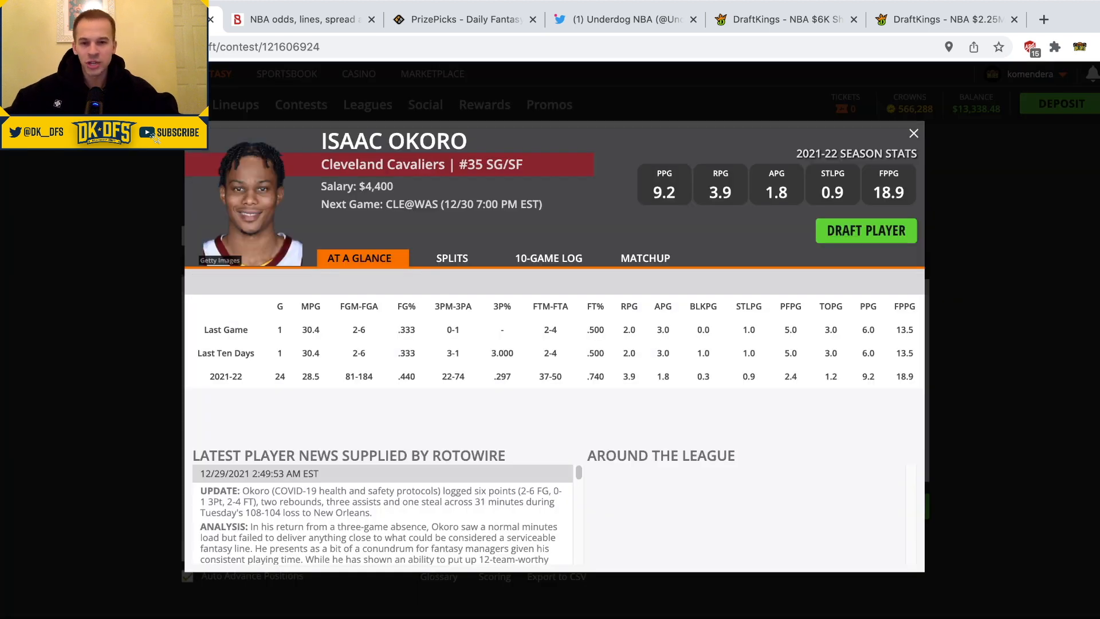
click(553, 257)
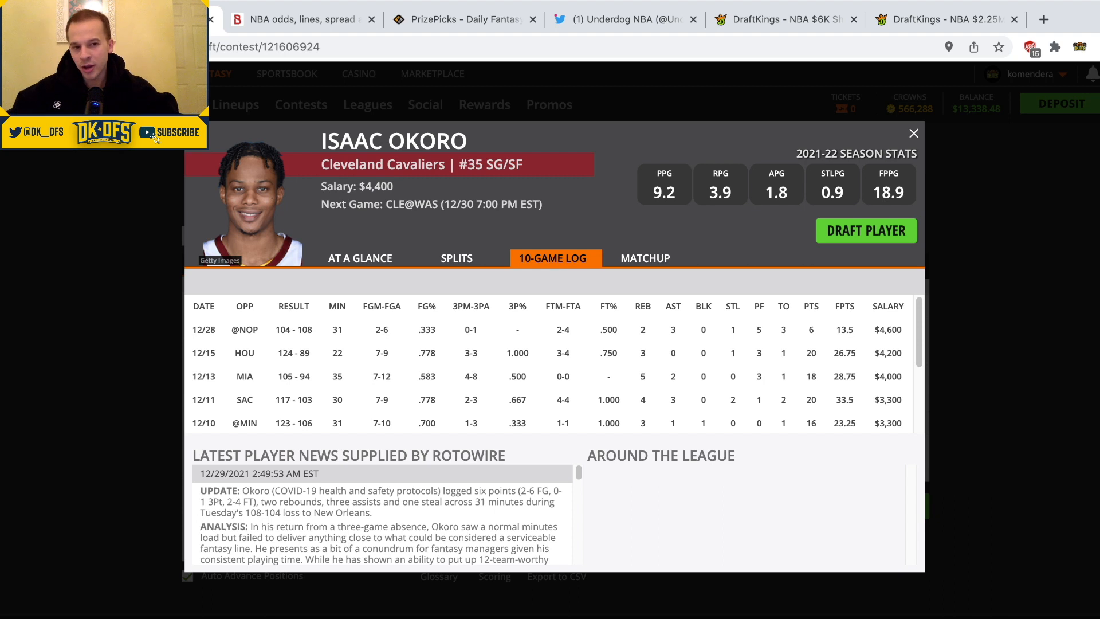
click(914, 132)
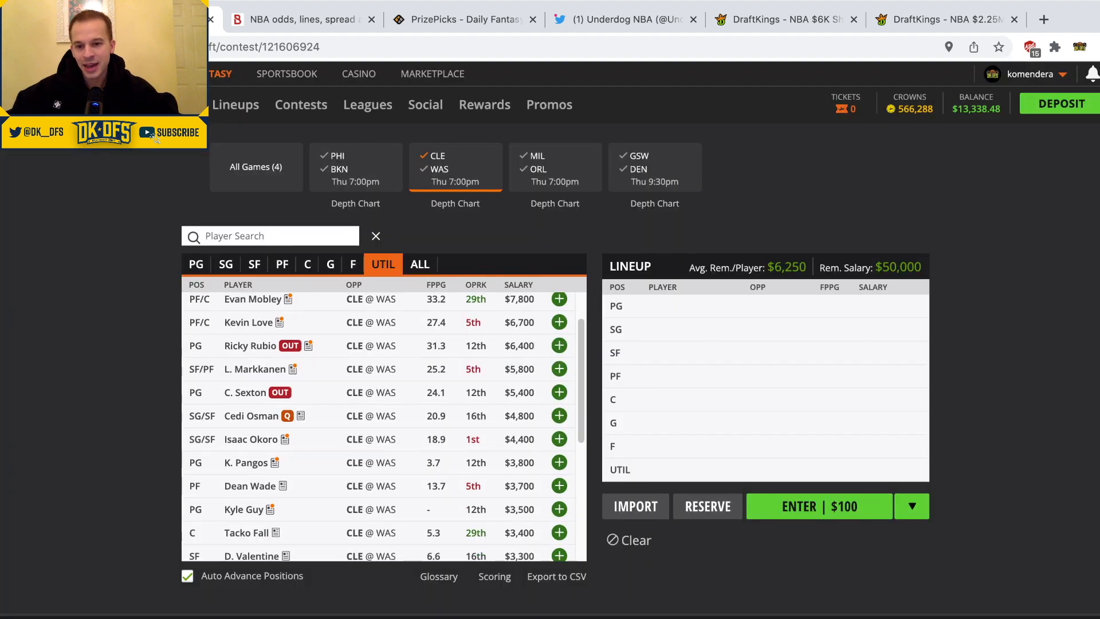
click(244, 463)
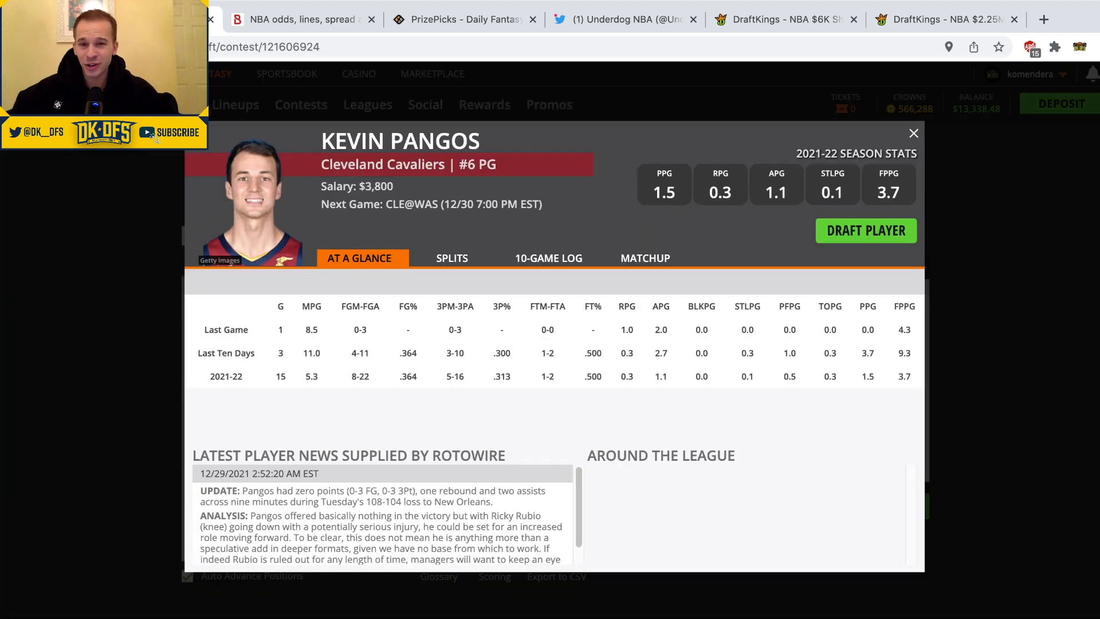
click(549, 258)
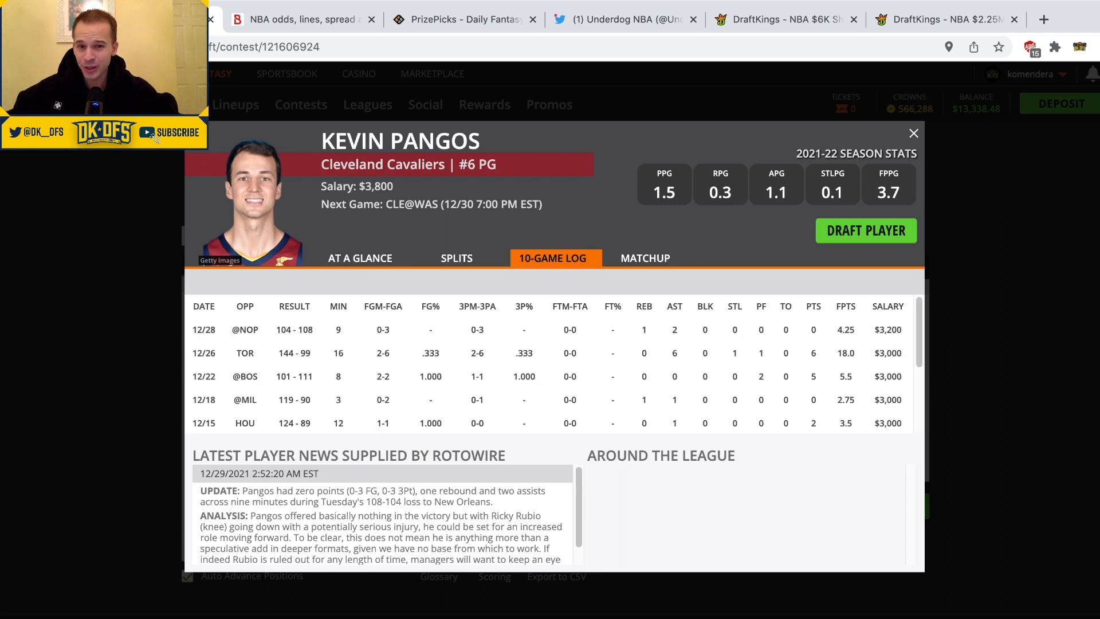
click(914, 134)
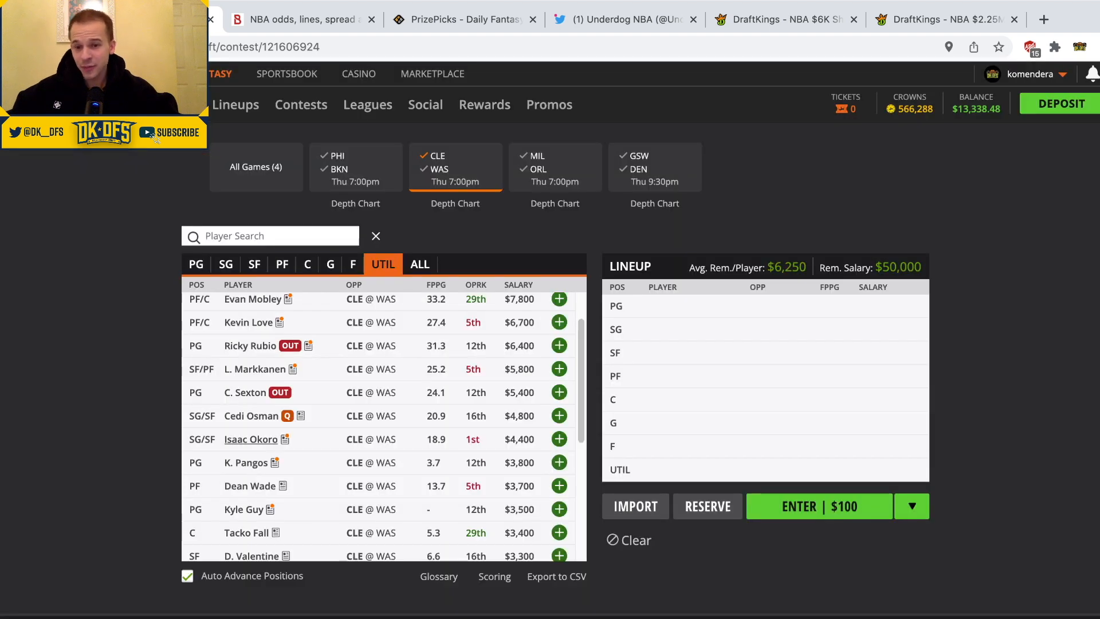
scroll(up, 3)
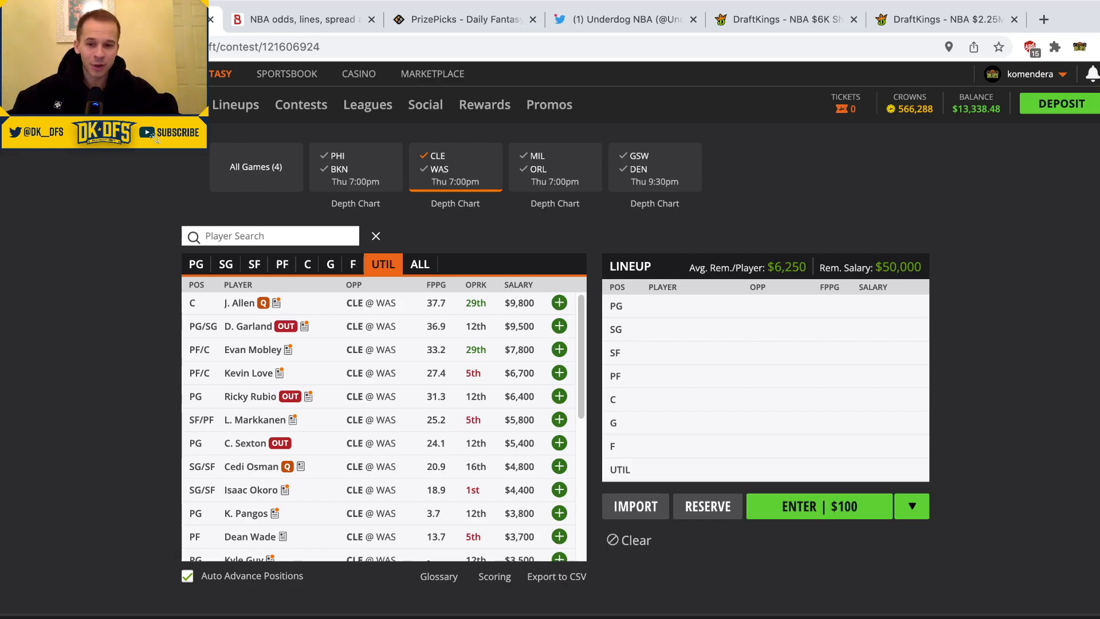
scroll(down, 3)
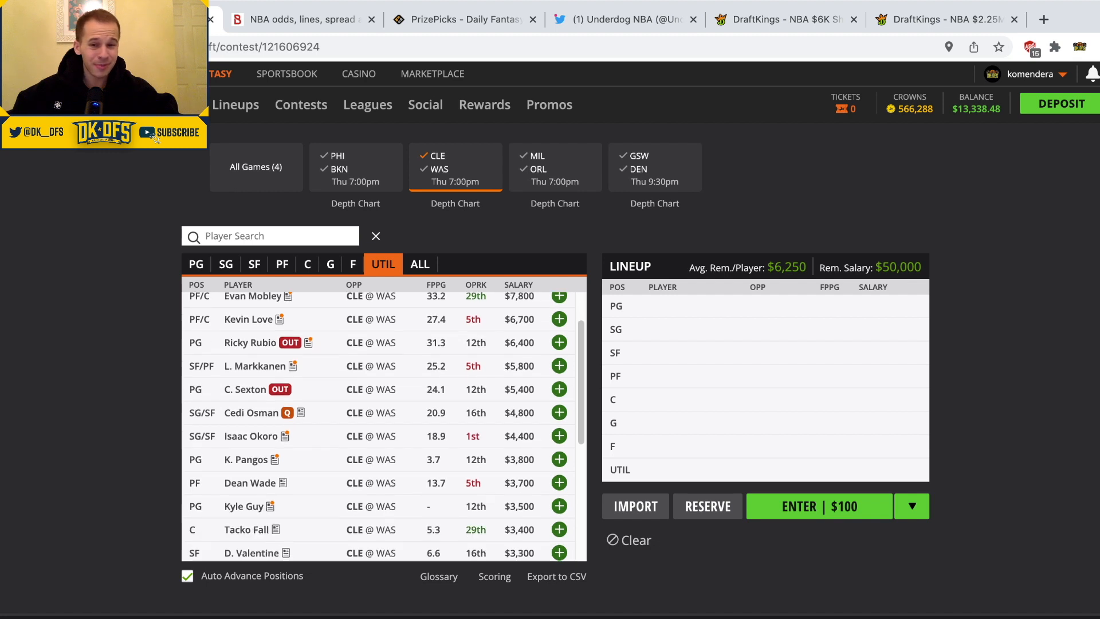
scroll(down, 3)
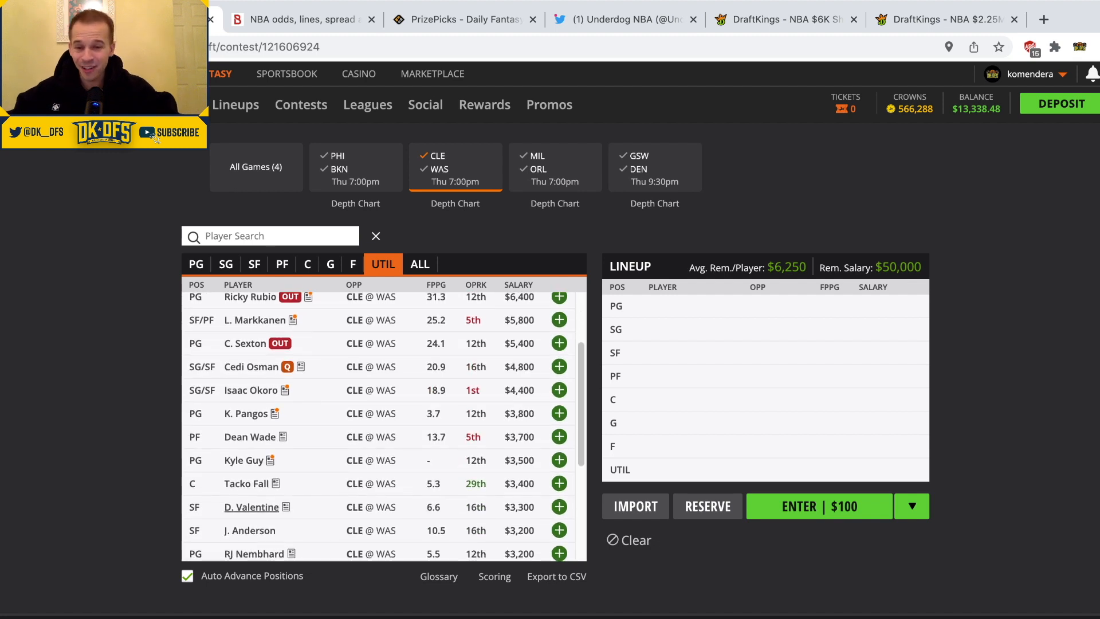
click(251, 507)
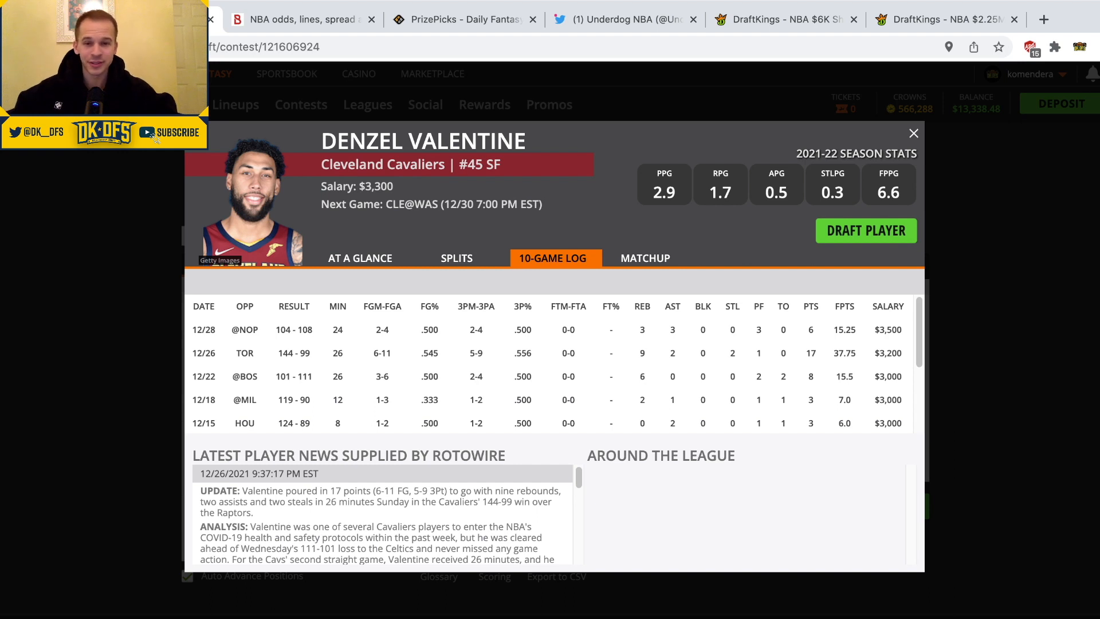
click(914, 133)
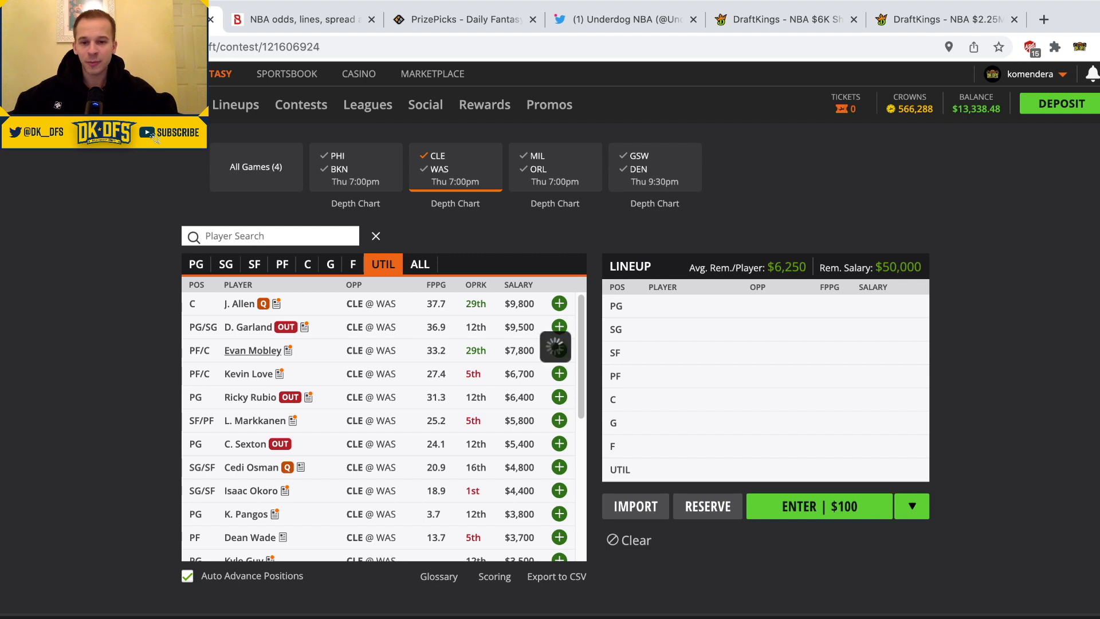
click(252, 350)
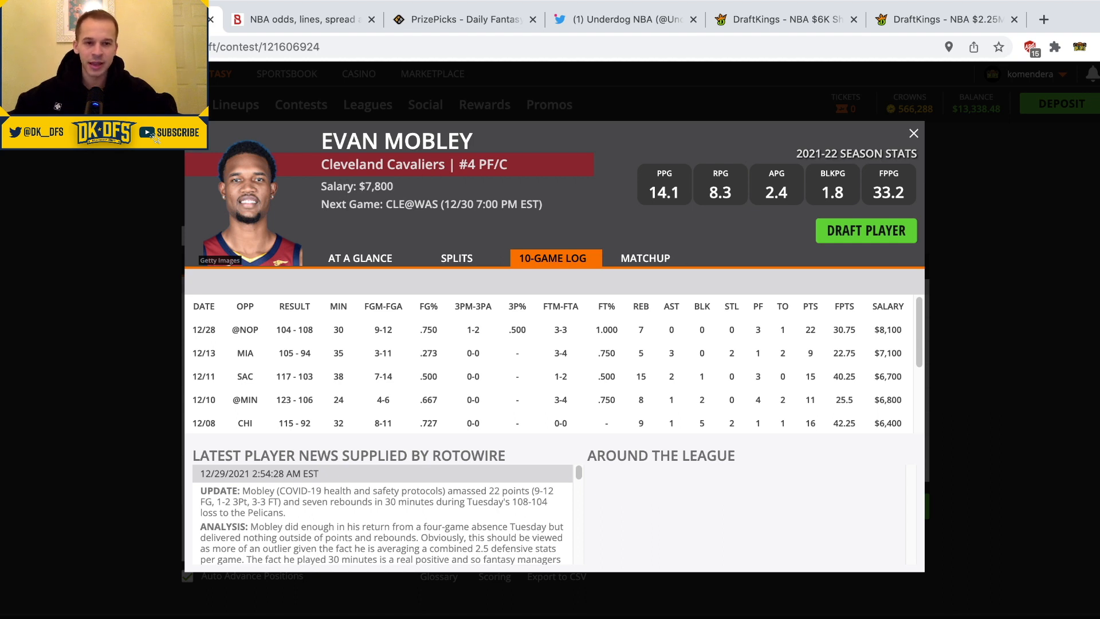
click(914, 133)
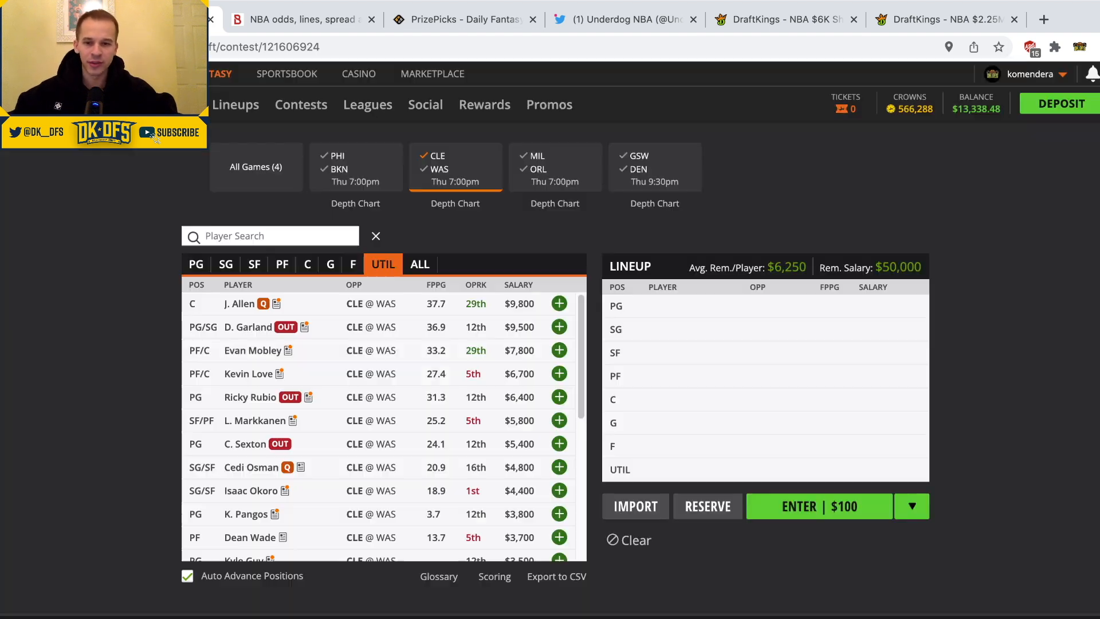
click(248, 373)
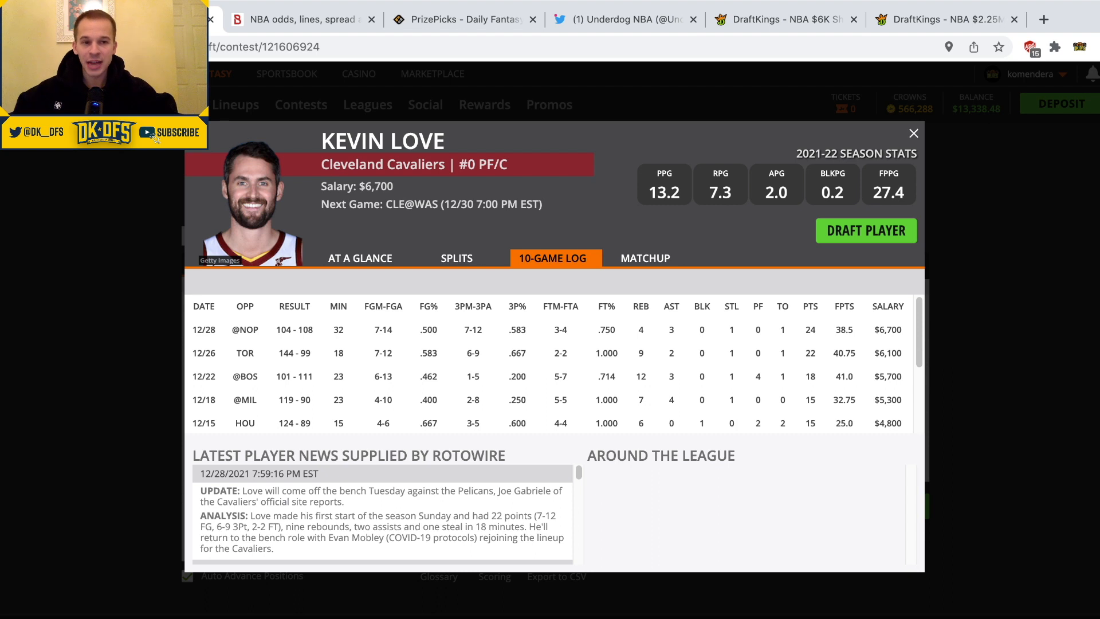
click(913, 134)
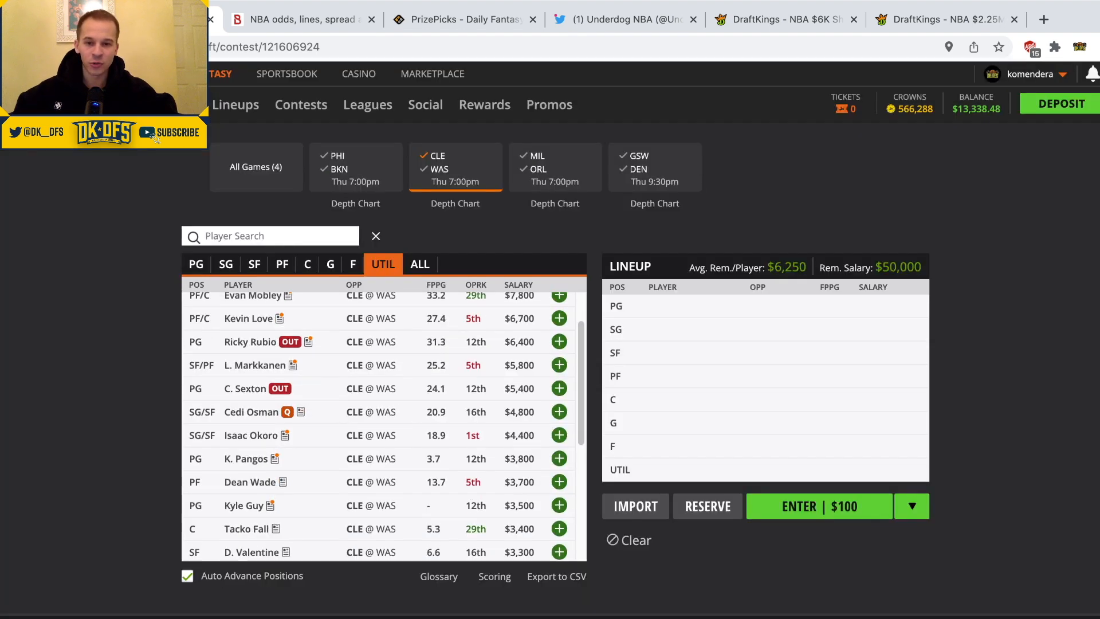
click(248, 365)
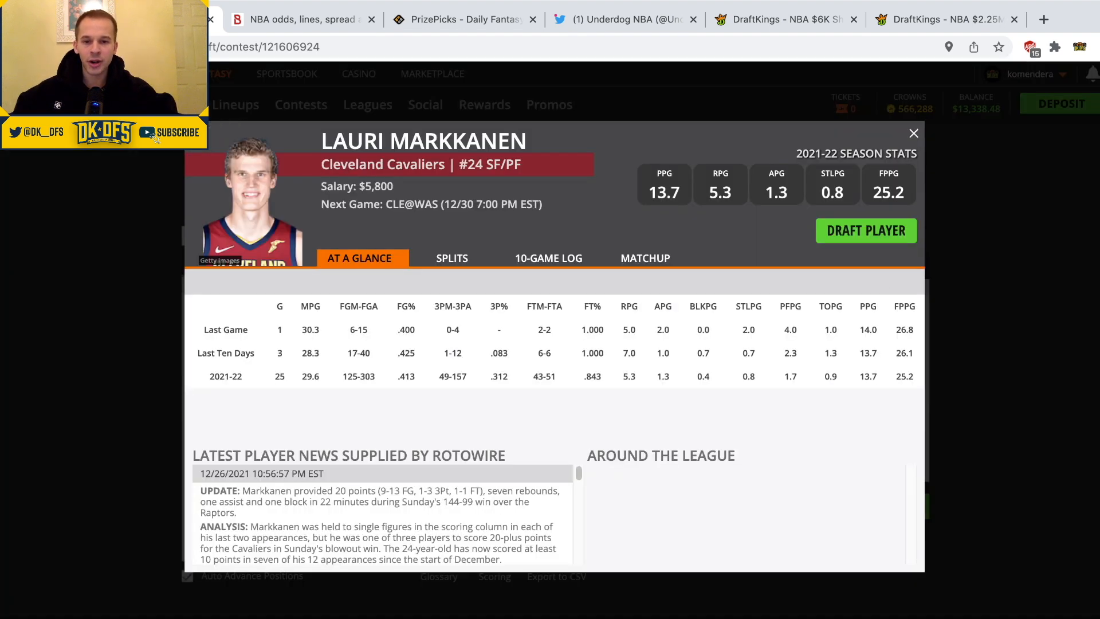
click(548, 257)
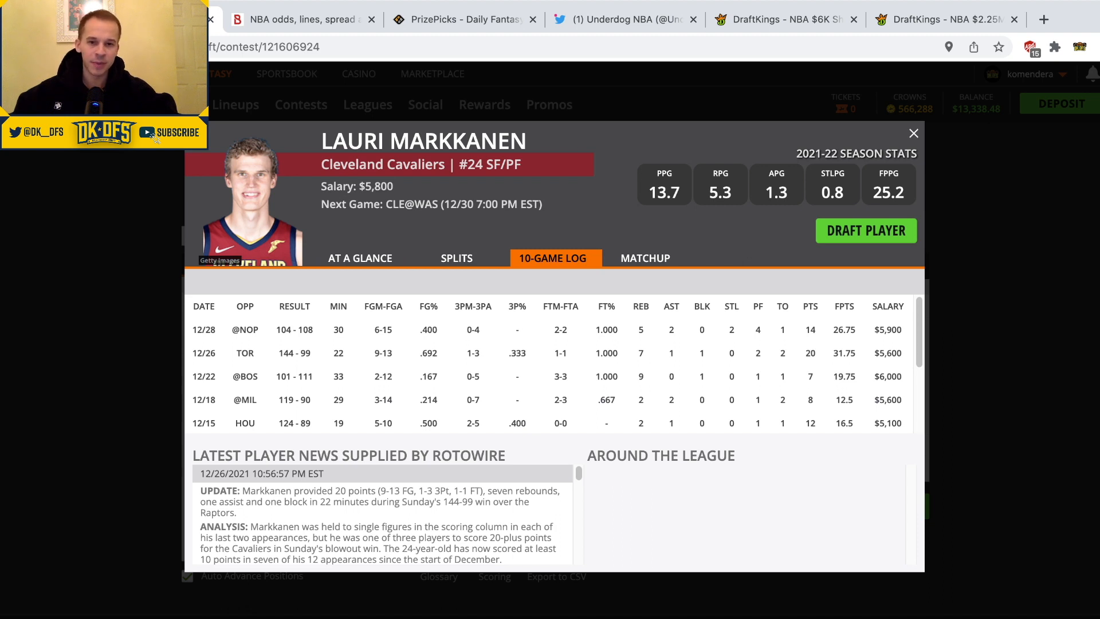
click(914, 134)
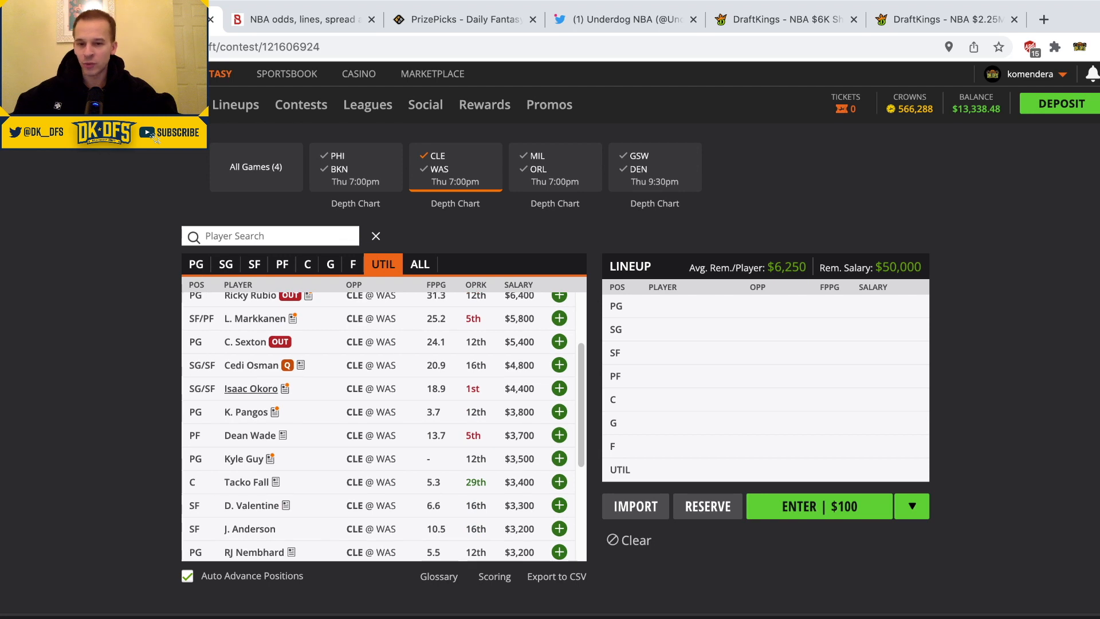
scroll(down, 3)
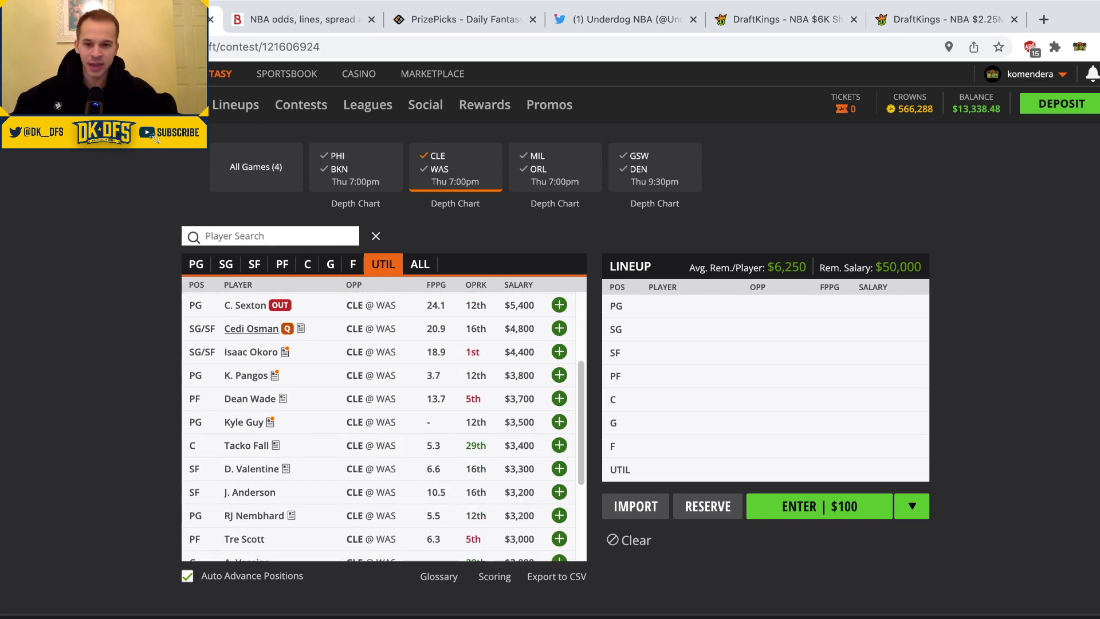
click(251, 328)
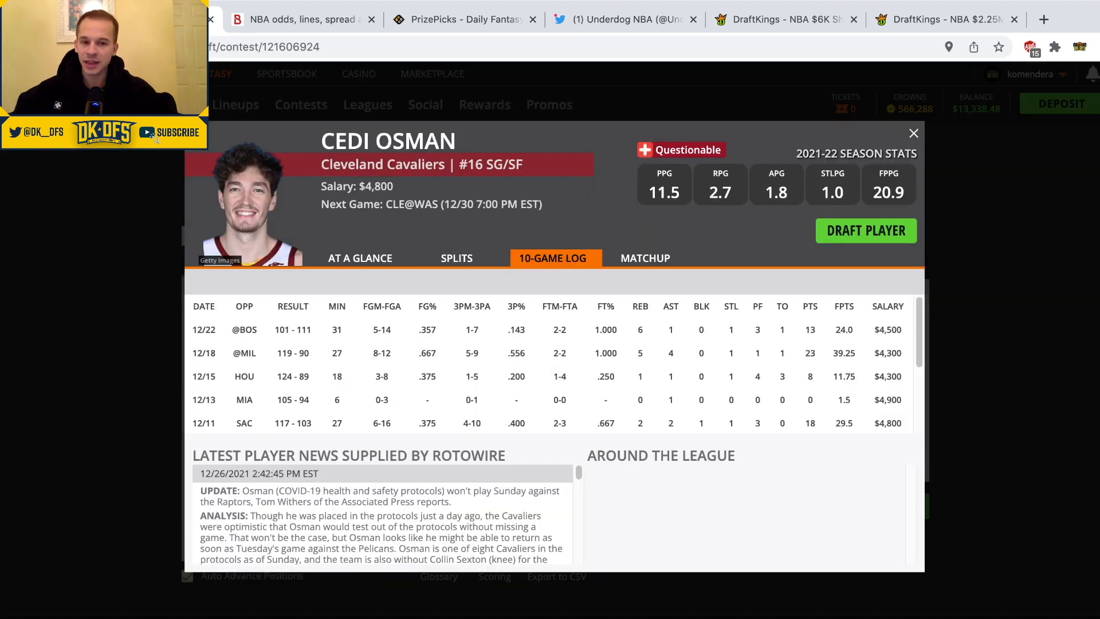
click(913, 134)
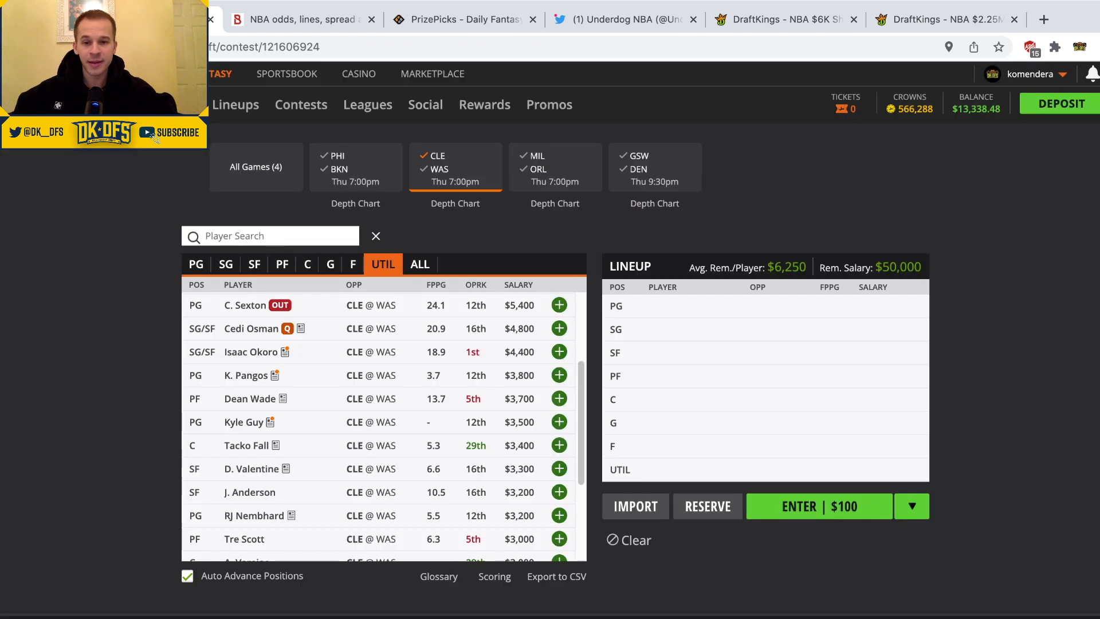
click(250, 351)
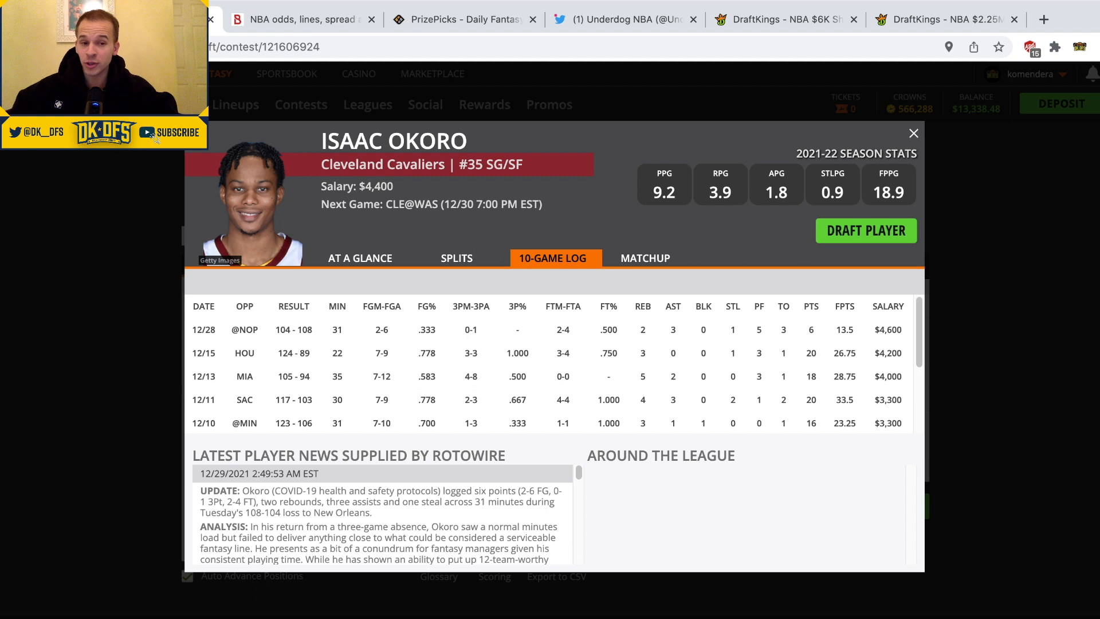
click(914, 132)
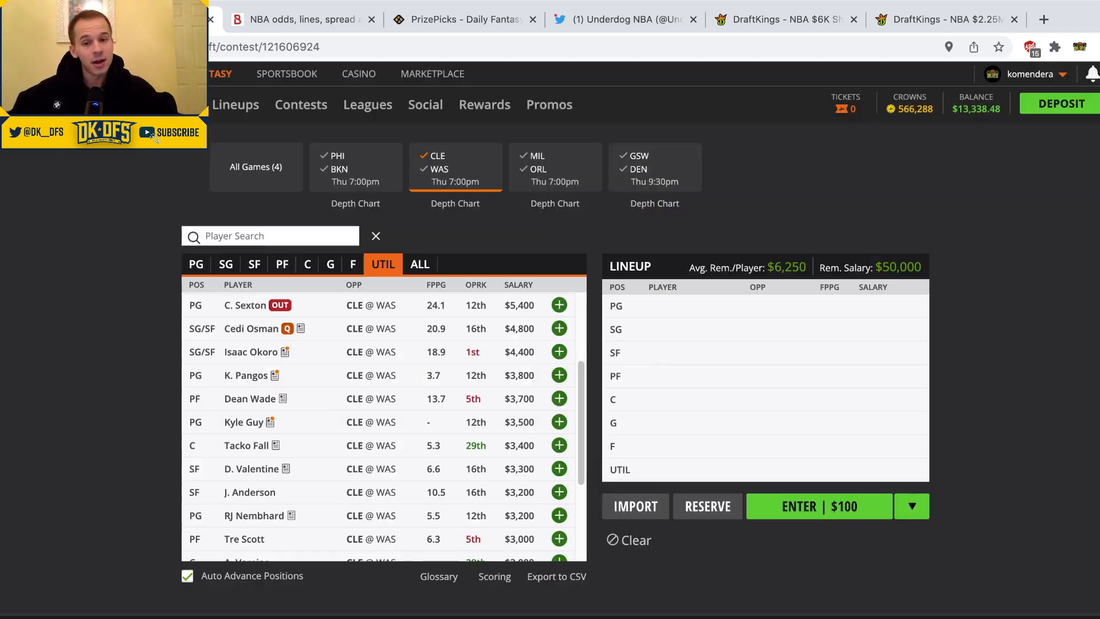
scroll(down, 3)
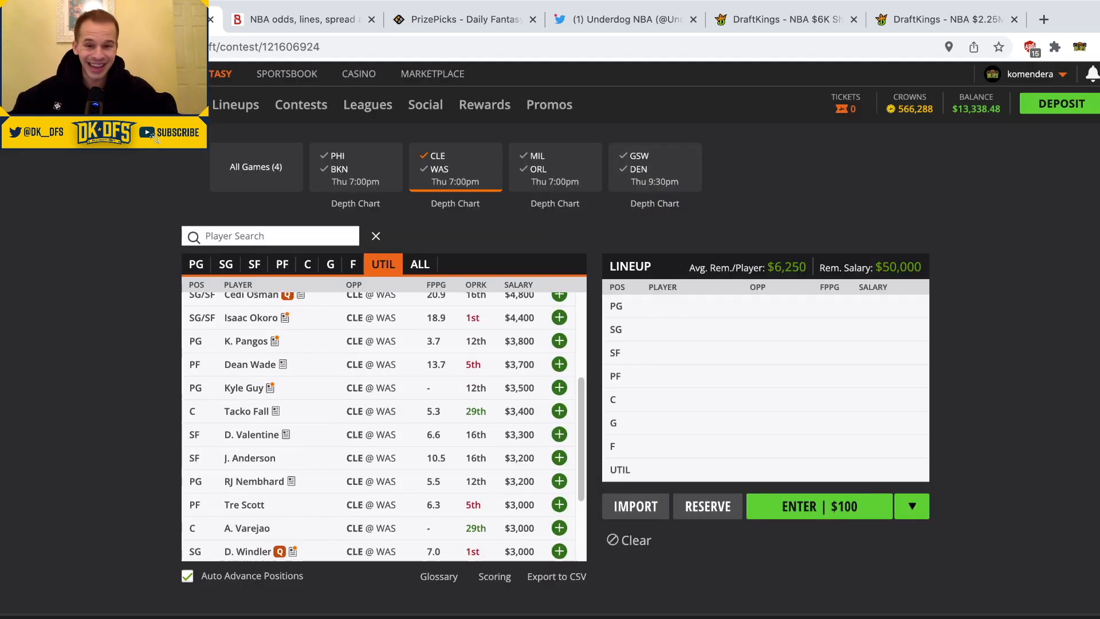
scroll(down, 3)
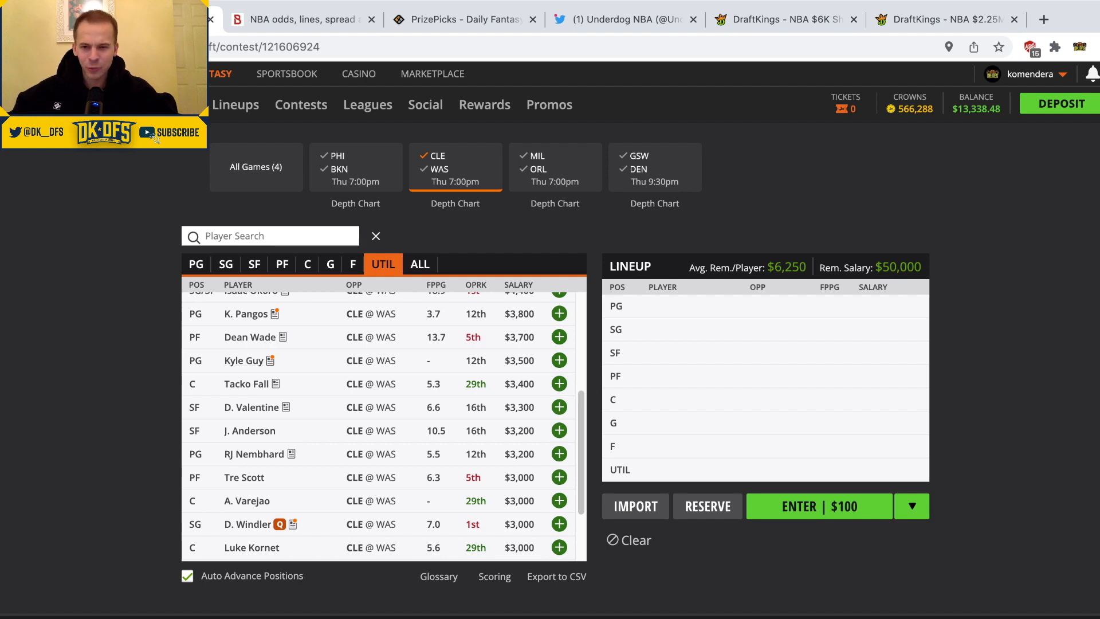
click(243, 360)
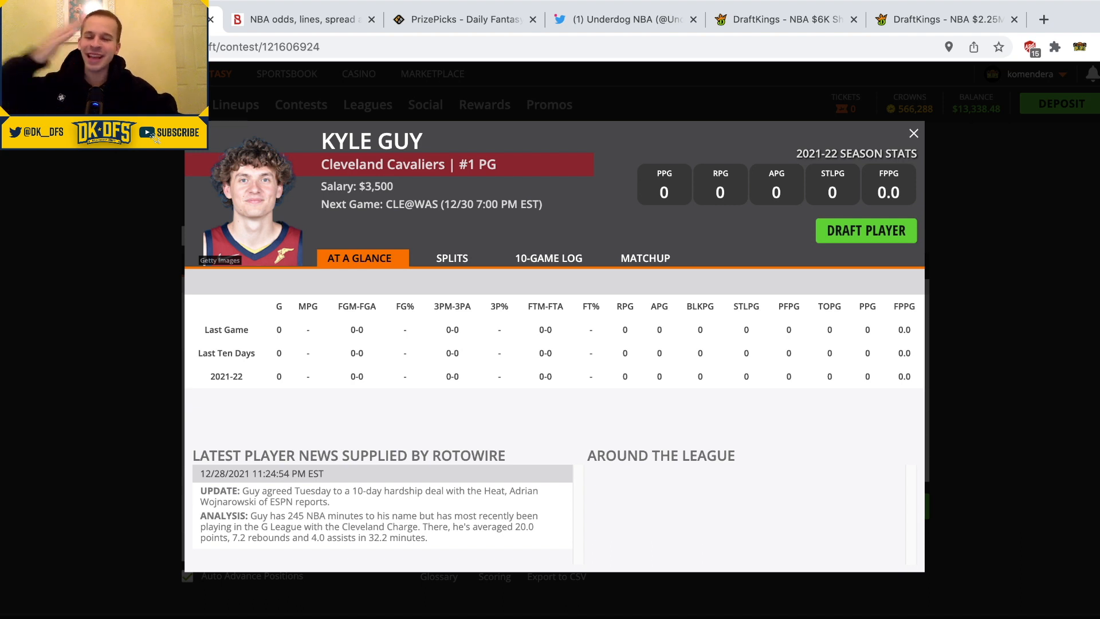
click(914, 133)
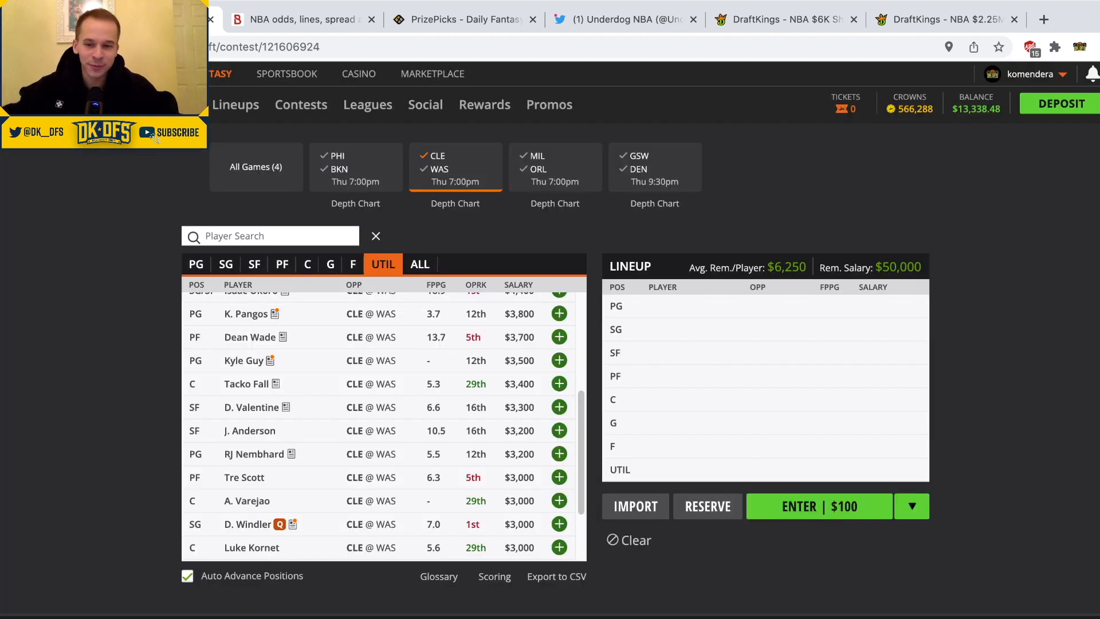
scroll(down, 3)
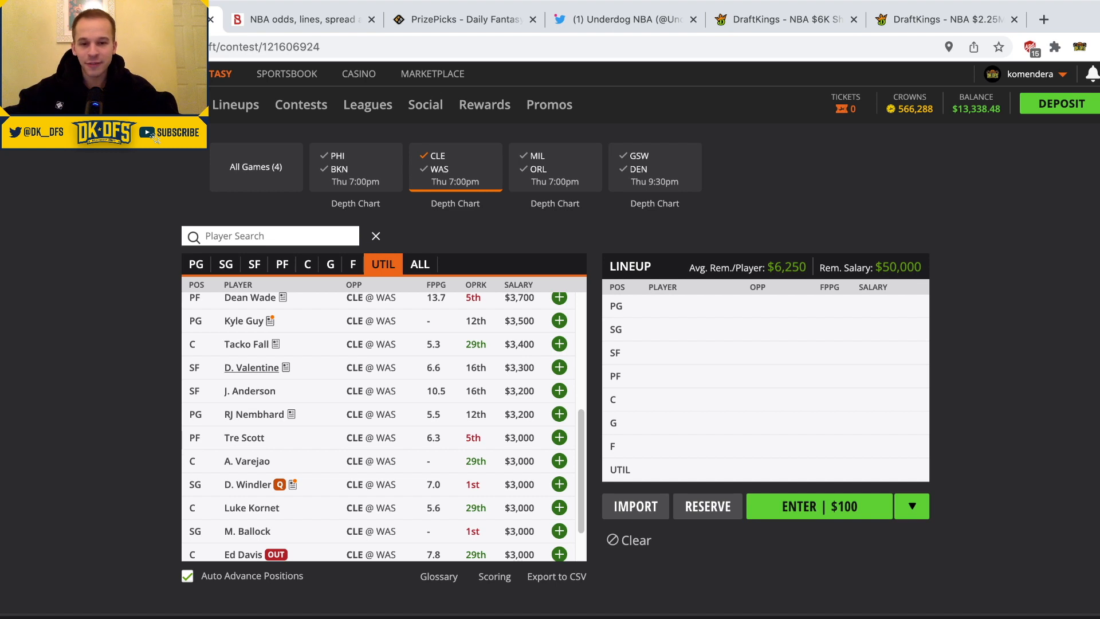
click(250, 367)
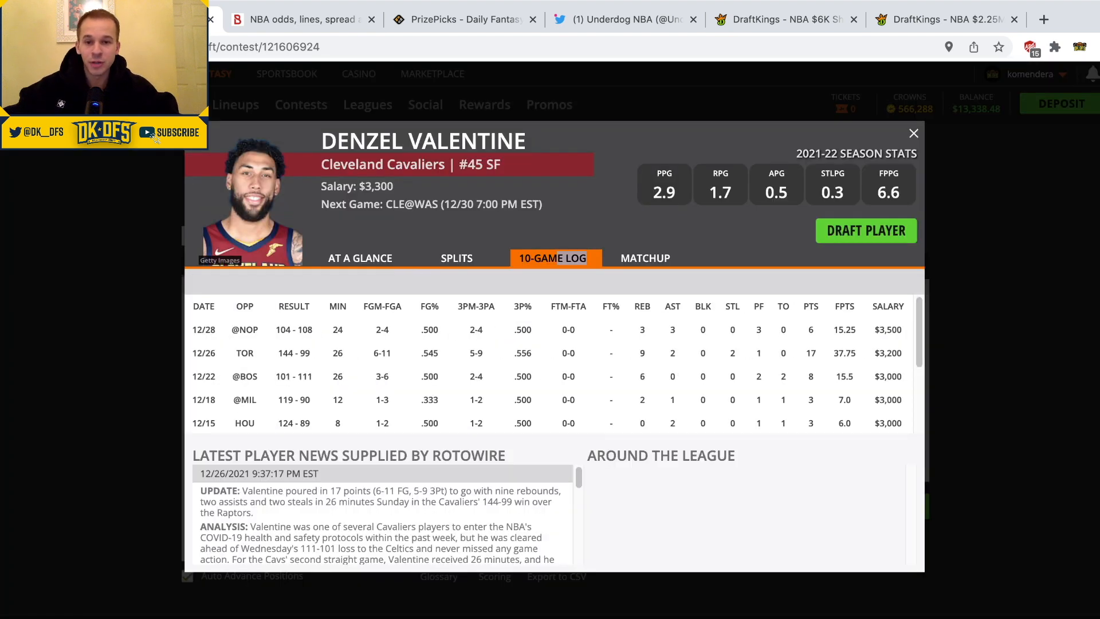
click(914, 133)
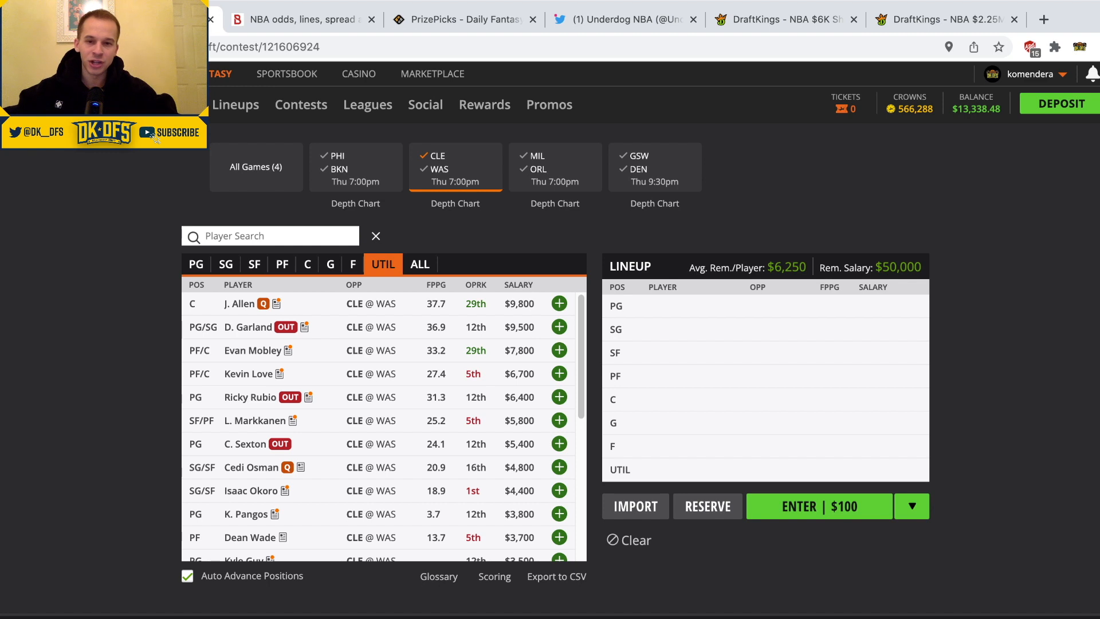
click(424, 156)
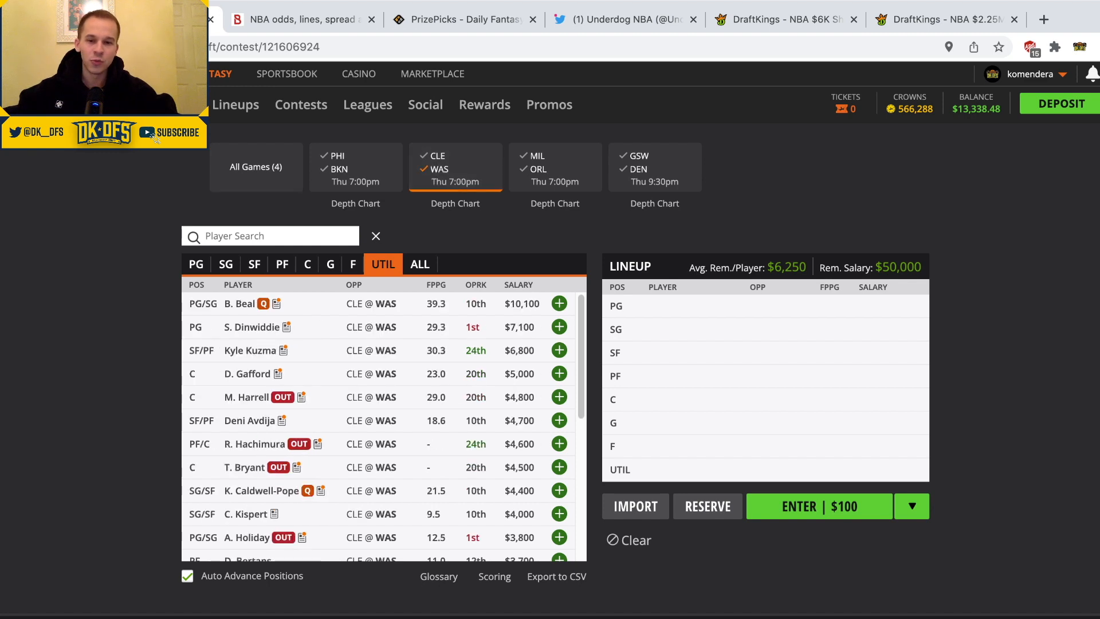
click(240, 304)
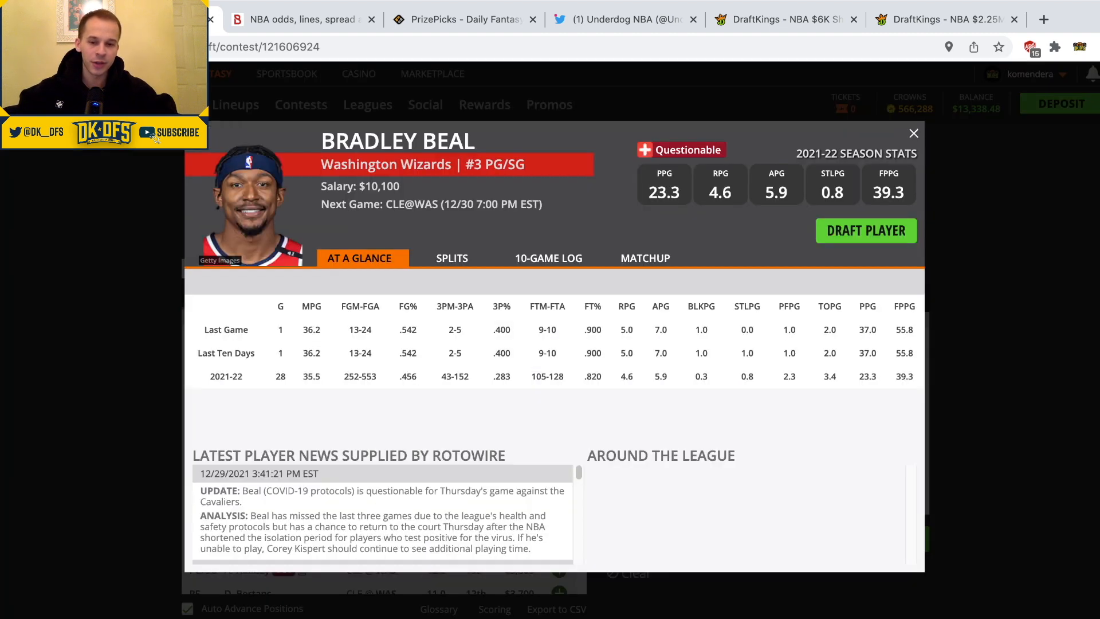
click(914, 133)
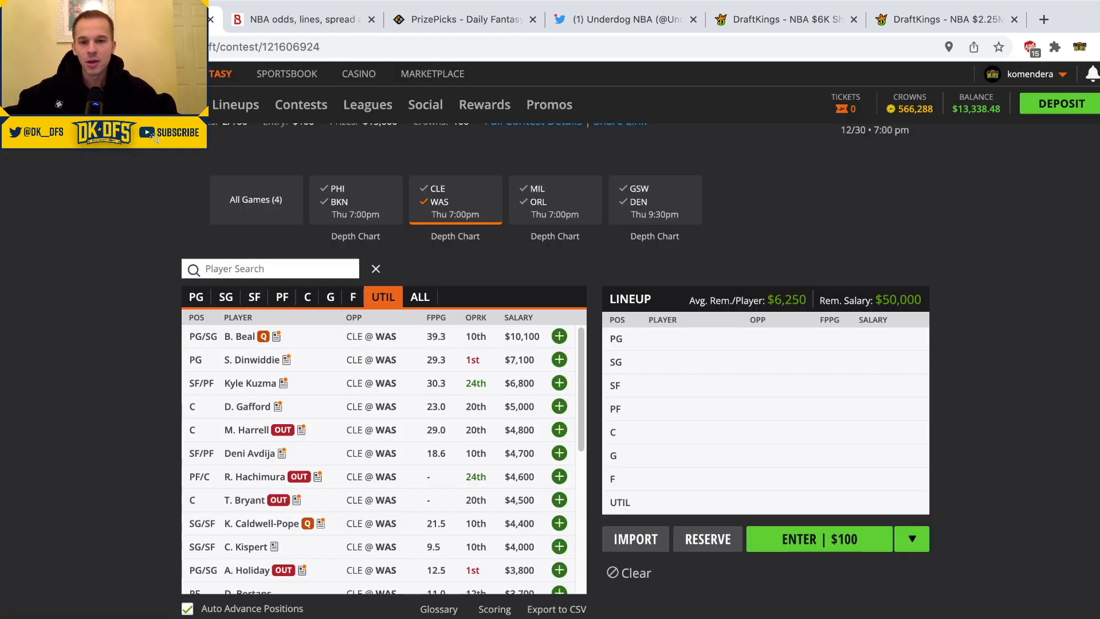
click(559, 336)
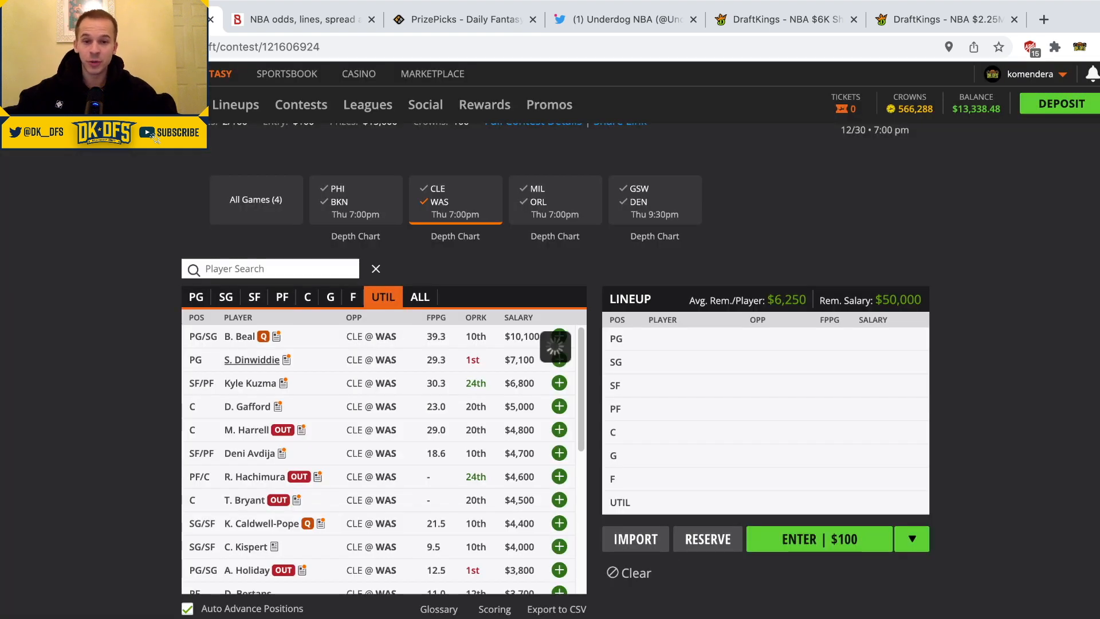
click(252, 359)
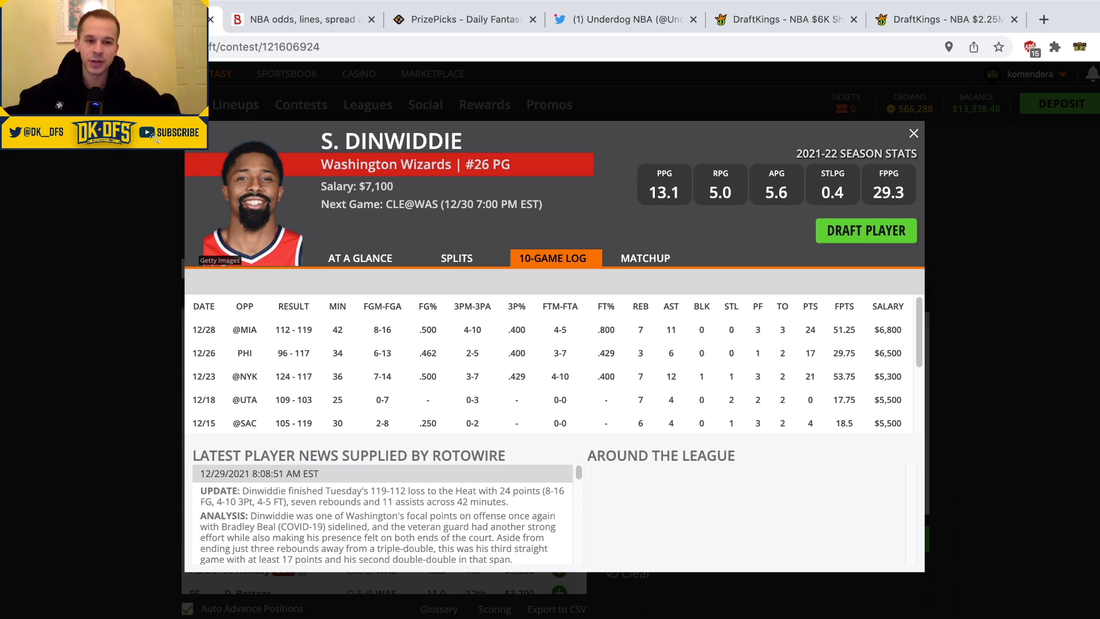
click(914, 132)
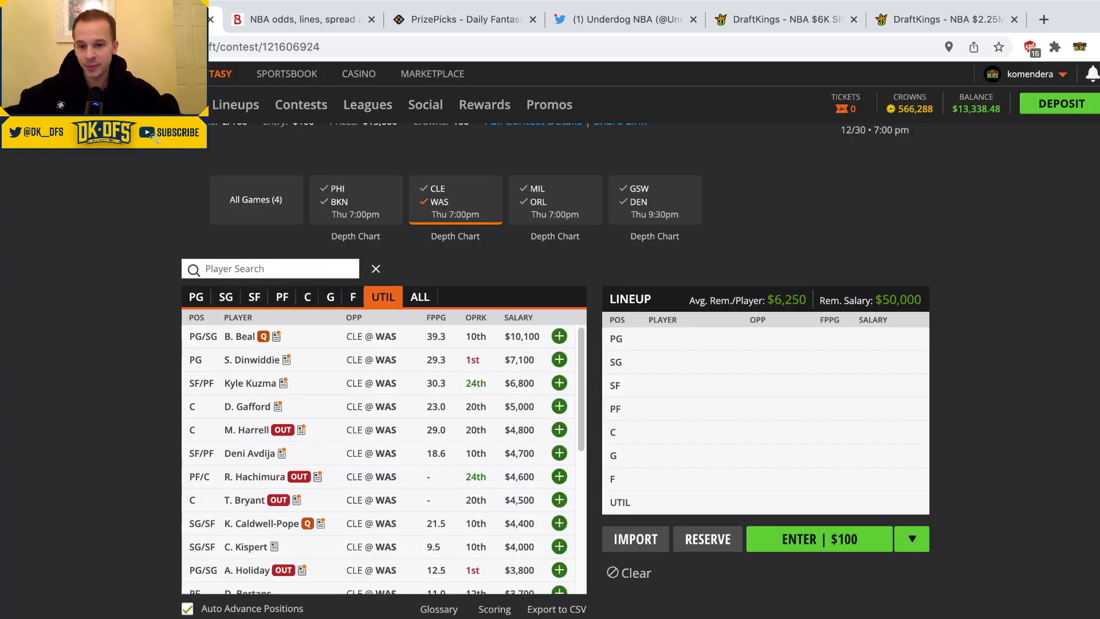
click(246, 382)
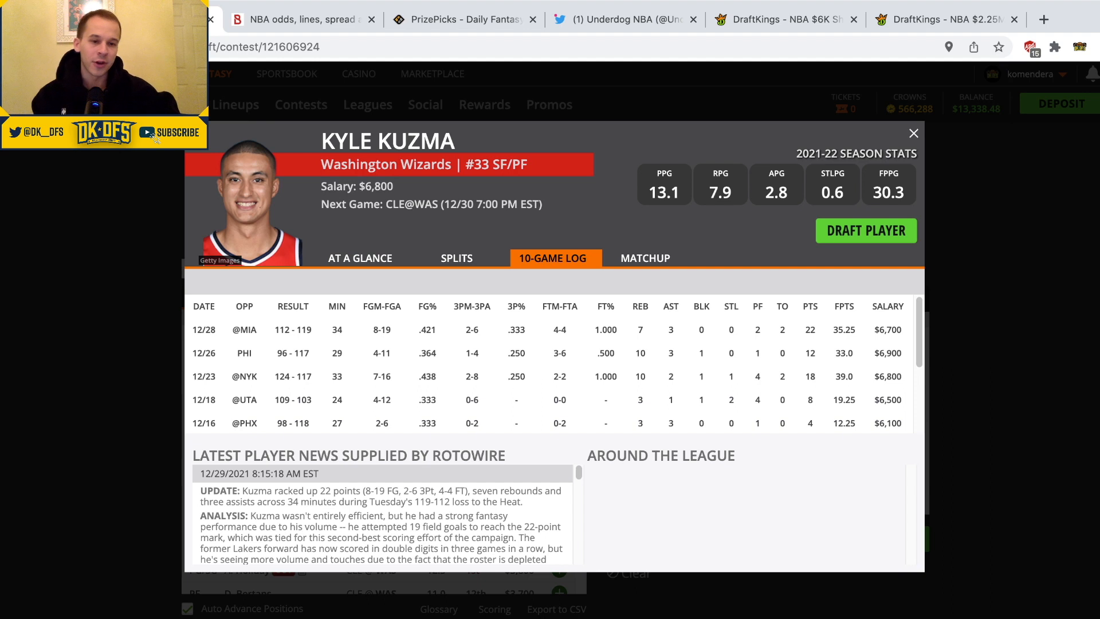
click(914, 132)
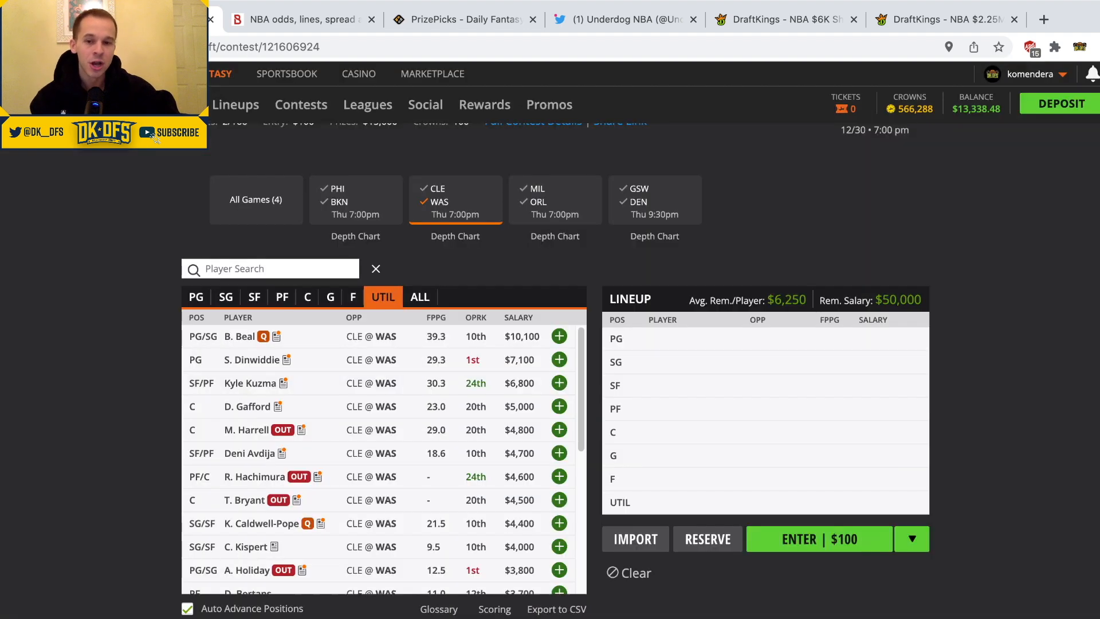
click(245, 406)
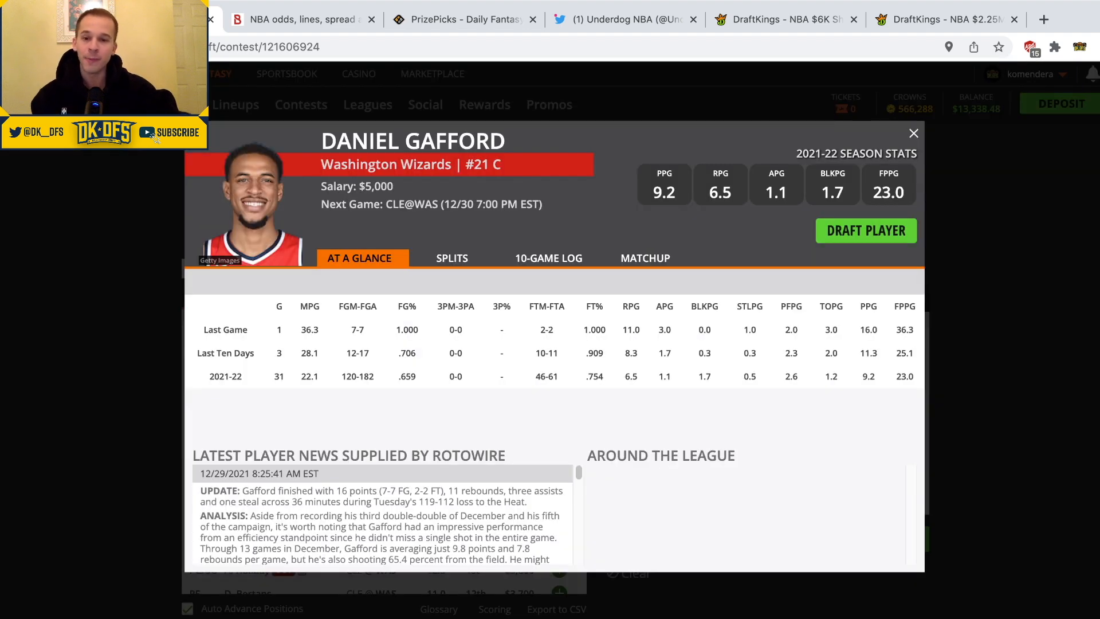
click(549, 257)
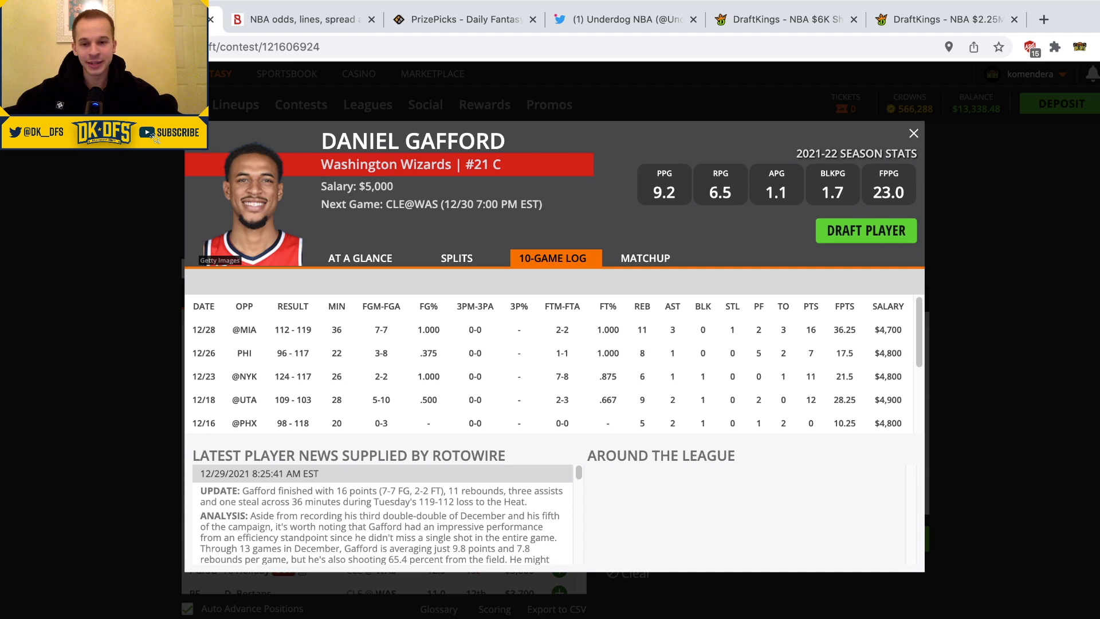
click(914, 133)
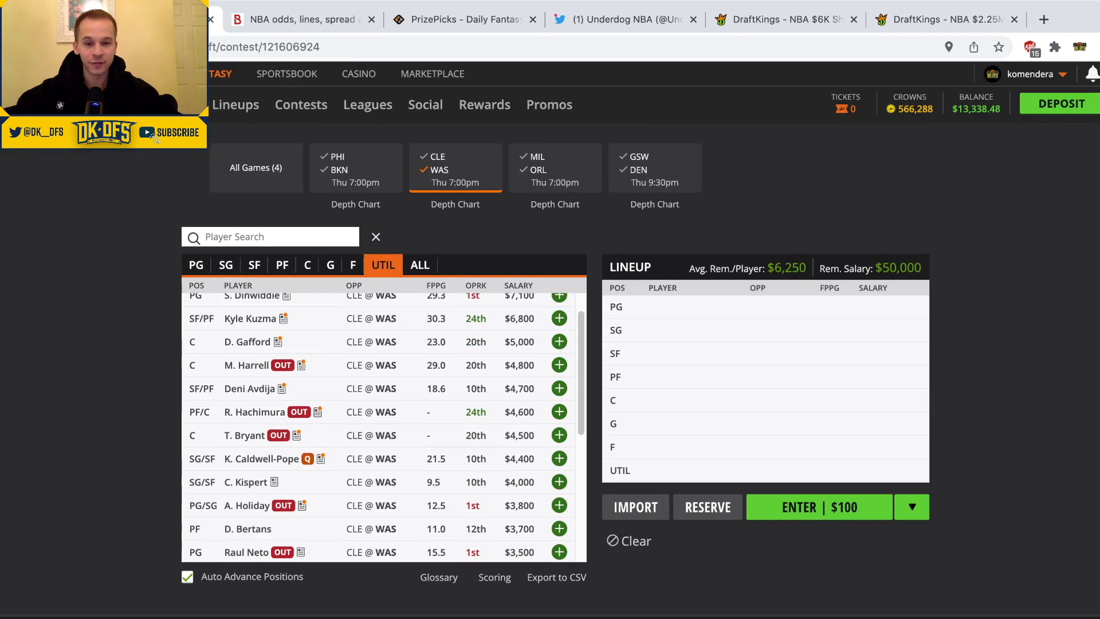
- Check Deni Avdija's recent game-by-game stats
scroll(up, 3)
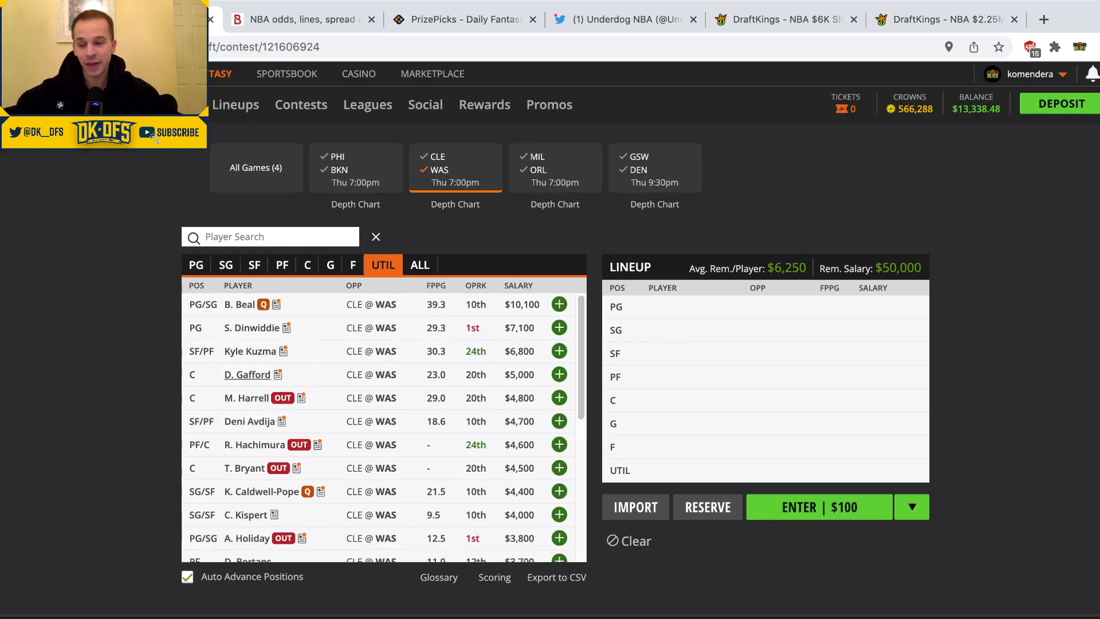
scroll(down, 3)
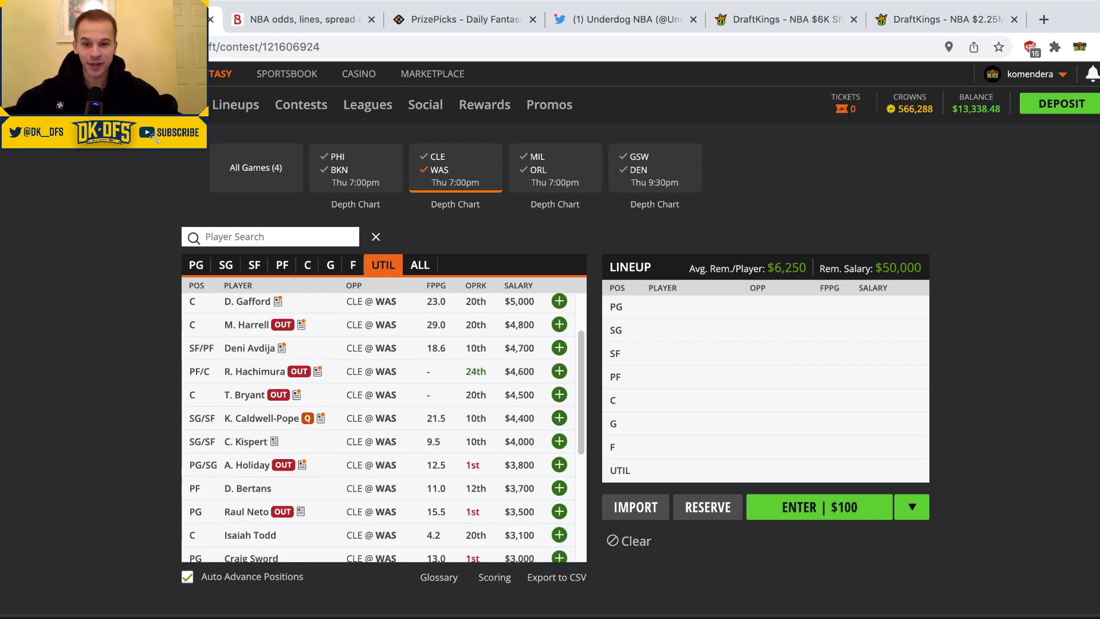
click(246, 347)
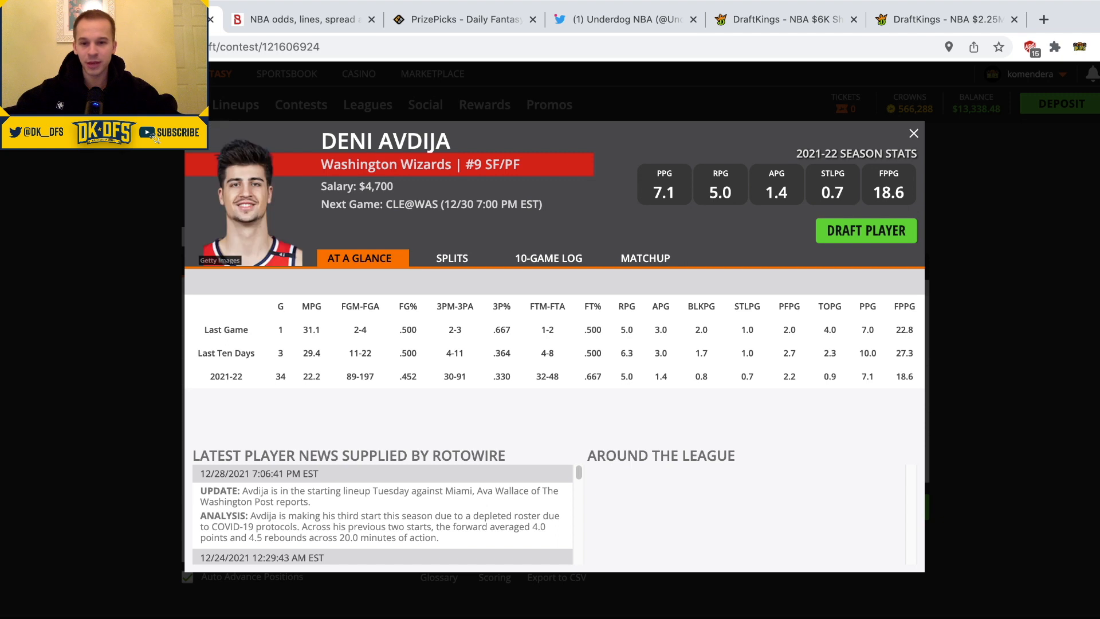
click(549, 258)
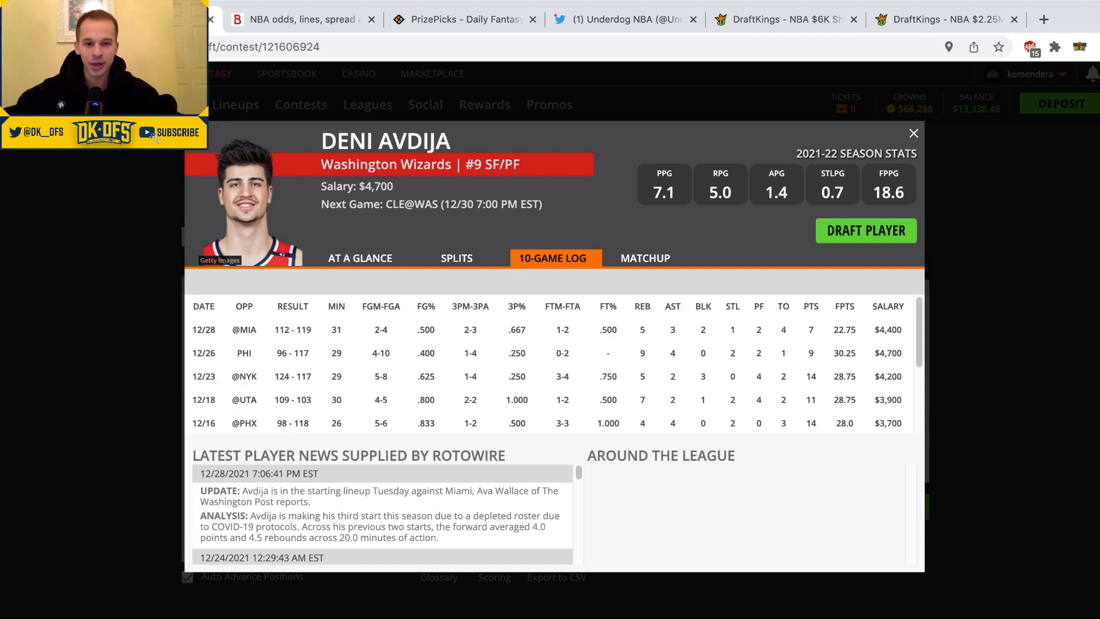
click(913, 132)
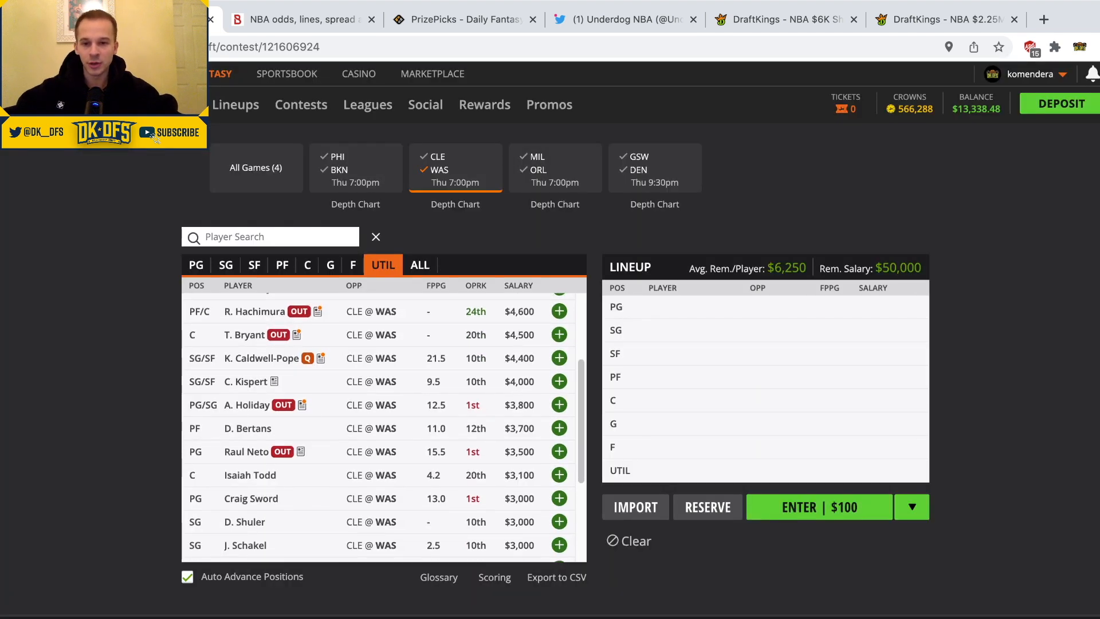
- Review Corey Kispert's and Davis Bertans's cards, then filter to the MIL at ORL game
scroll(up, 3)
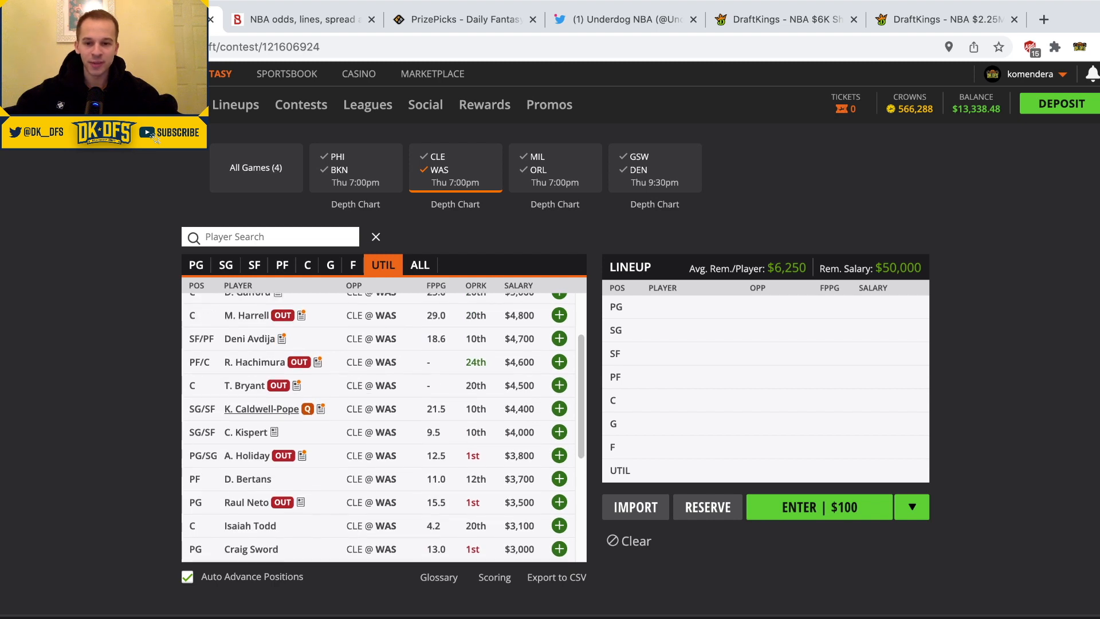
scroll(down, 3)
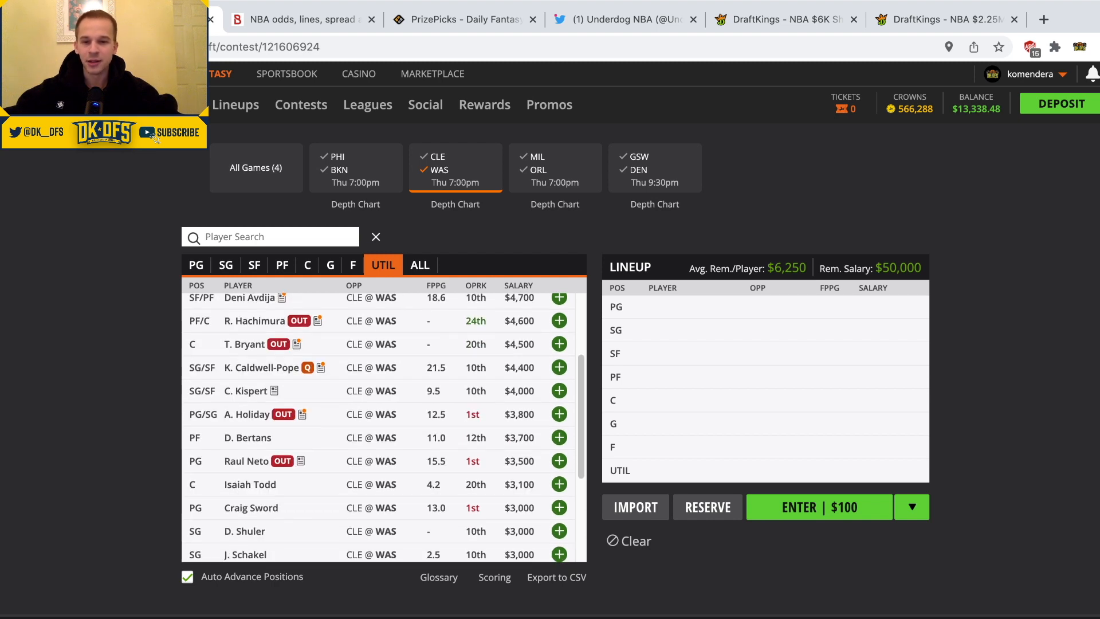
mouse_move(247, 437)
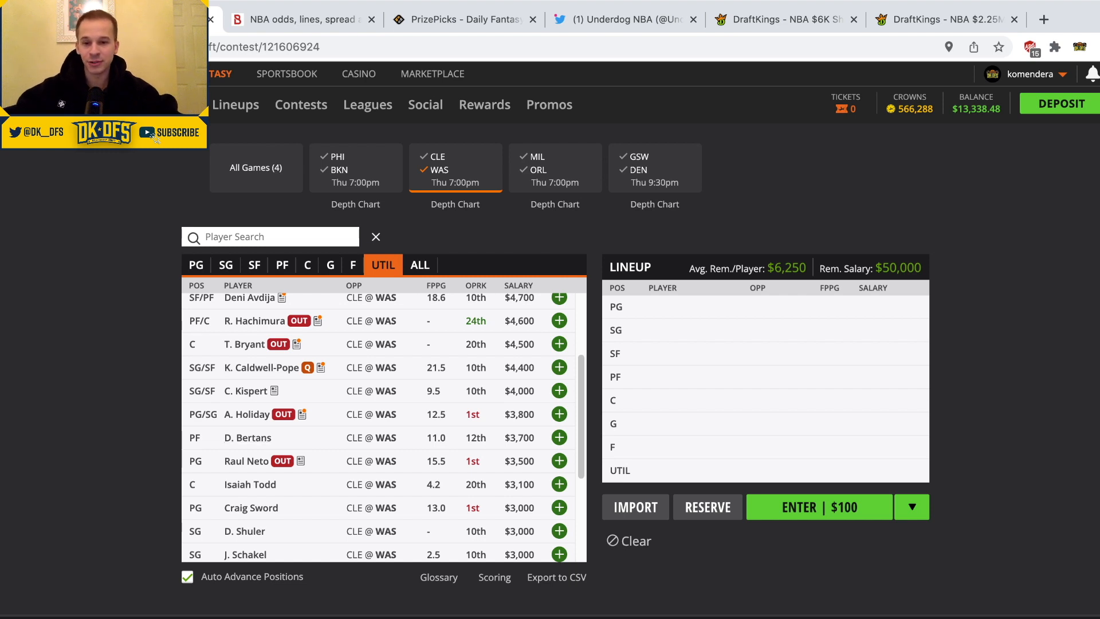
click(246, 391)
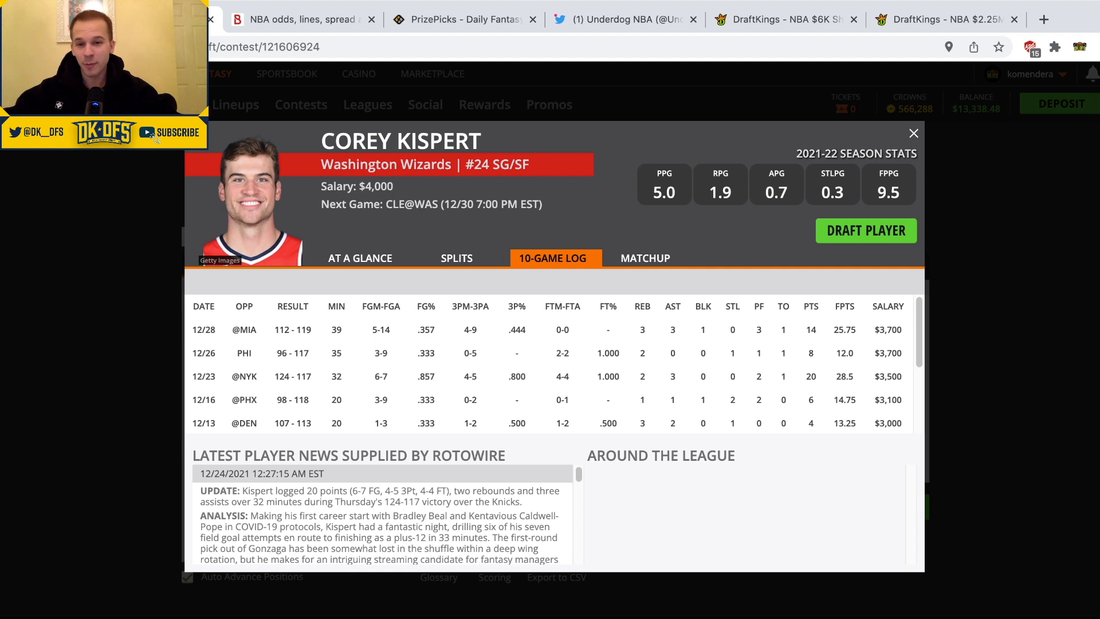
click(913, 133)
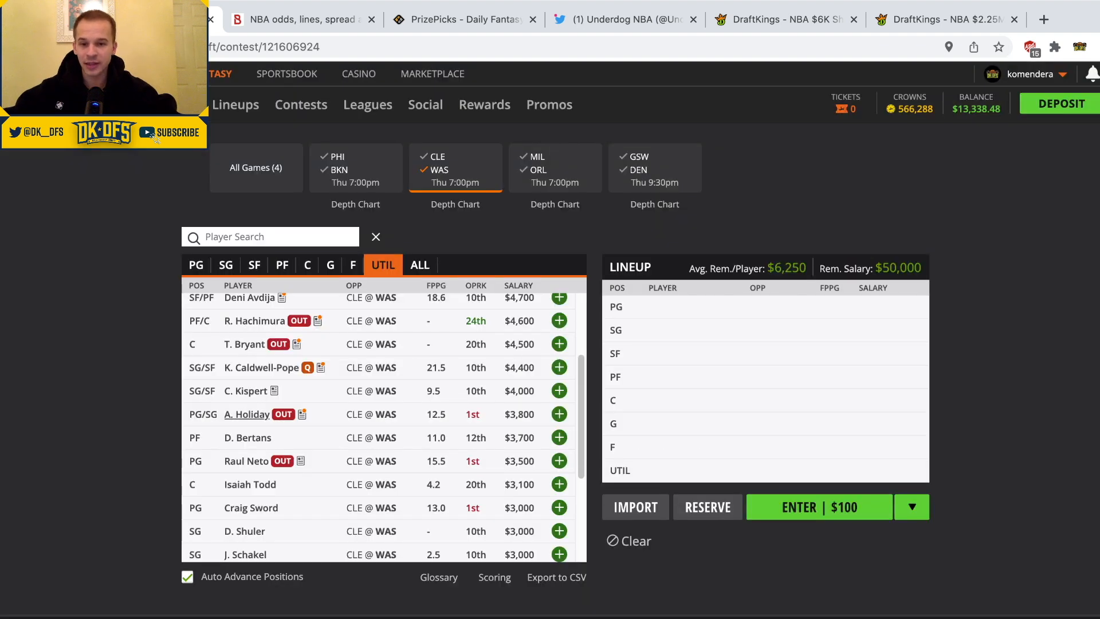
click(247, 437)
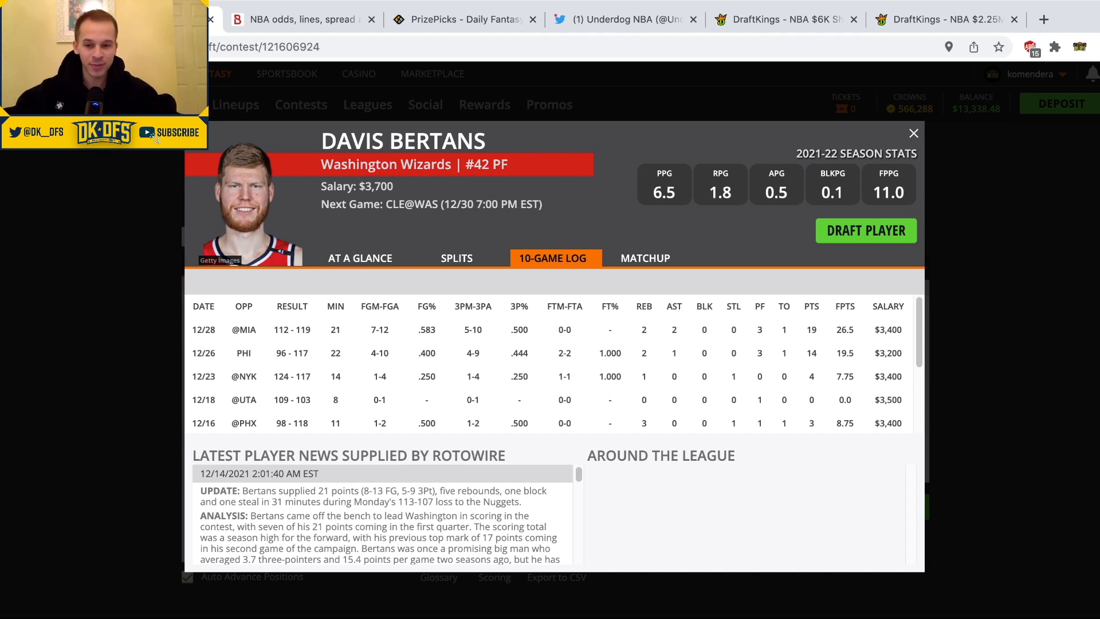
click(913, 133)
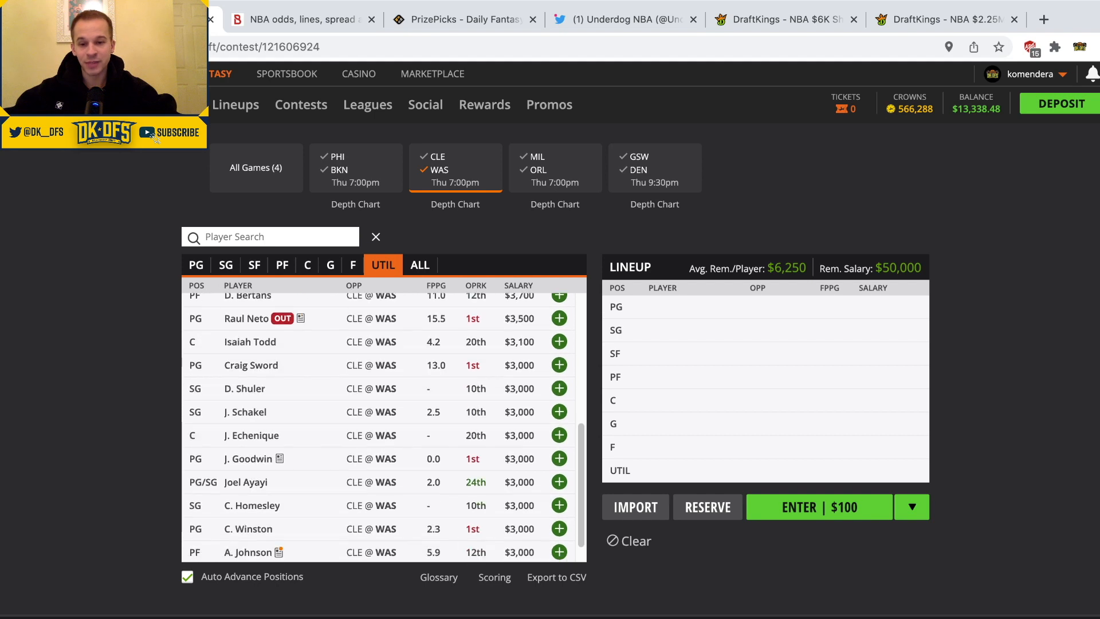
scroll(up, 3)
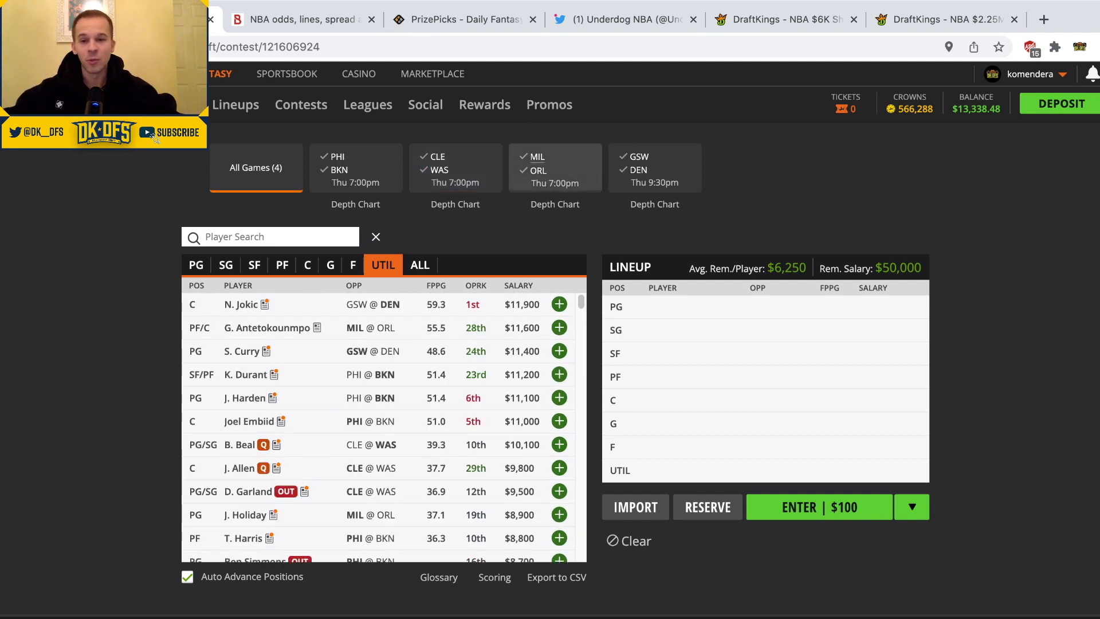
click(554, 166)
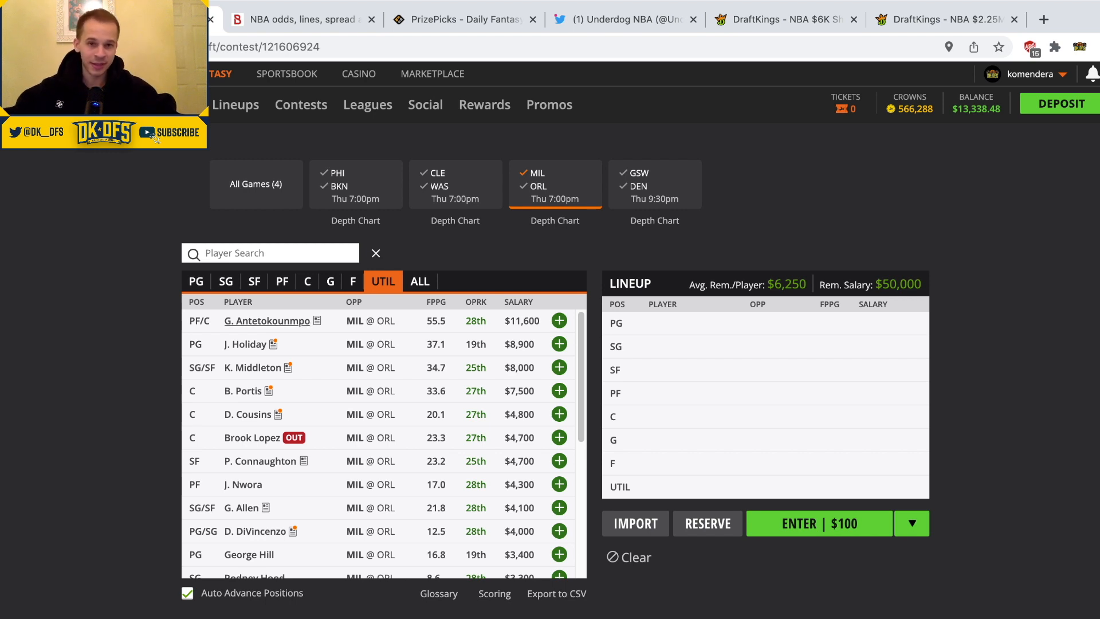
- Check Giannis Antetokounmpo's recent game-by-game stats
click(560, 344)
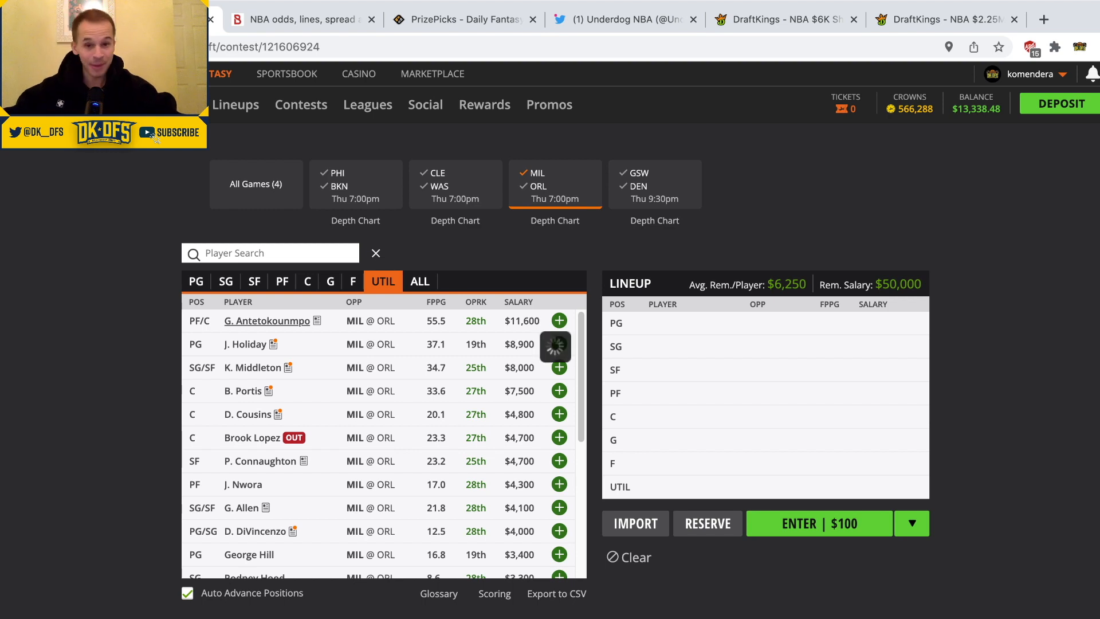
click(266, 321)
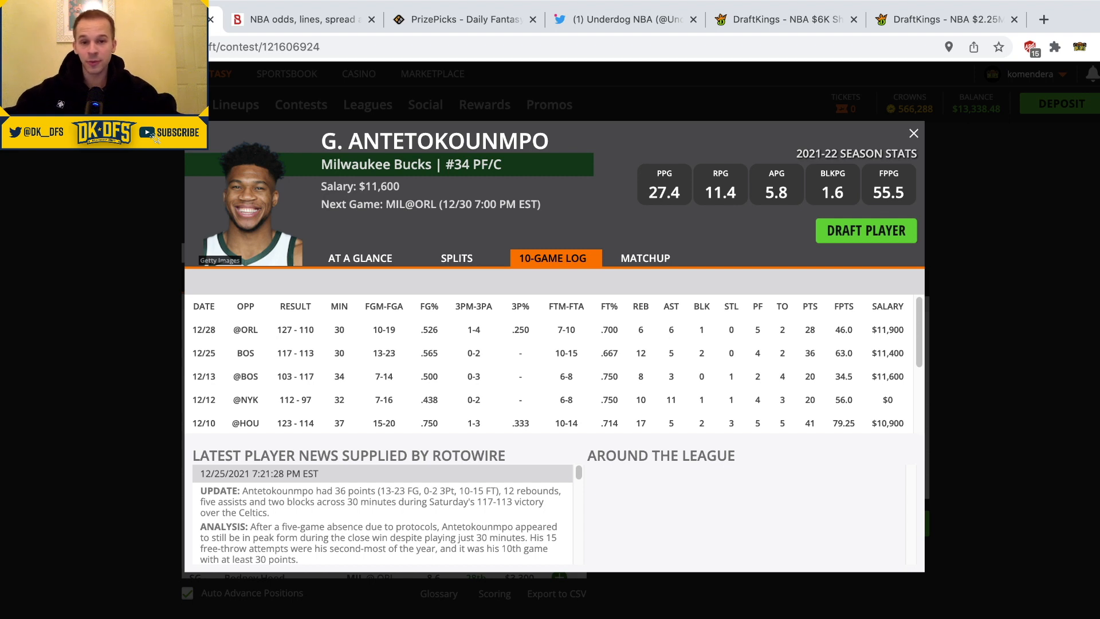
click(913, 134)
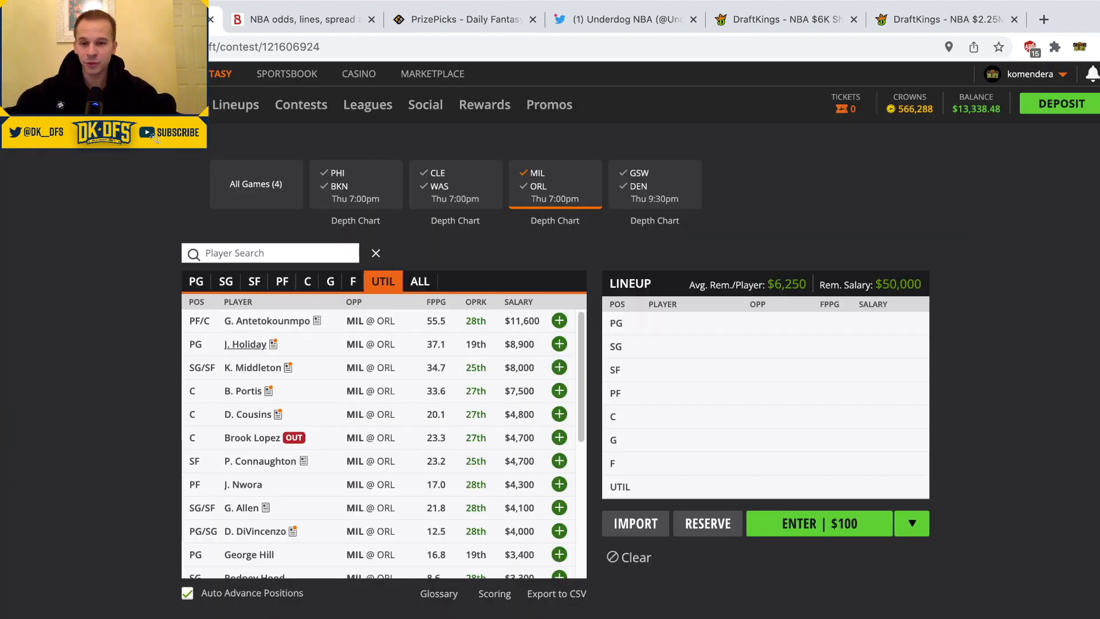
- Review DeMarcus Cousins's player card and clear the Milwaukee-only filter
scroll(down, 3)
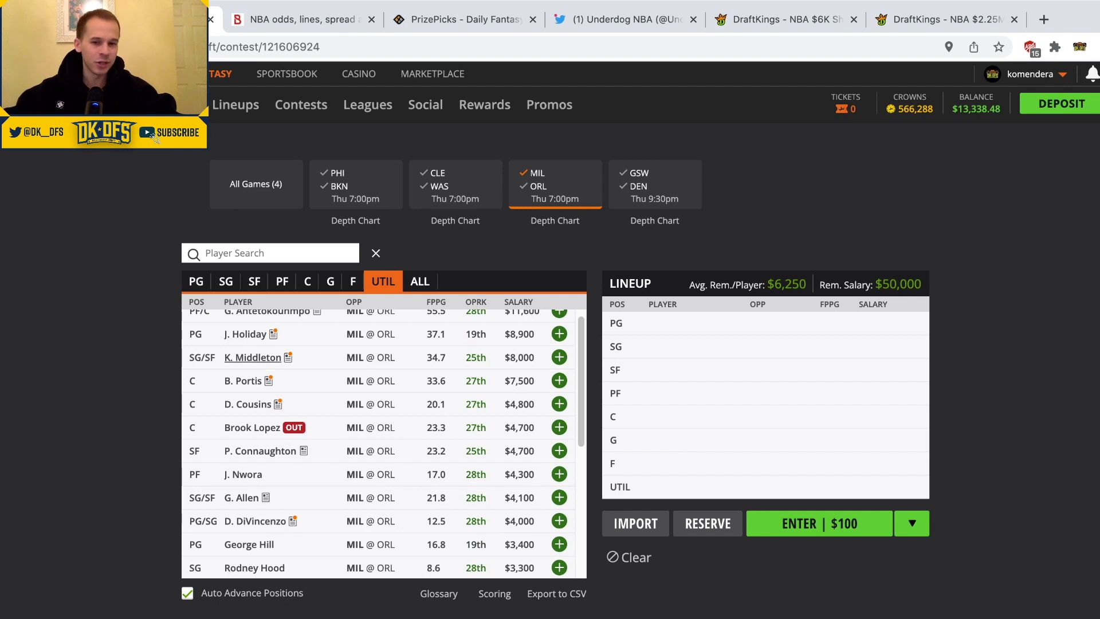
scroll(down, 3)
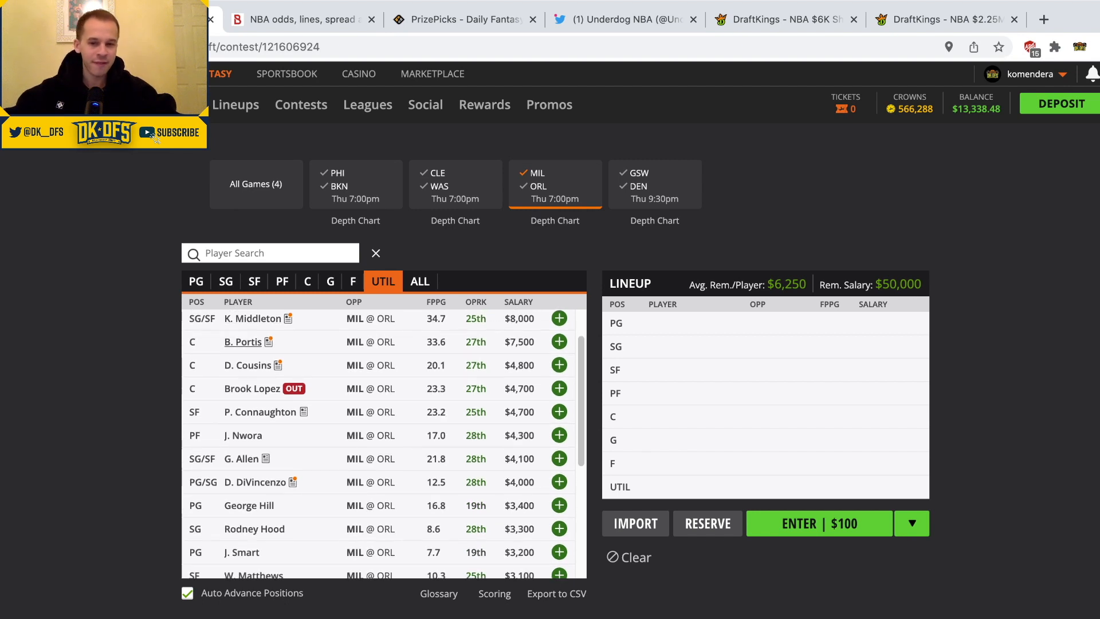
scroll(down, 3)
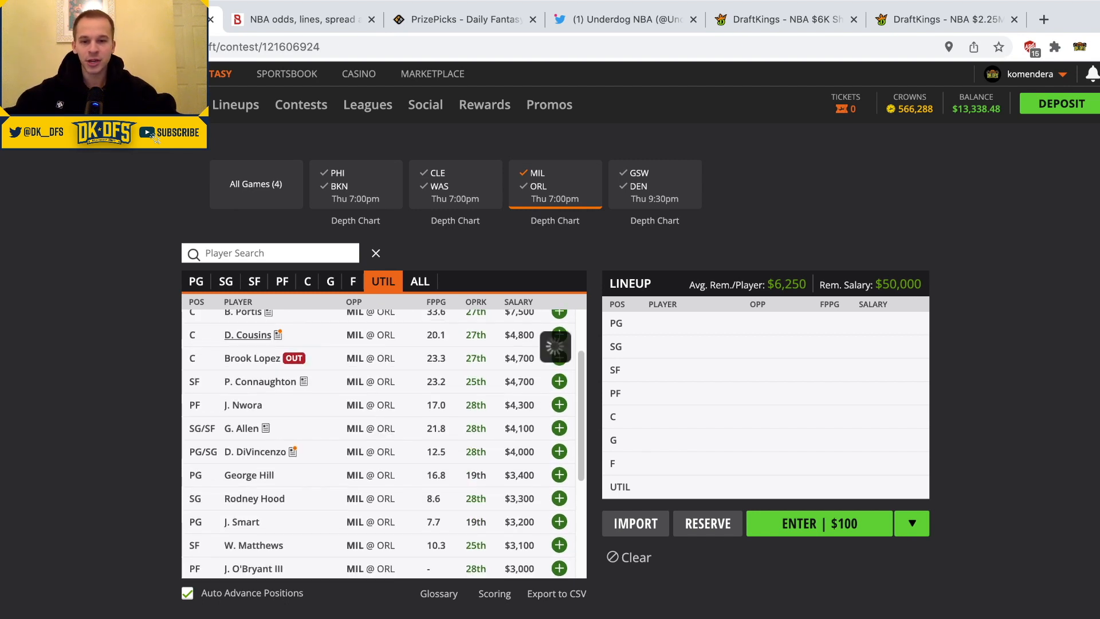
click(248, 334)
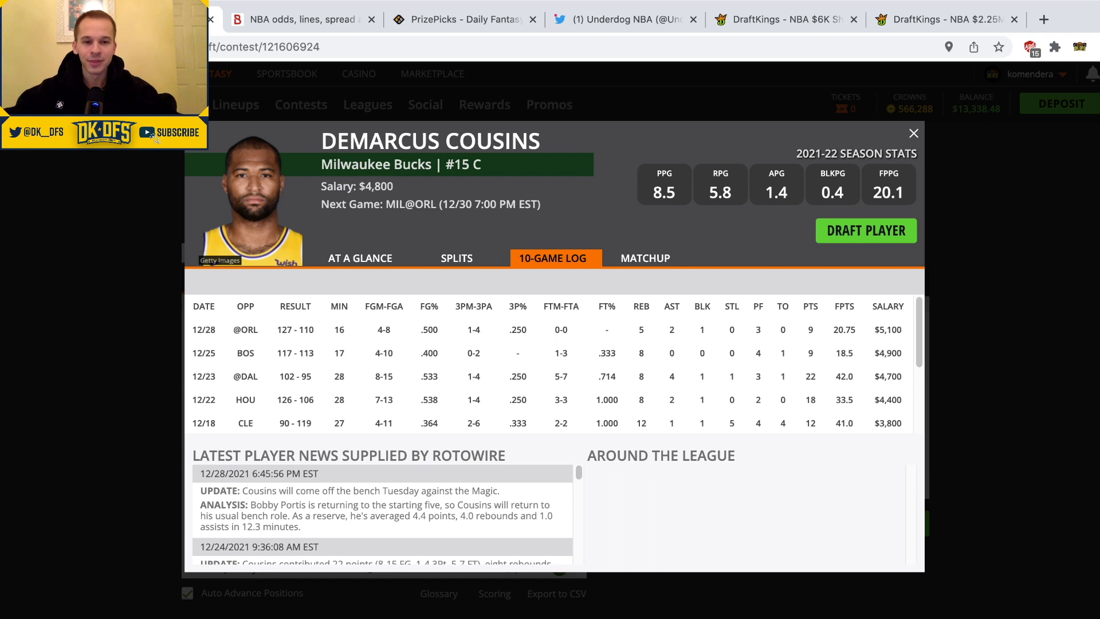
click(913, 134)
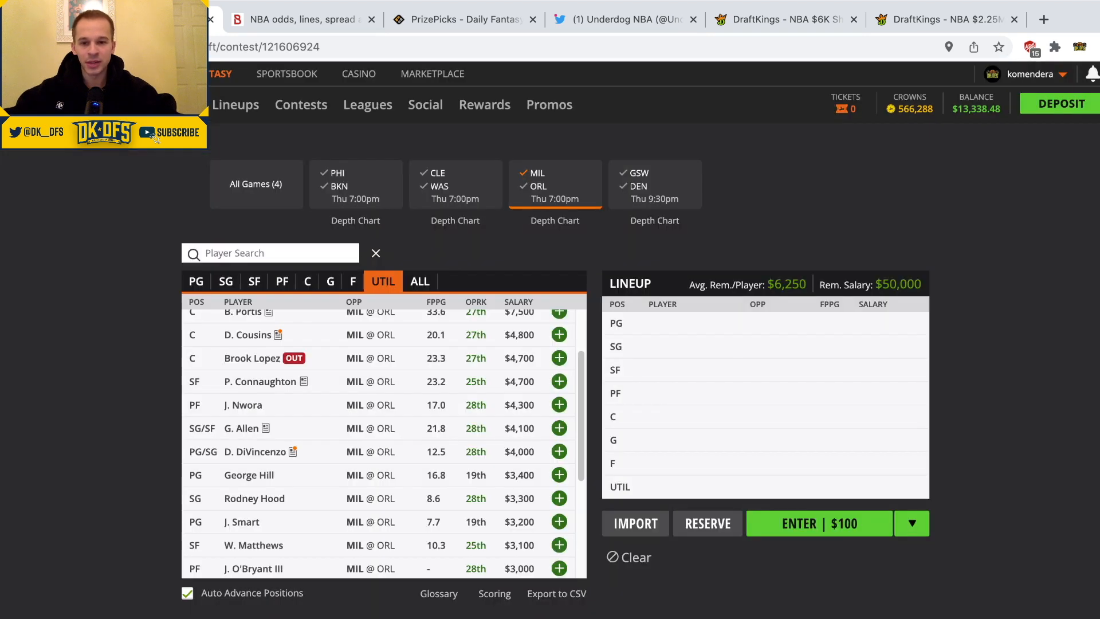
scroll(down, 3)
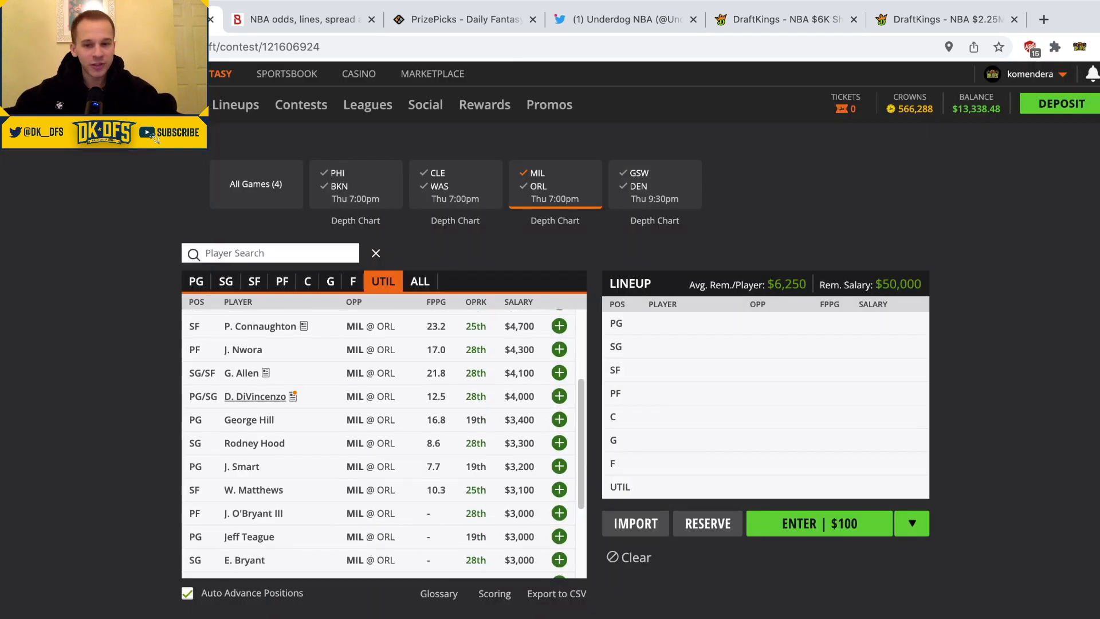
scroll(up, 3)
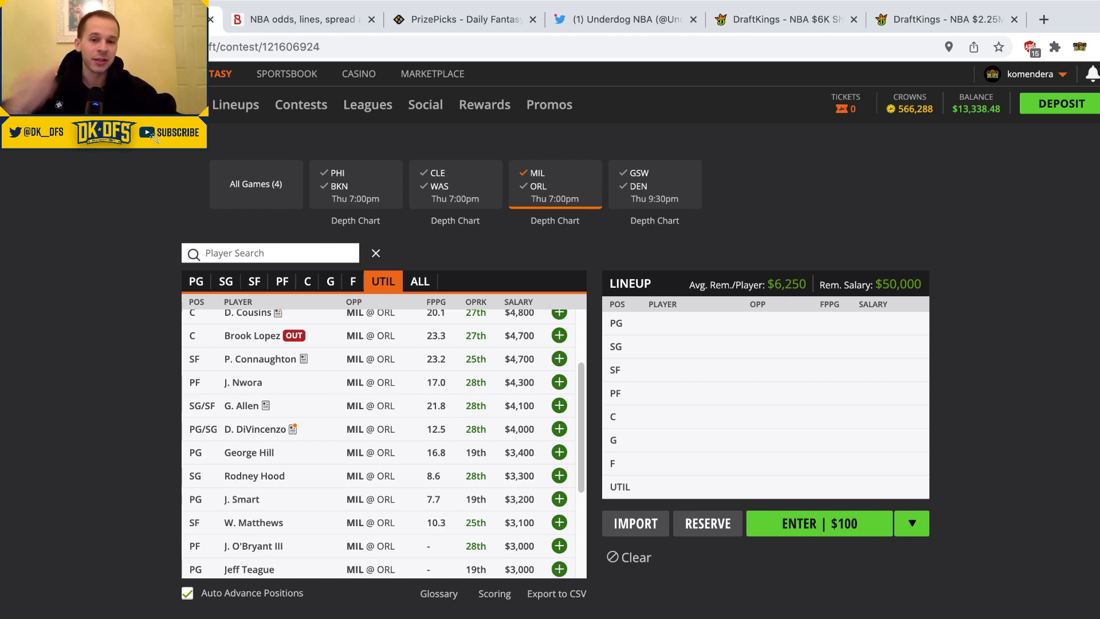
click(255, 184)
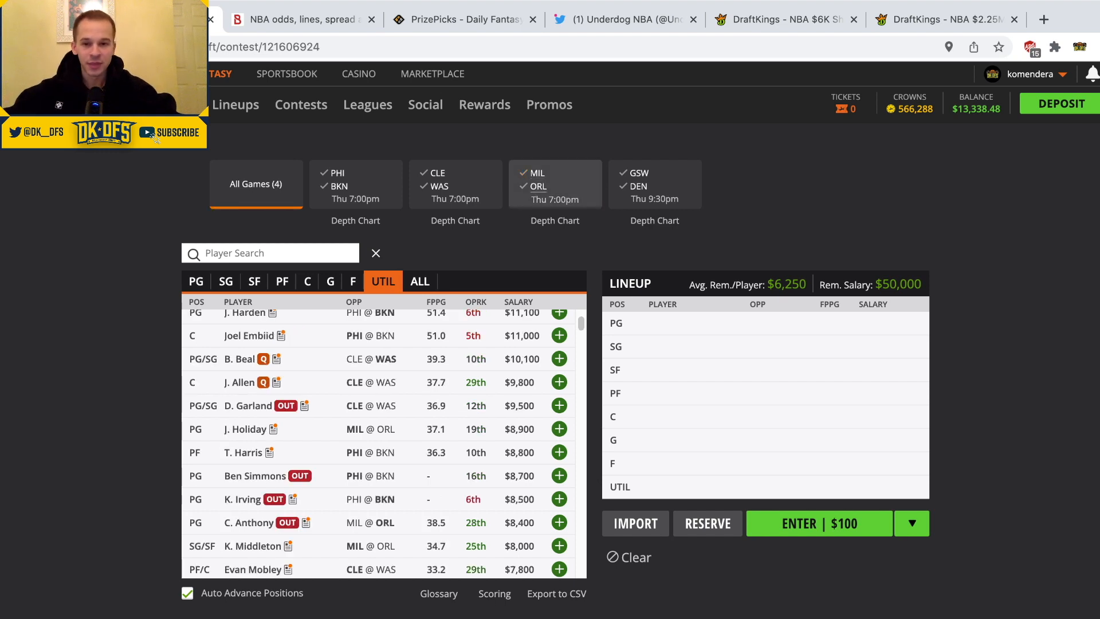
- Show only Orlando players and review Franz Wagner's and Wendell Carter Jr.'s cards
click(554, 184)
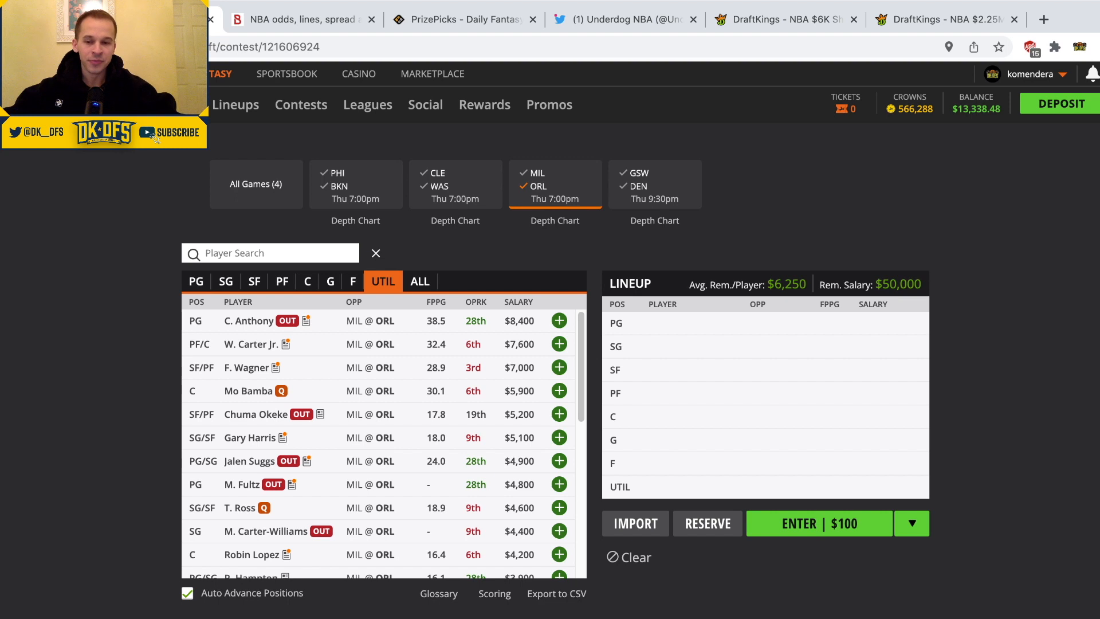
mouse_move(250, 344)
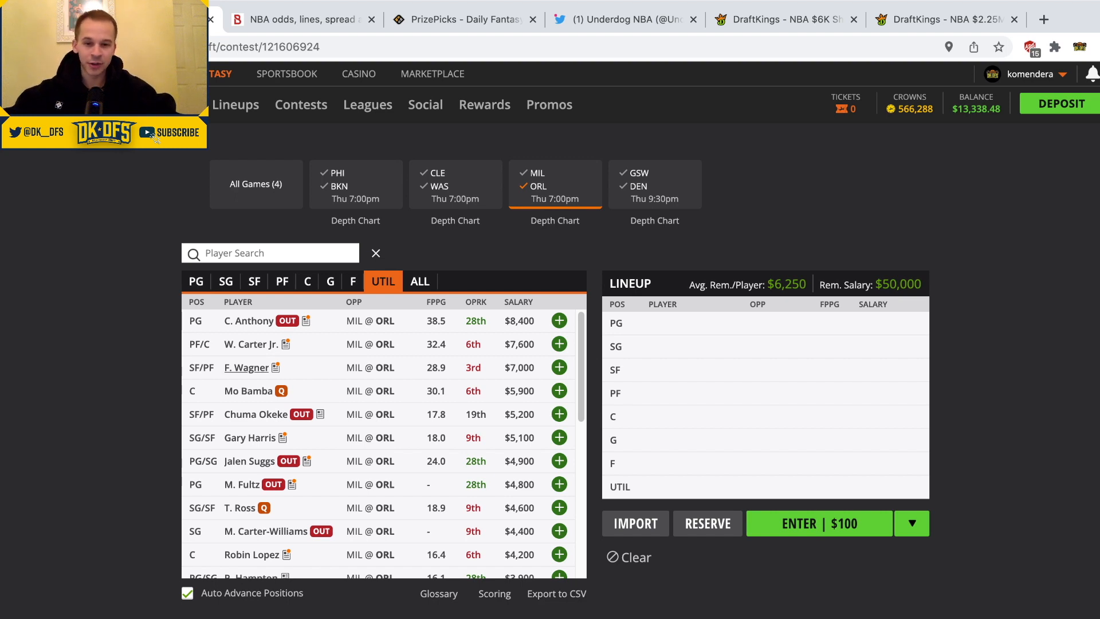
click(246, 367)
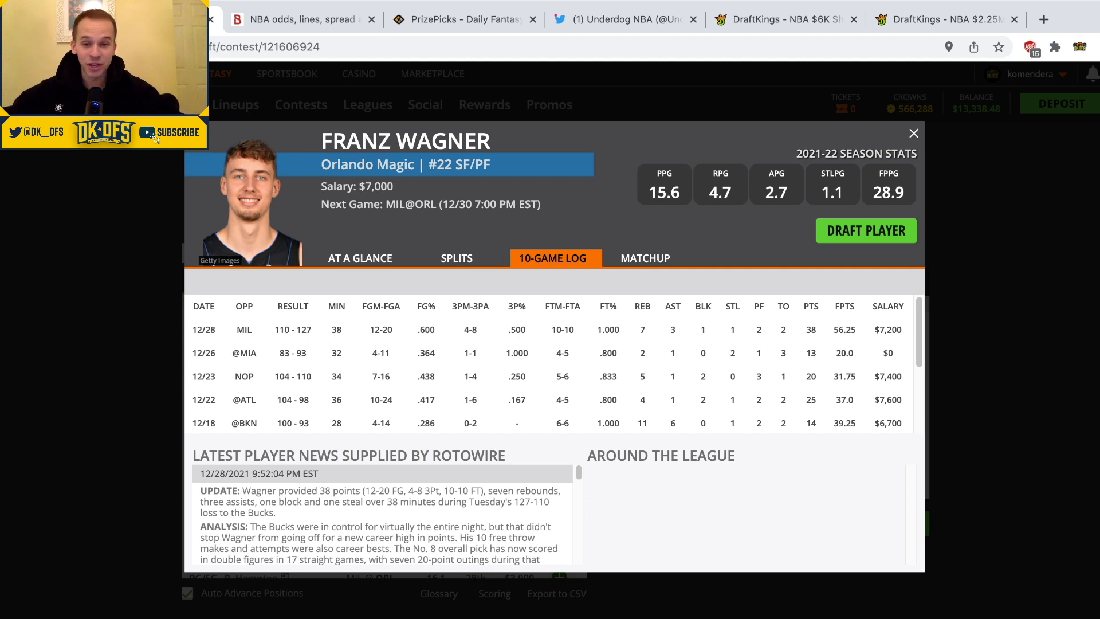
click(913, 132)
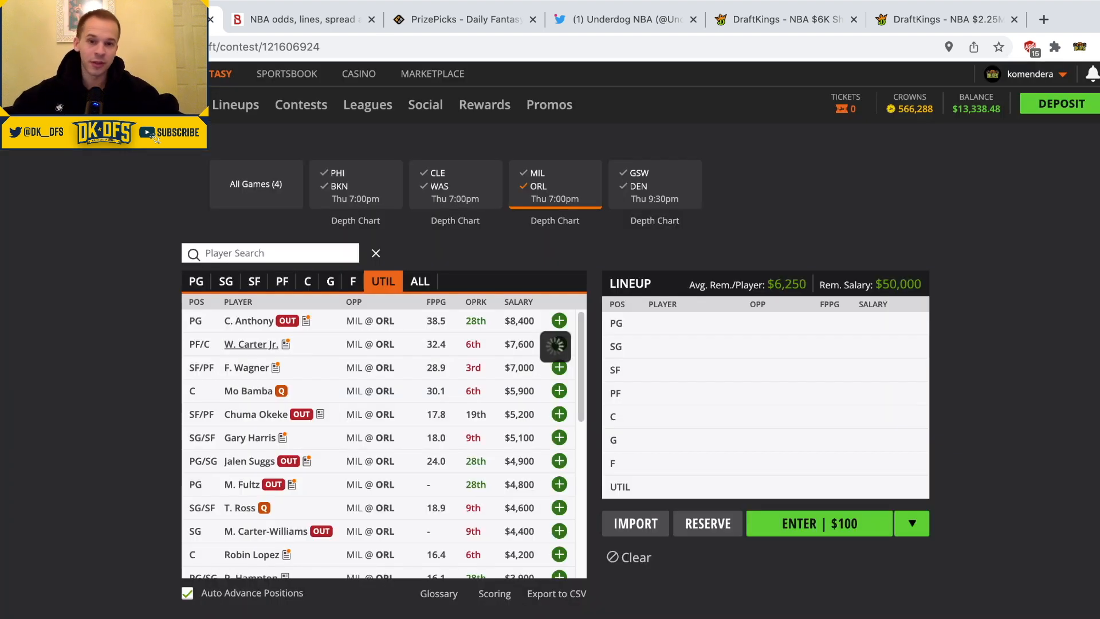
click(251, 344)
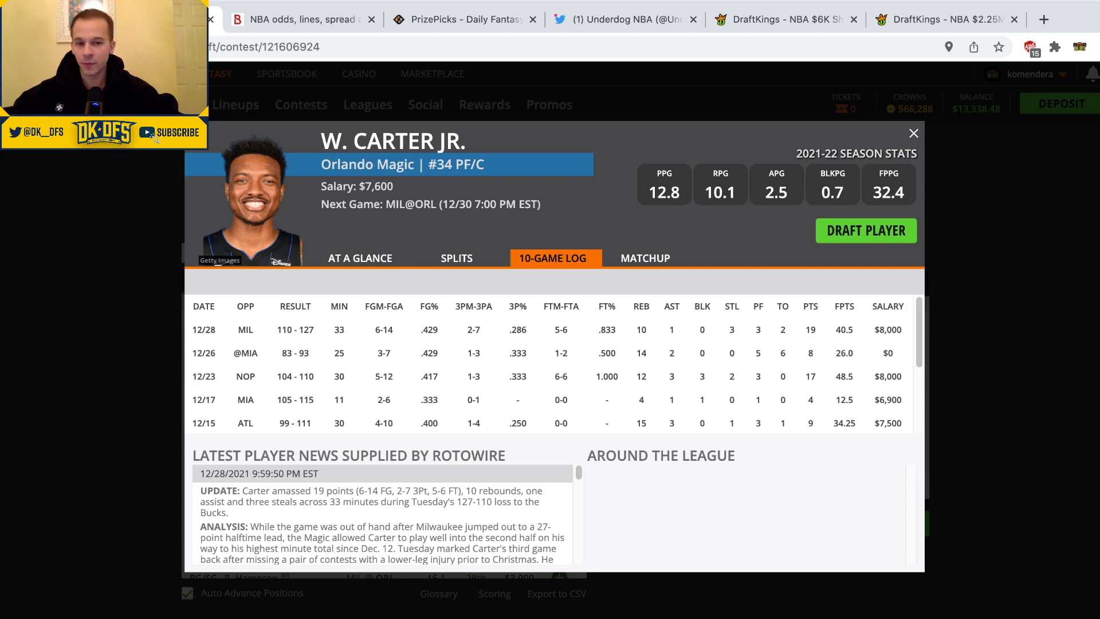
click(914, 132)
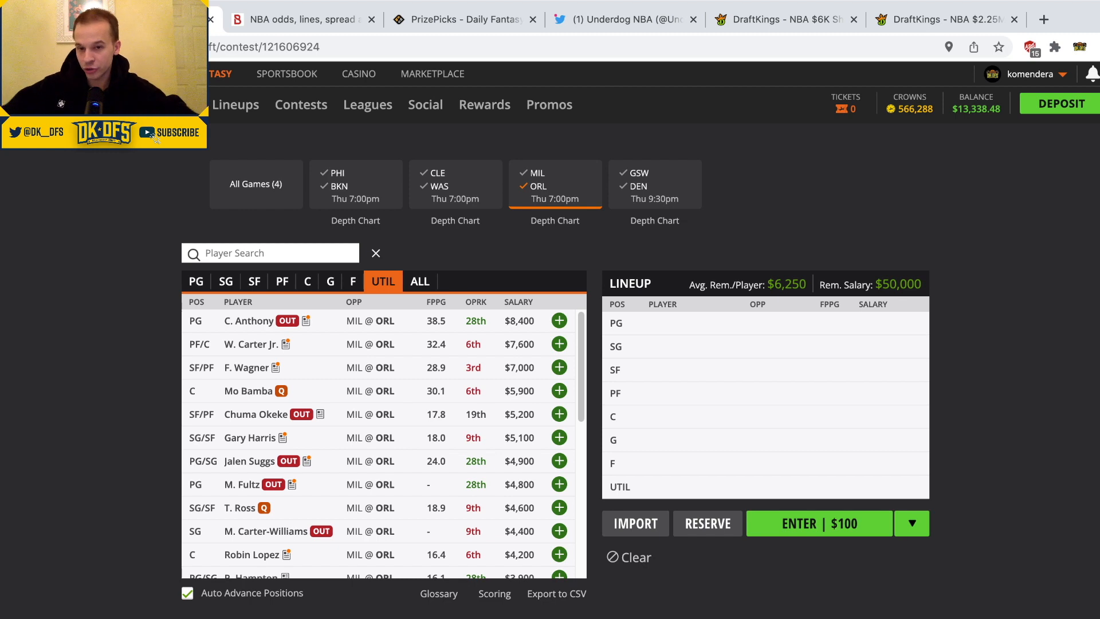
- Check Gary Harris's 10-game log and Robin Lopez's player card
scroll(down, 3)
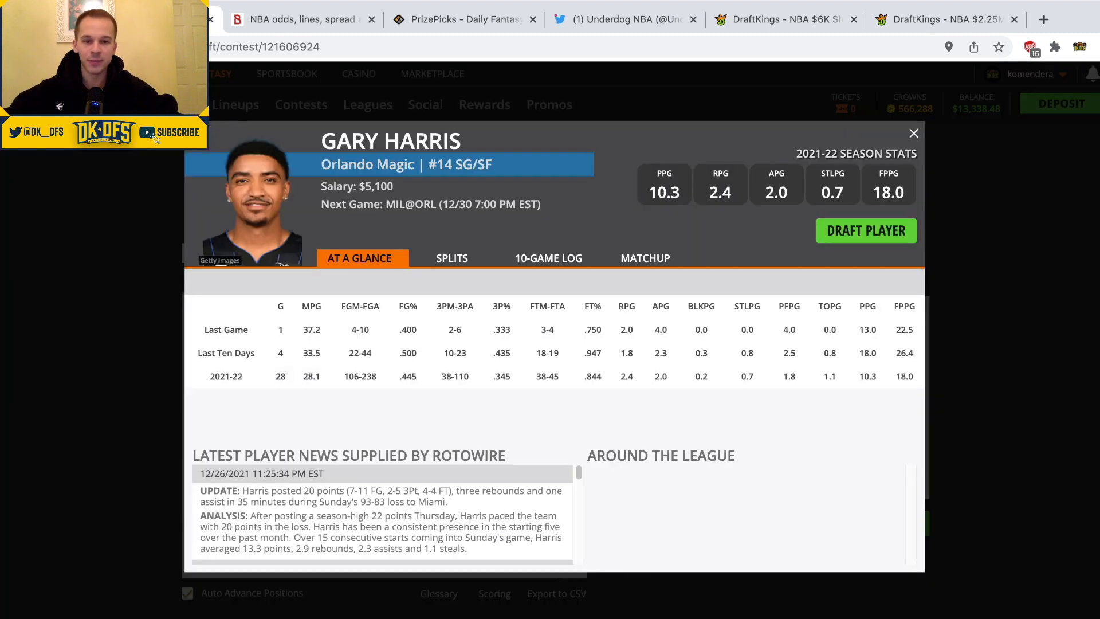
click(554, 257)
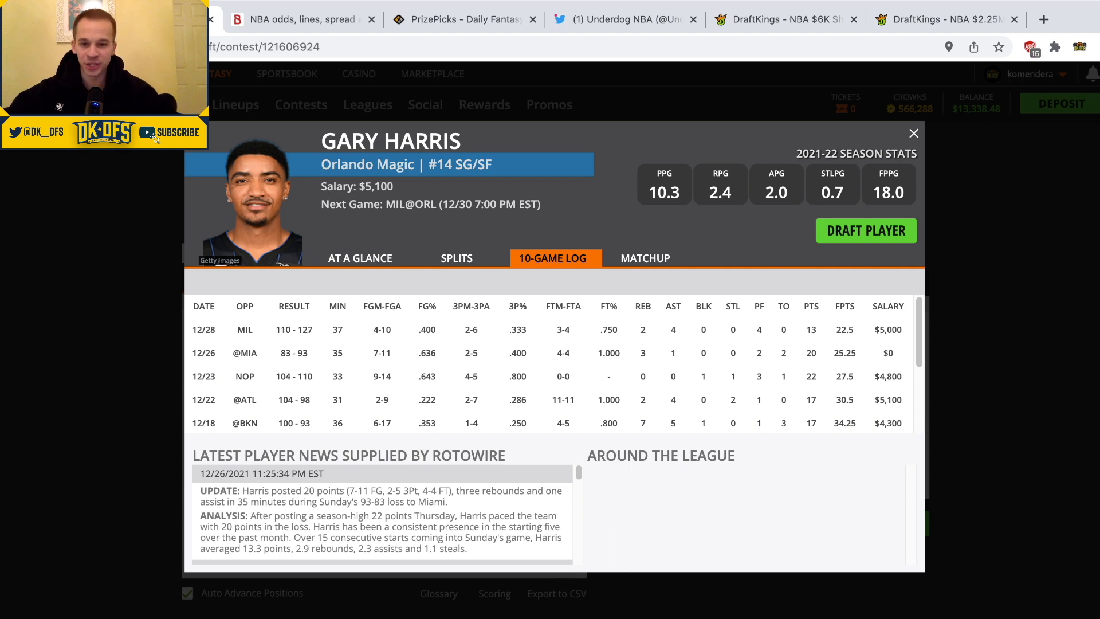
click(914, 132)
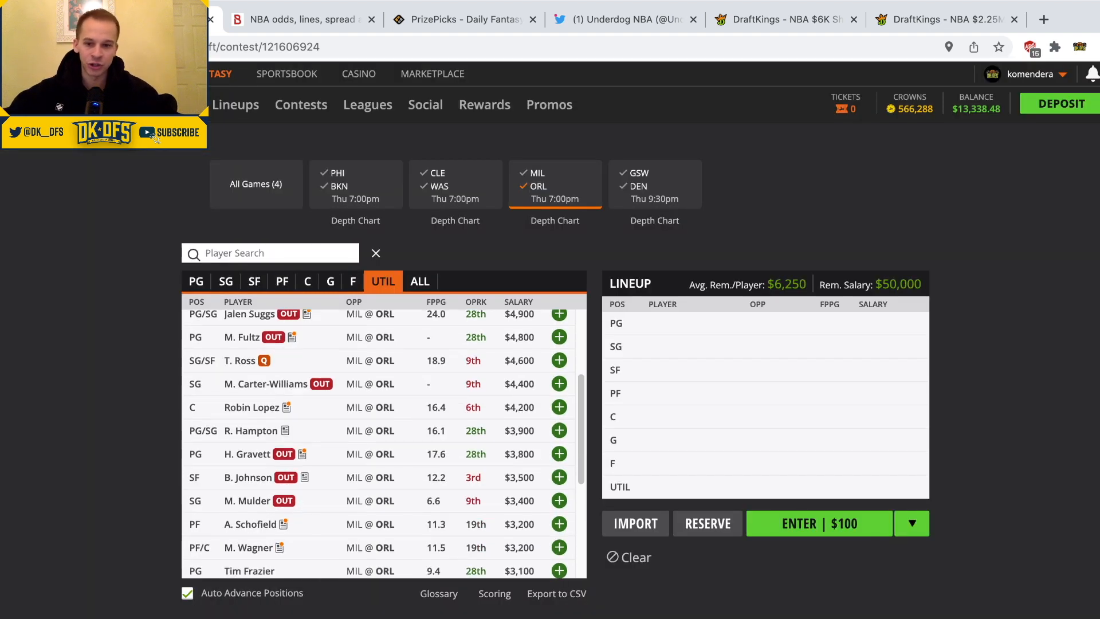
scroll(down, 3)
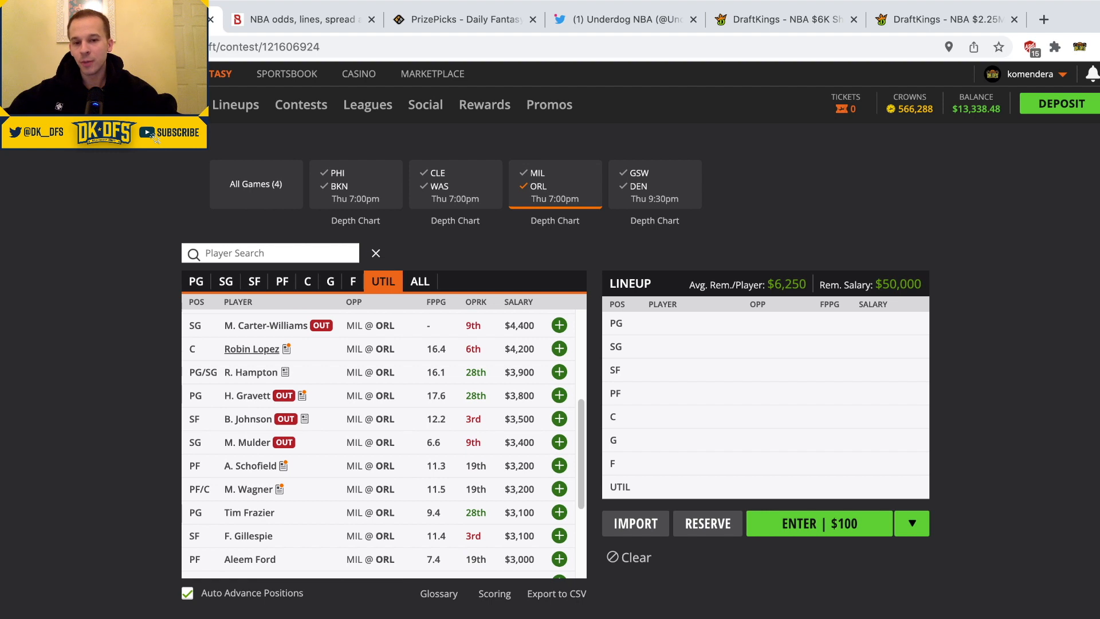
click(251, 349)
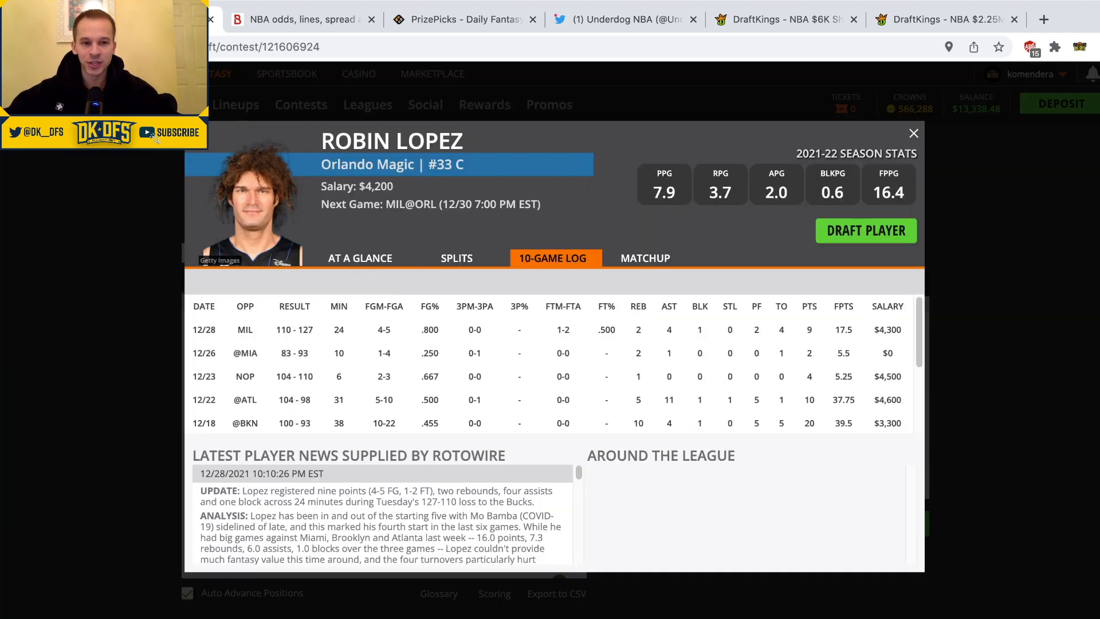
click(915, 133)
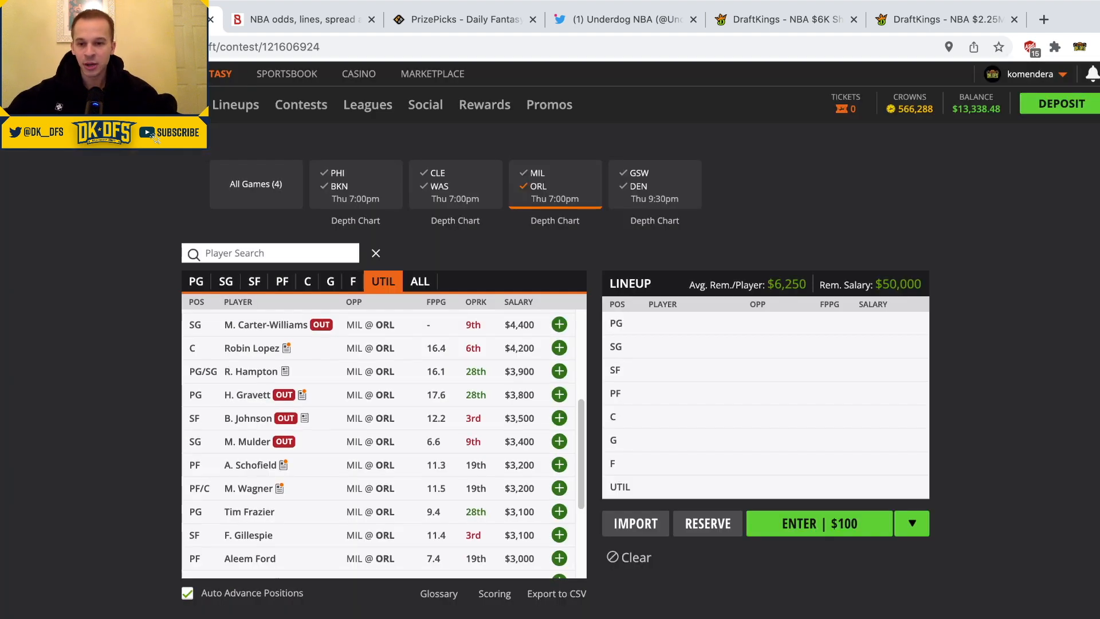
- Review the cards of R.J. Hampton, Tim Frazier and Moritz Wagner
scroll(down, 3)
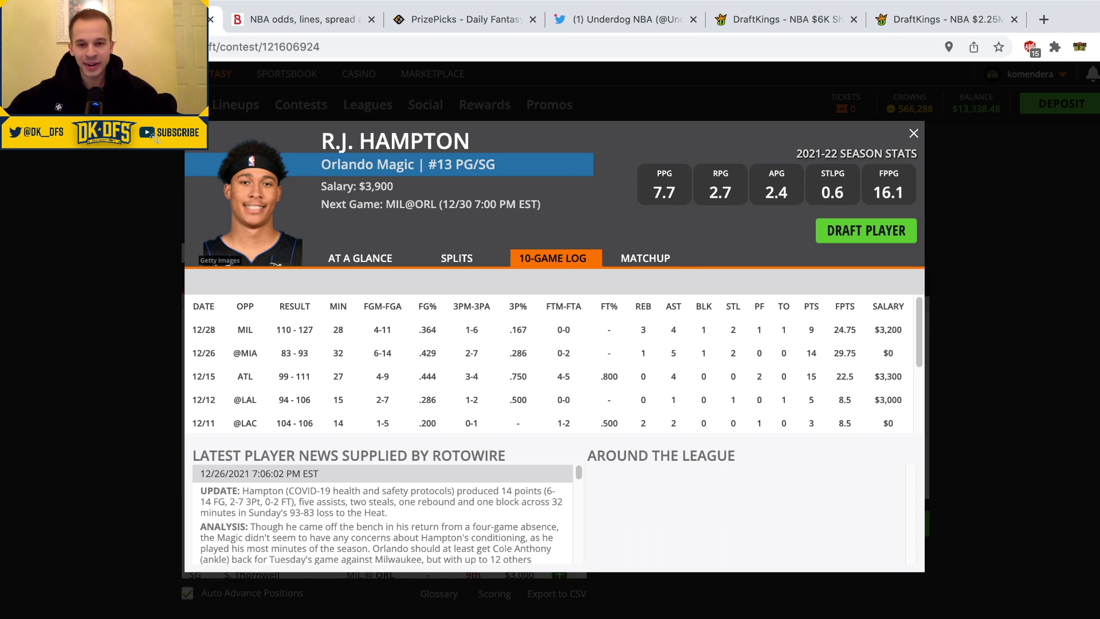
click(913, 132)
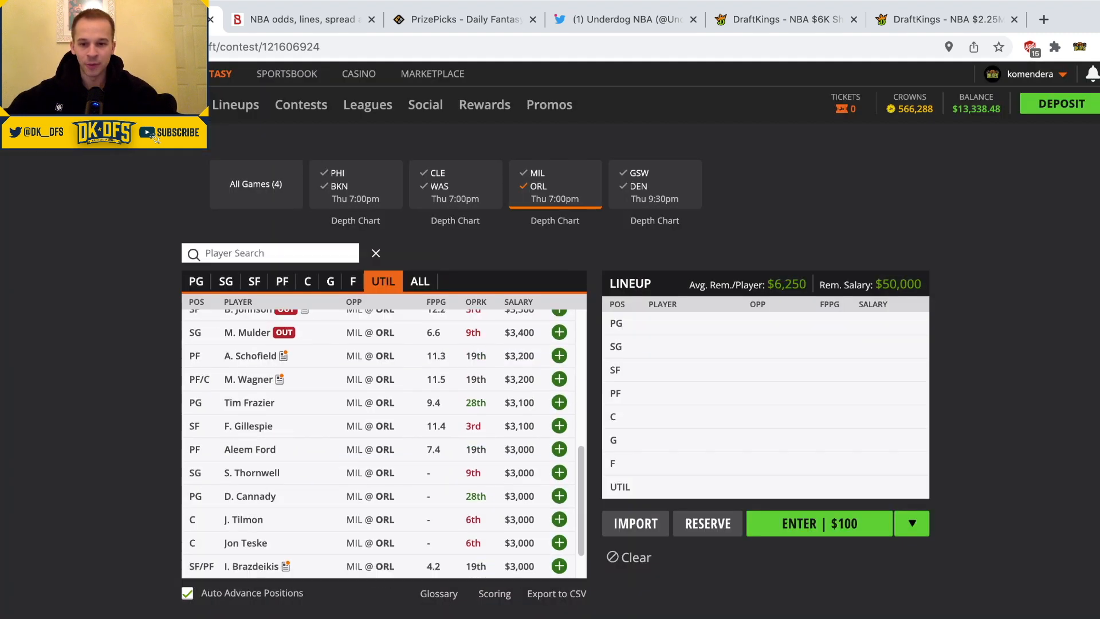
scroll(down, 3)
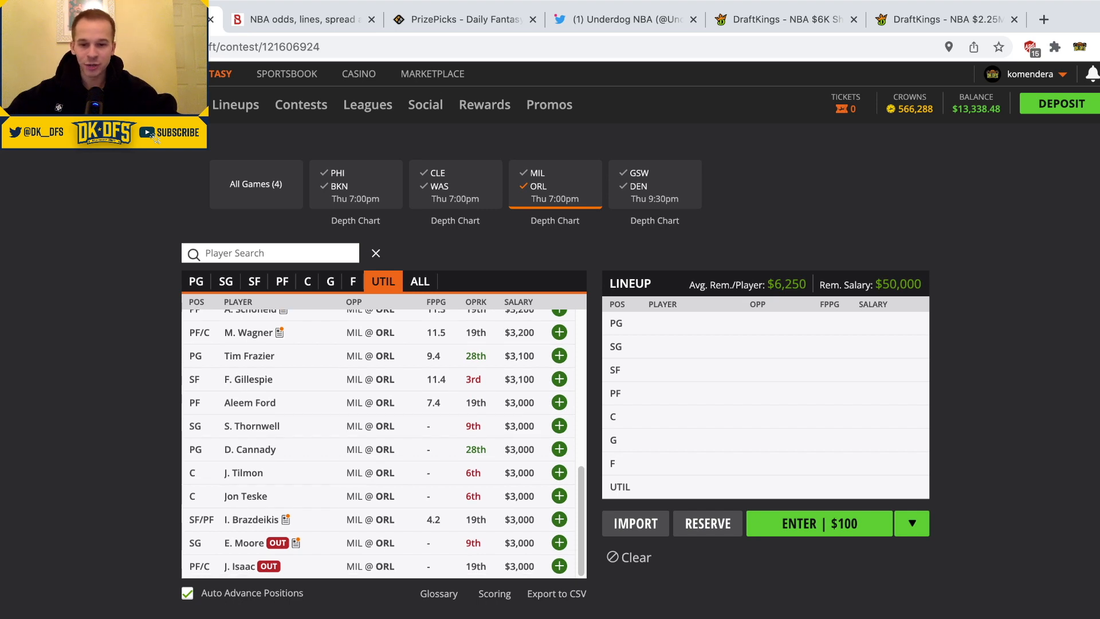
scroll(up, 3)
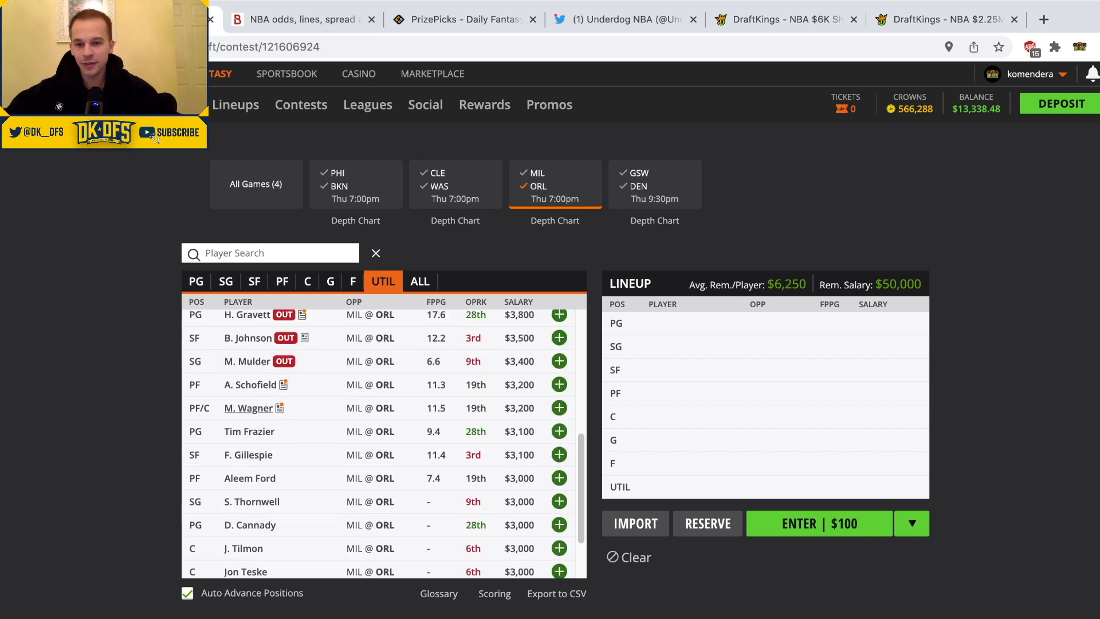
click(249, 431)
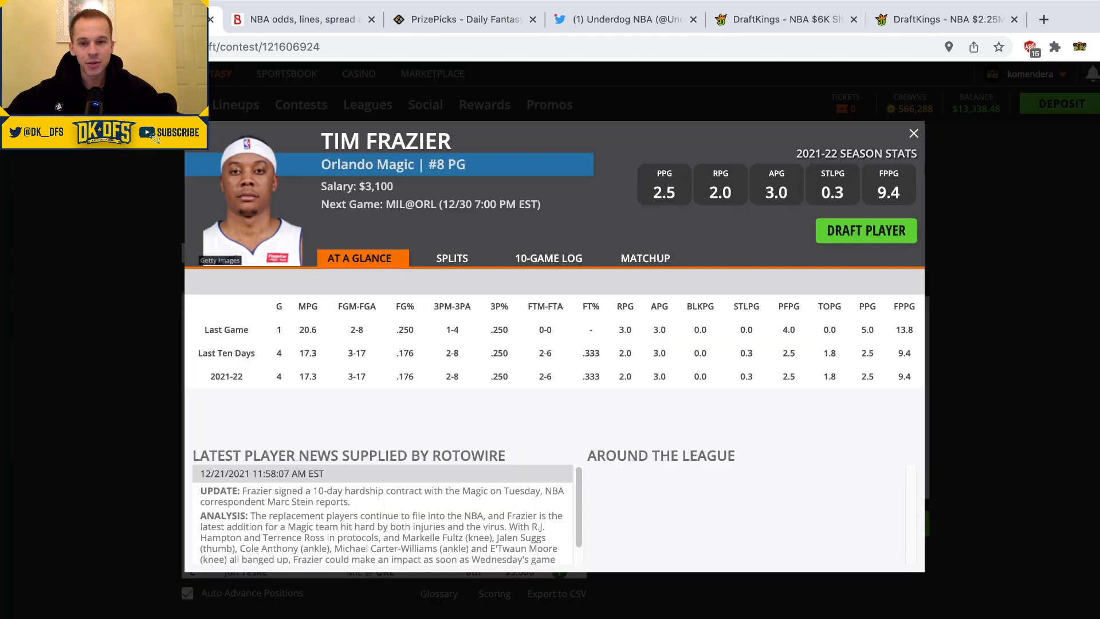
click(913, 134)
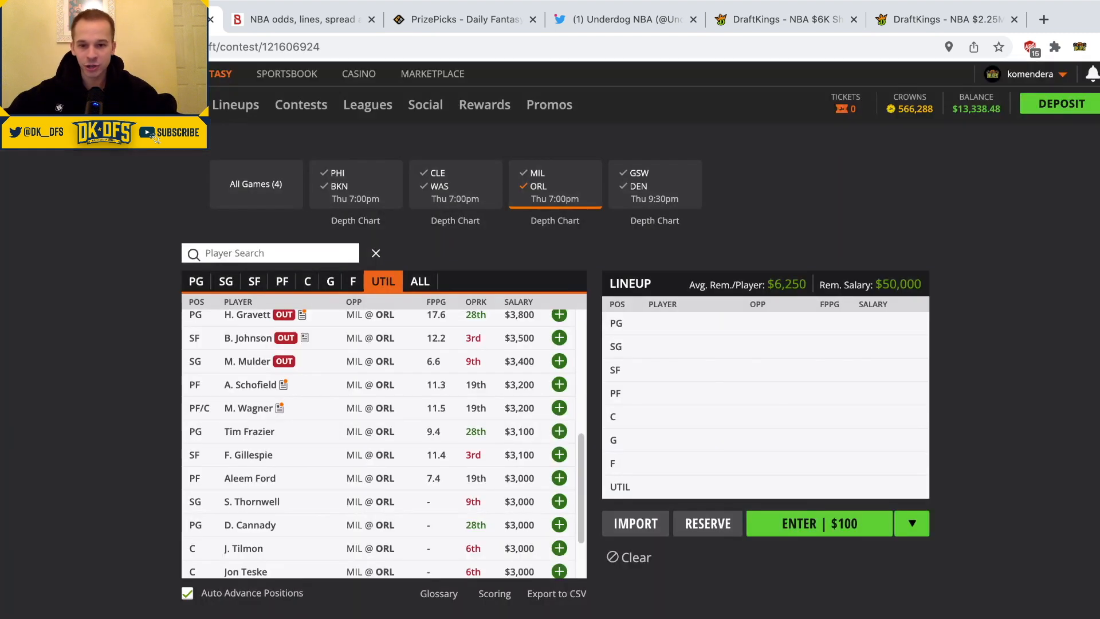
click(248, 407)
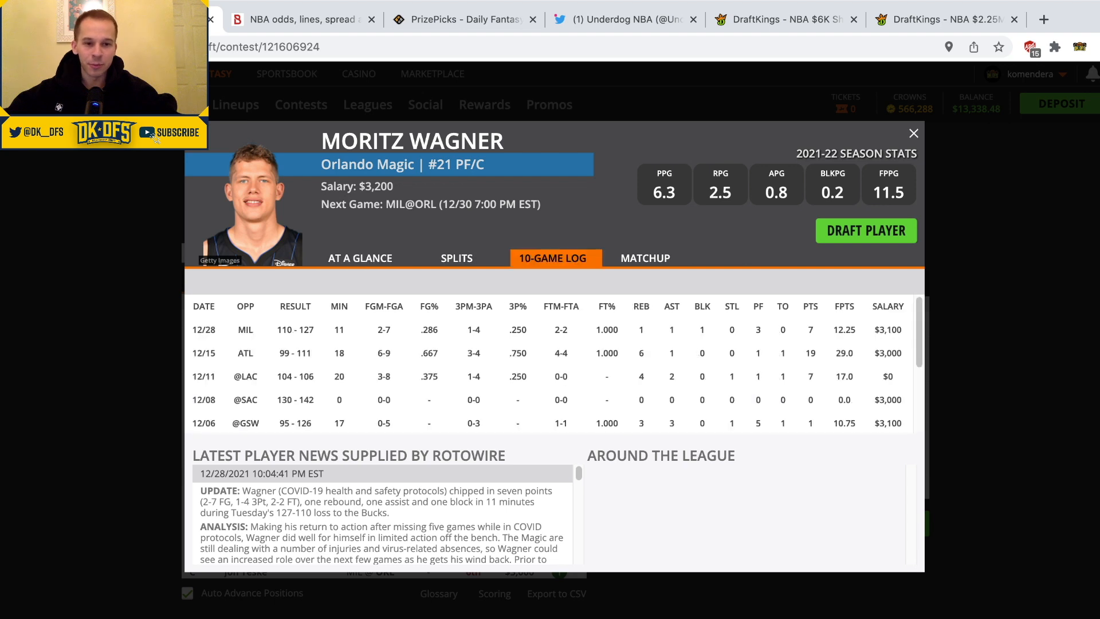
click(913, 134)
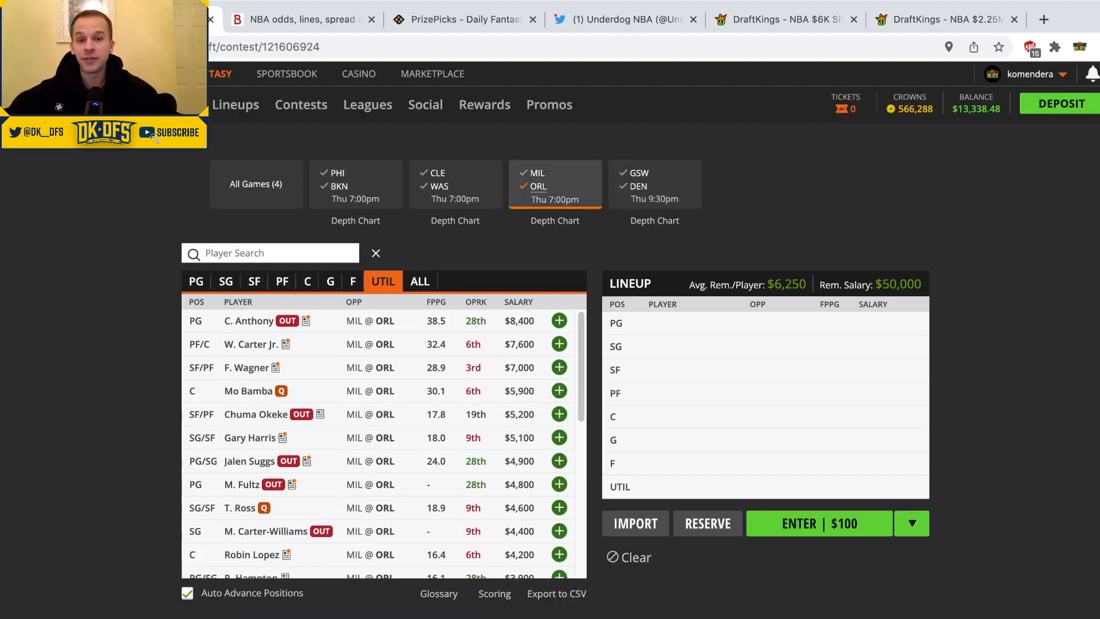
click(654, 184)
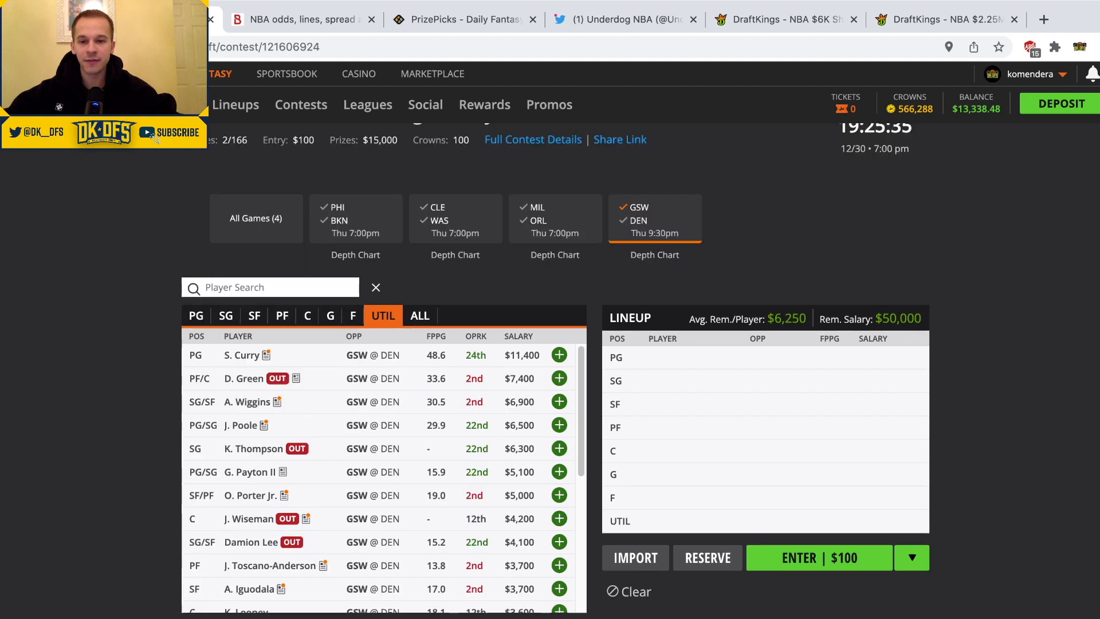
scroll(up, 3)
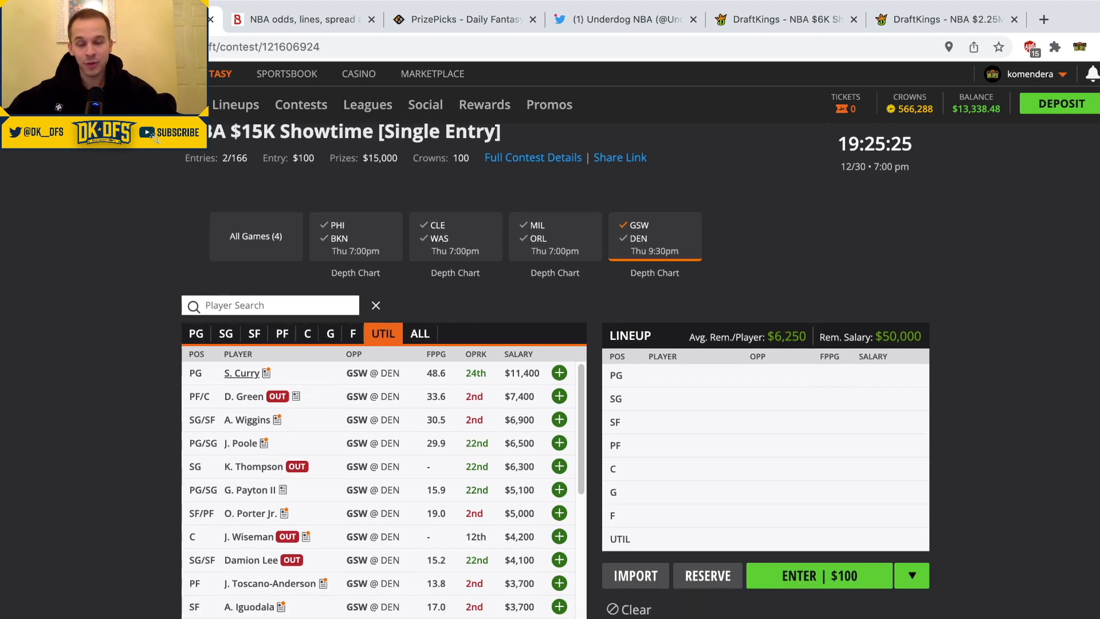
click(240, 373)
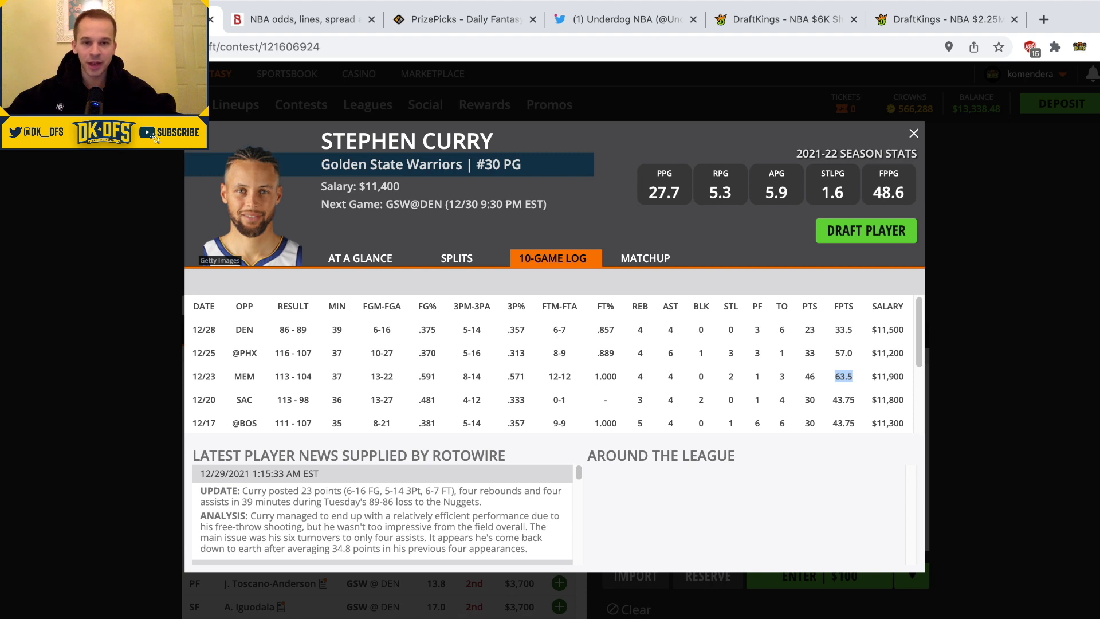
click(913, 133)
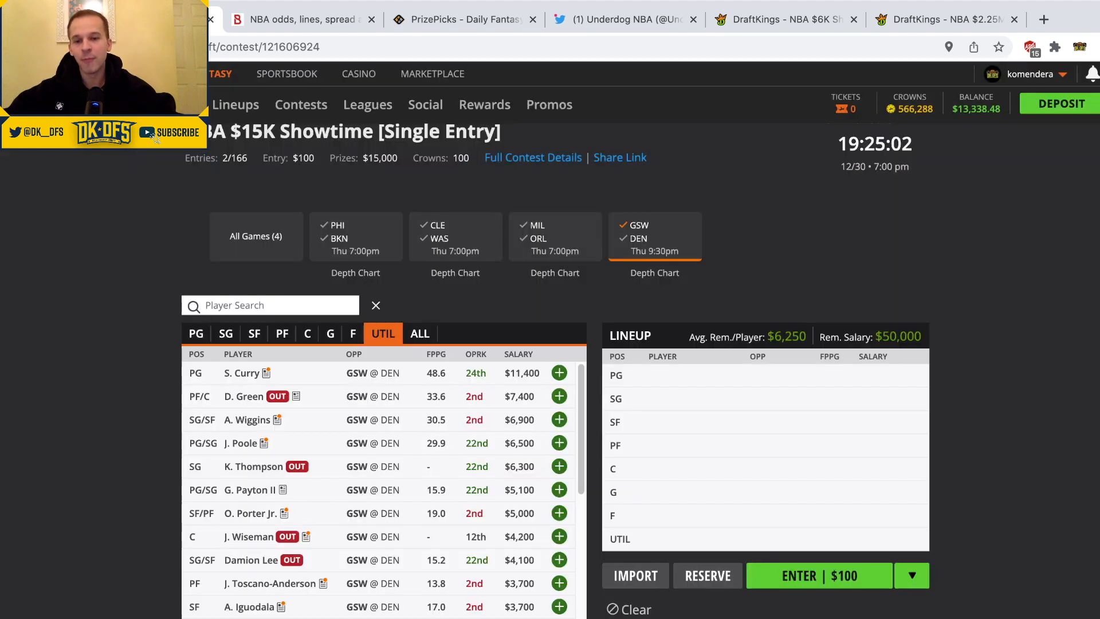
- Scroll the Warriors player list and review Otto Porter Jr.'s card
scroll(down, 3)
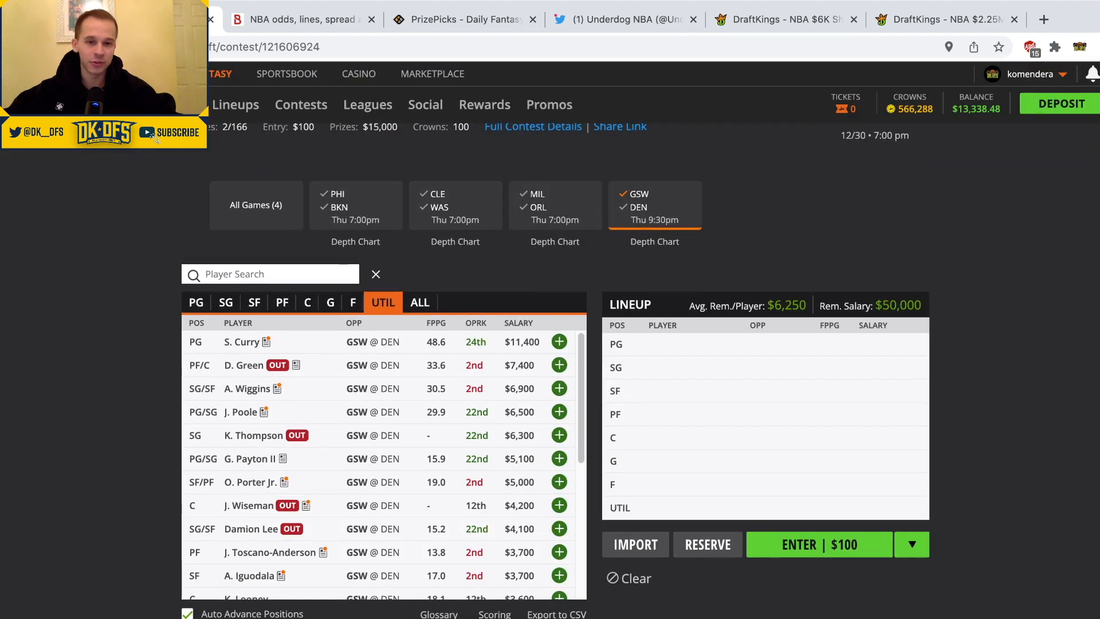
scroll(down, 3)
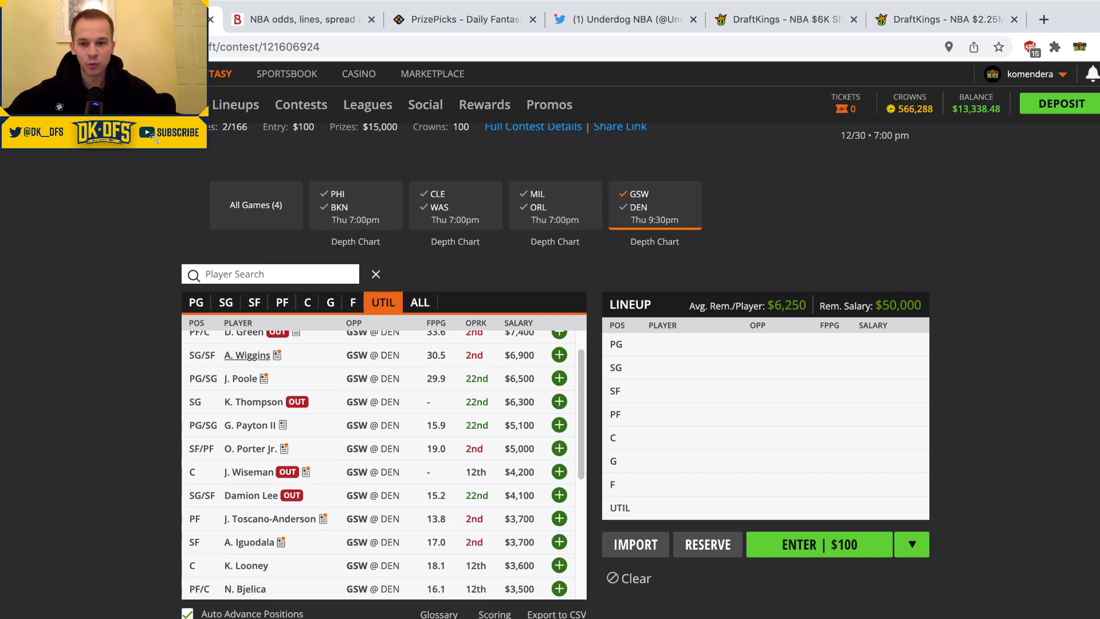
scroll(down, 3)
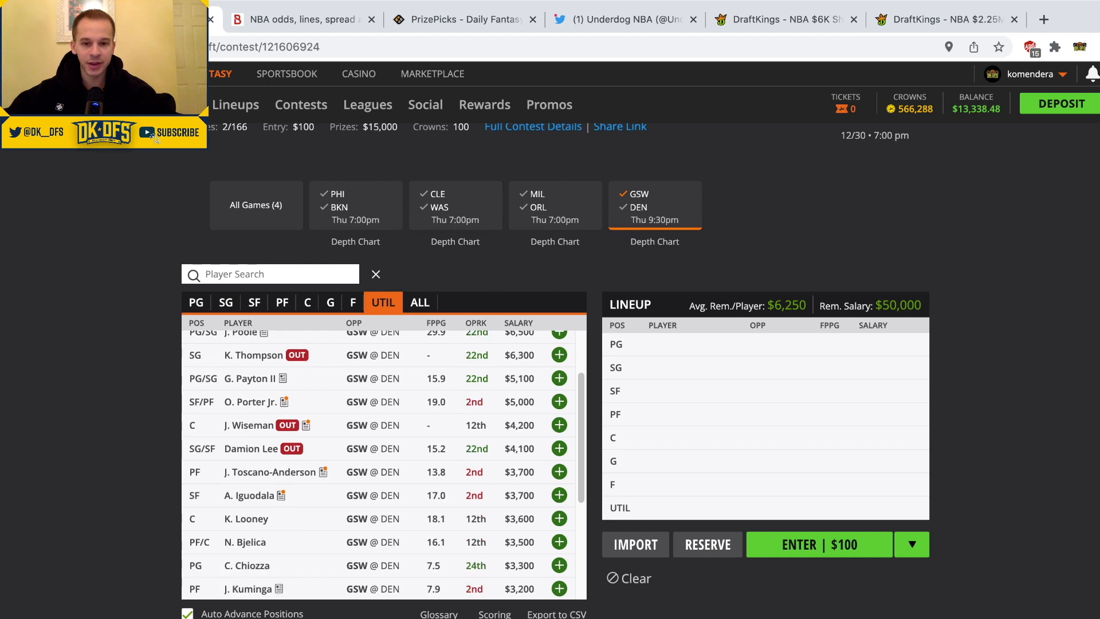
scroll(up, 3)
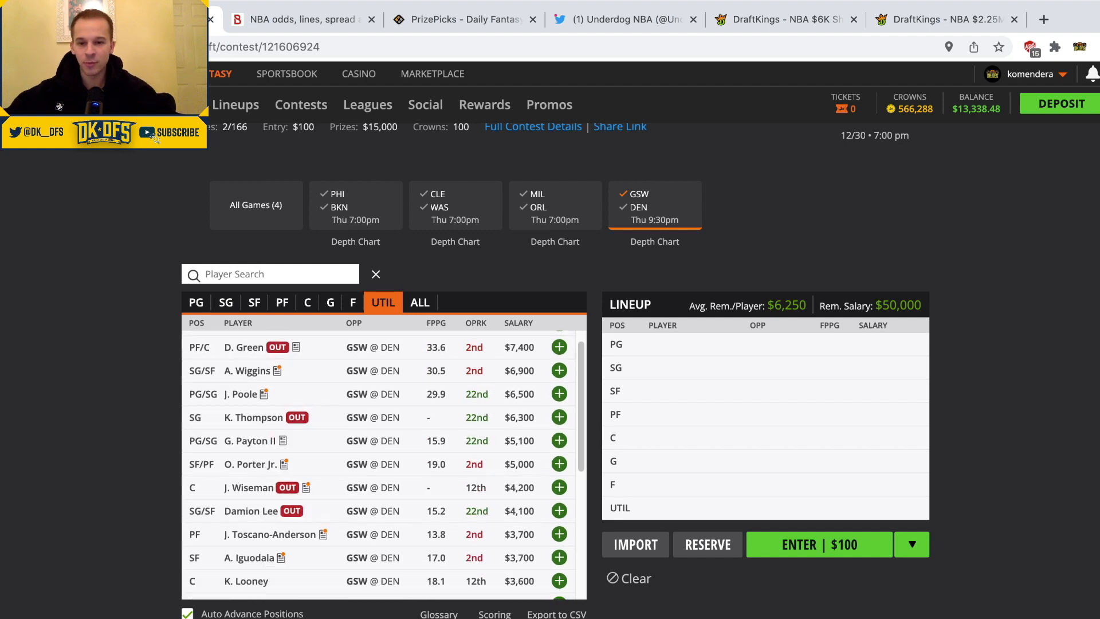
scroll(down, 3)
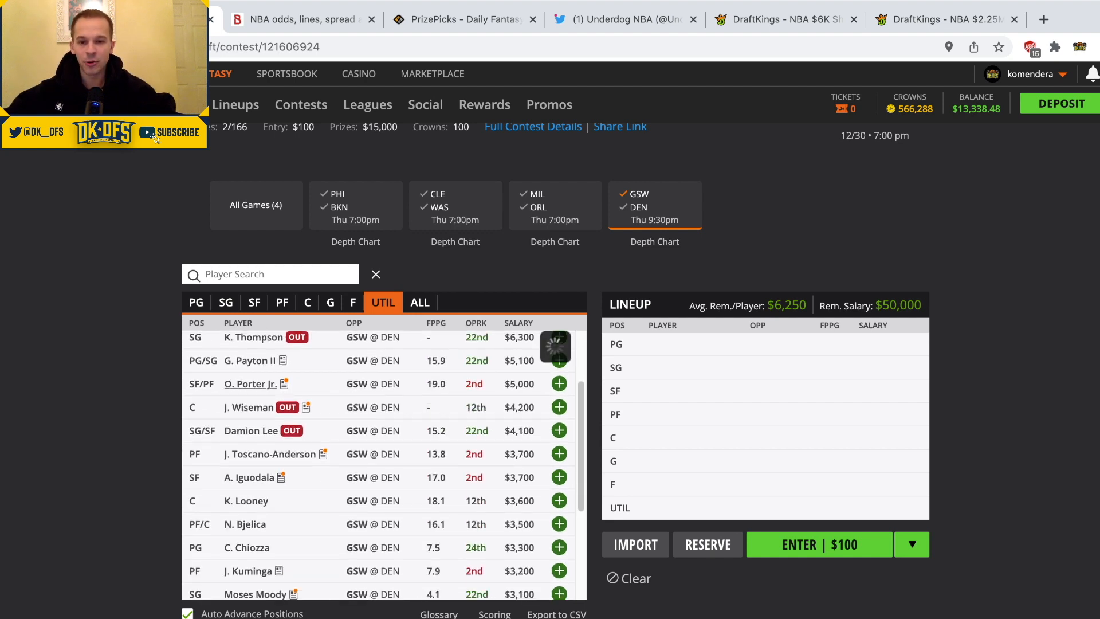
click(250, 383)
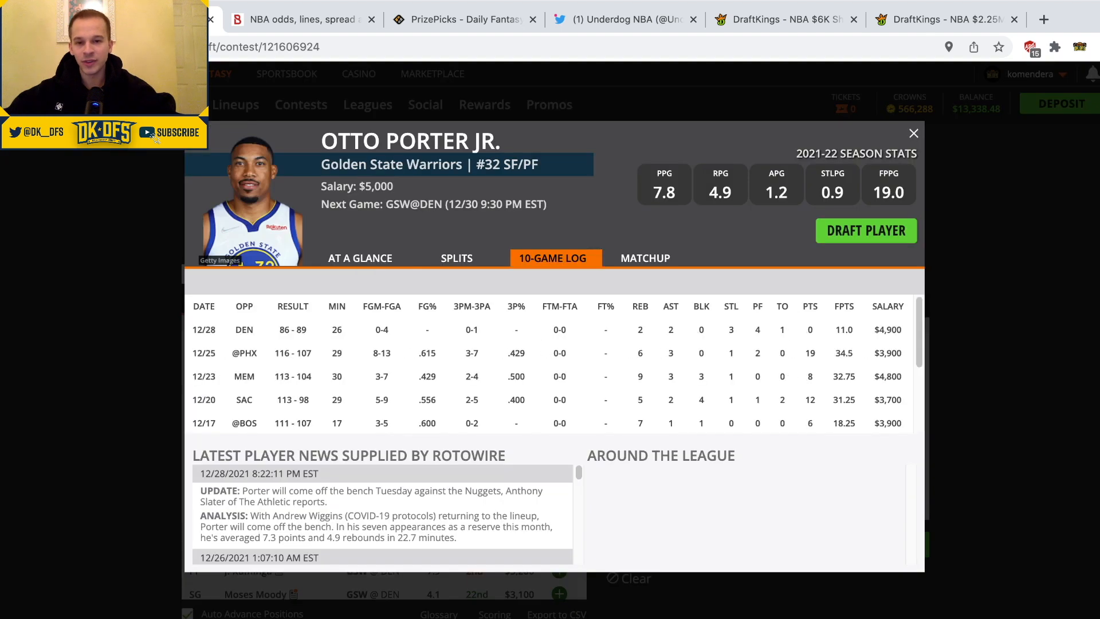
click(914, 132)
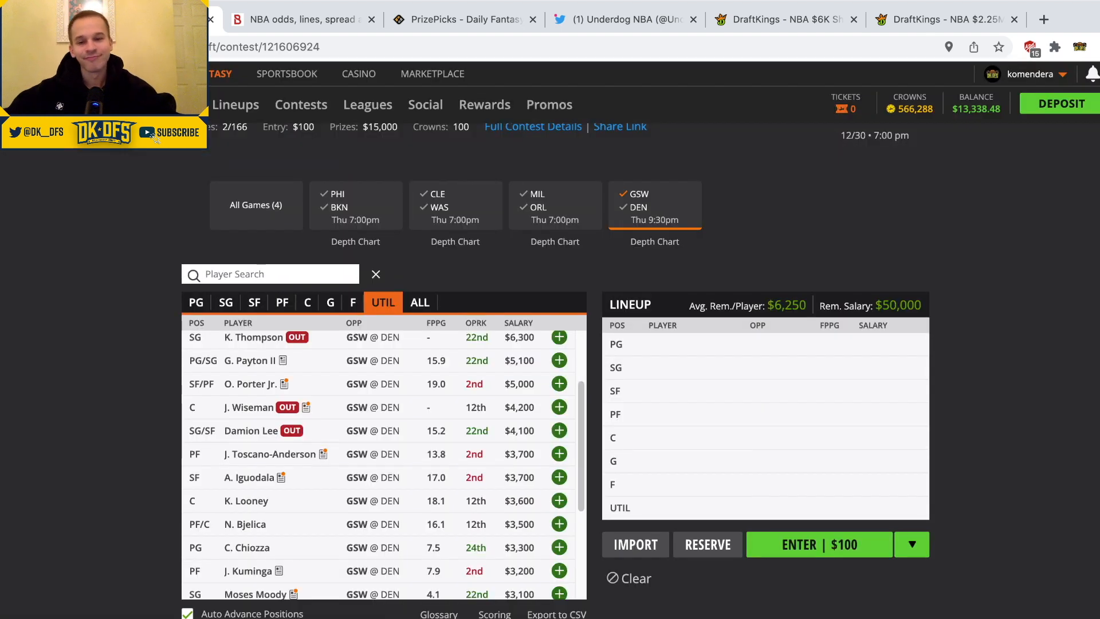
- Review Juan Toscano-Anderson's card and Andre Iguodala's 10-game log
scroll(up, 3)
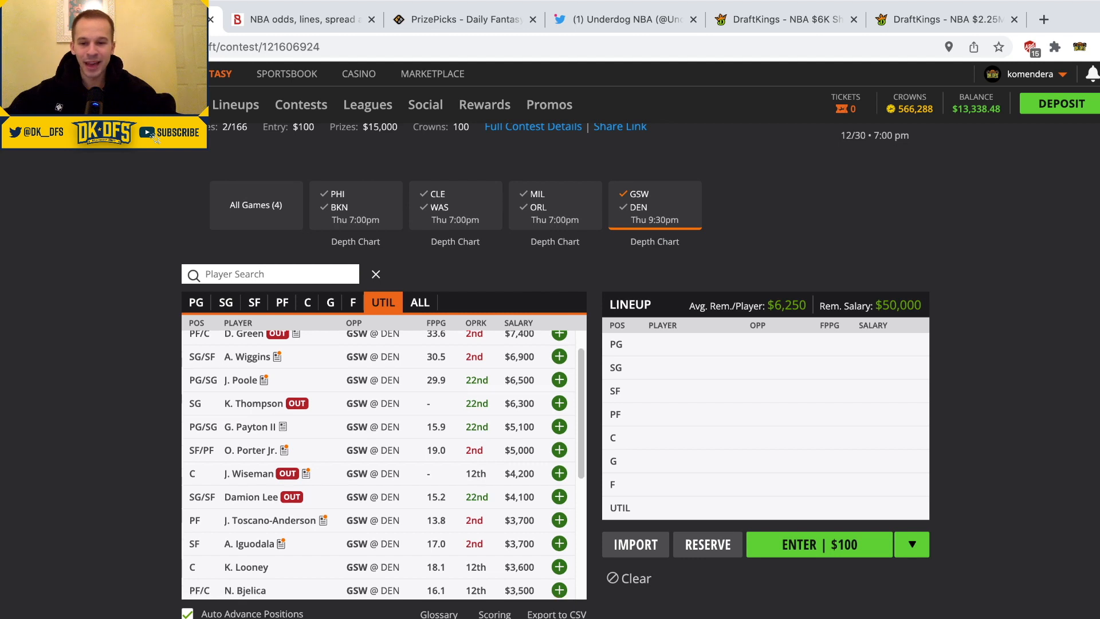
scroll(down, 3)
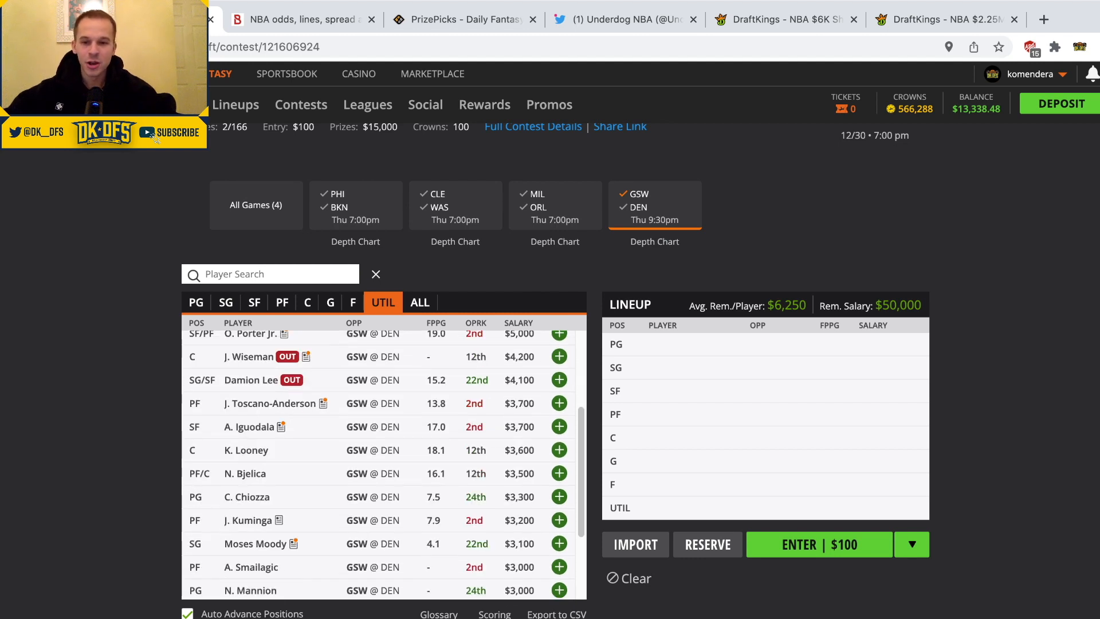
scroll(up, 3)
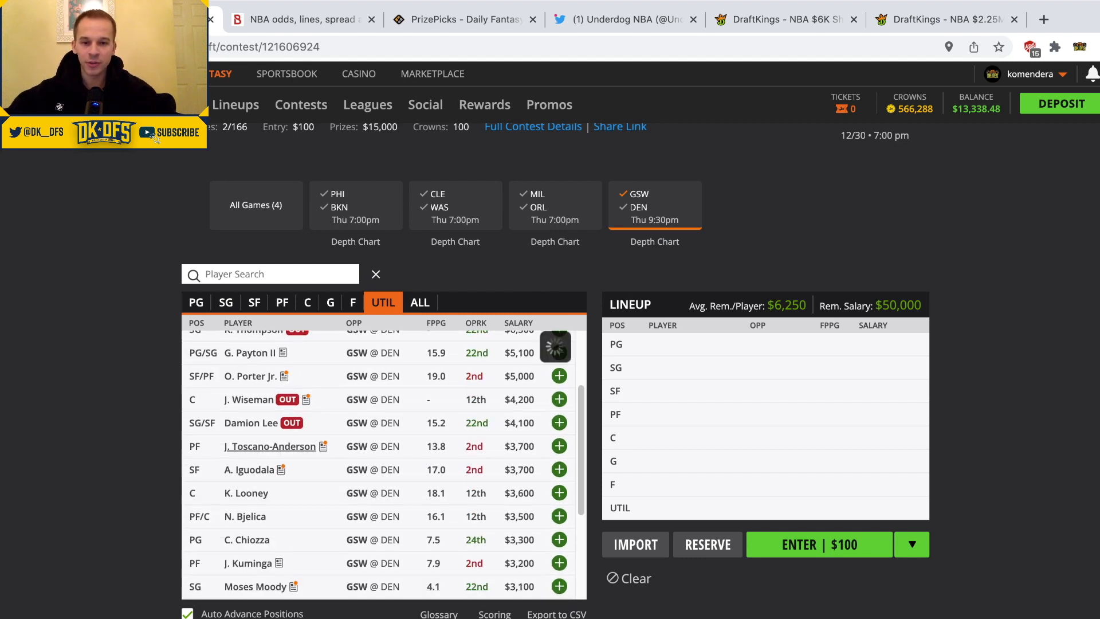
click(269, 446)
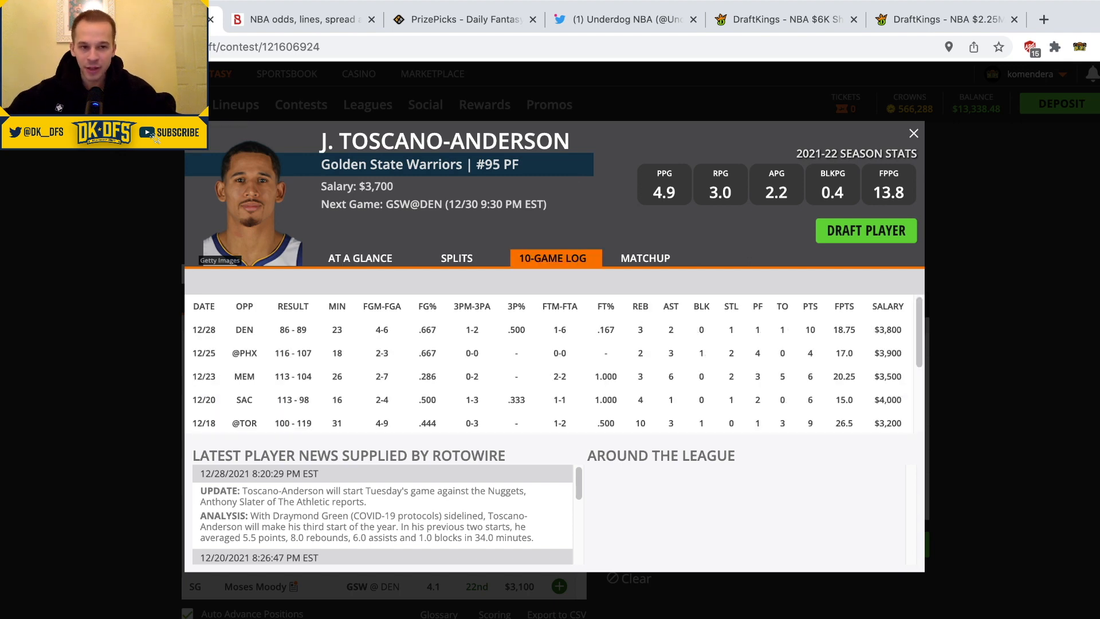
click(914, 133)
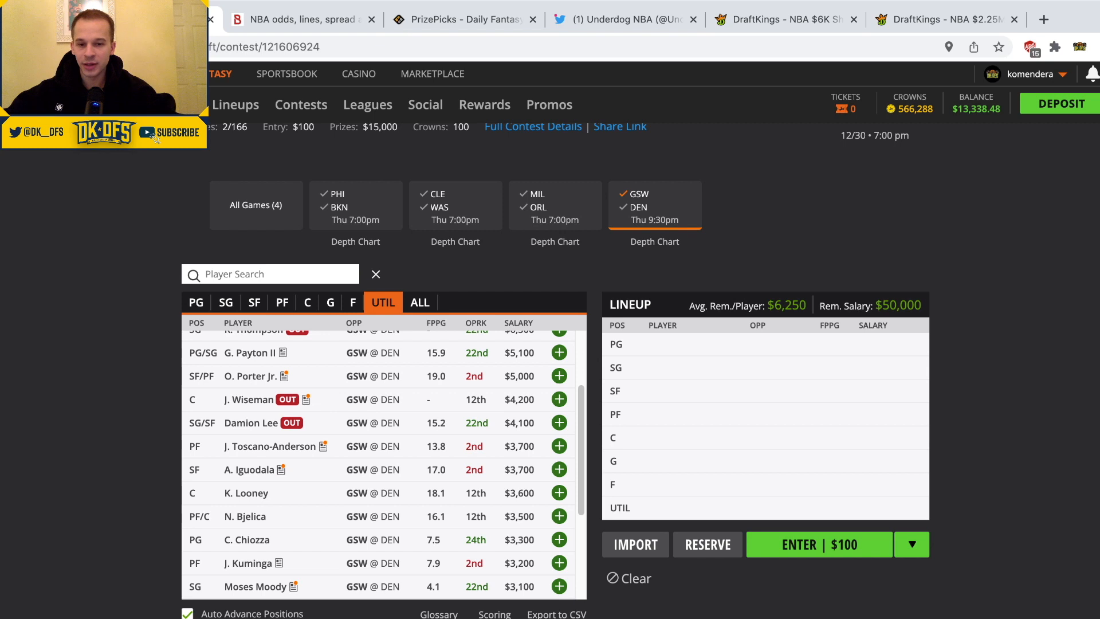
click(254, 469)
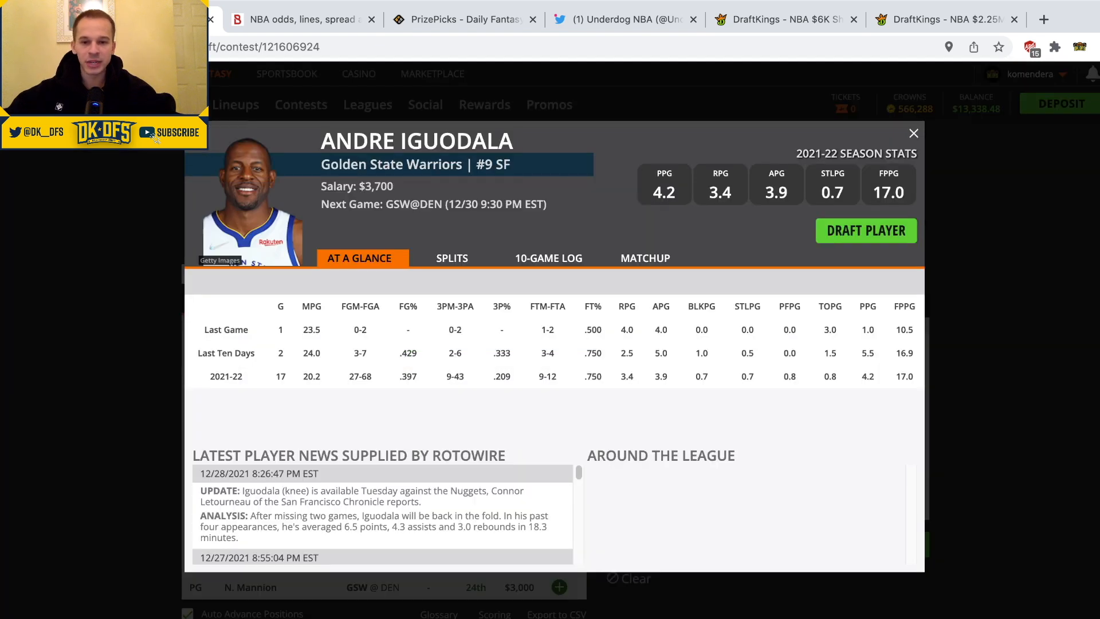
click(554, 257)
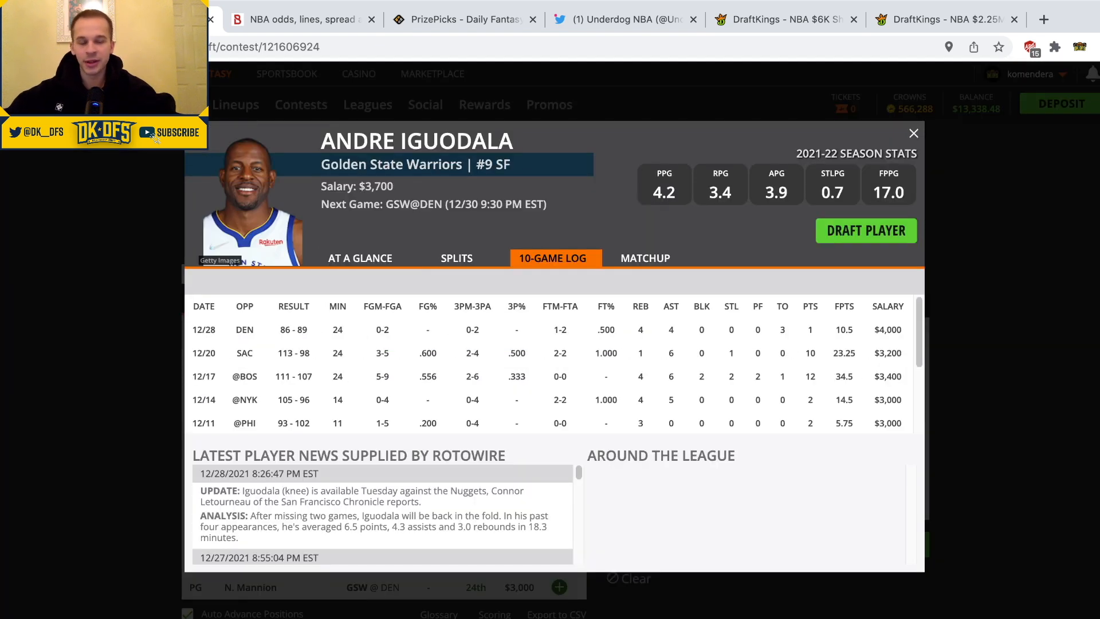
click(913, 132)
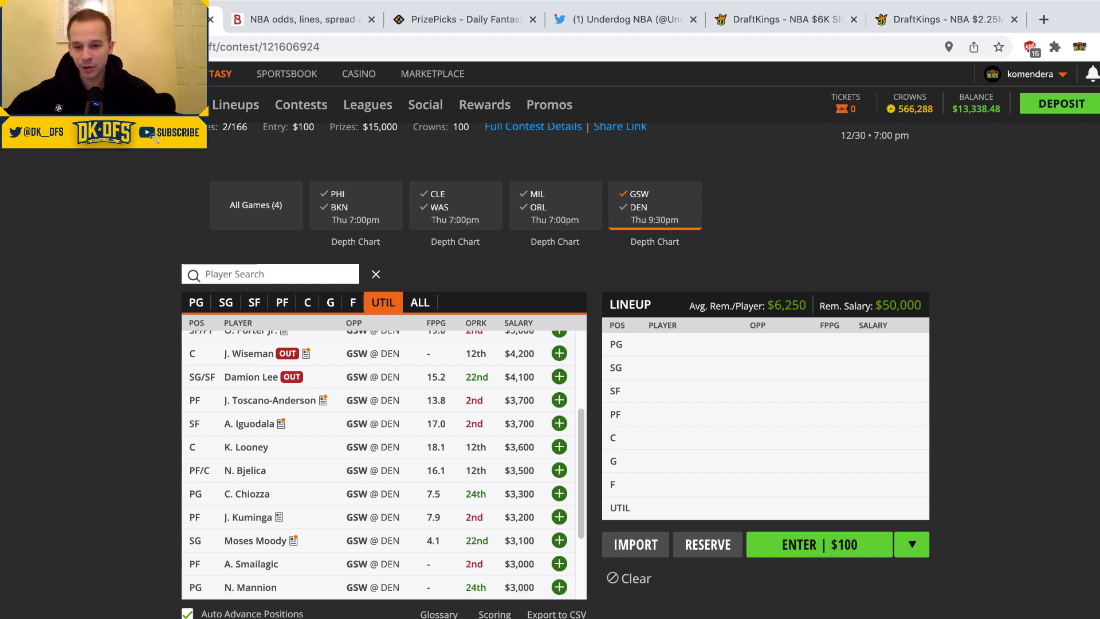
- Check the 10-game logs of Kevon Looney and Nemanja Bjelica
scroll(down, 3)
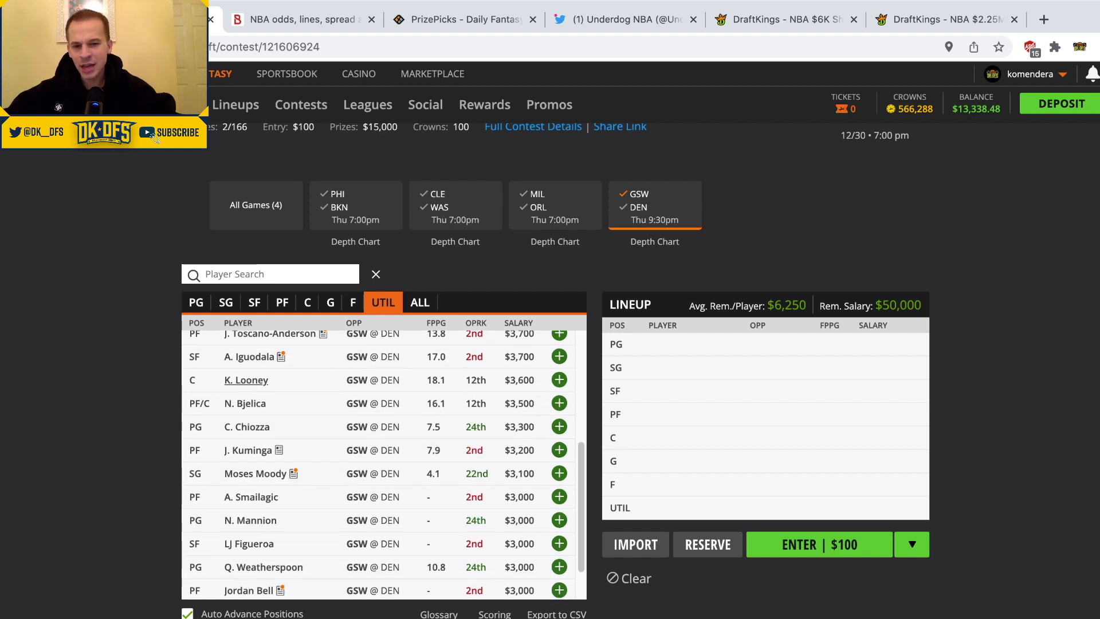
click(247, 379)
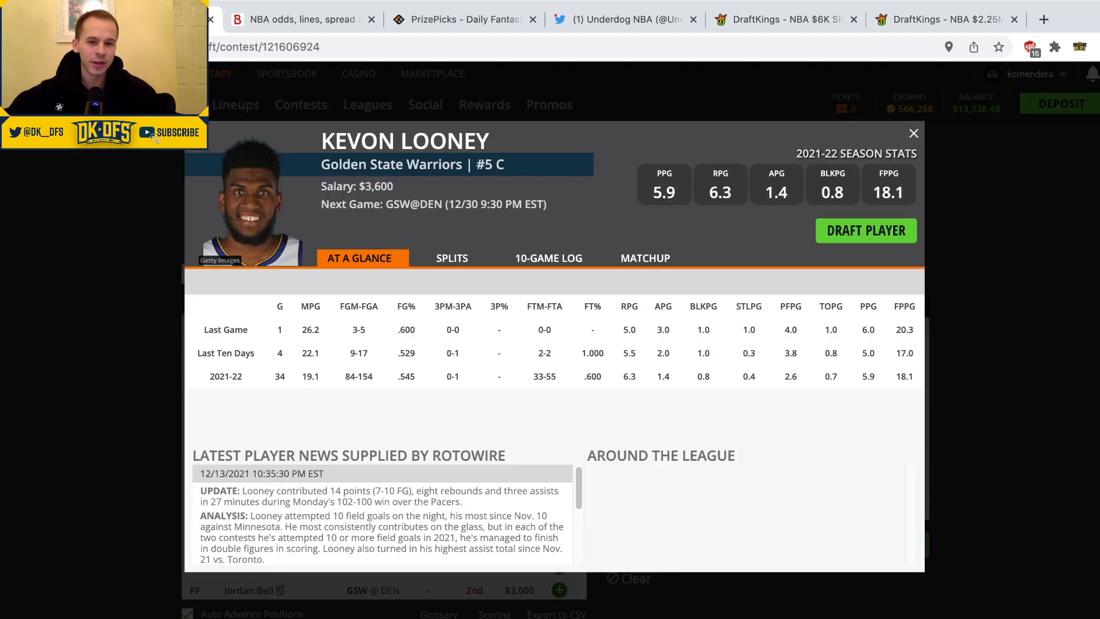
click(549, 257)
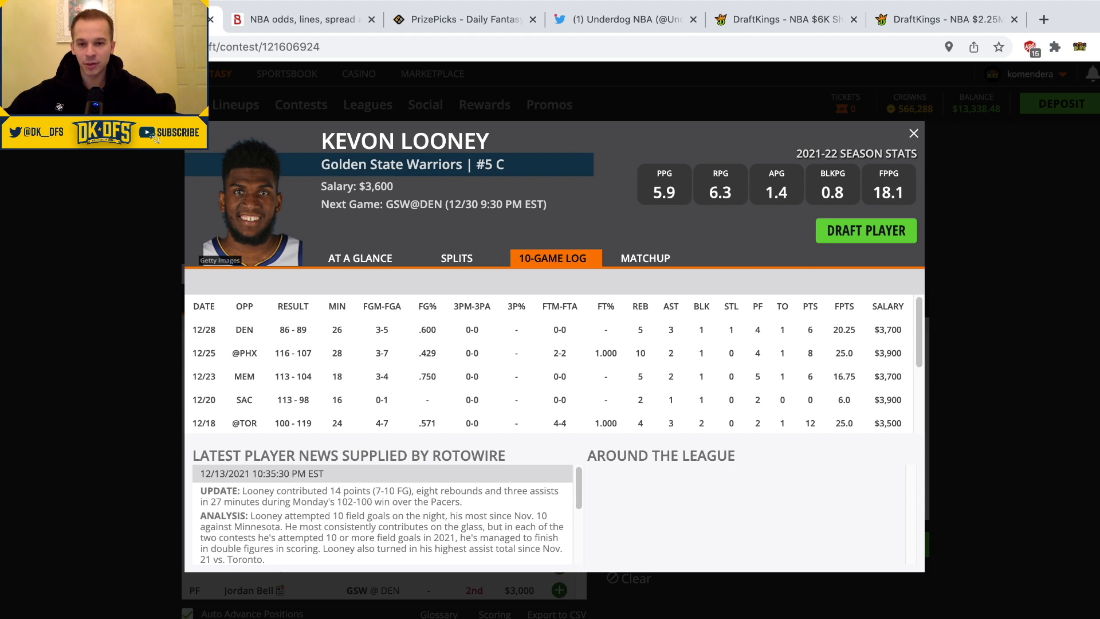
click(914, 132)
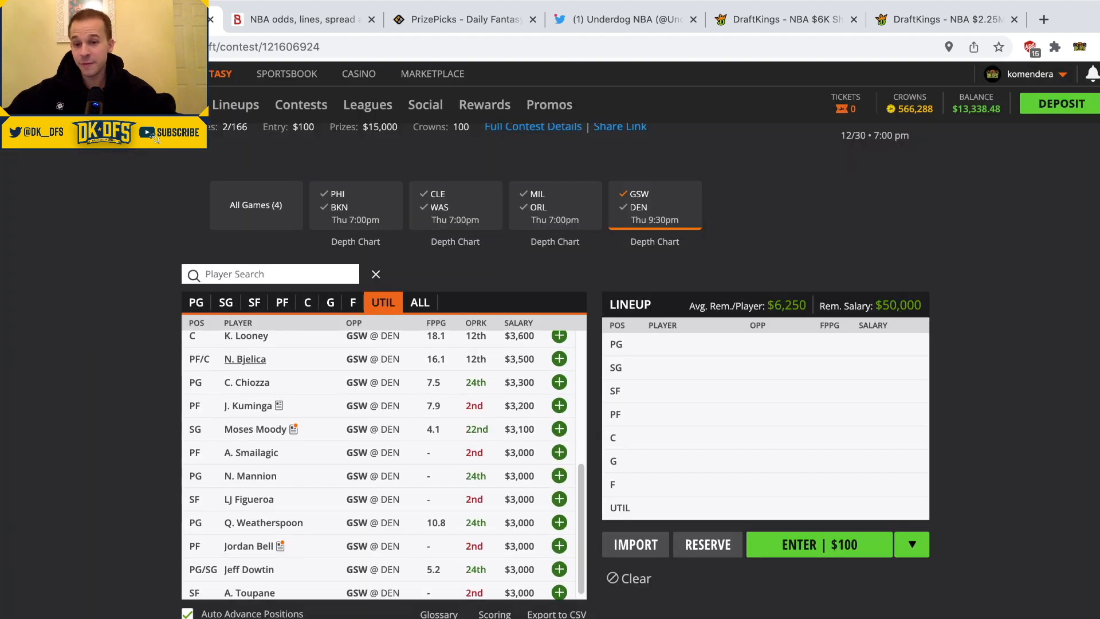
click(245, 359)
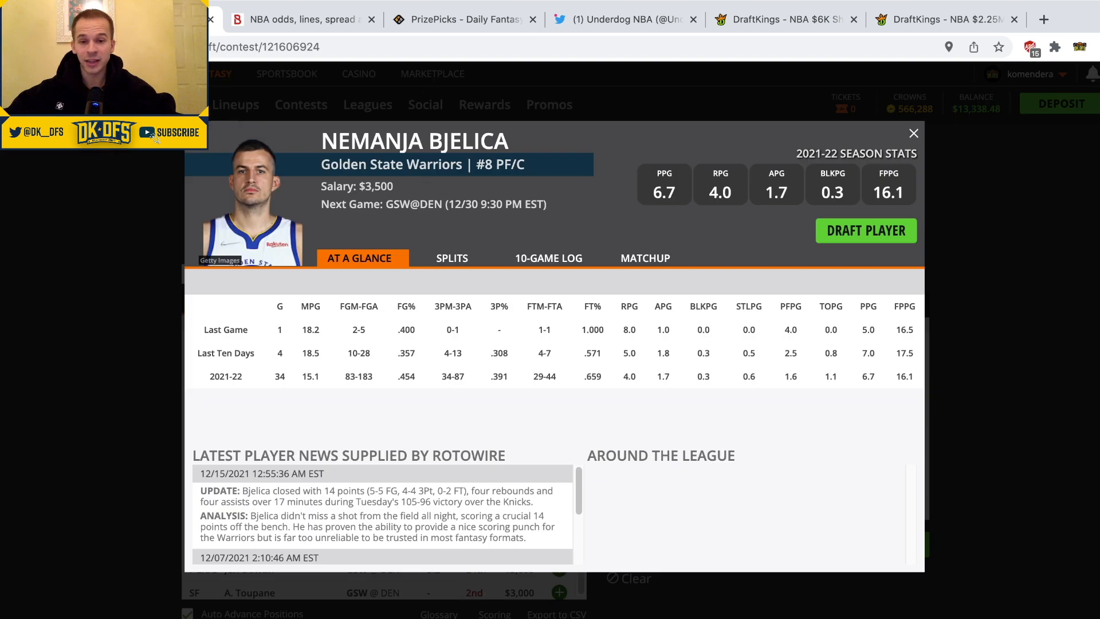
click(549, 257)
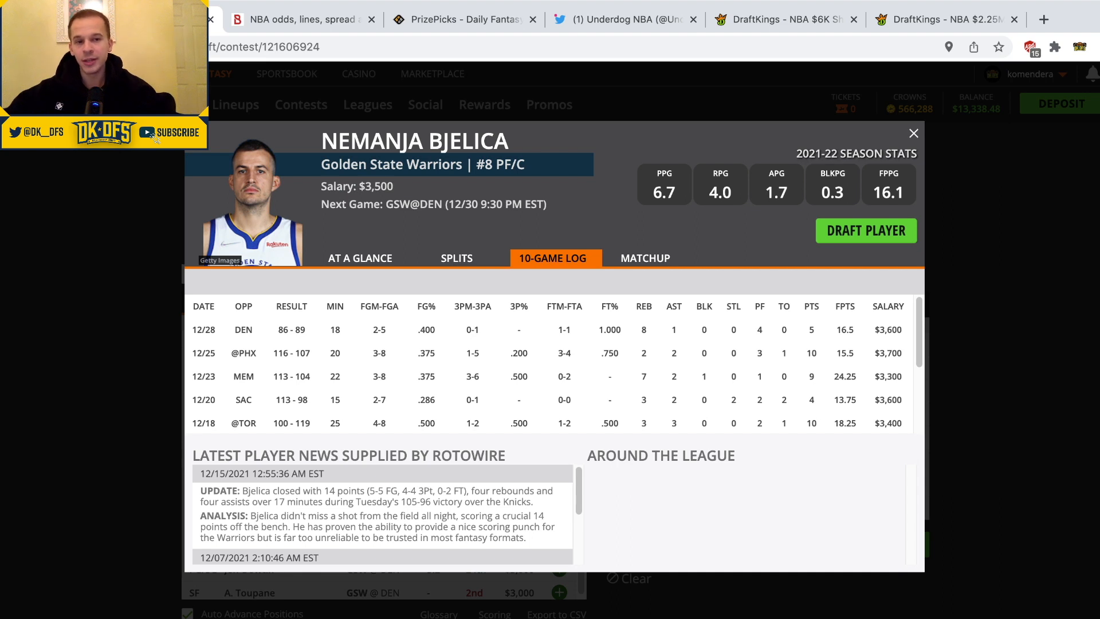
click(914, 133)
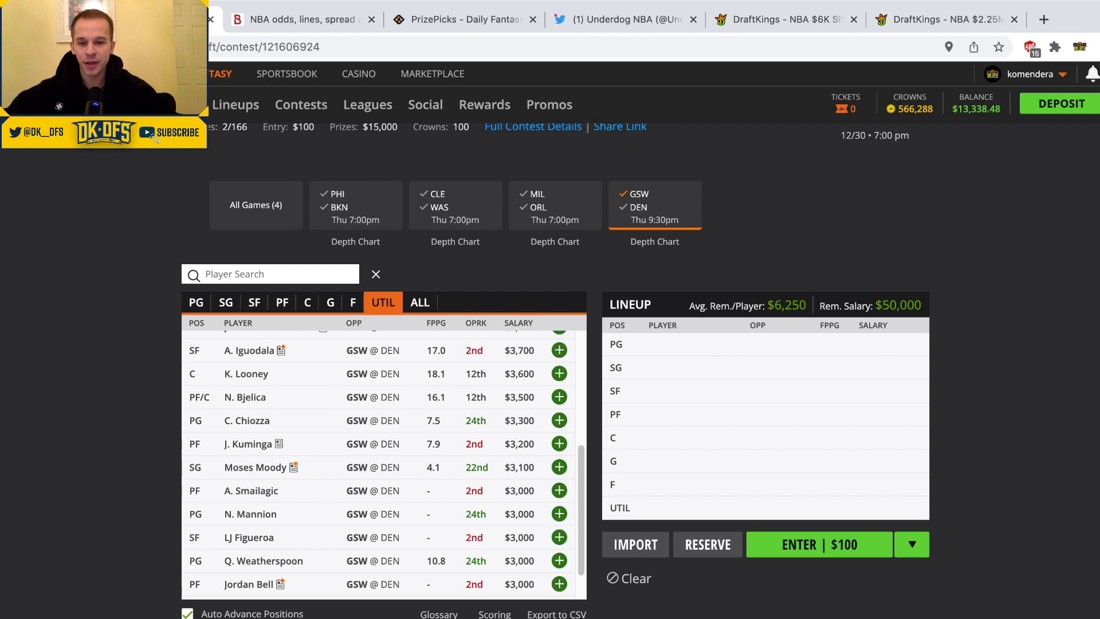
scroll(down, 3)
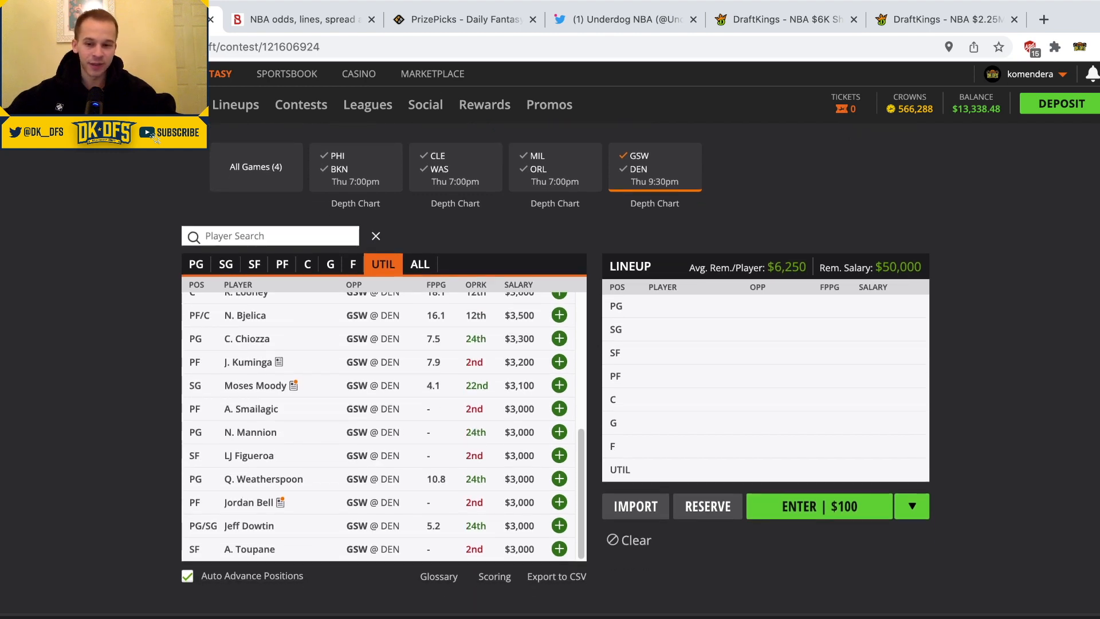
scroll(up, 3)
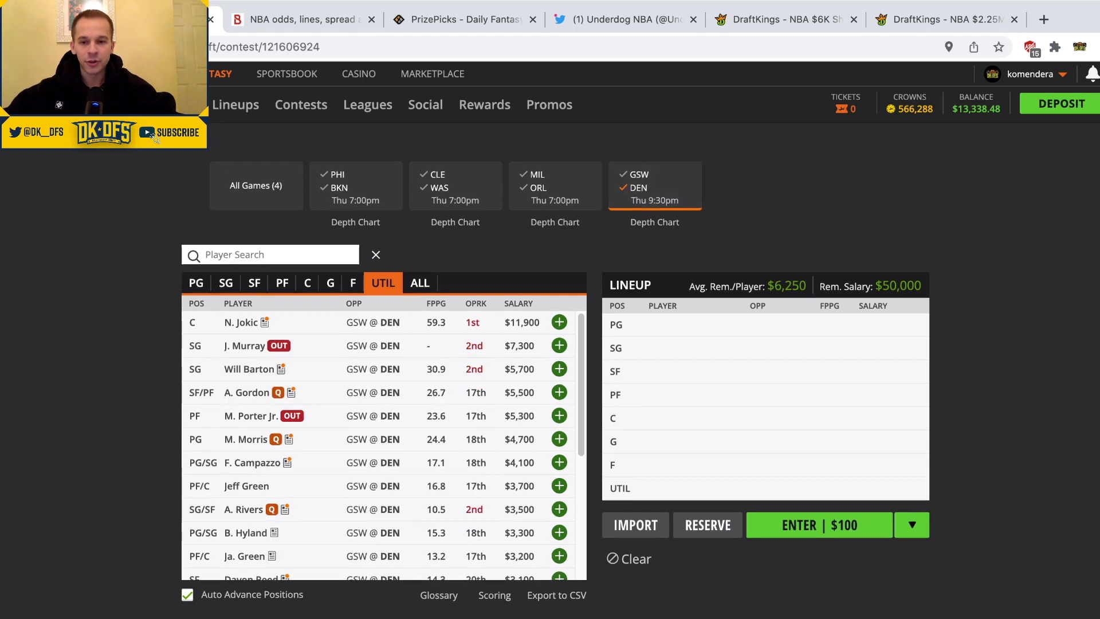
click(241, 322)
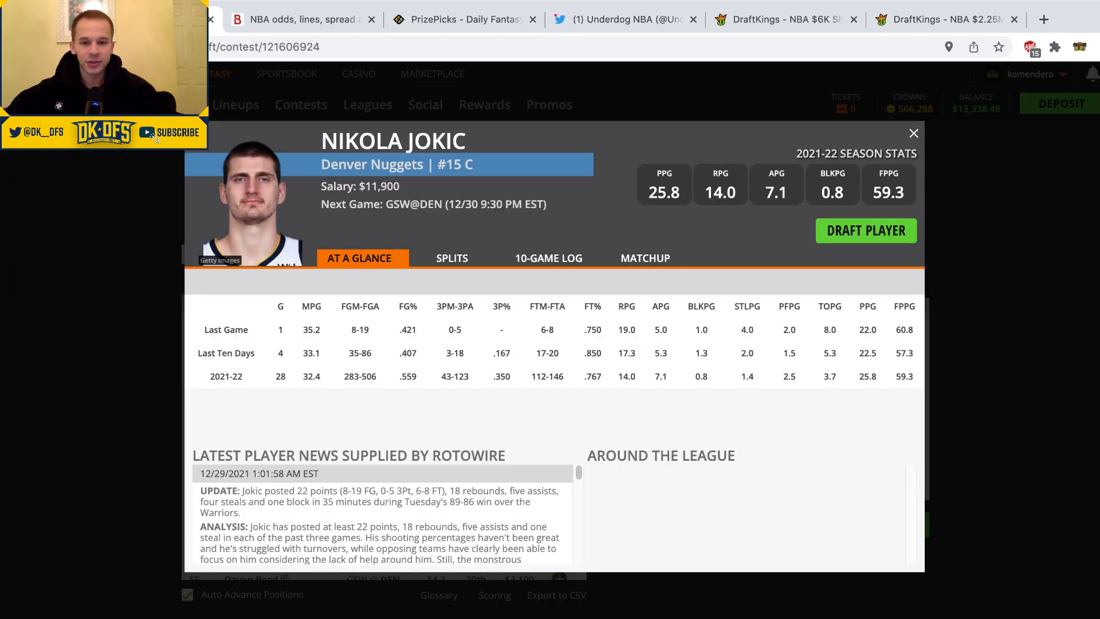
click(549, 257)
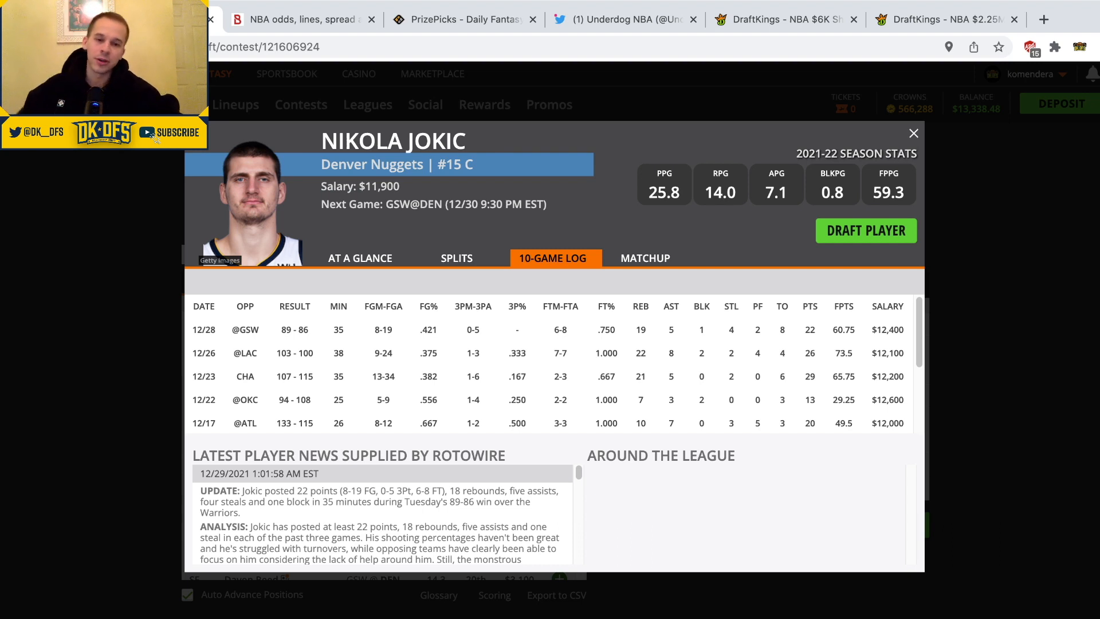
click(913, 133)
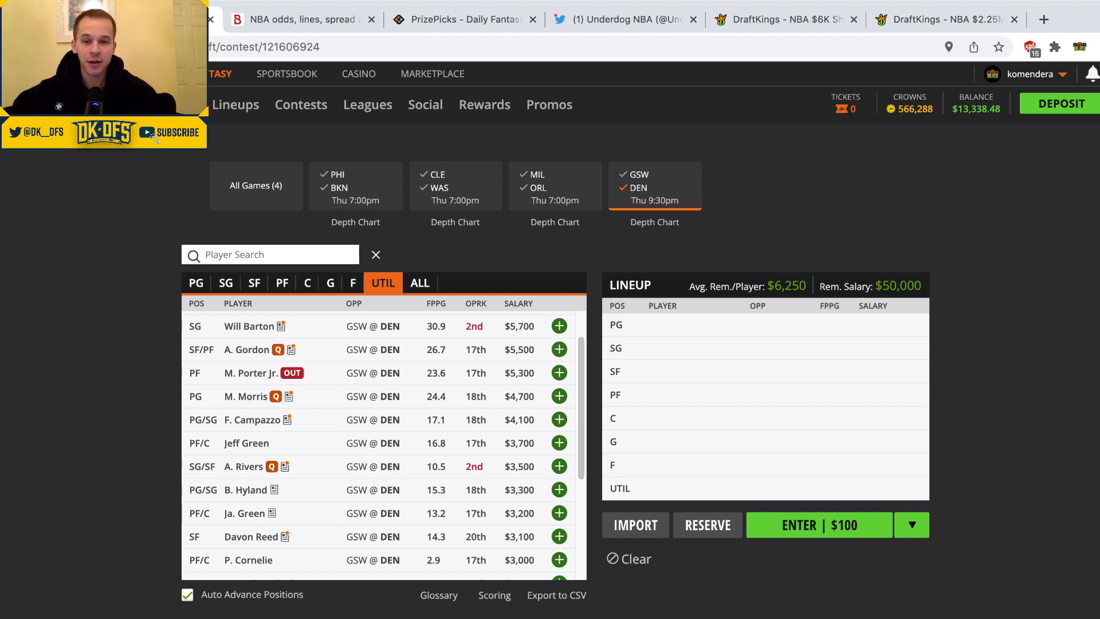
scroll(up, 3)
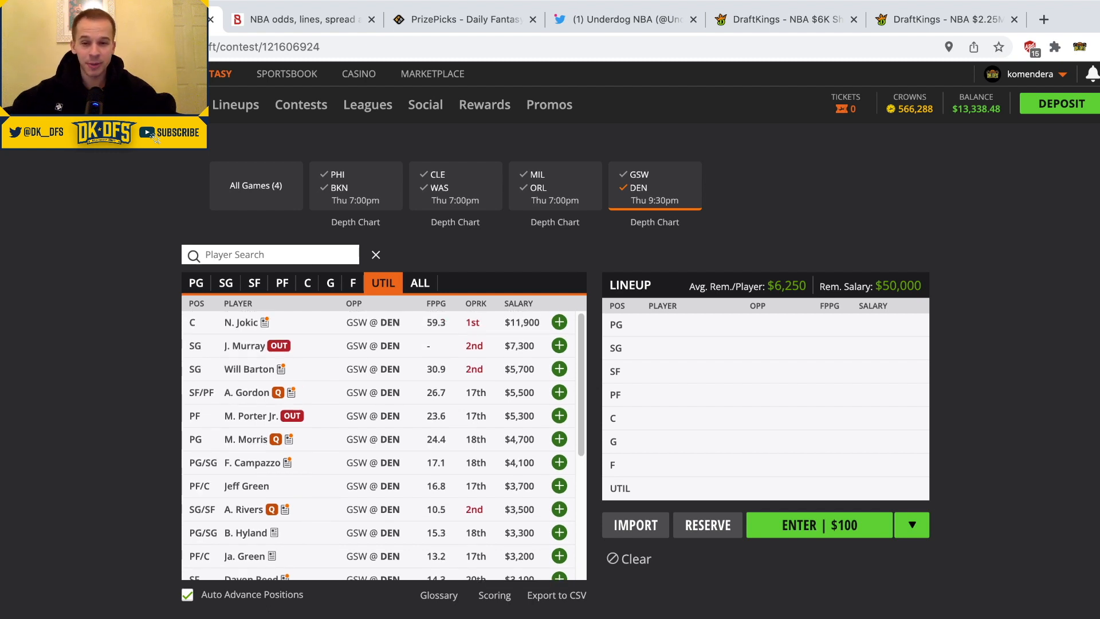
click(249, 368)
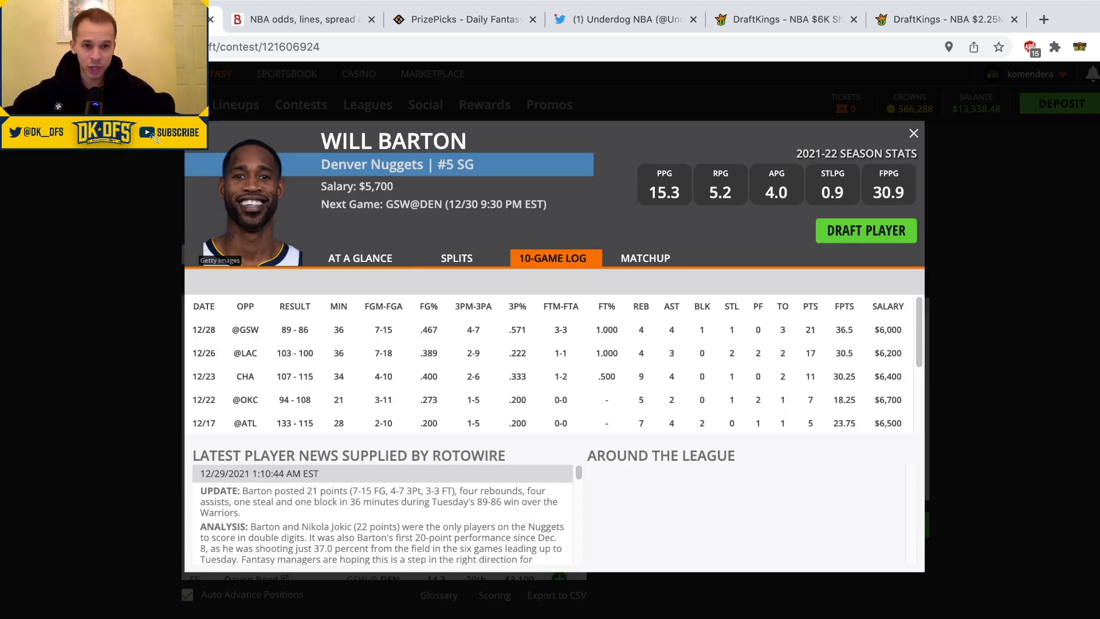
click(913, 133)
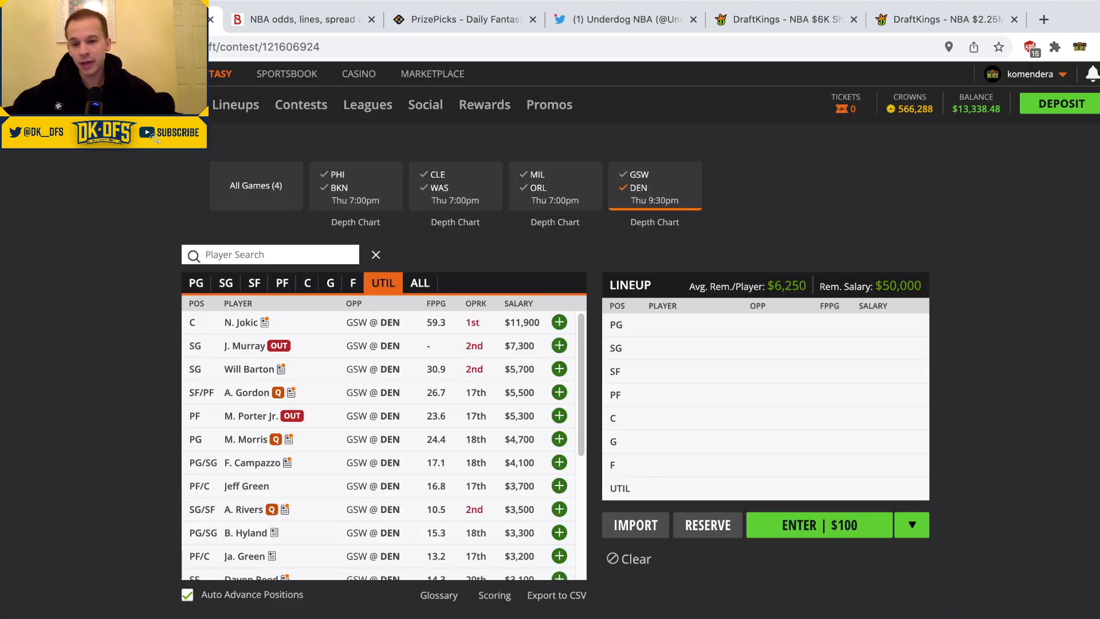
click(247, 462)
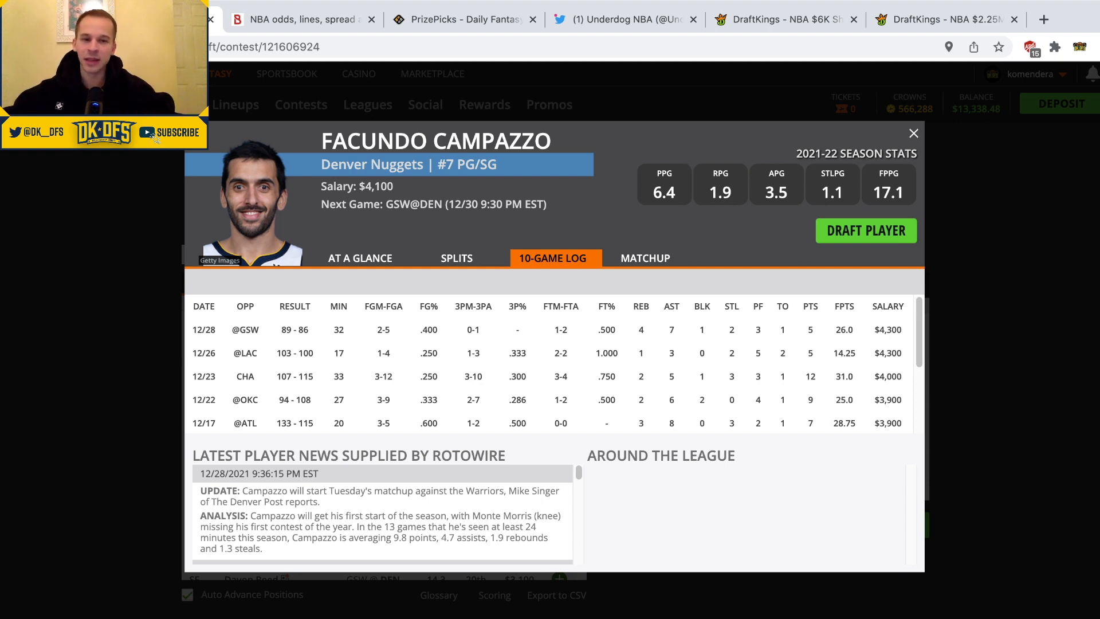
click(914, 132)
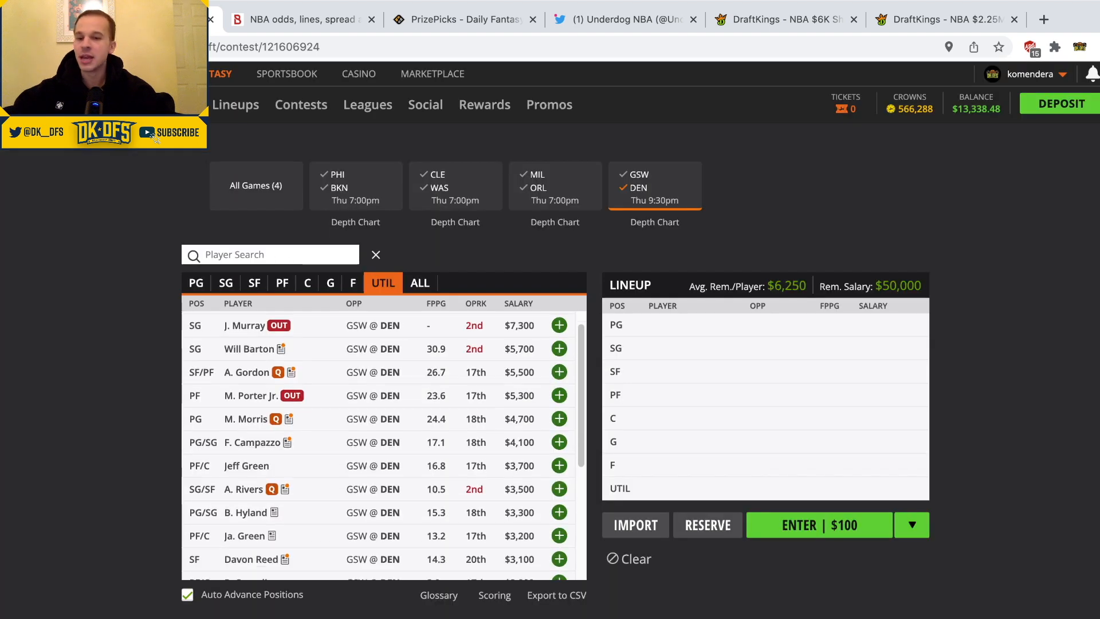
scroll(down, 3)
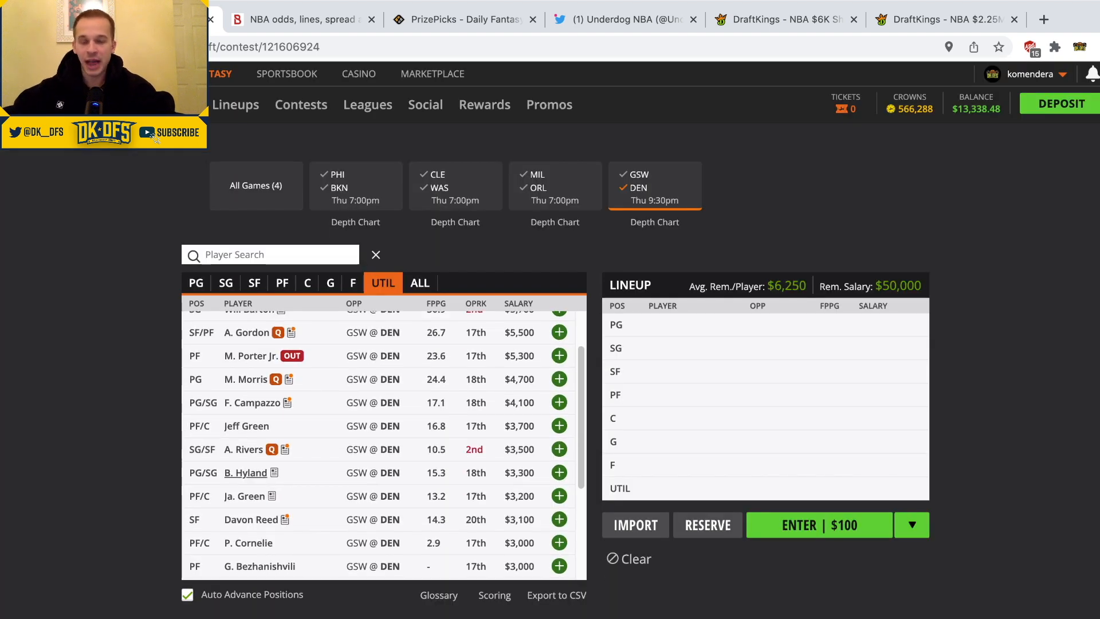
click(246, 473)
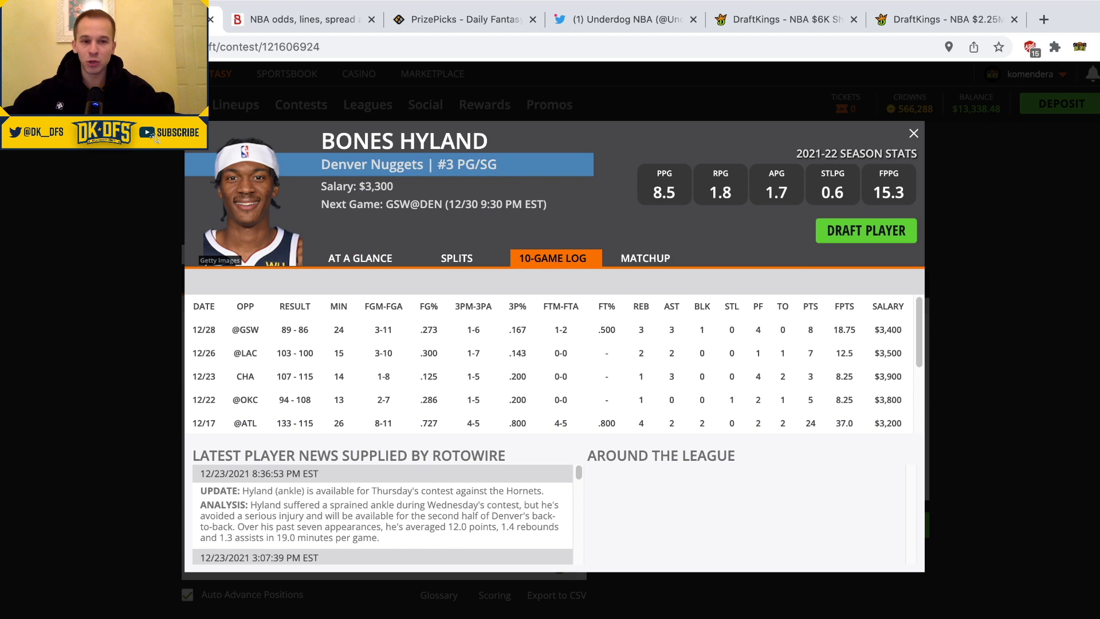
click(914, 133)
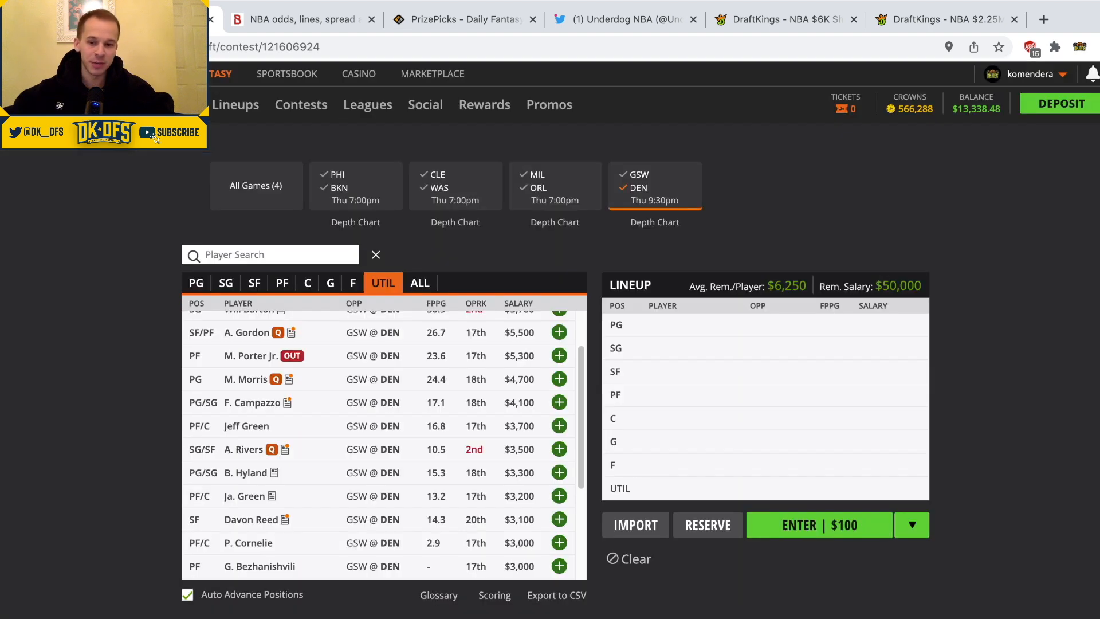
click(246, 426)
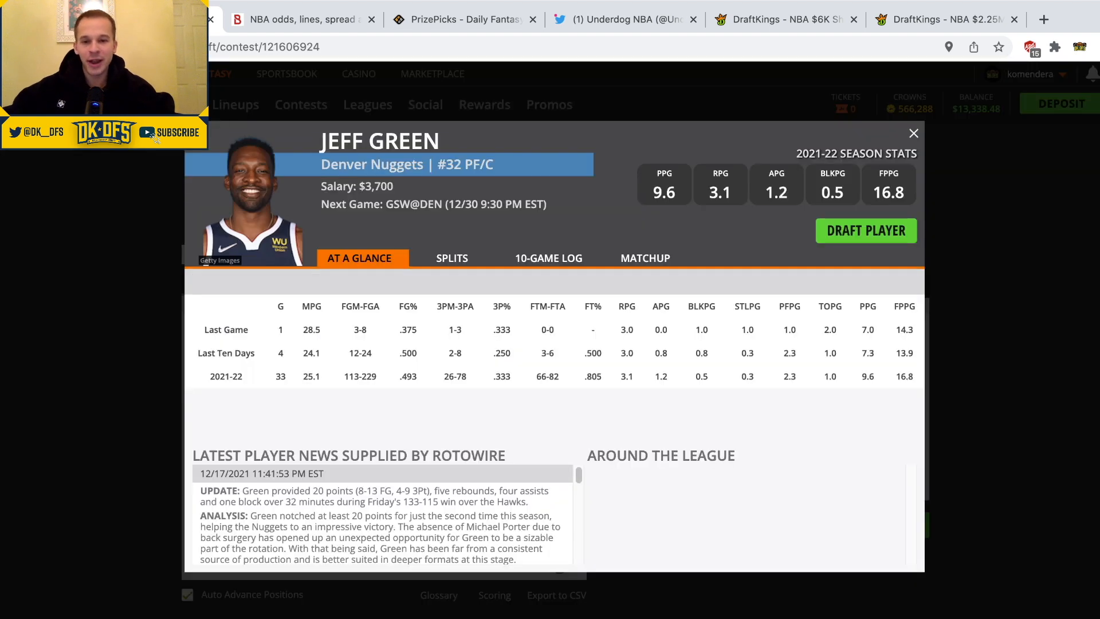
click(550, 258)
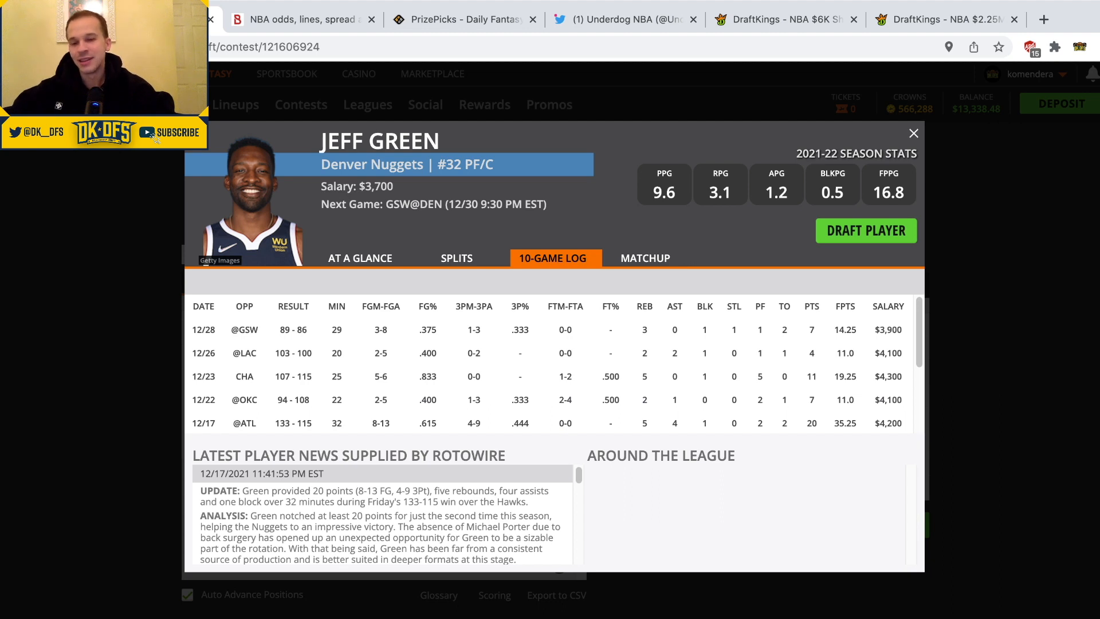
click(913, 133)
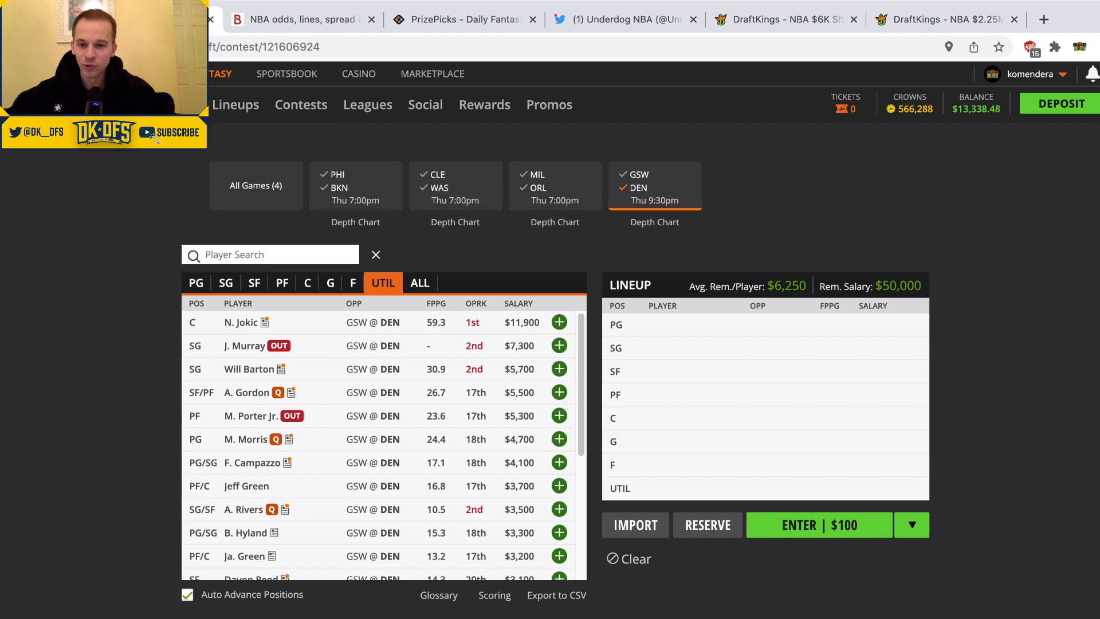
scroll(down, 3)
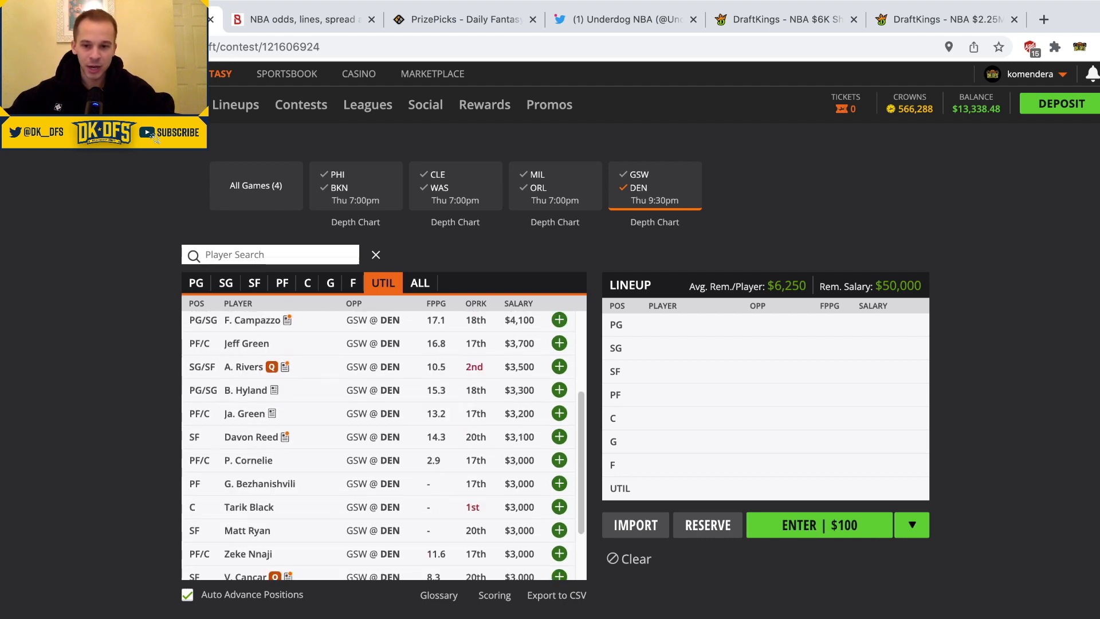
click(245, 414)
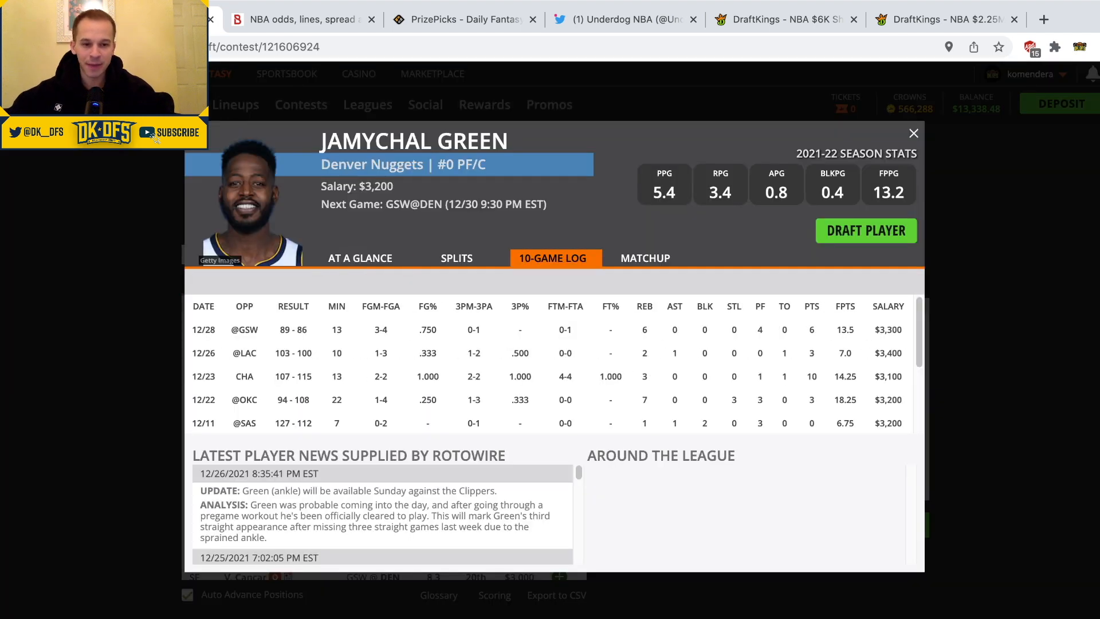
click(913, 132)
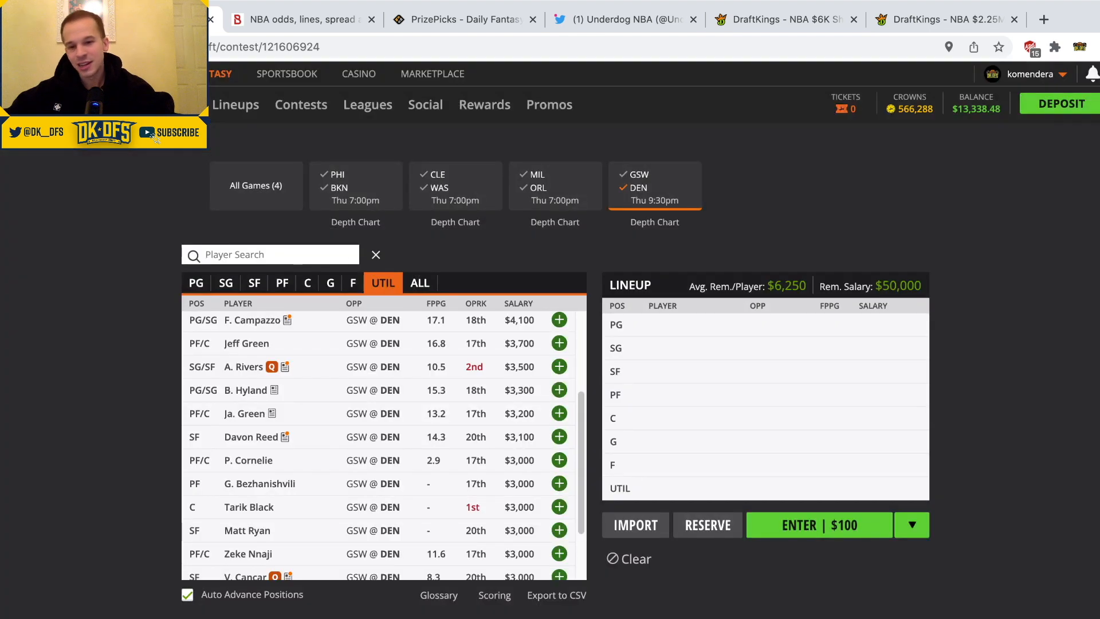
scroll(down, 3)
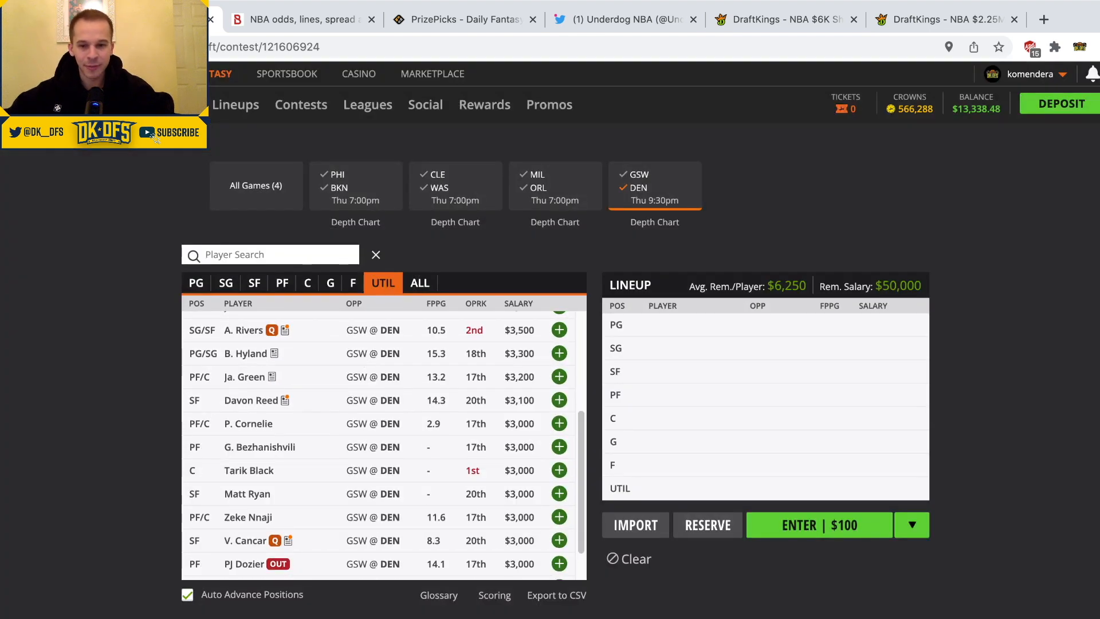
click(250, 400)
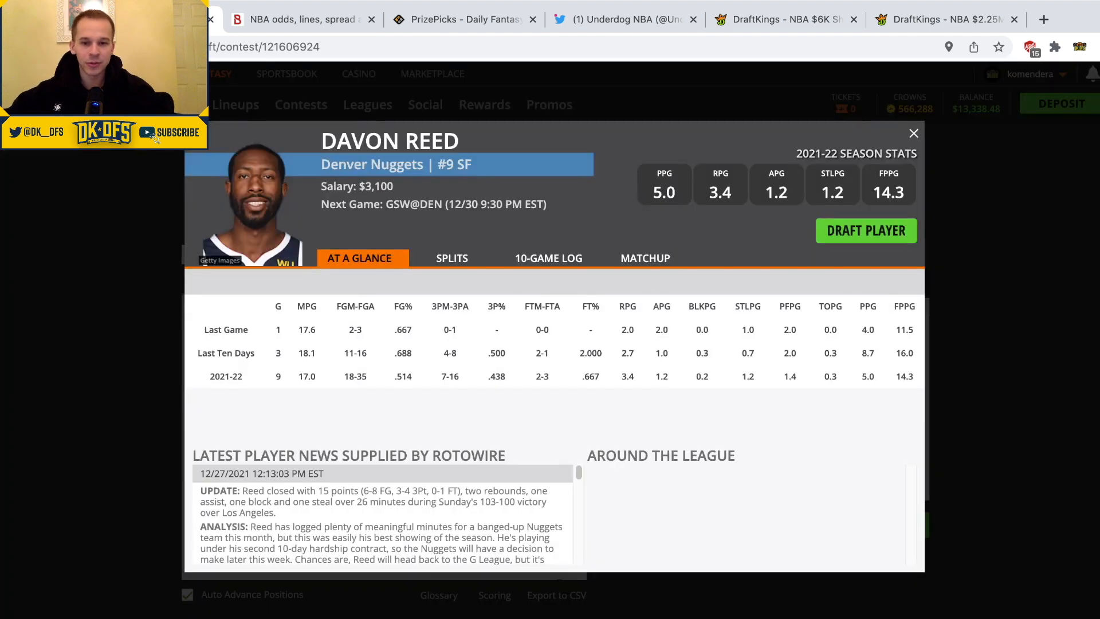
click(913, 134)
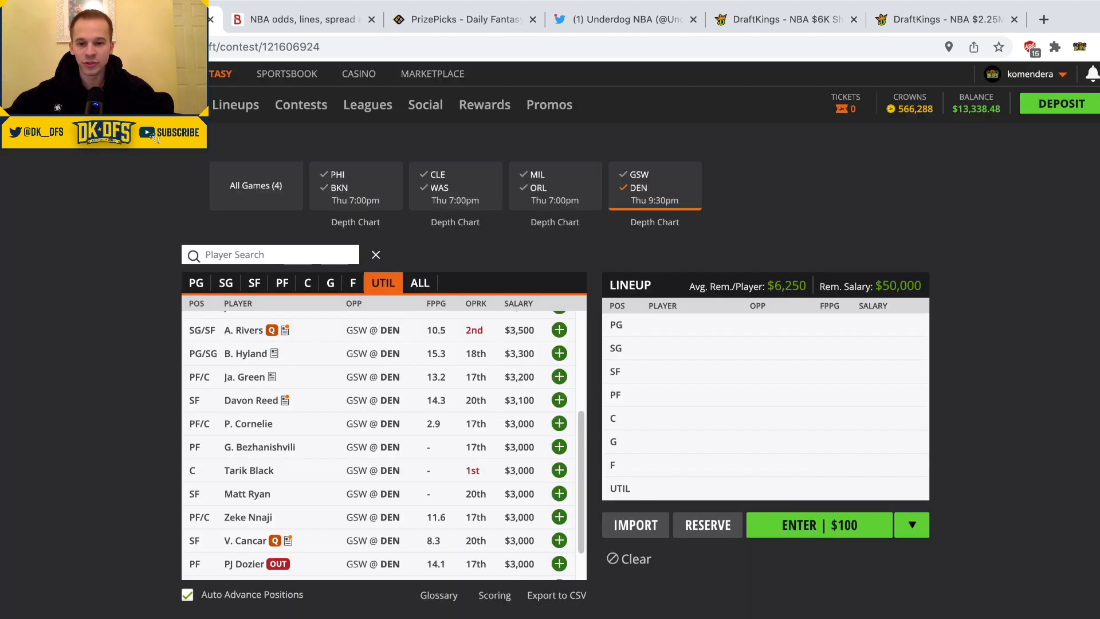
- Review Zeke Nnaji's player card and game log, then close it
scroll(down, 3)
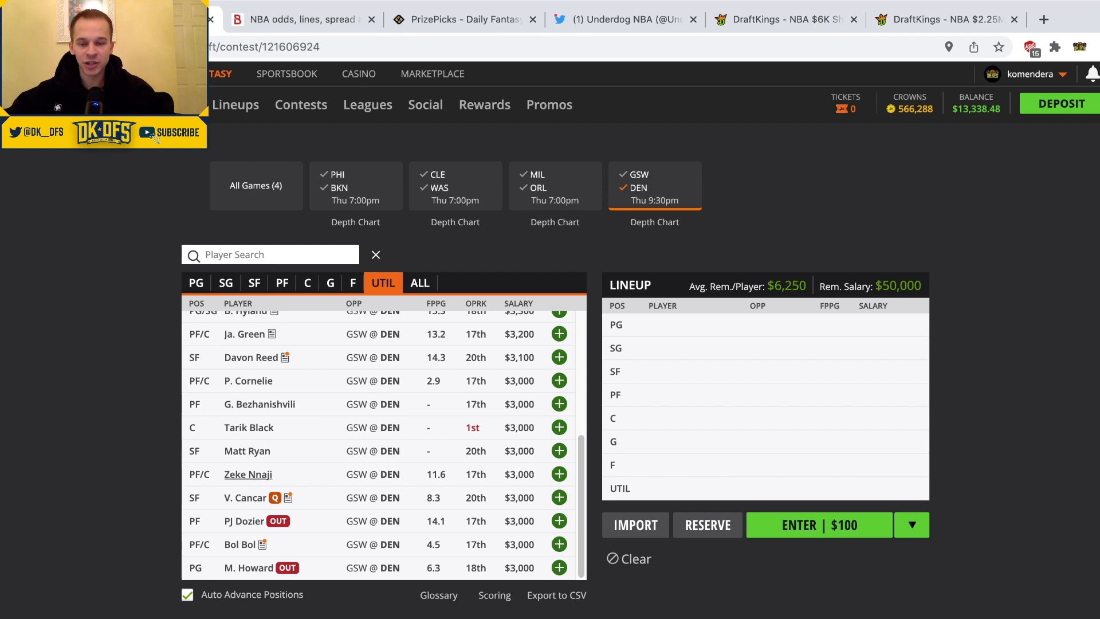
click(248, 474)
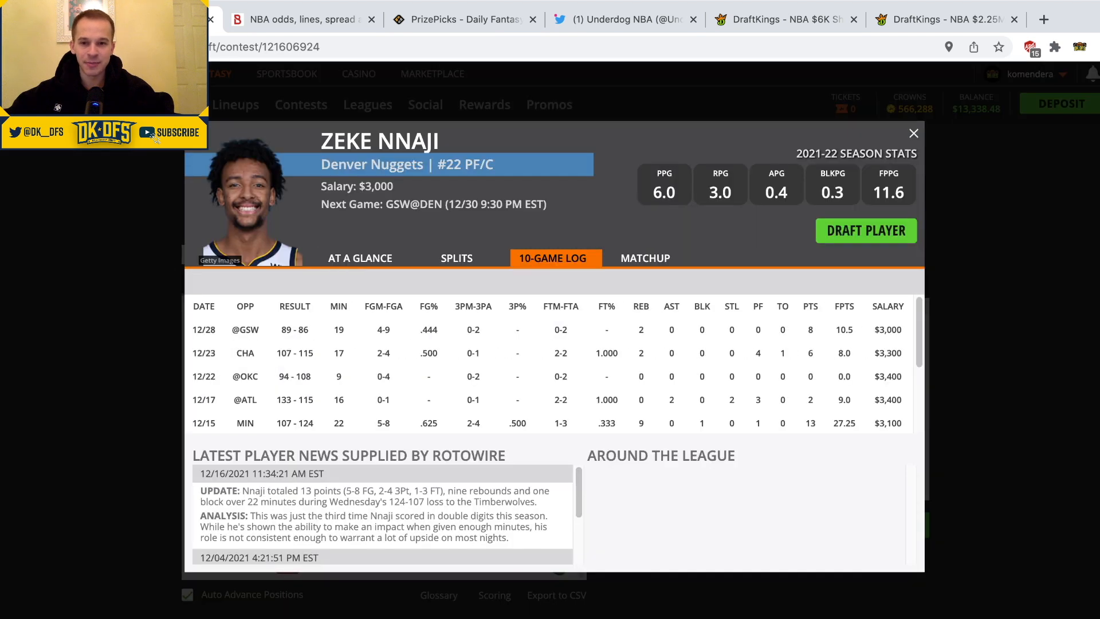
click(913, 132)
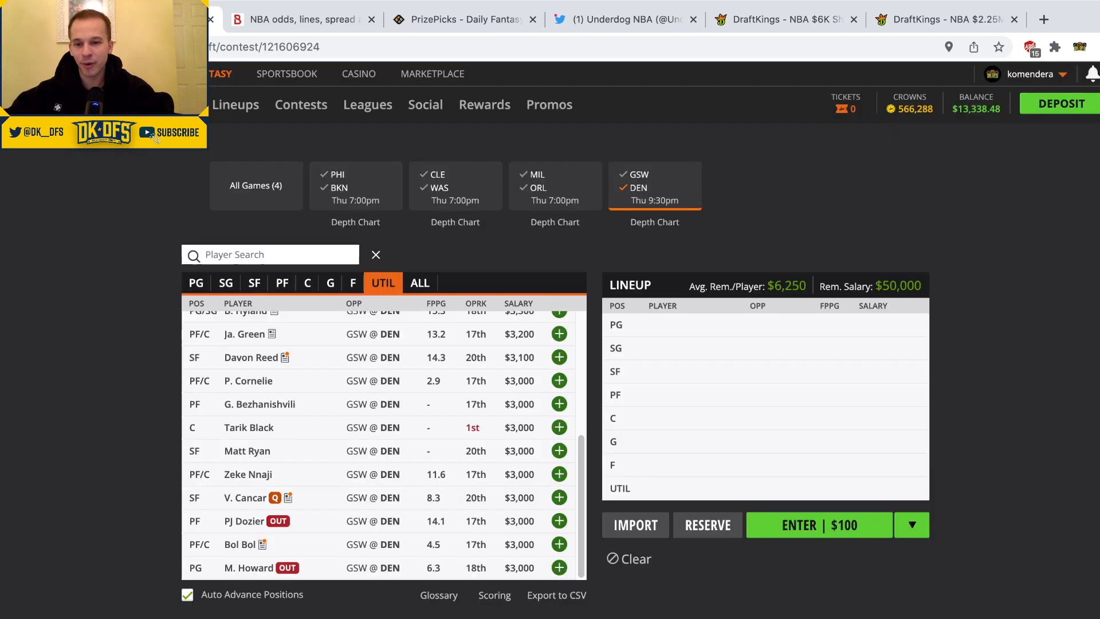
- Switch the player pool to the All Games (4) view
scroll(up, 3)
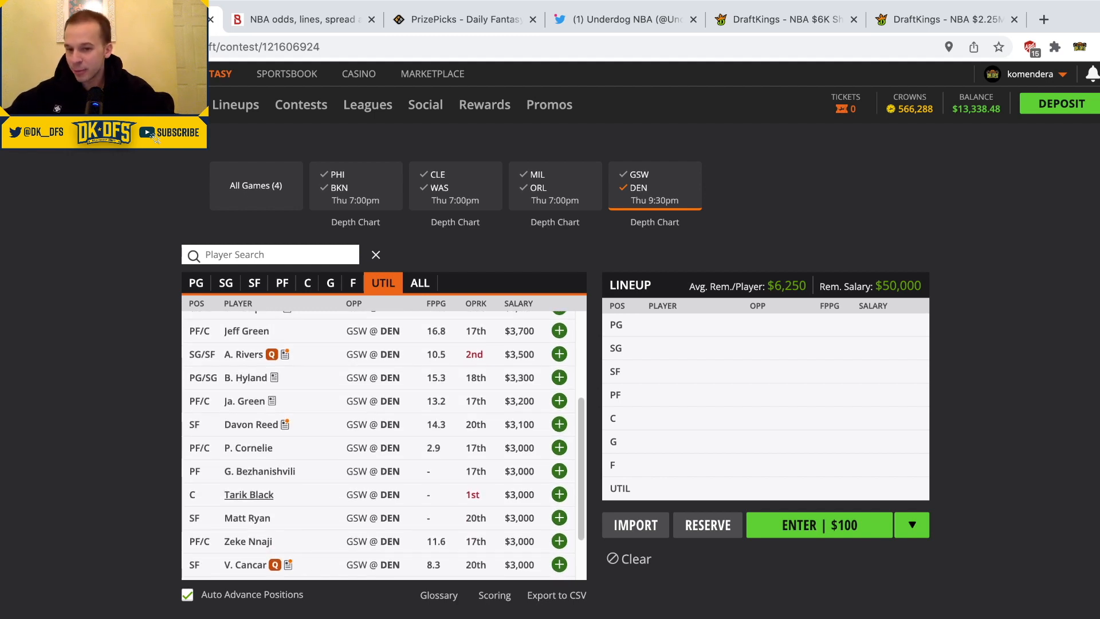
scroll(up, 3)
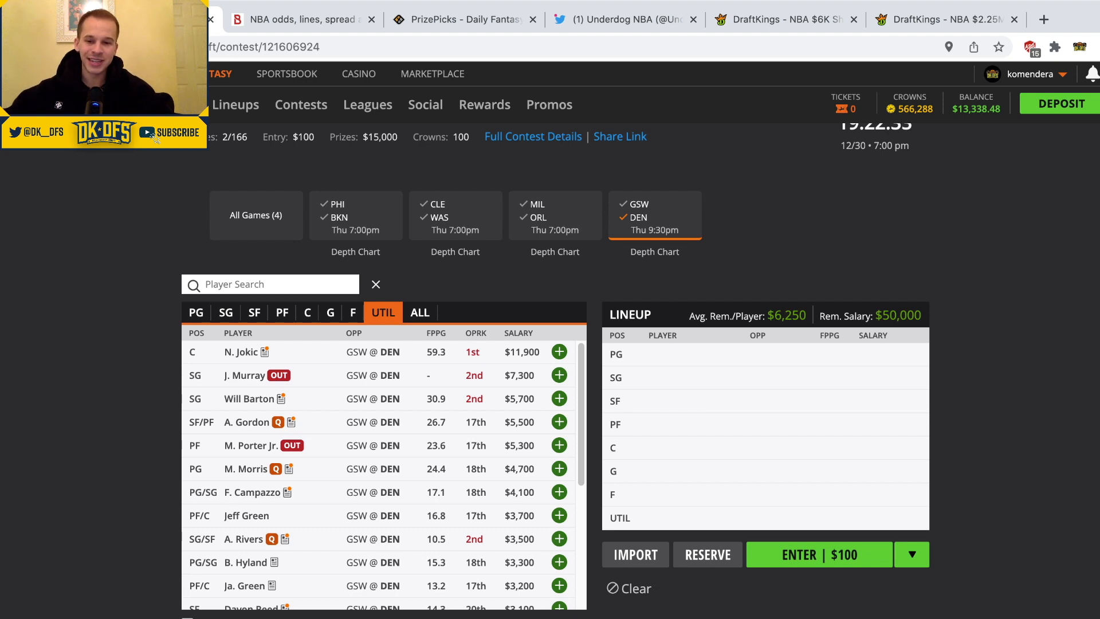
scroll(up, 3)
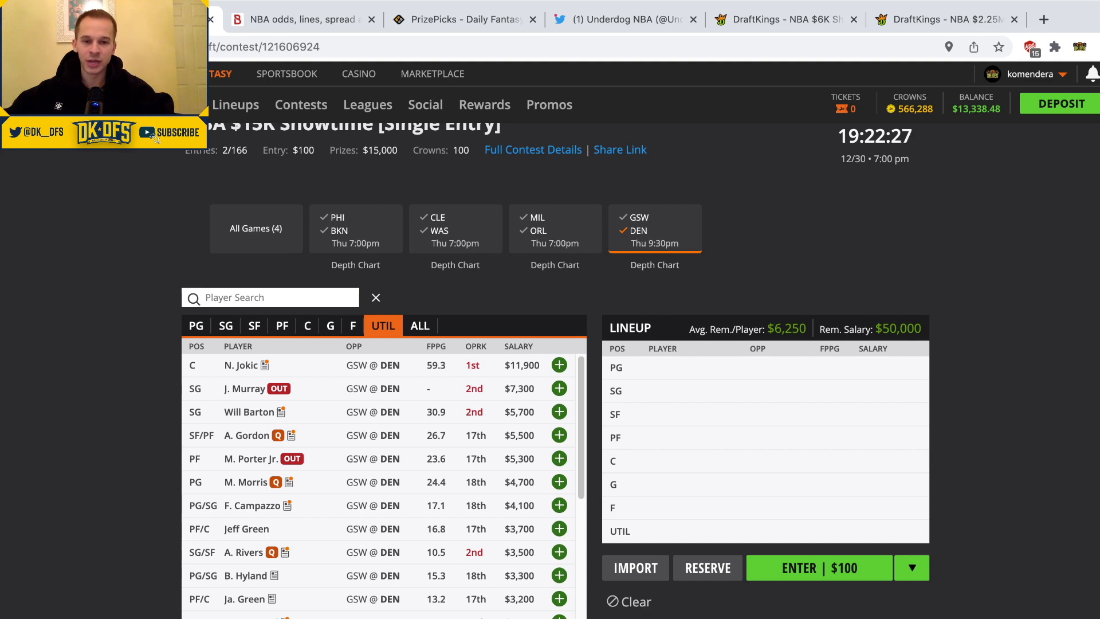
click(256, 228)
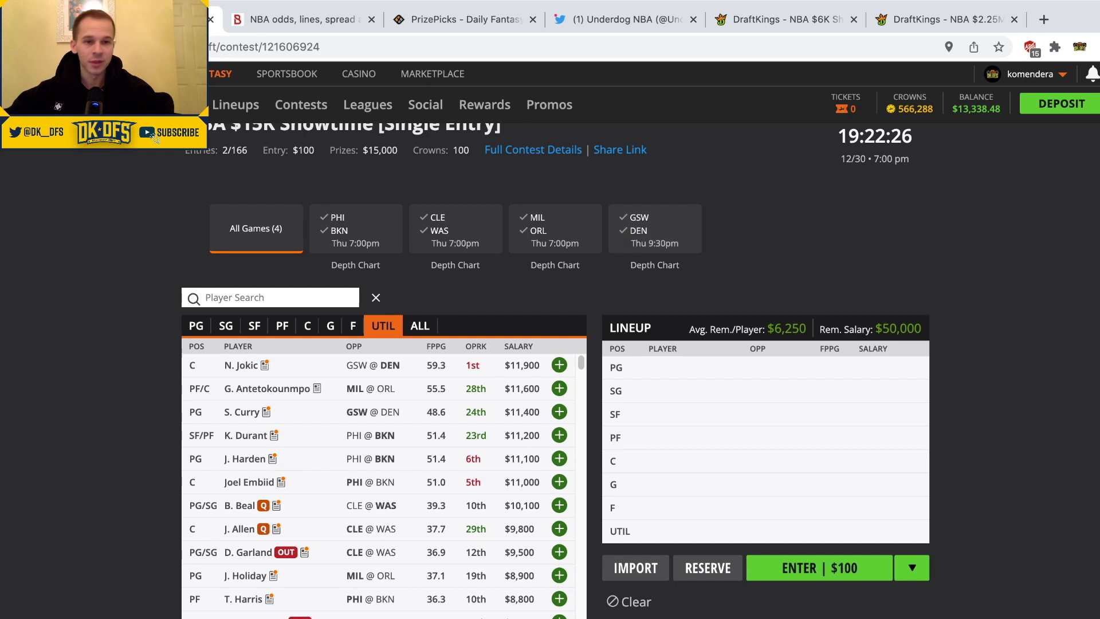
scroll(up, 3)
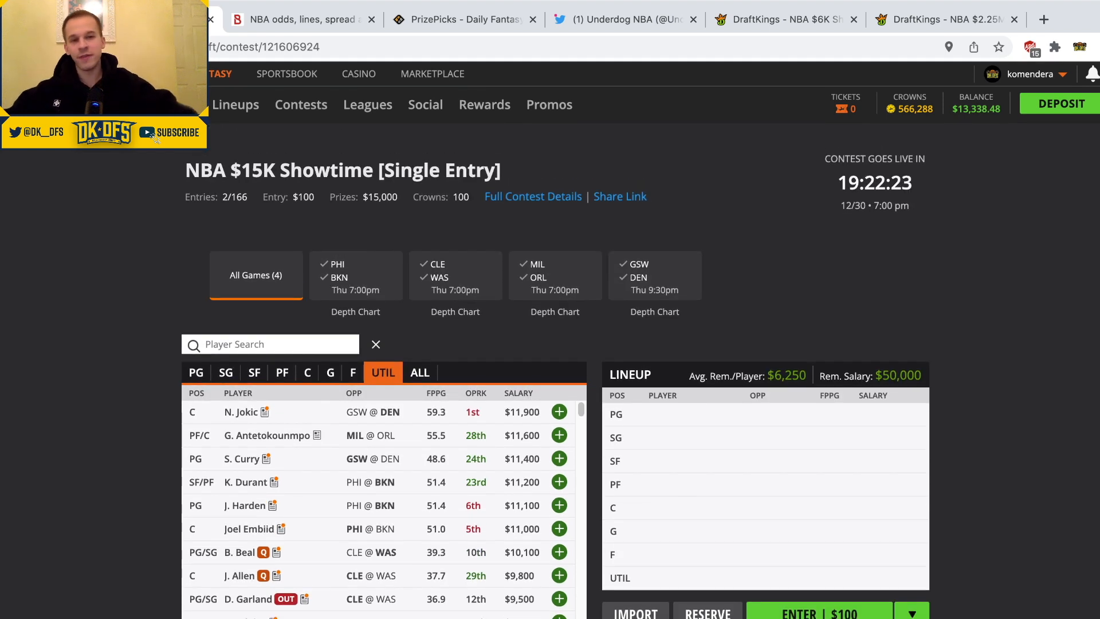